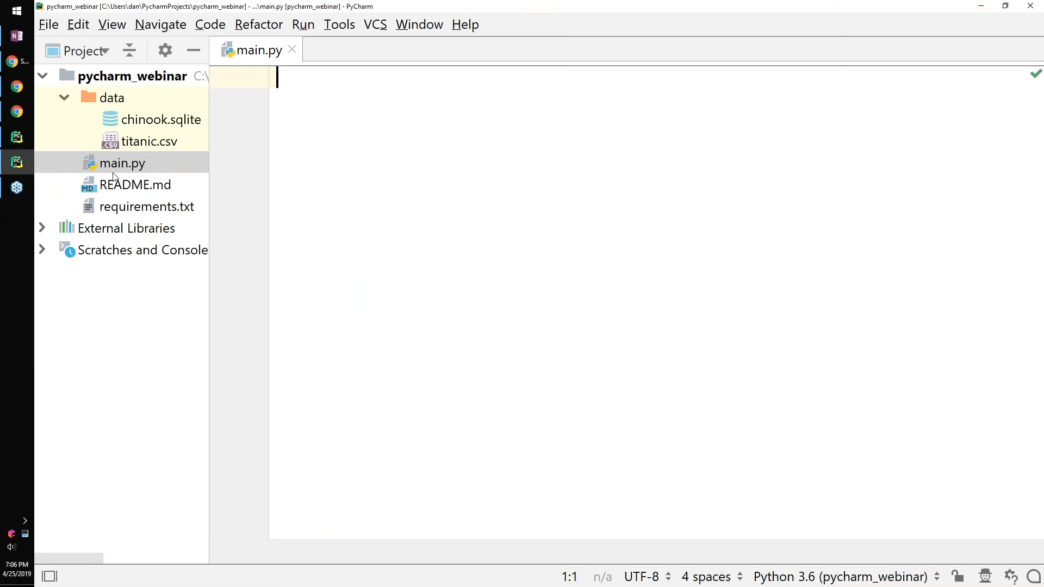
{"action": "mouse_move", "coordinate": [357, 174]}
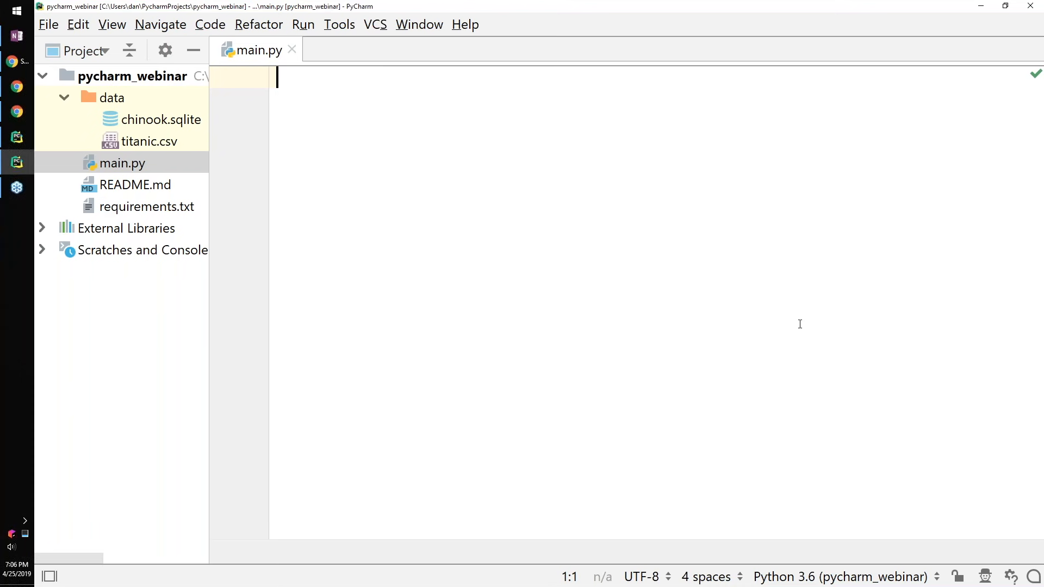
{"action": "mouse_move", "coordinate": [800, 324]}
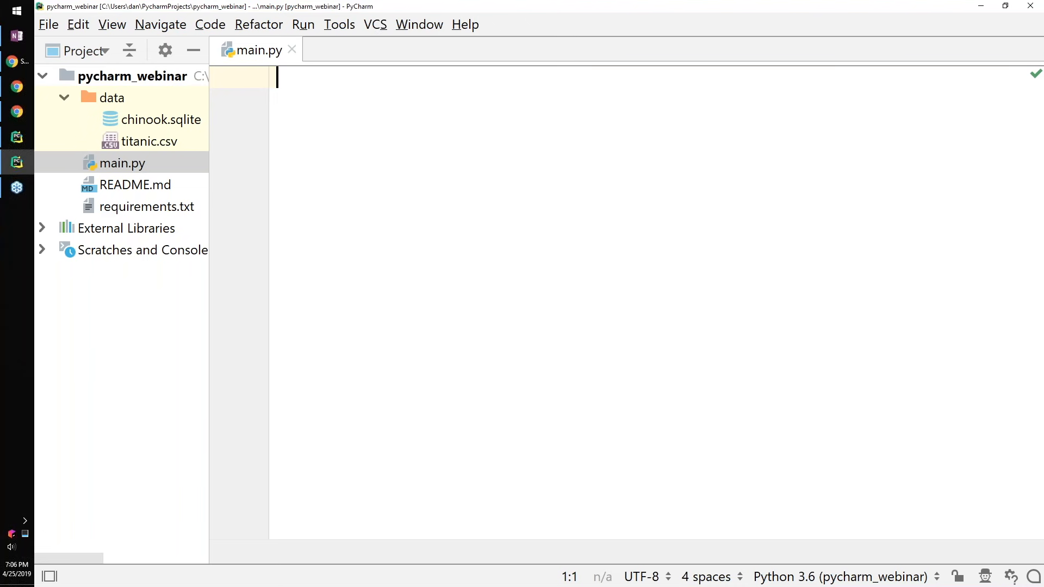
{"action": "mouse_move", "coordinate": [16, 162]}
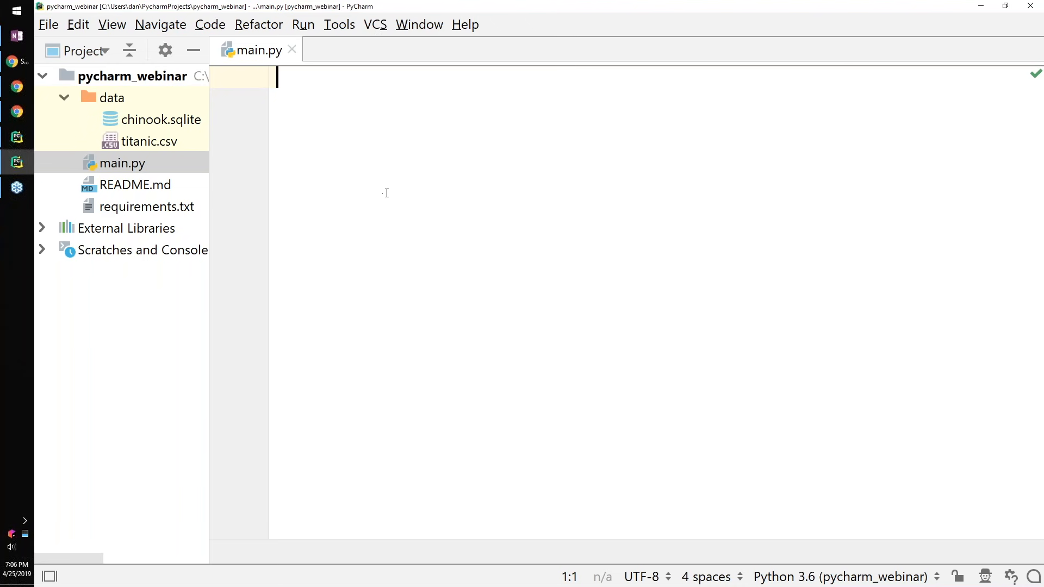
{"action": "mouse_move", "coordinate": [518, 211]}
{"action": "type", "text": "print('"}
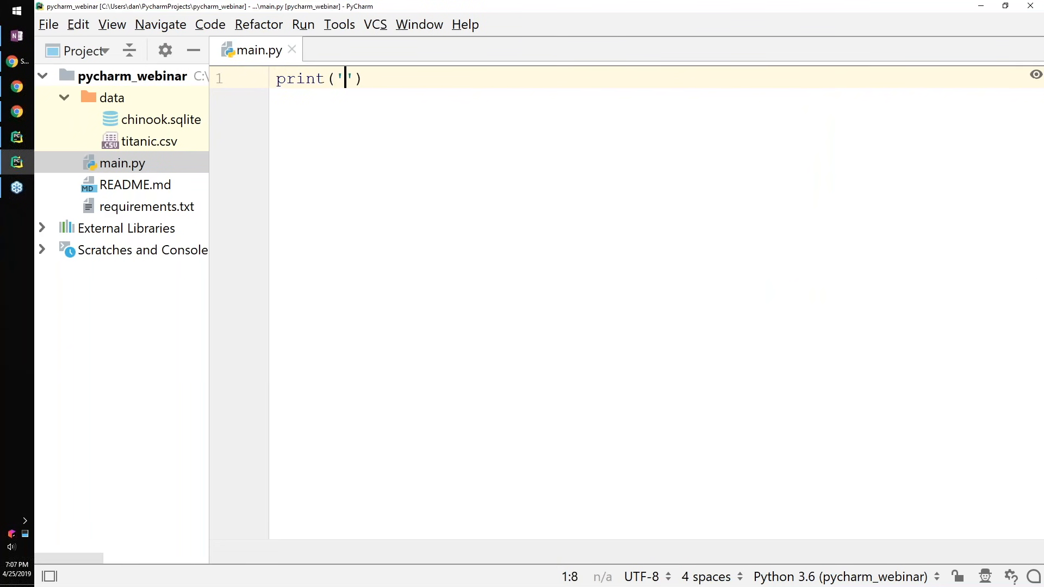
Write print('hello') and print('world') in main.py and run the whole script
{"action": "type", "text": "hello"}
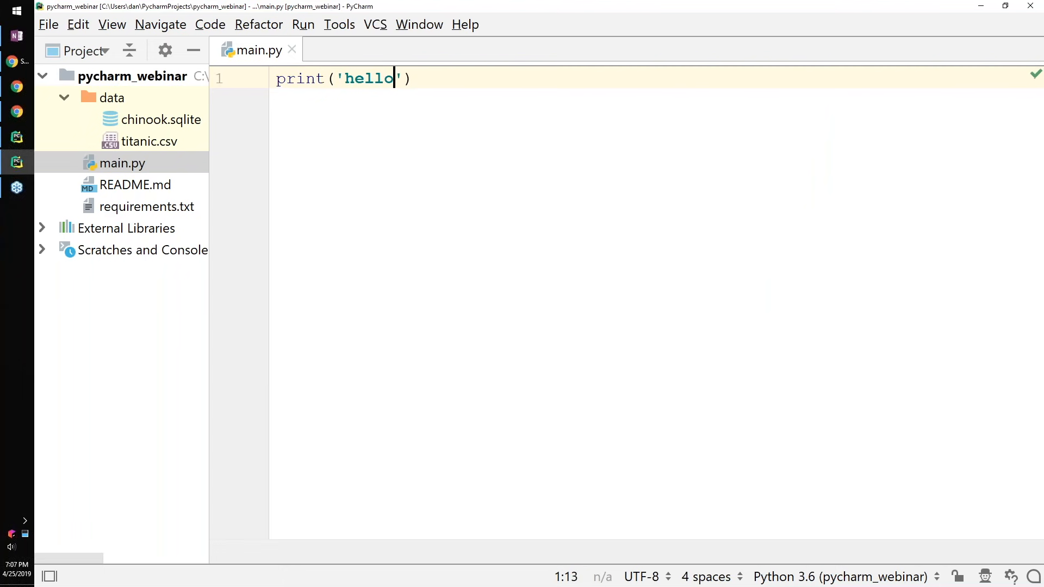
{"action": "type", "text": "print('wo"}
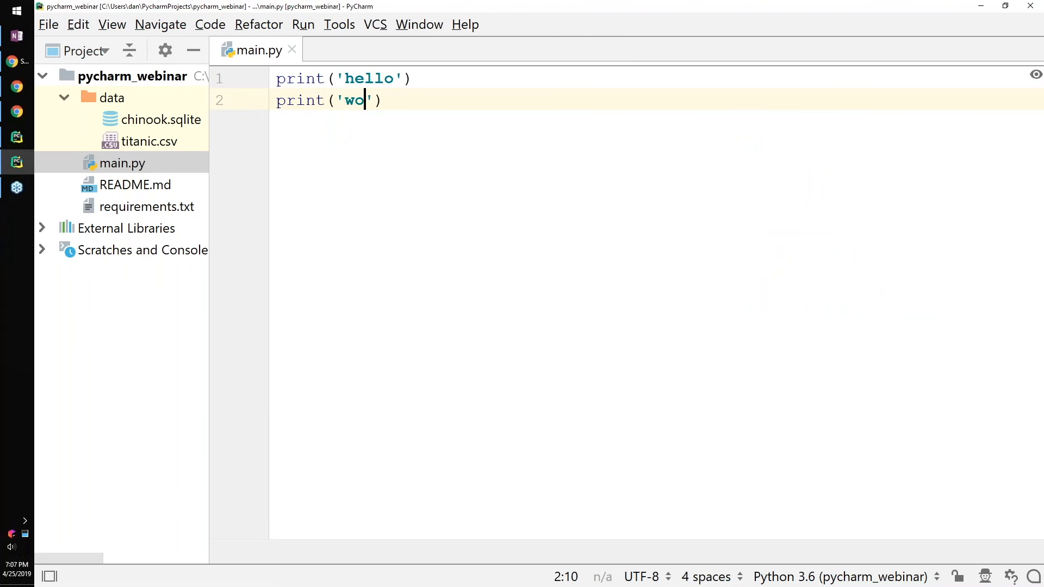
{"action": "type", "text": "rld"}
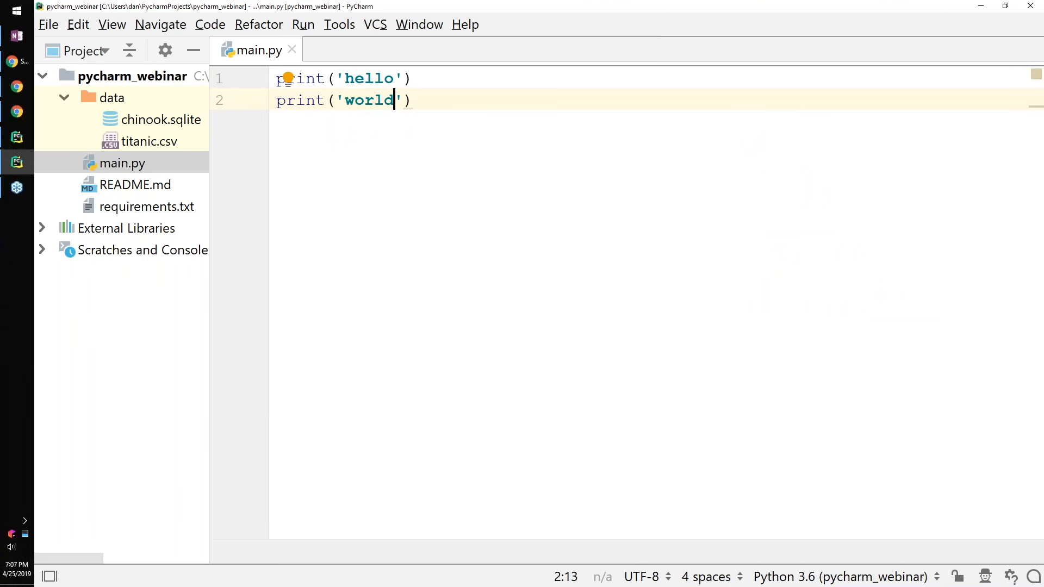
{"action": "key", "text": "ctrl+a"}
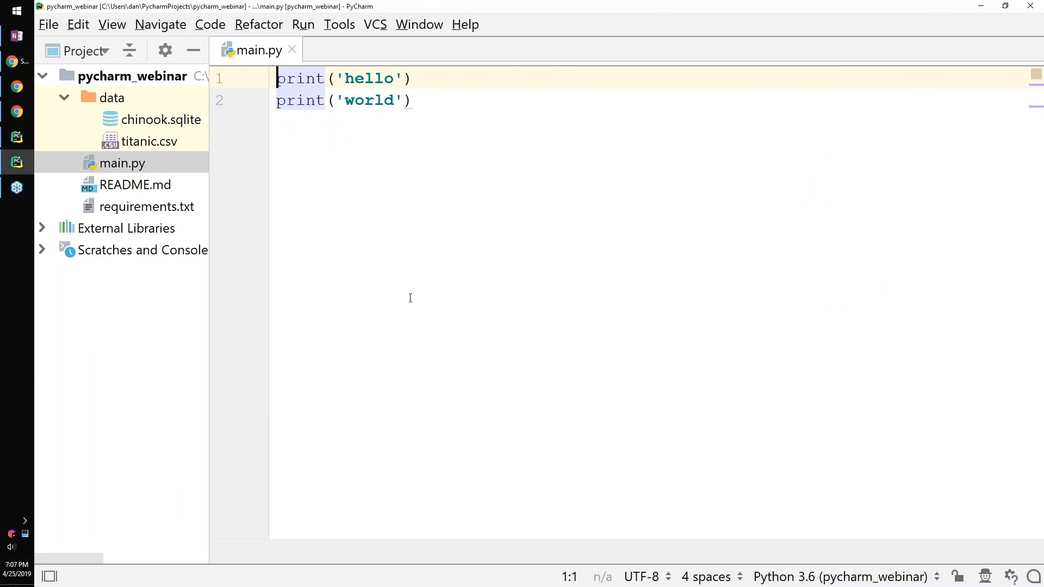
{"action": "right_click", "coordinate": [343, 90]}
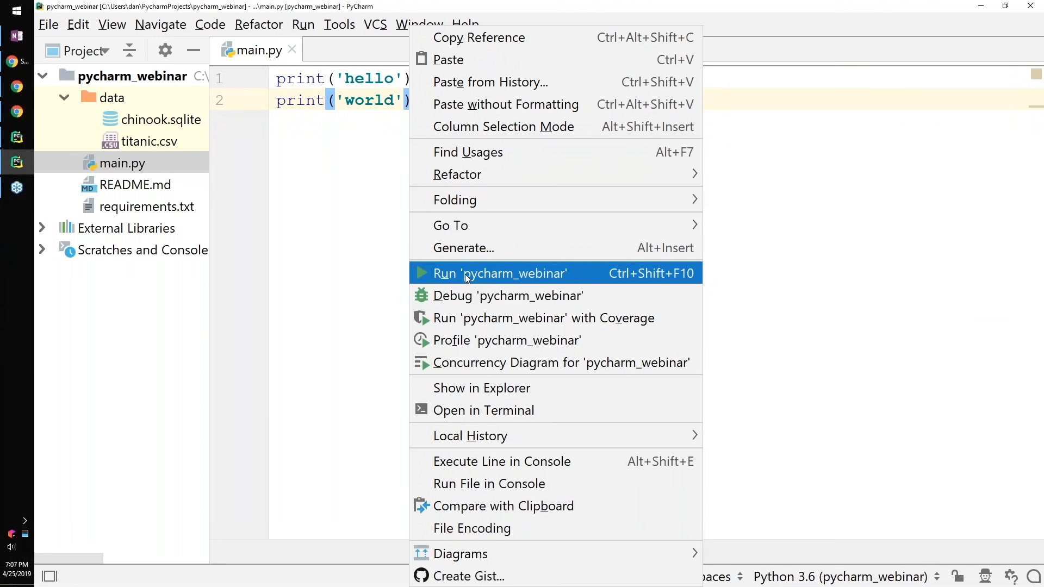
{"action": "left_click", "coordinate": [499, 273]}
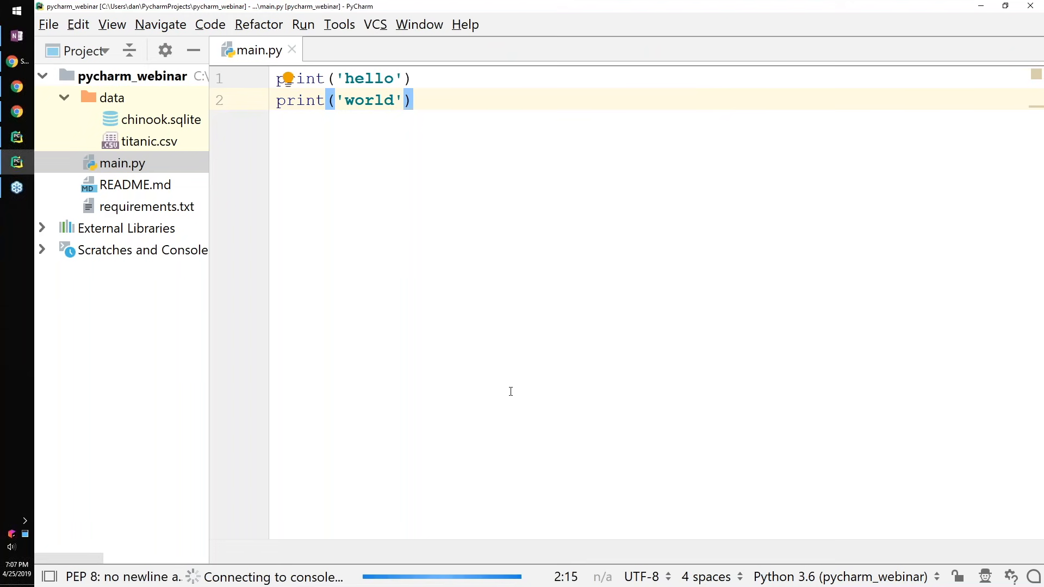
{"action": "mouse_move", "coordinate": [503, 327]}
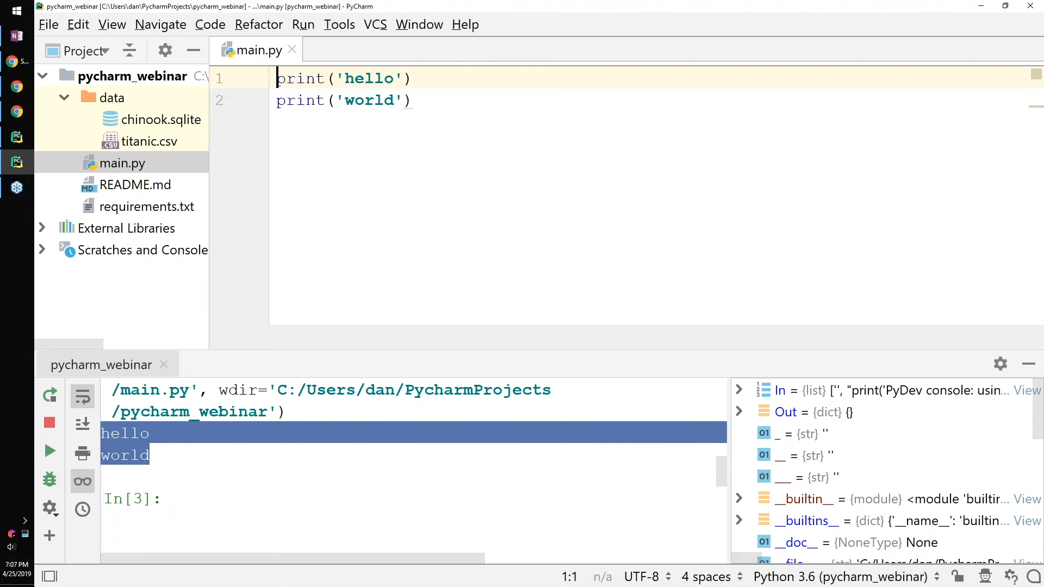
Insert #%% markers above each print line and execute the first cell in the console
{"action": "type", "text": "#%%"}
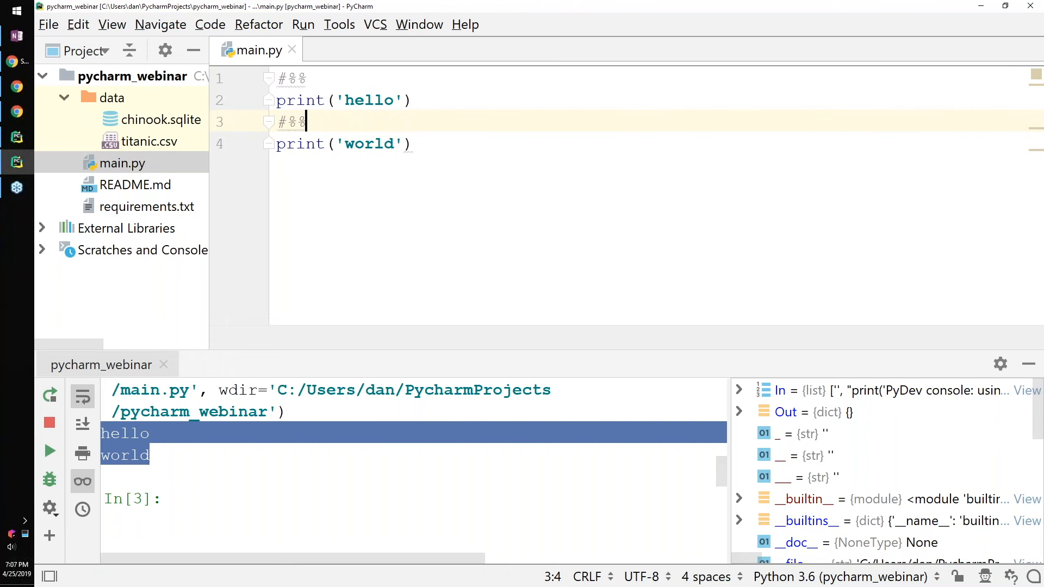
{"action": "key", "text": "enter"}
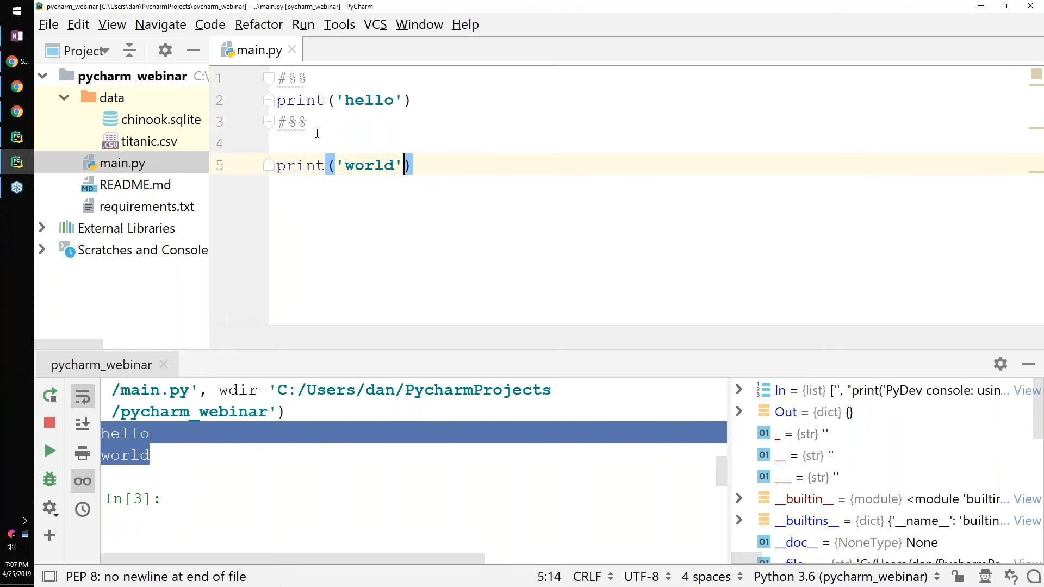
{"action": "left_click", "coordinate": [112, 25]}
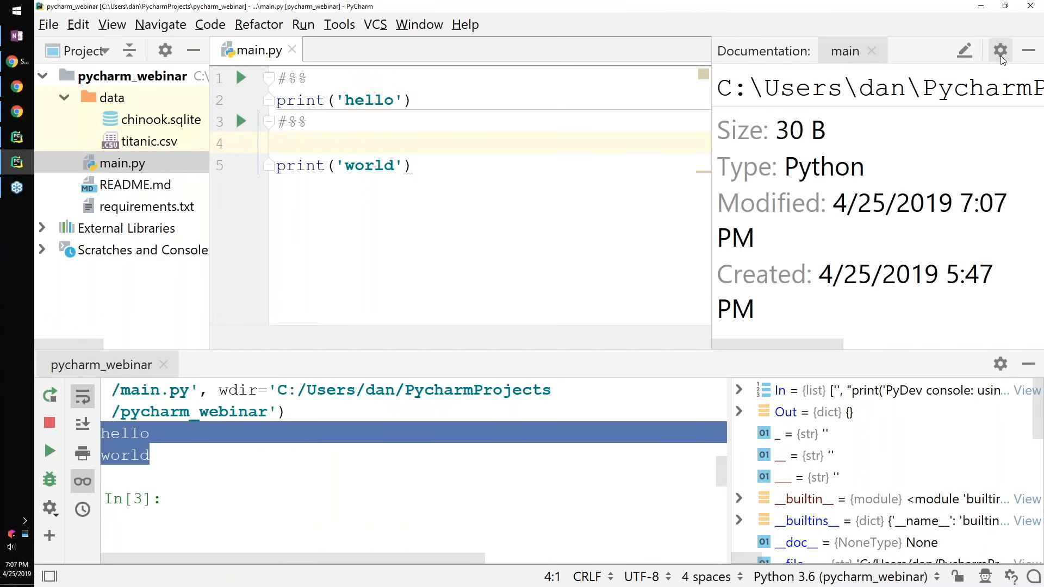
{"action": "left_click", "coordinate": [1001, 51]}
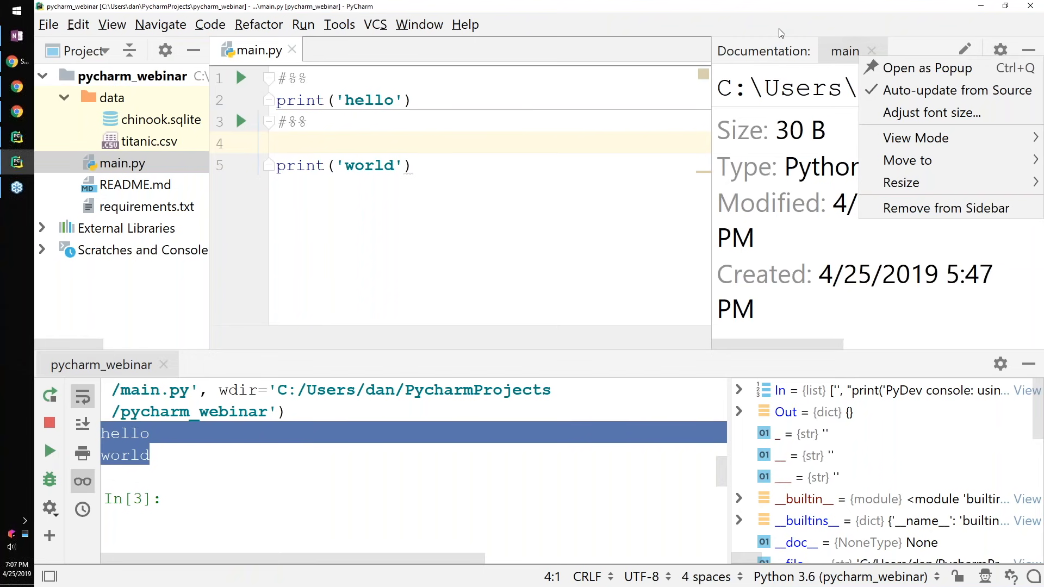
{"action": "mouse_move", "coordinate": [926, 68]}
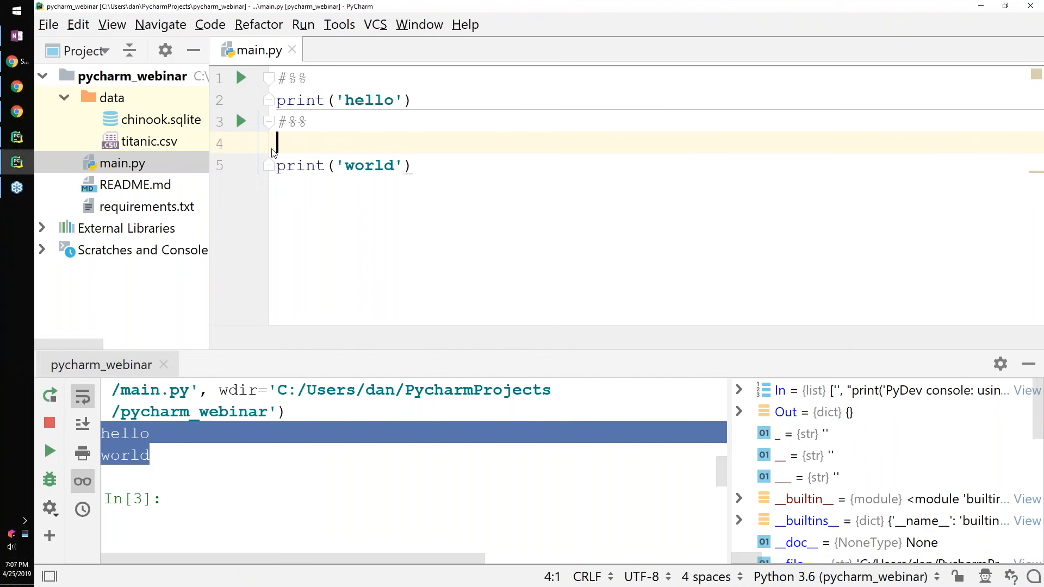
{"action": "mouse_move", "coordinate": [243, 78]}
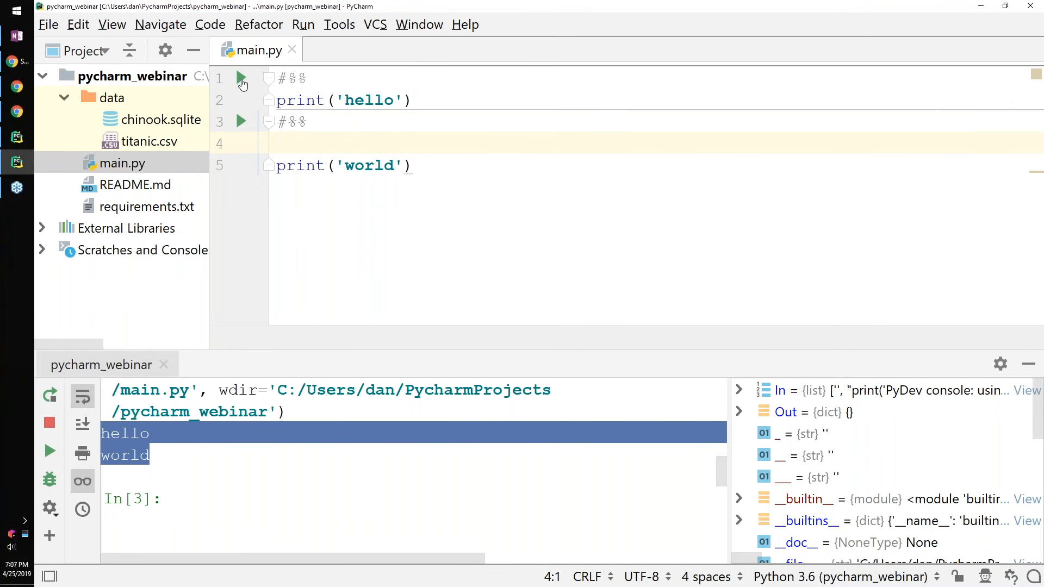
{"action": "mouse_move", "coordinate": [241, 80]}
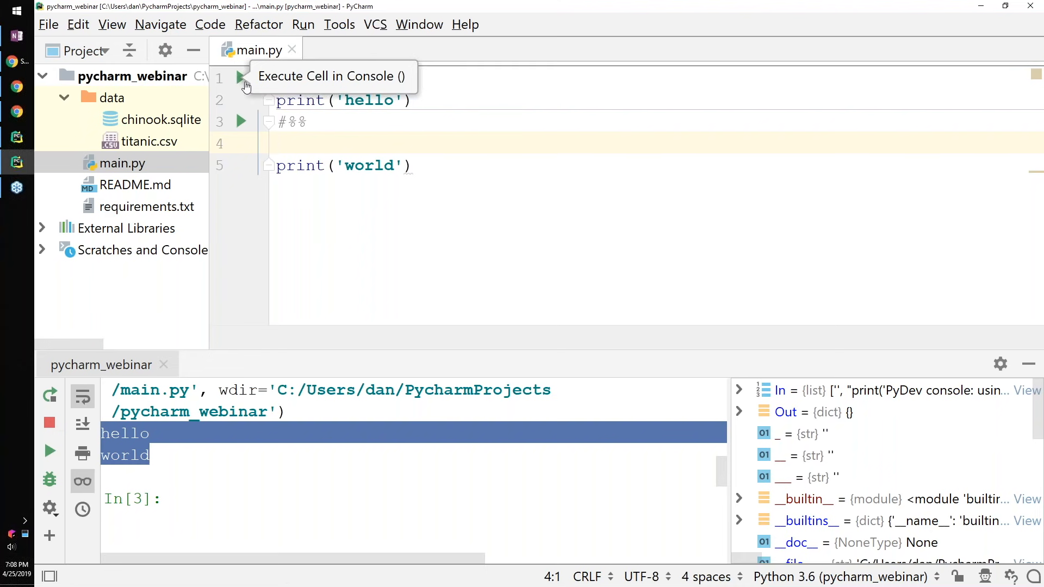
{"action": "left_click", "coordinate": [240, 78]}
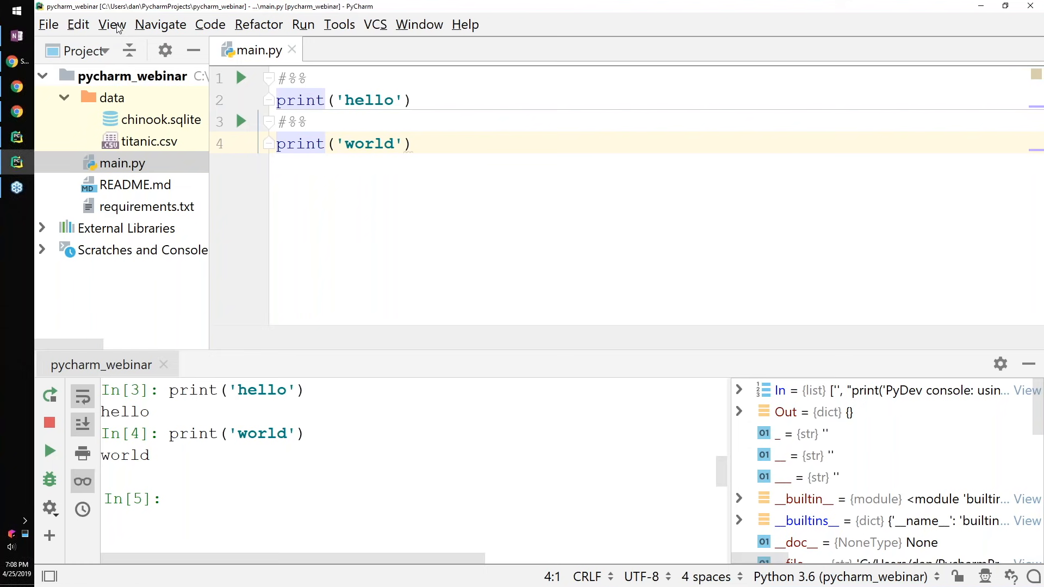
Open data/titanic.csv from the Project tool window in a new editor tab
{"action": "left_click", "coordinate": [112, 25]}
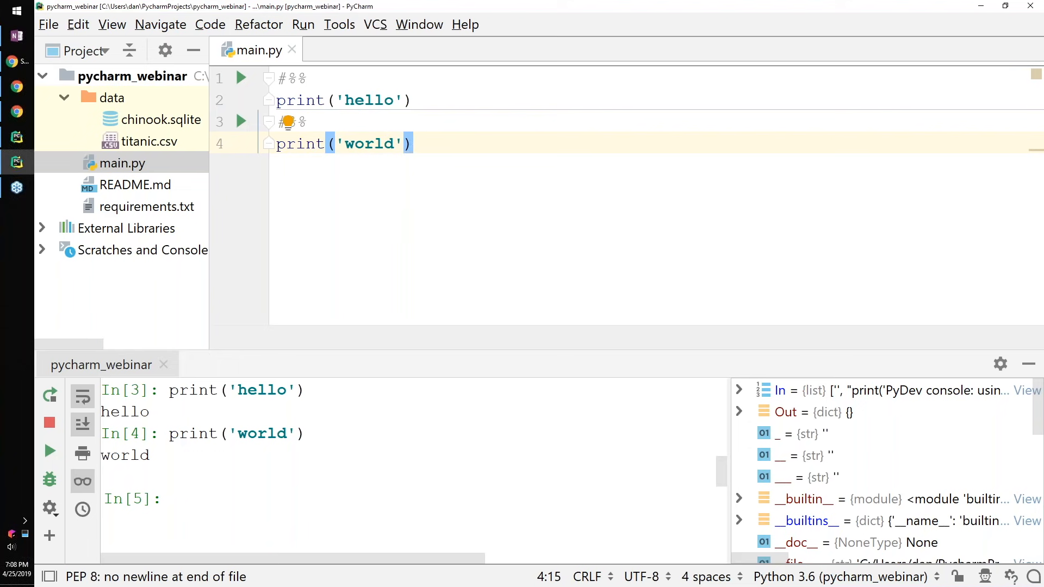
{"action": "mouse_move", "coordinate": [104, 104]}
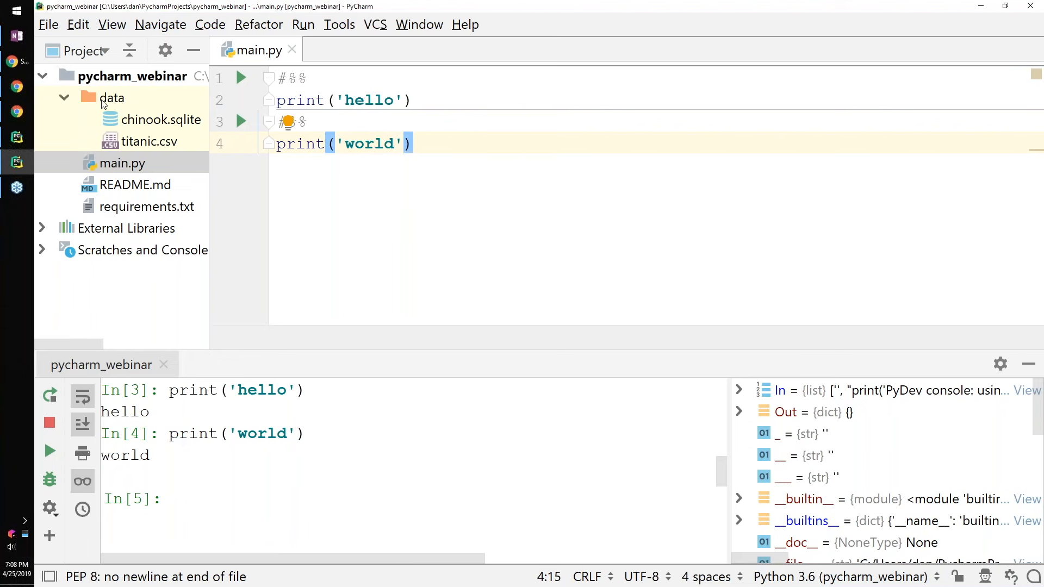
{"action": "left_click", "coordinate": [149, 141]}
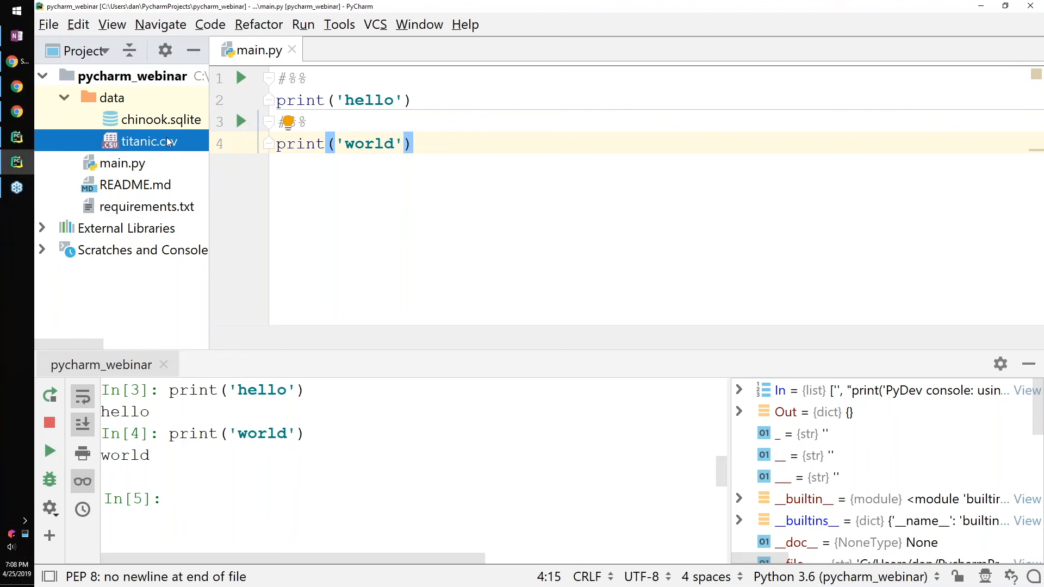
{"action": "double_click", "coordinate": [141, 141]}
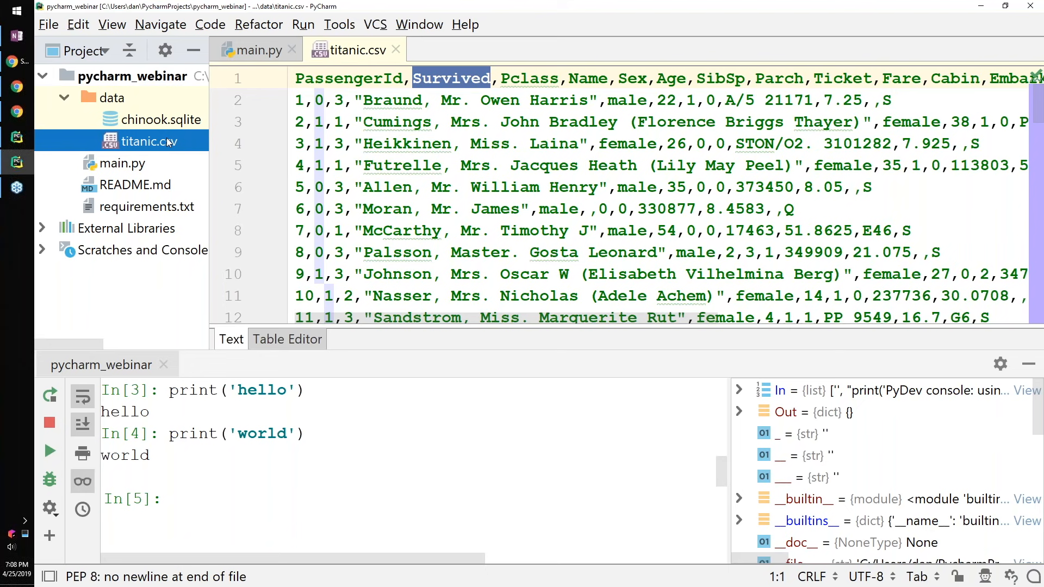
{"action": "mouse_move", "coordinate": [903, 152]}
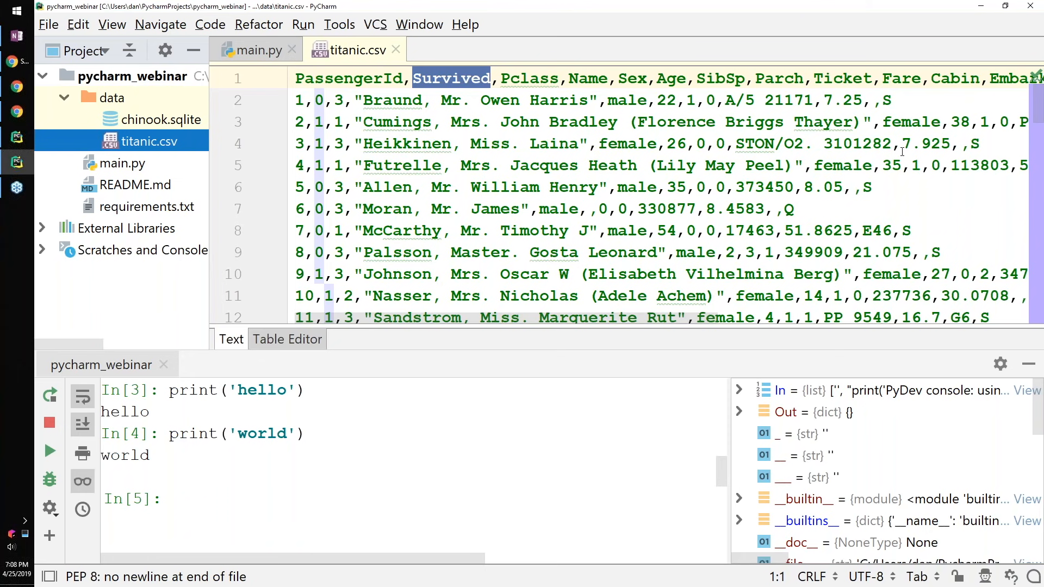
{"action": "mouse_move", "coordinate": [1031, 164]}
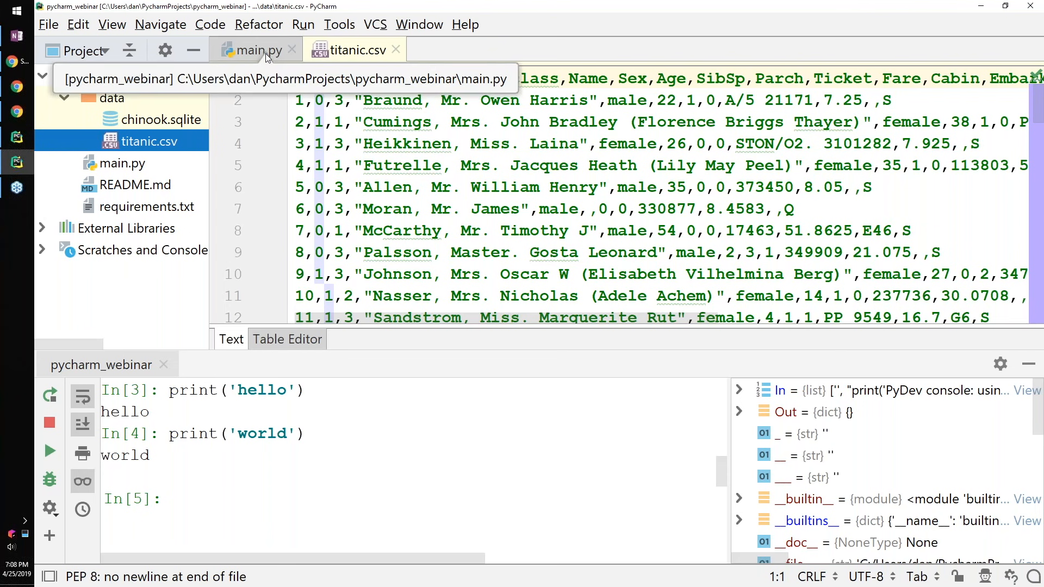
Return to main.py and add the line import pandas as pd
{"action": "left_click", "coordinate": [257, 50]}
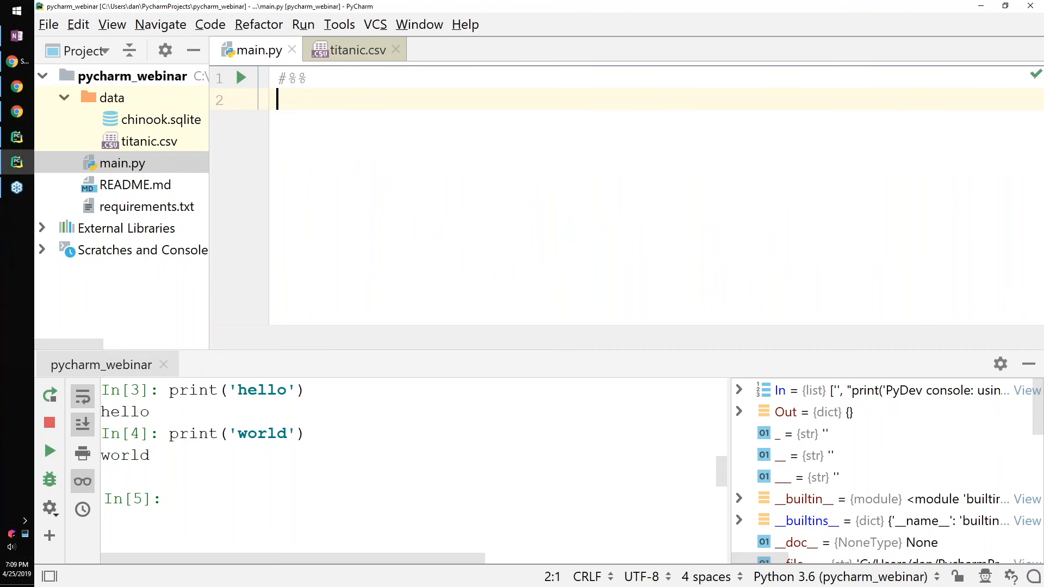
{"action": "type", "text": "i"}
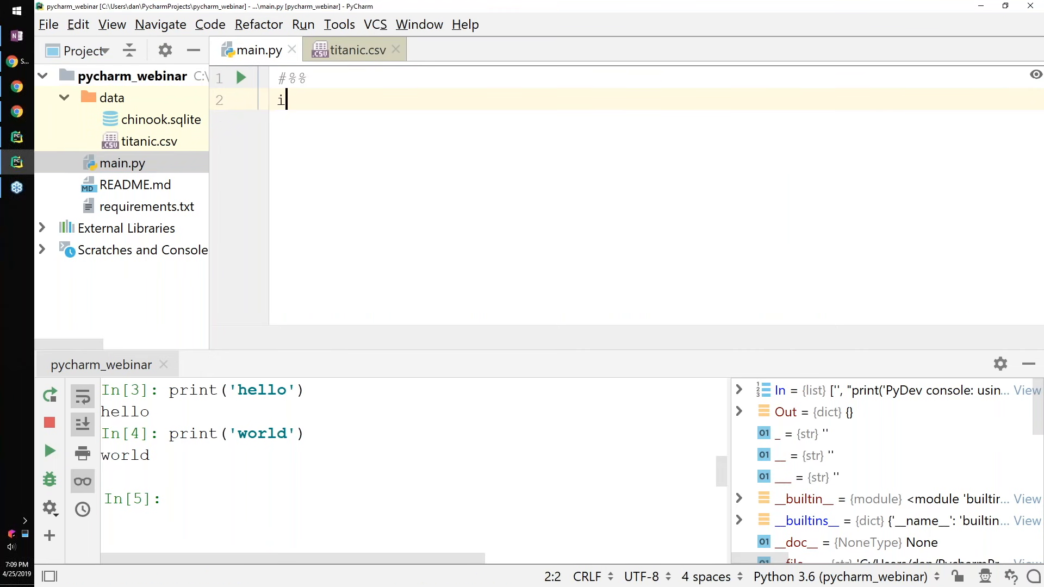
{"action": "type", "text": "mport pandas a"}
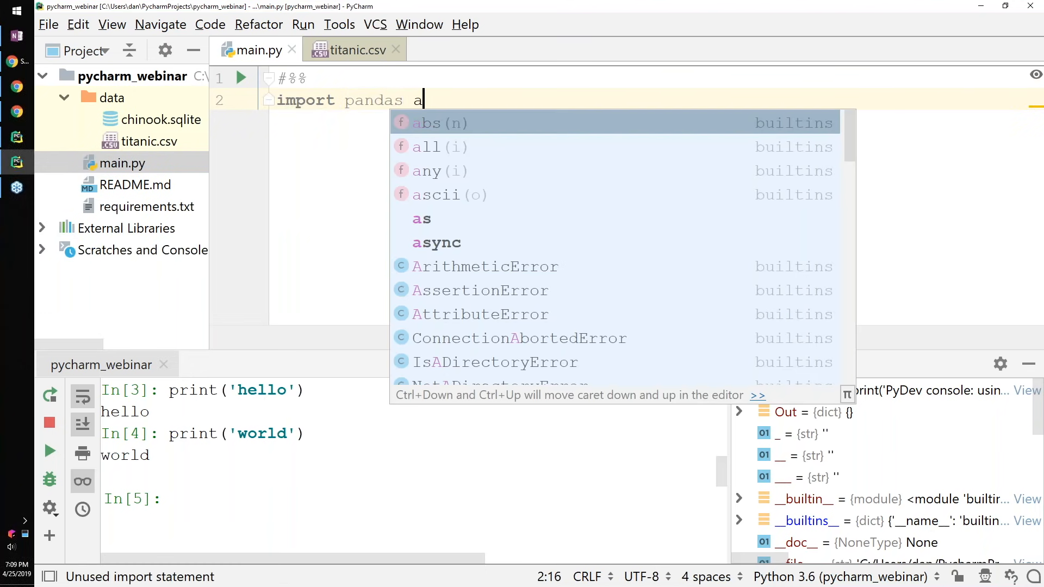
{"action": "type", "text": "s pd"}
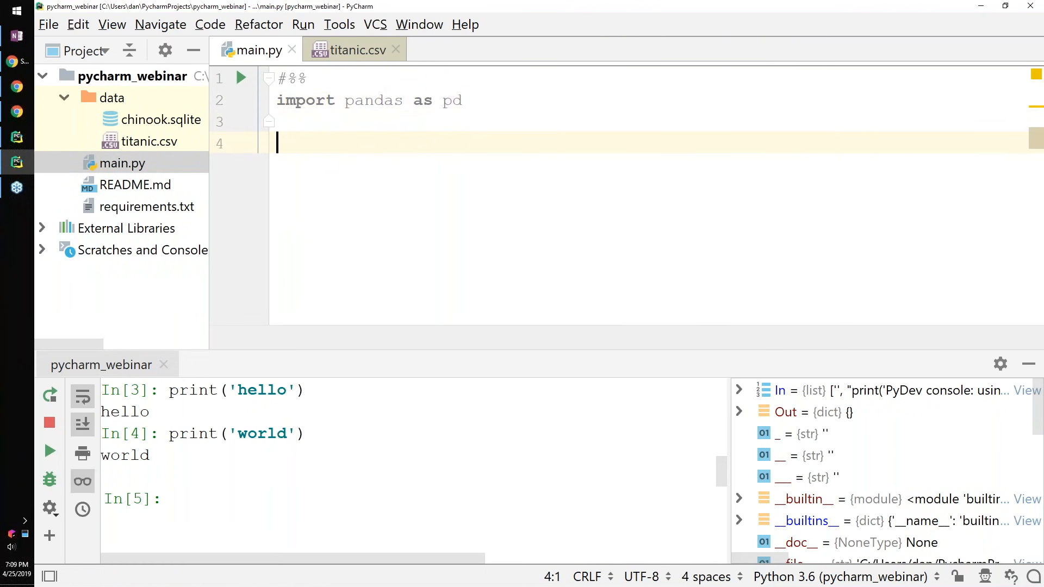
Start a pd.read_csv(Path() call, leaving Path not yet imported
{"action": "type", "text": "pd.r"}
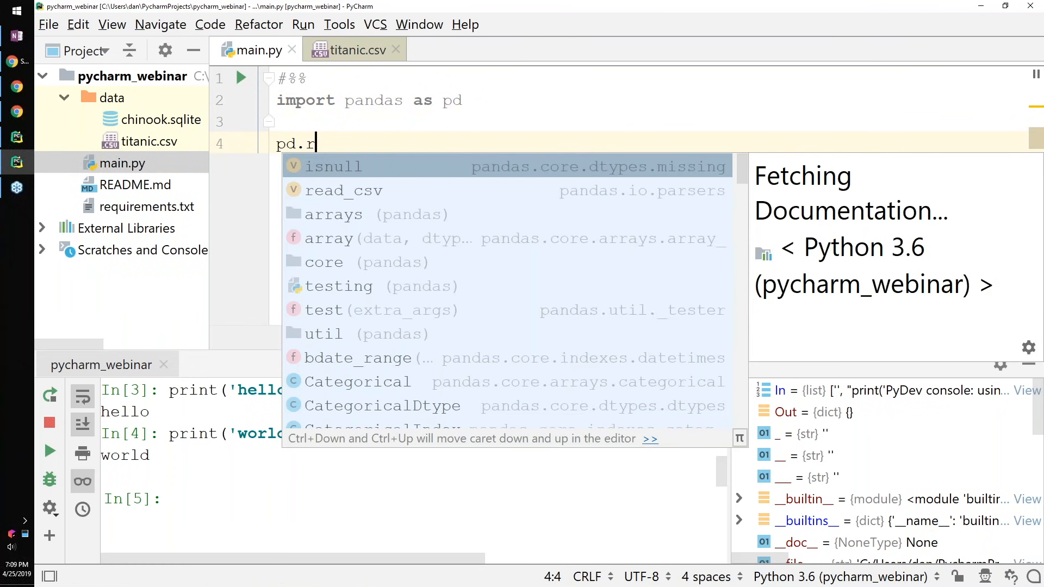
{"action": "type", "text": "ea"}
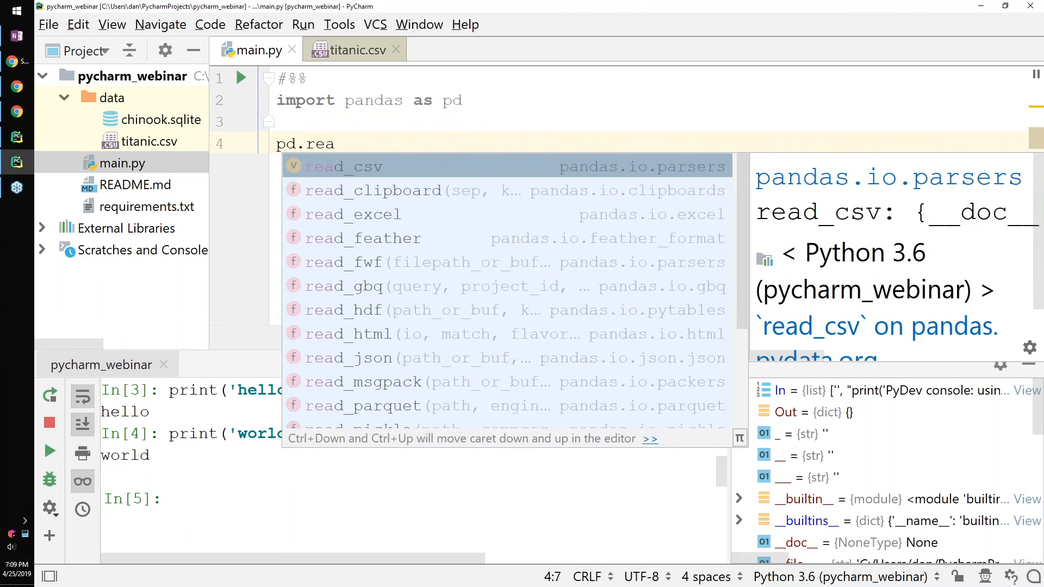
{"action": "mouse_move", "coordinate": [1020, 338]}
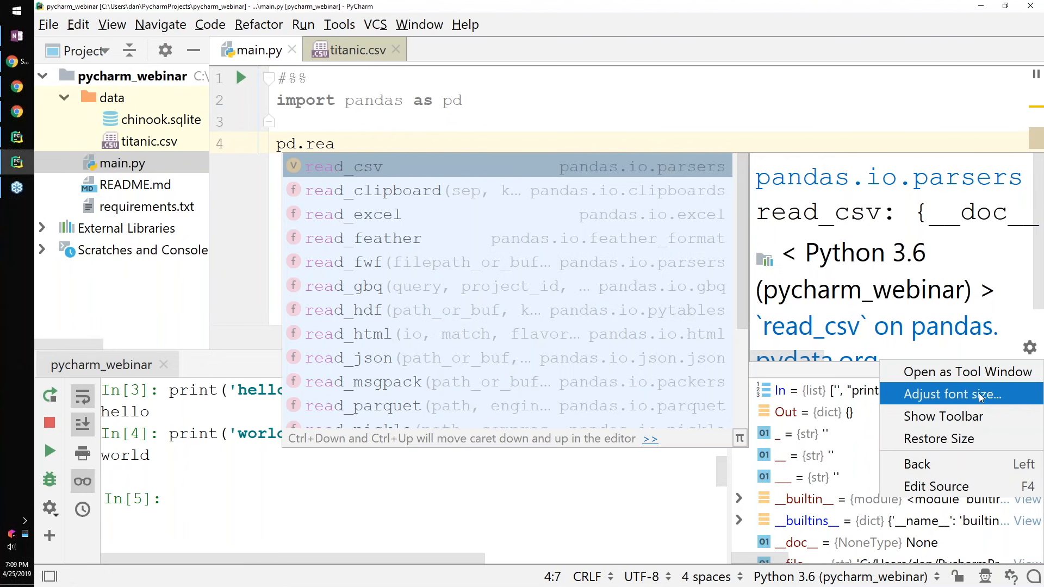
{"action": "left_click", "coordinate": [961, 394]}
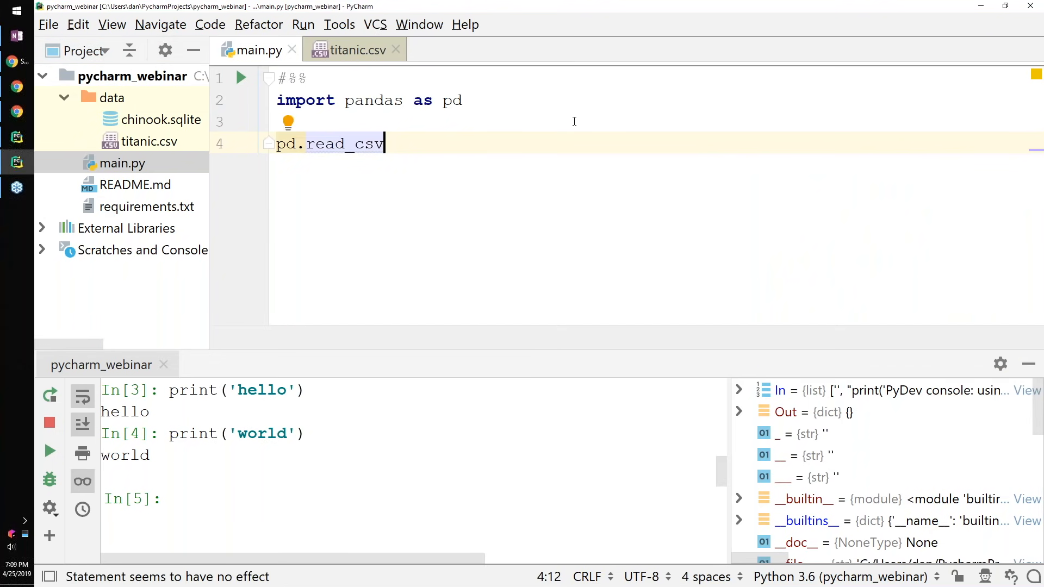
{"action": "type", "text": "("}
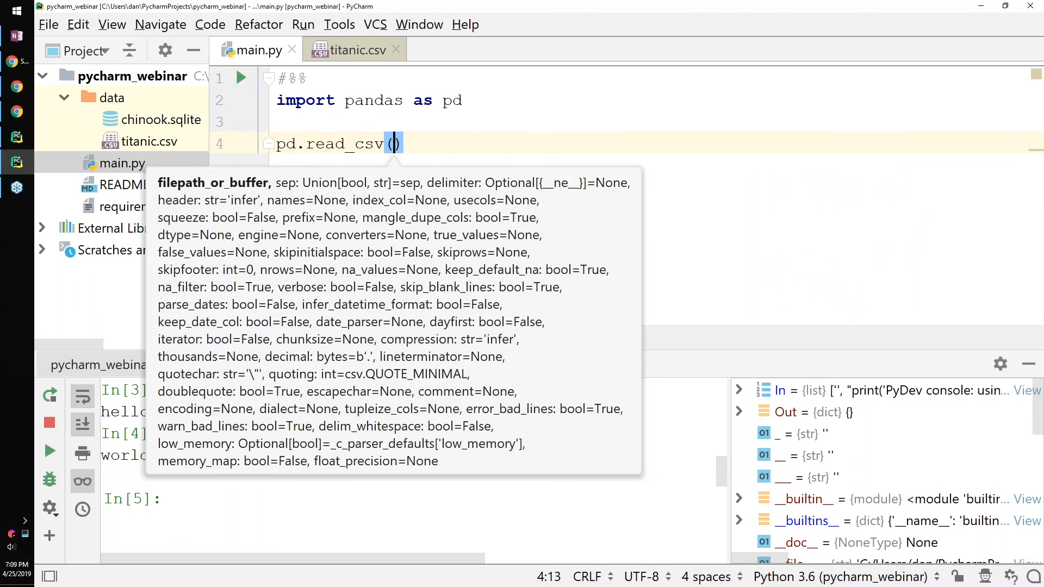
{"action": "type", "text": "Pa"}
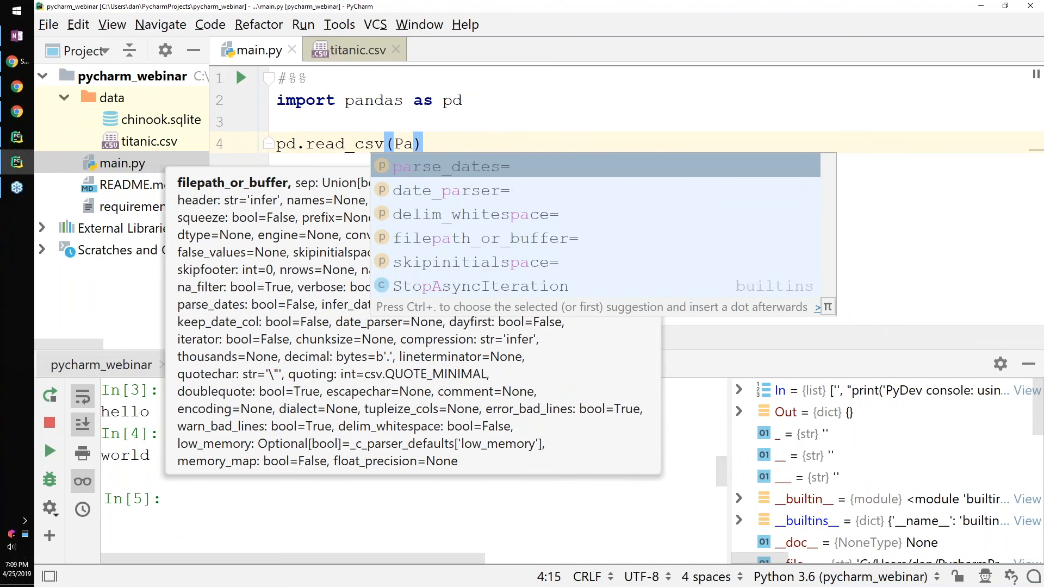
{"action": "type", "text": "th"}
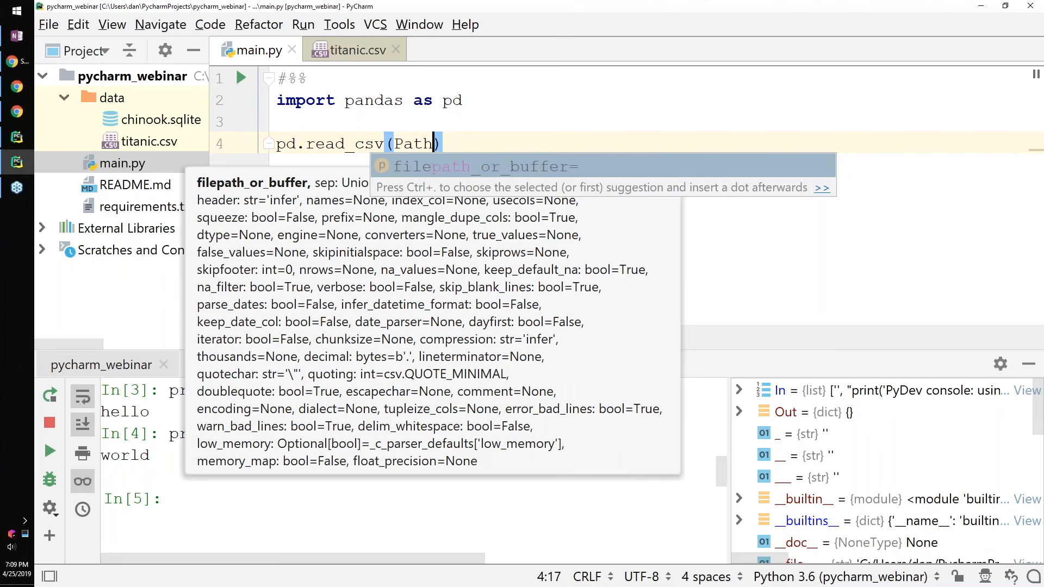
{"action": "type", "text": "("}
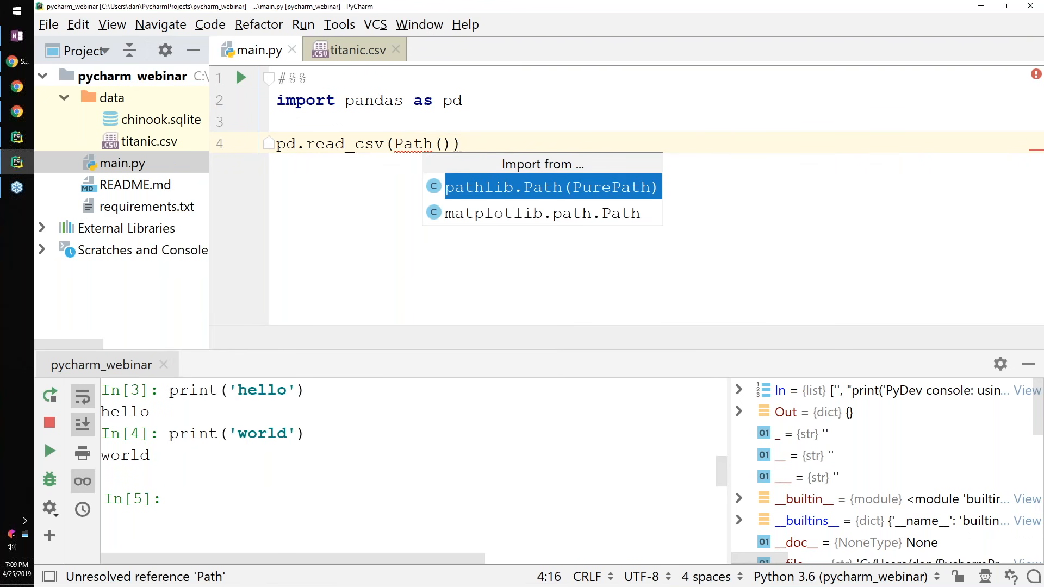
Import Path from pathlib and evaluate Path() in the Python console
{"action": "left_click", "coordinate": [550, 187]}
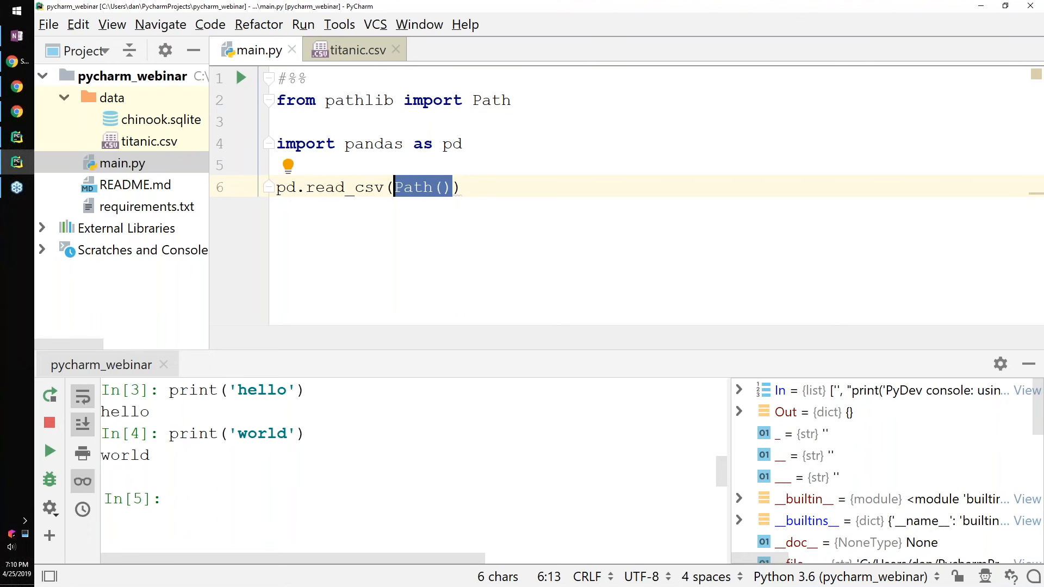
{"action": "key", "text": "Enter"}
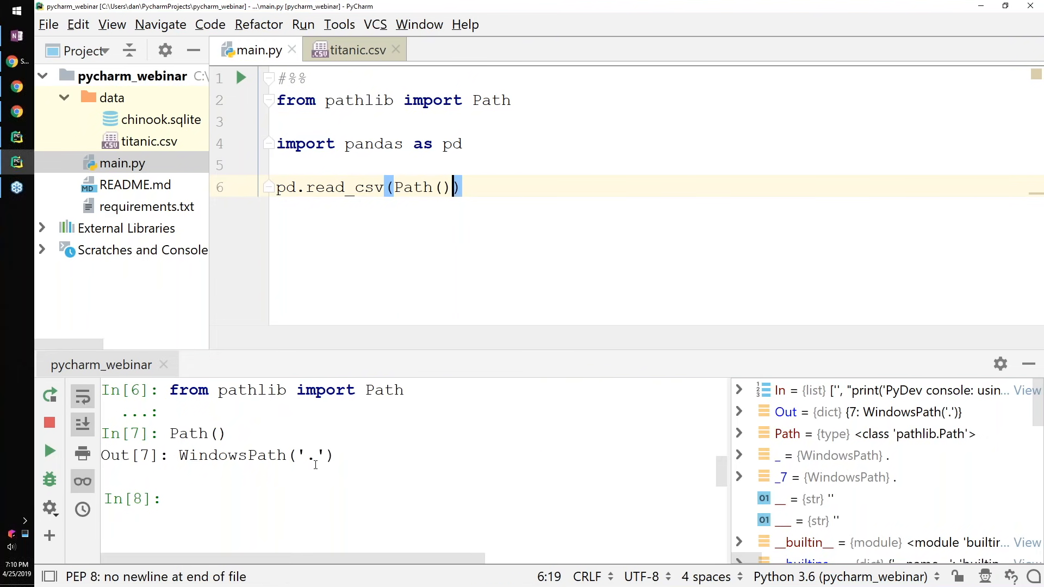
Complete the call as Path().joinpath('data','titanic.csv') to read the Titanic CSV
{"action": "type", "text": ".joinpath("}
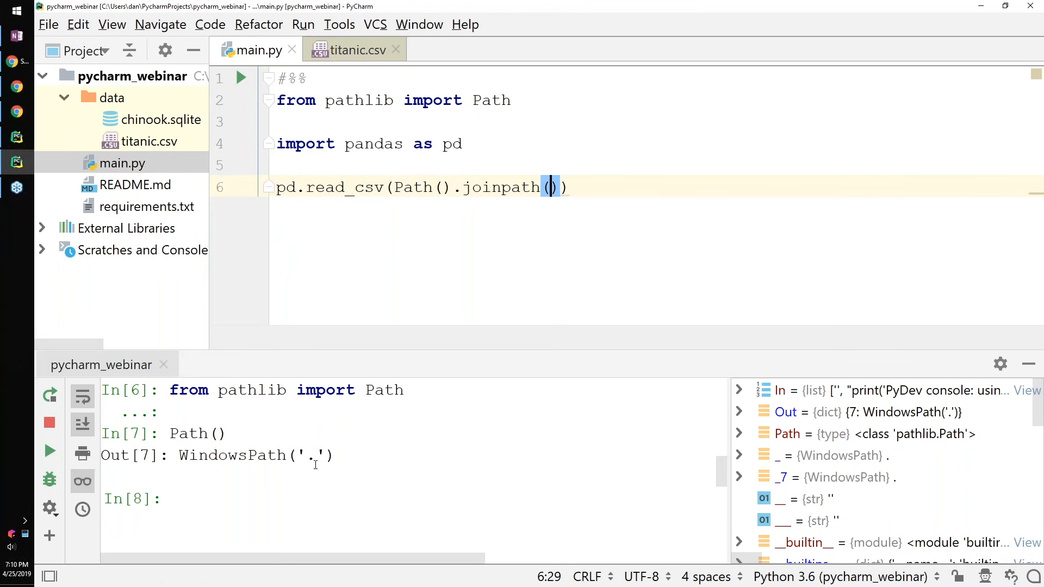
{"action": "type", "text": "''"}
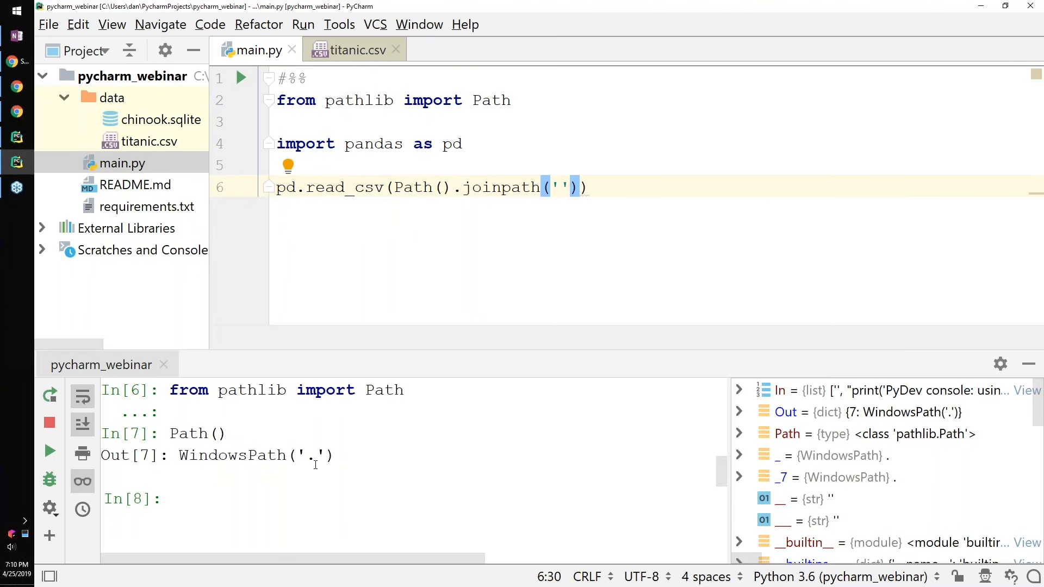
{"action": "type", "text": "data"}
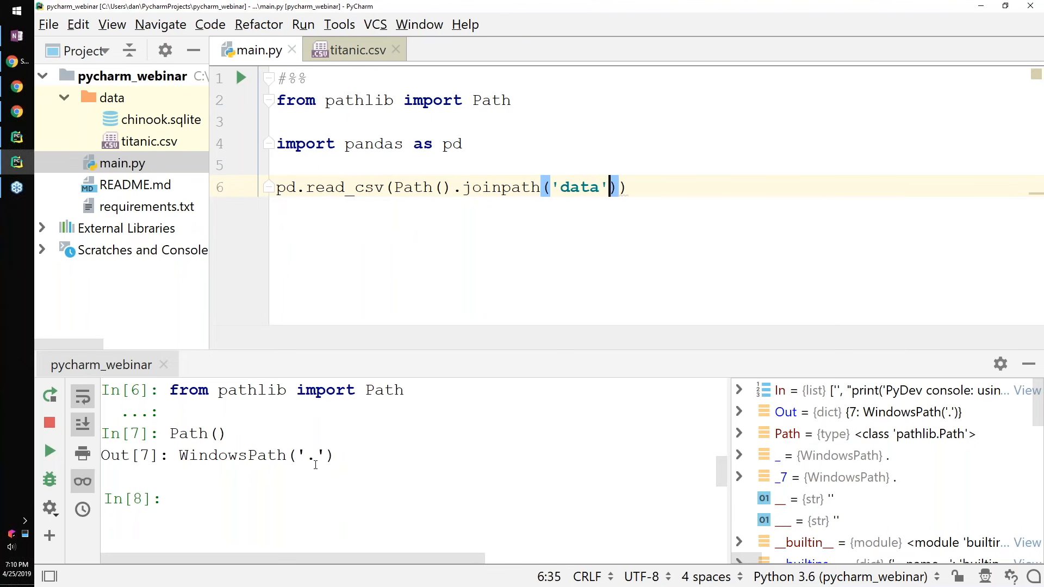
{"action": "type", "text": ",'tita"}
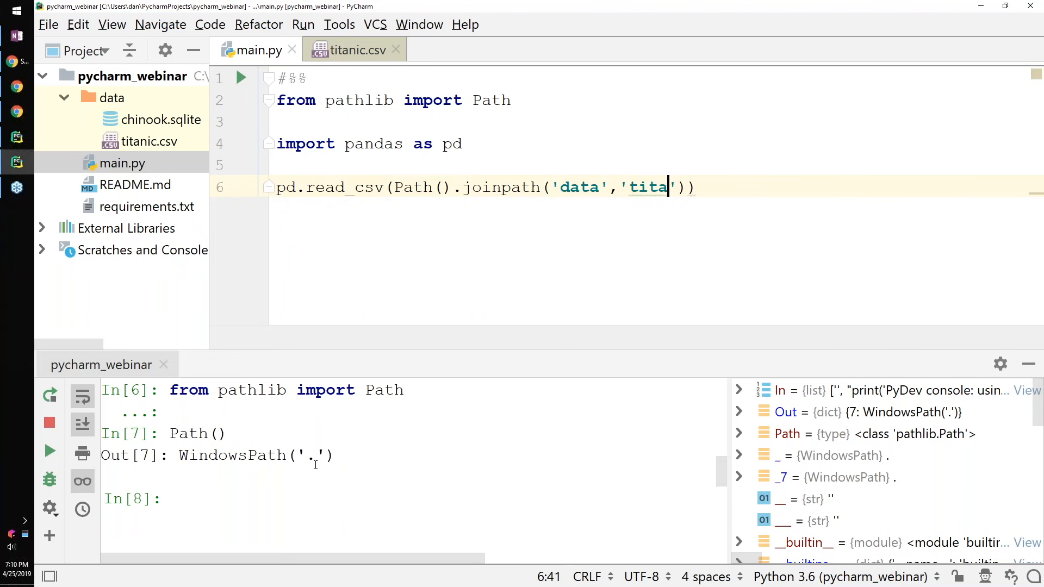
{"action": "type", "text": "nic.csv"}
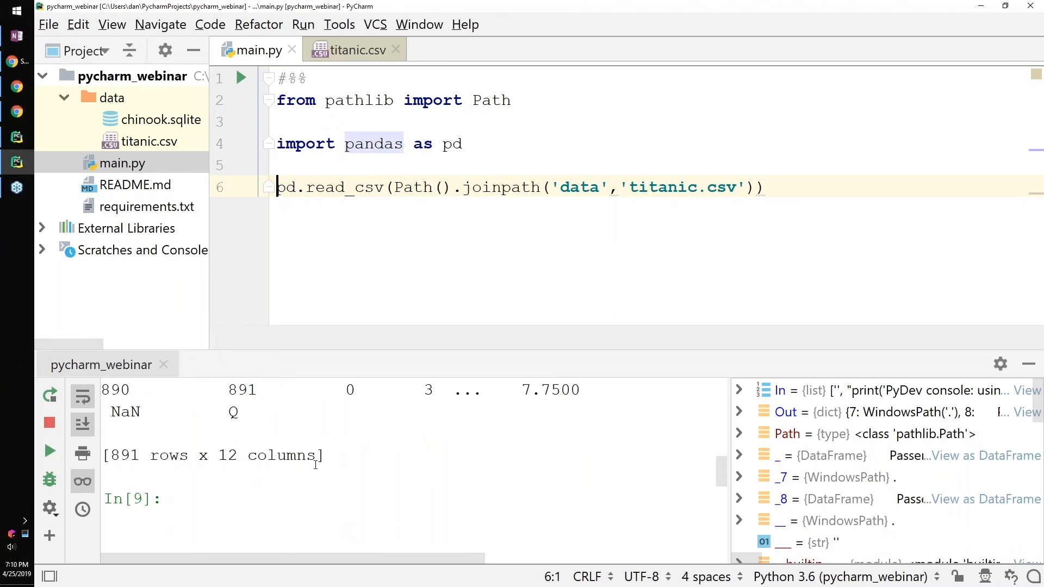
Assign the read_csv result to titanic_df and reformat the file via the lightbulb fix
{"action": "type", "text": "titanic"}
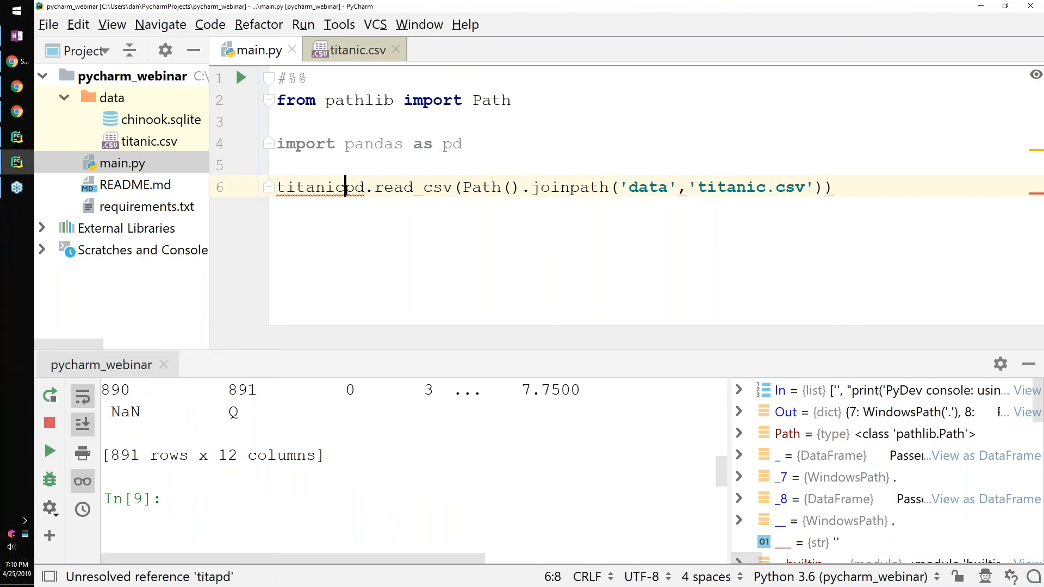
{"action": "type", "text": "_df="}
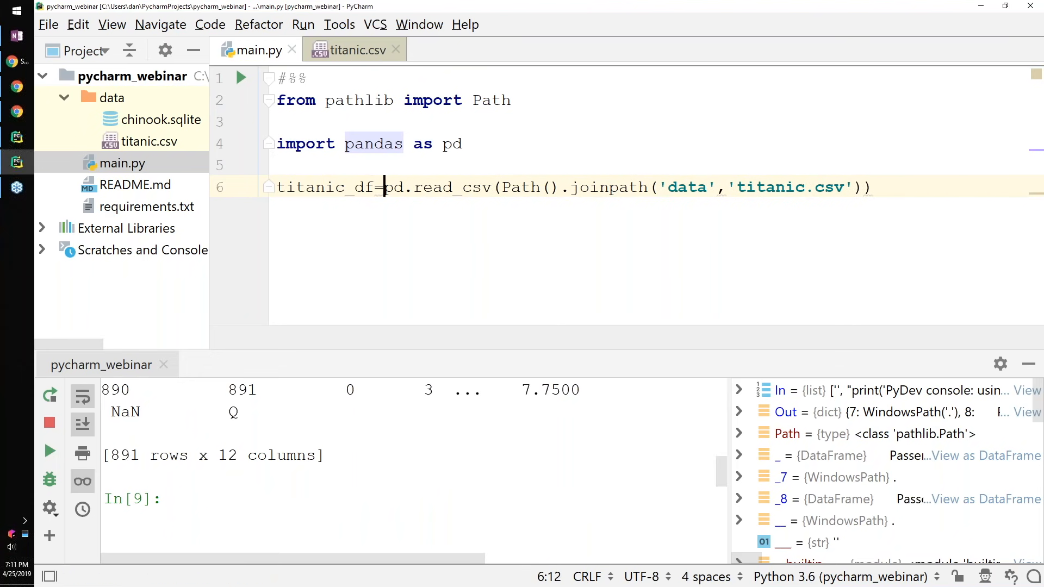
{"action": "left_click", "coordinate": [287, 165]}
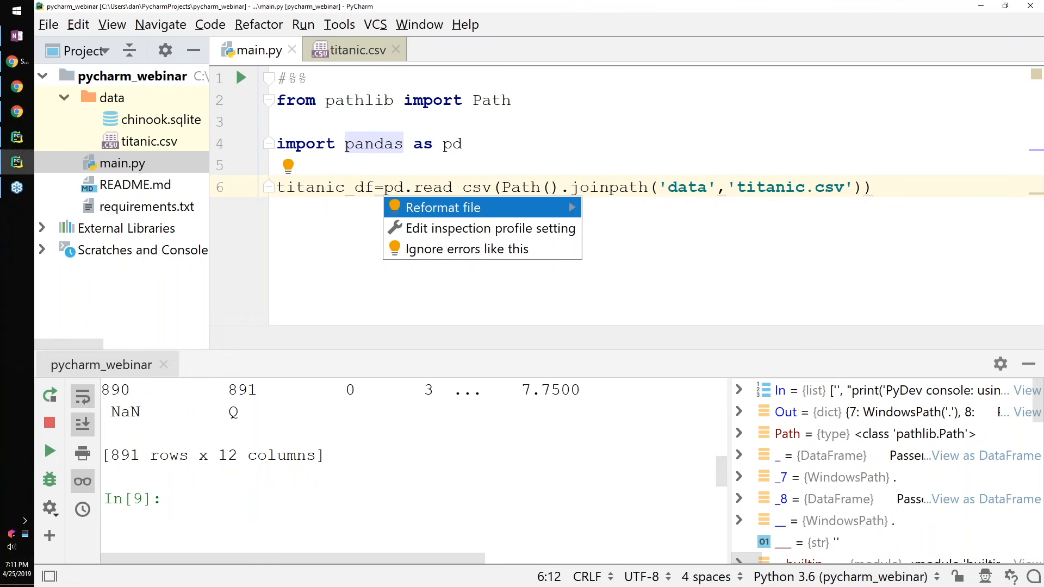
{"action": "left_click", "coordinate": [440, 207]}
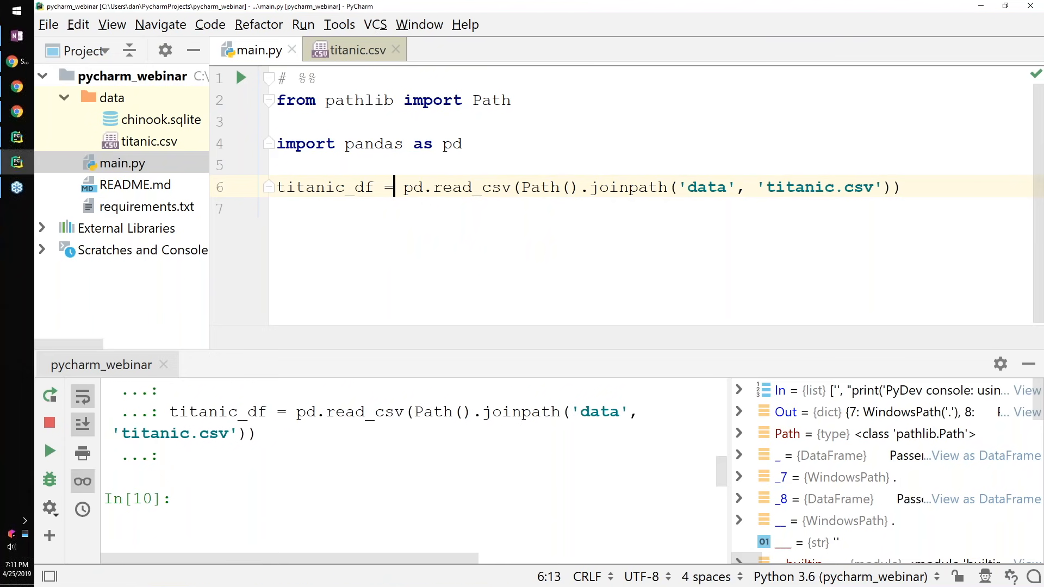
{"action": "mouse_move", "coordinate": [1037, 395]}
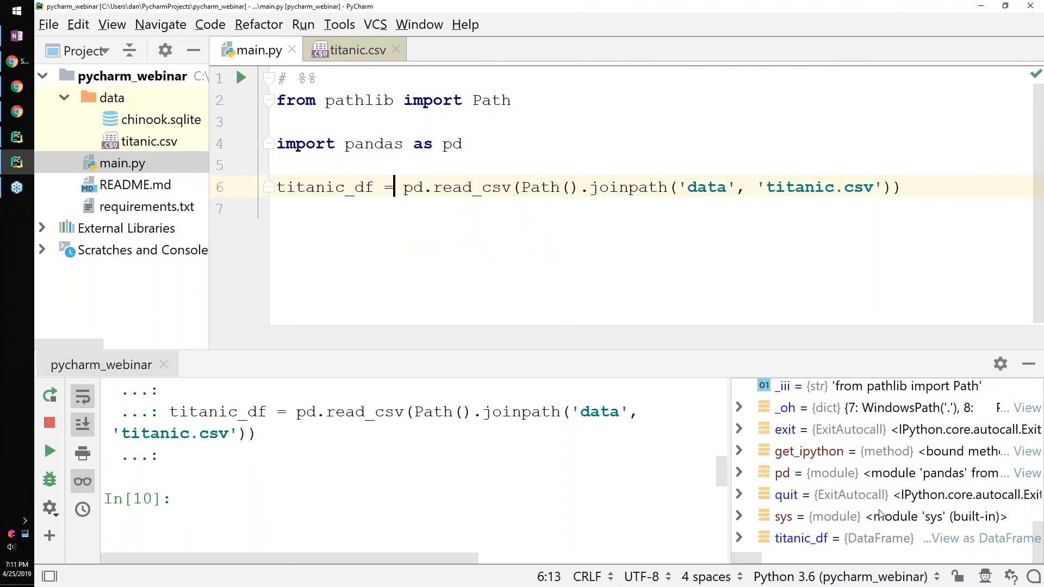
{"action": "mouse_move", "coordinate": [783, 544]}
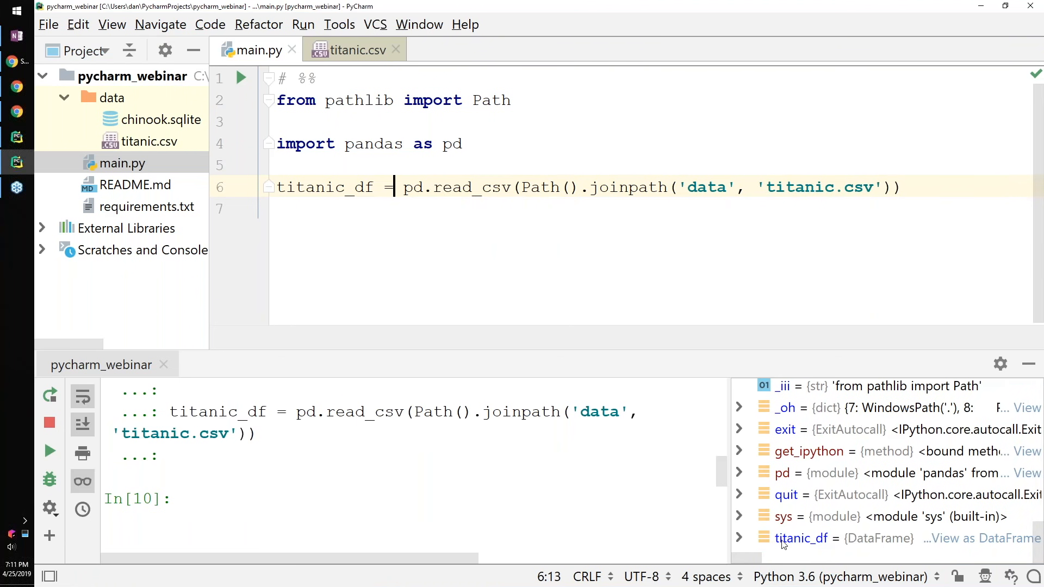
View titanic_df as a DataFrame in SciView and widen the panel for more columns
{"action": "left_click", "coordinate": [802, 539]}
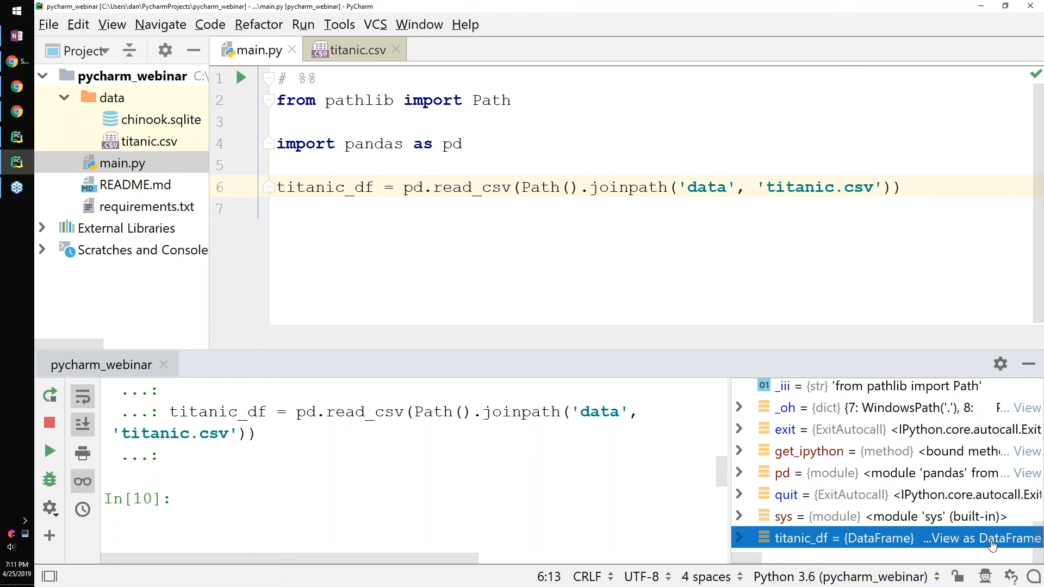
{"action": "left_click", "coordinate": [992, 539]}
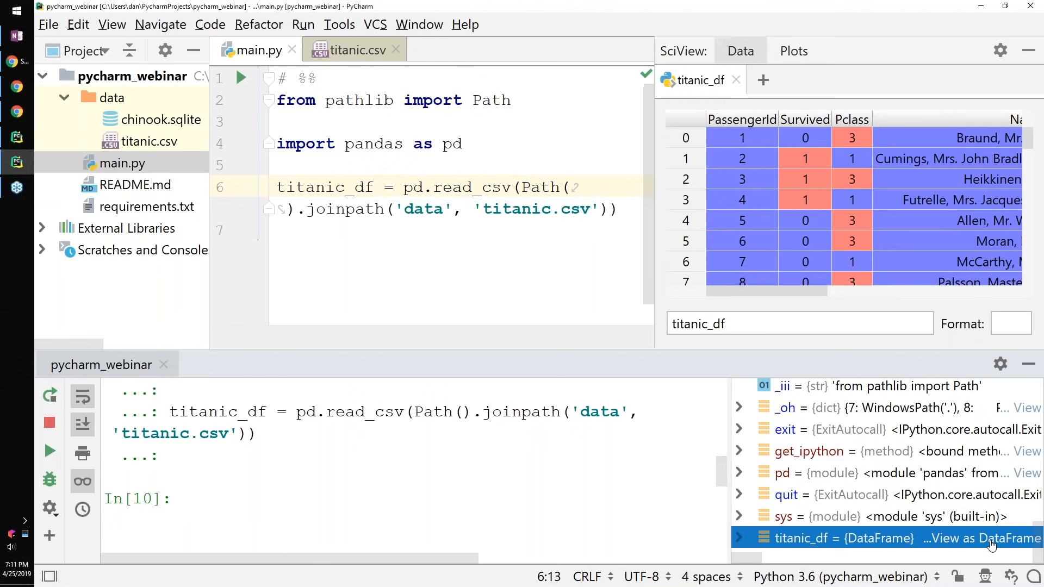
{"action": "mouse_move", "coordinate": [818, 20]}
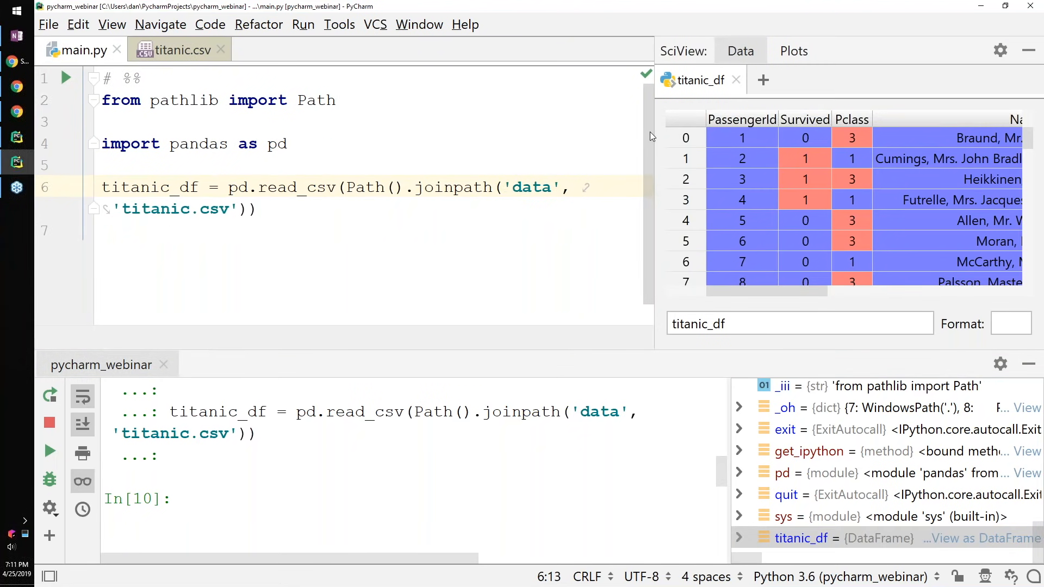
{"action": "left_click_drag", "start_coordinate": [651, 136], "coordinate": [486, 136]}
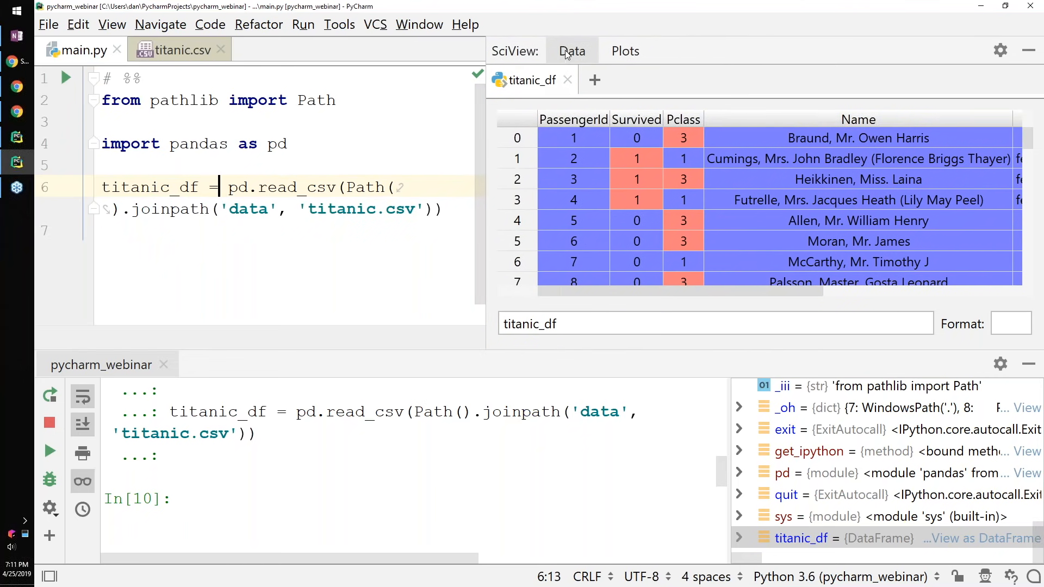
{"action": "mouse_move", "coordinate": [594, 76]}
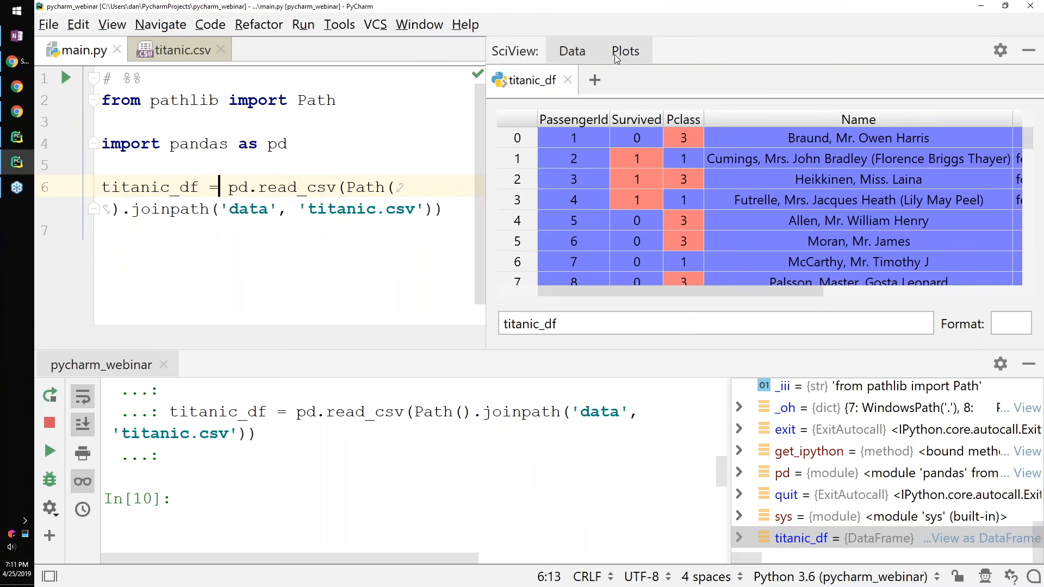
{"action": "mouse_move", "coordinate": [700, 179]}
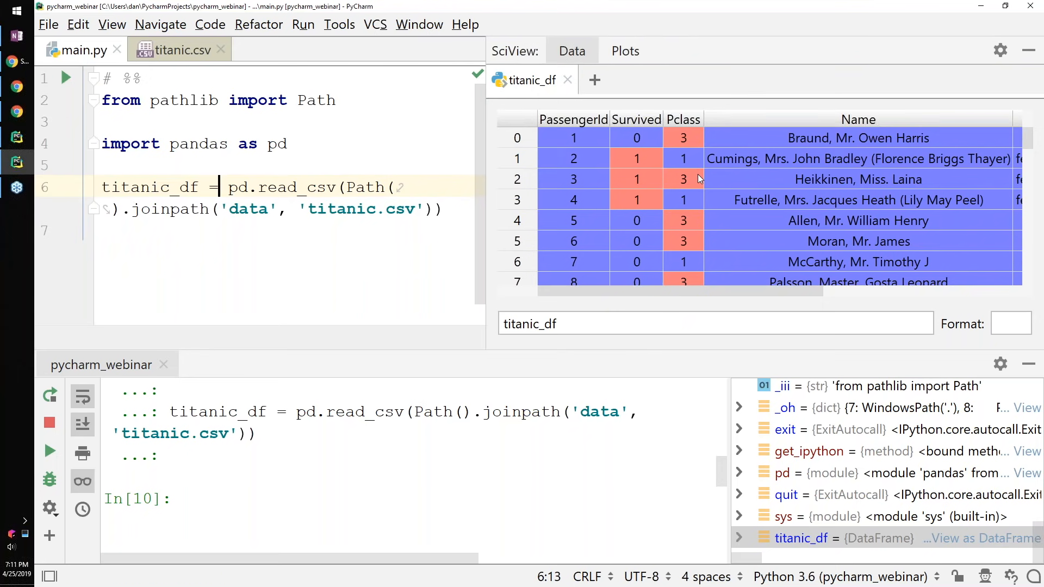
{"action": "mouse_move", "coordinate": [692, 179]}
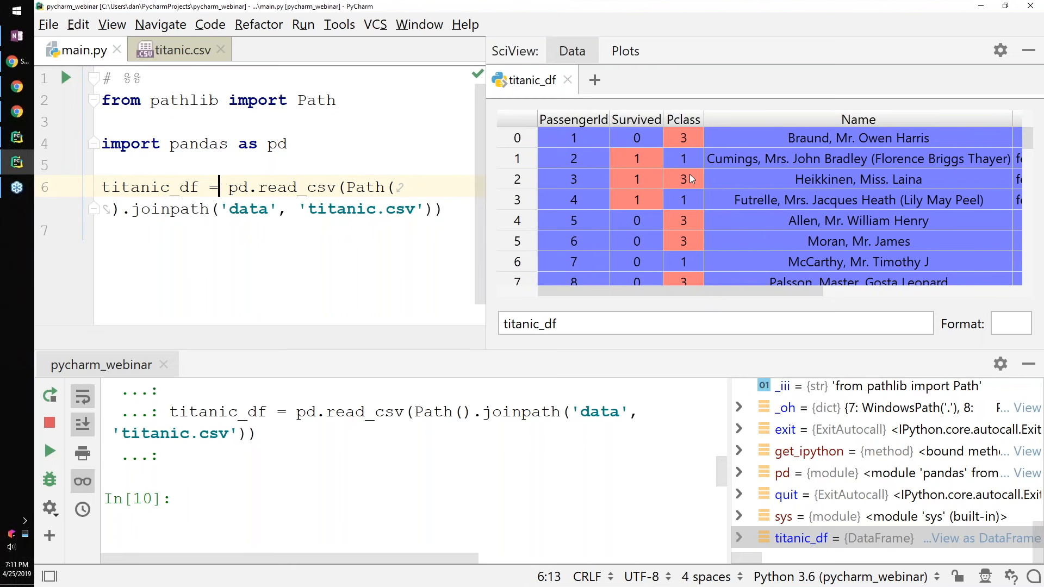
{"action": "mouse_move", "coordinate": [714, 151]}
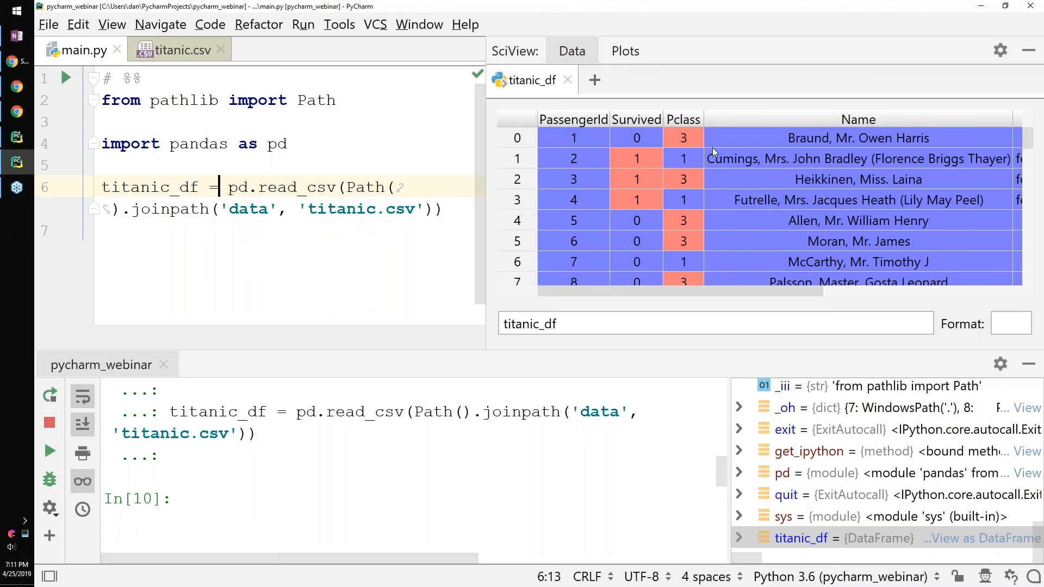
{"action": "mouse_move", "coordinate": [732, 138]}
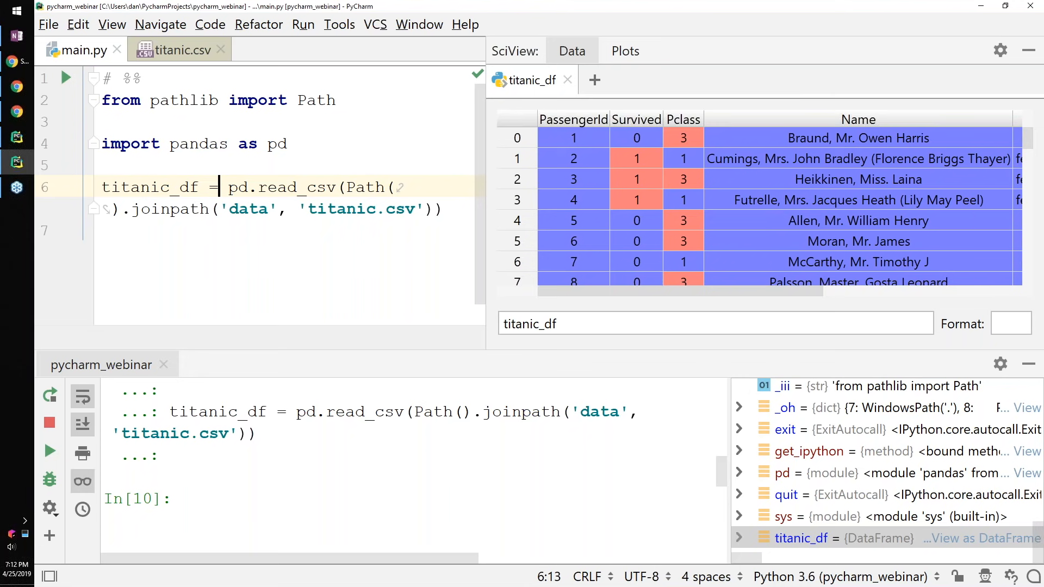
{"action": "mouse_move", "coordinate": [770, 145]}
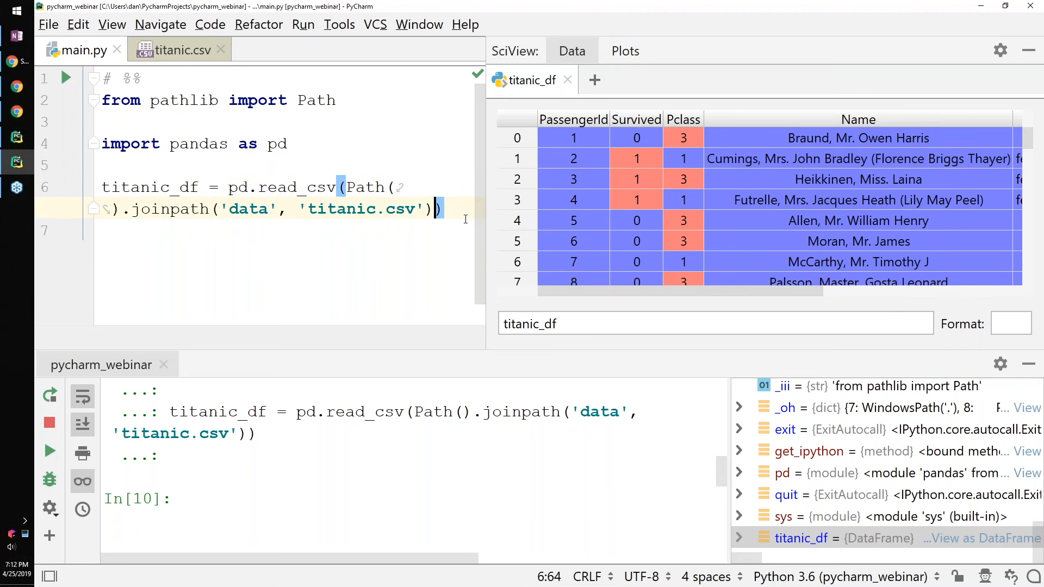
Add a #%% cell with sample_titanic=titanic_df.sample(10) and run it
{"action": "key", "text": "enter"}
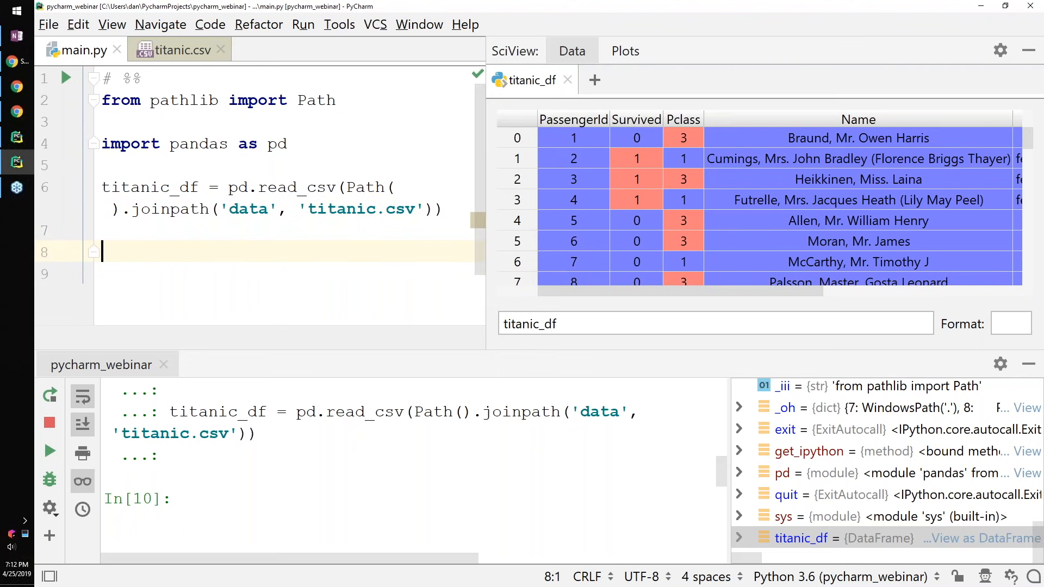
{"action": "type", "text": "#%%"}
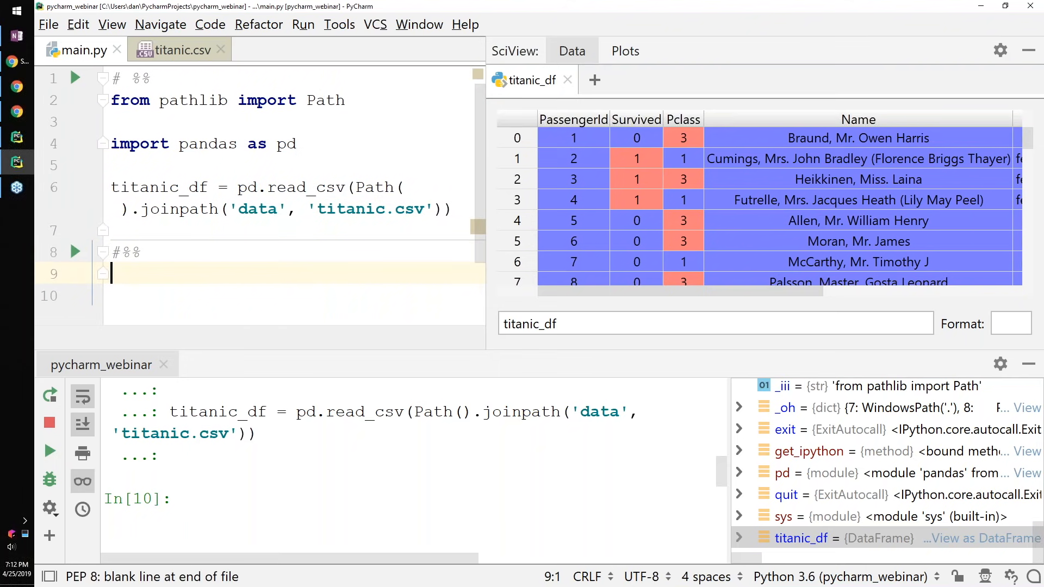
{"action": "type", "text": "sample_titanic="}
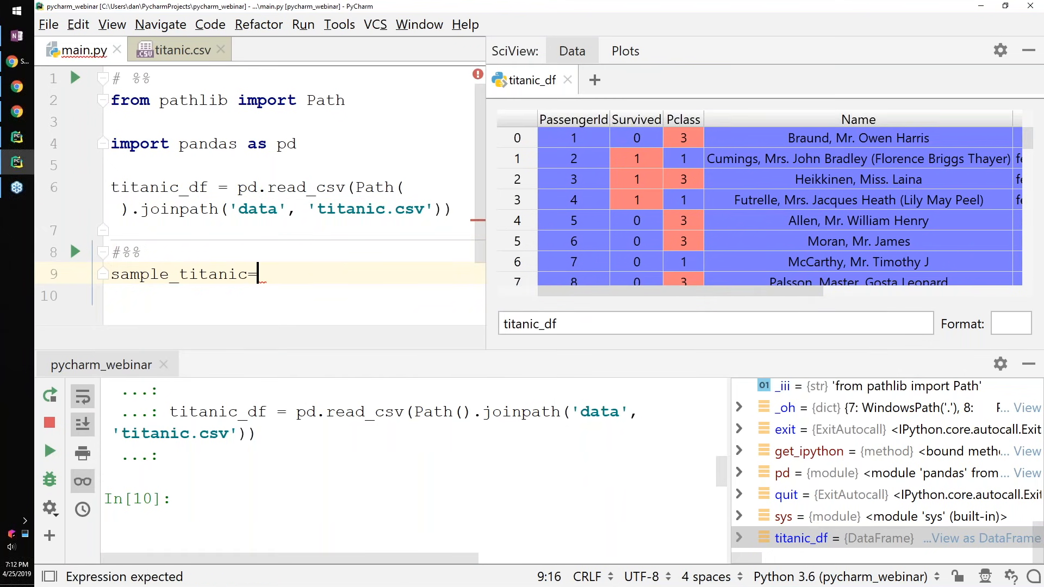
{"action": "type", "text": "titanic_df.s"}
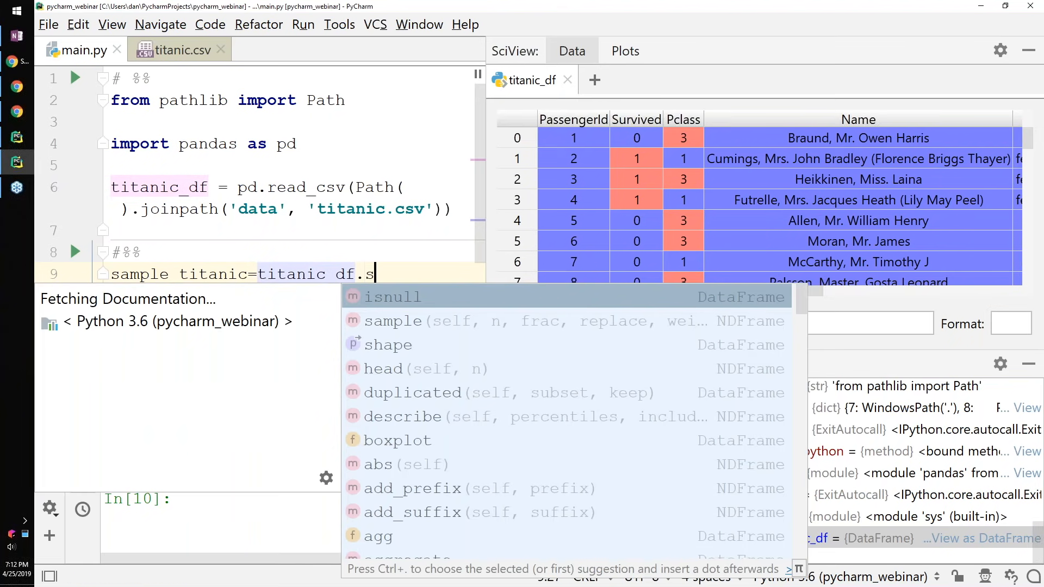
{"action": "type", "text": "ample(10"}
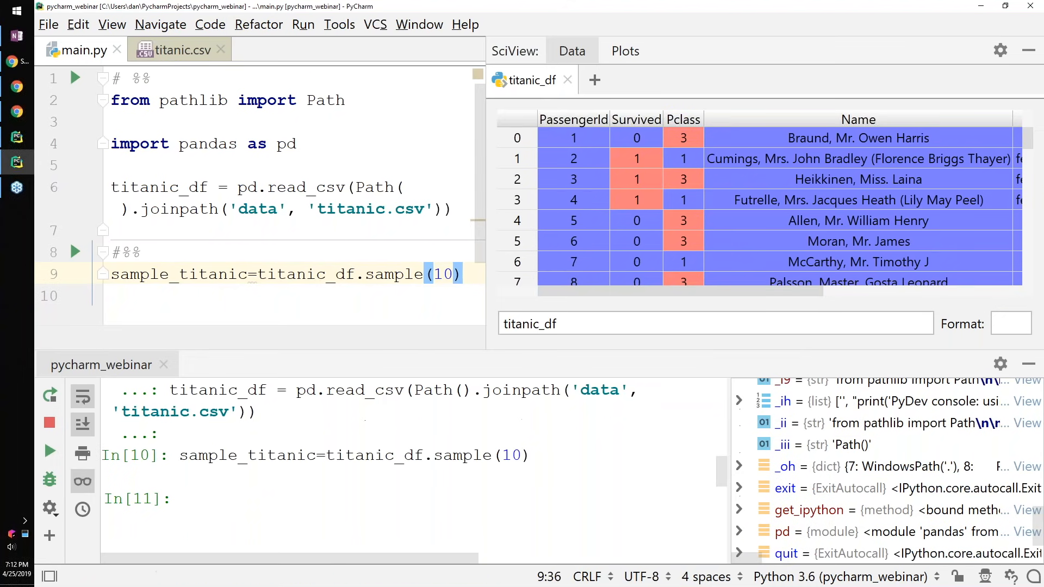
{"action": "scroll", "scroll_direction": "down", "scroll_amount": 3}
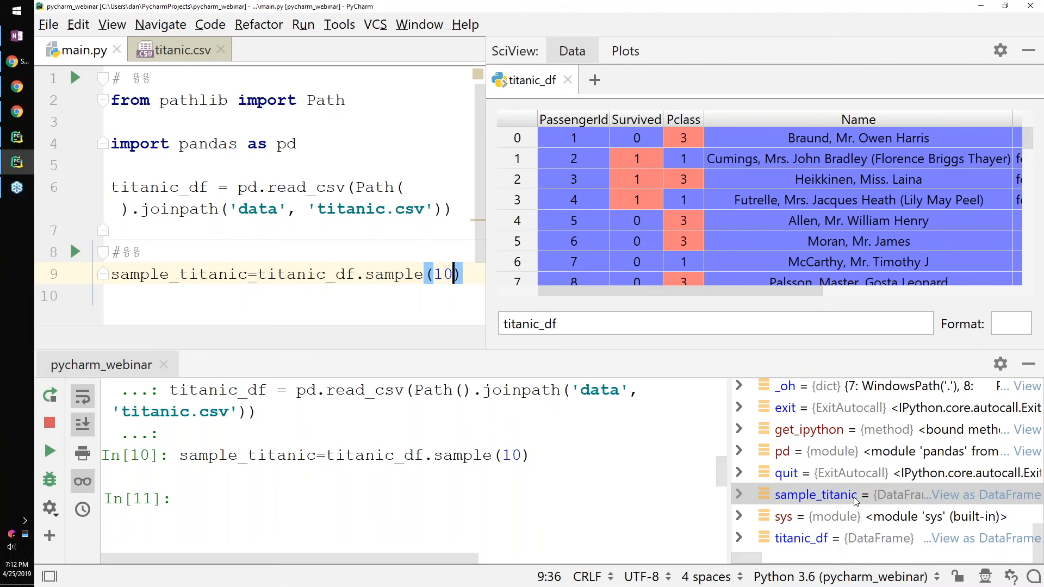
View sample_titanic as a DataFrame in its own SciView tab
{"action": "left_click", "coordinate": [814, 495]}
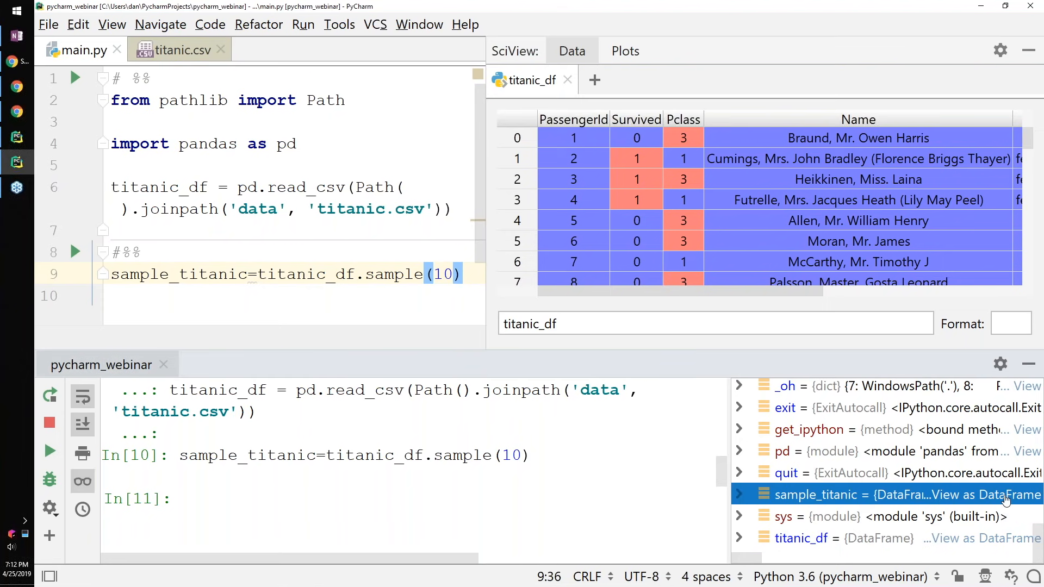
{"action": "left_click", "coordinate": [993, 495]}
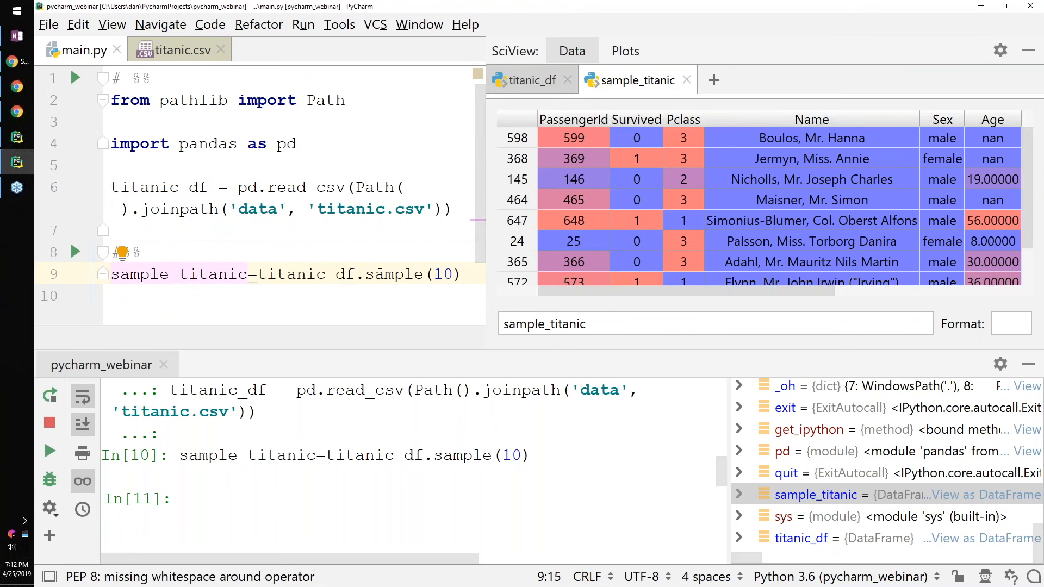
{"action": "mouse_move", "coordinate": [551, 271]}
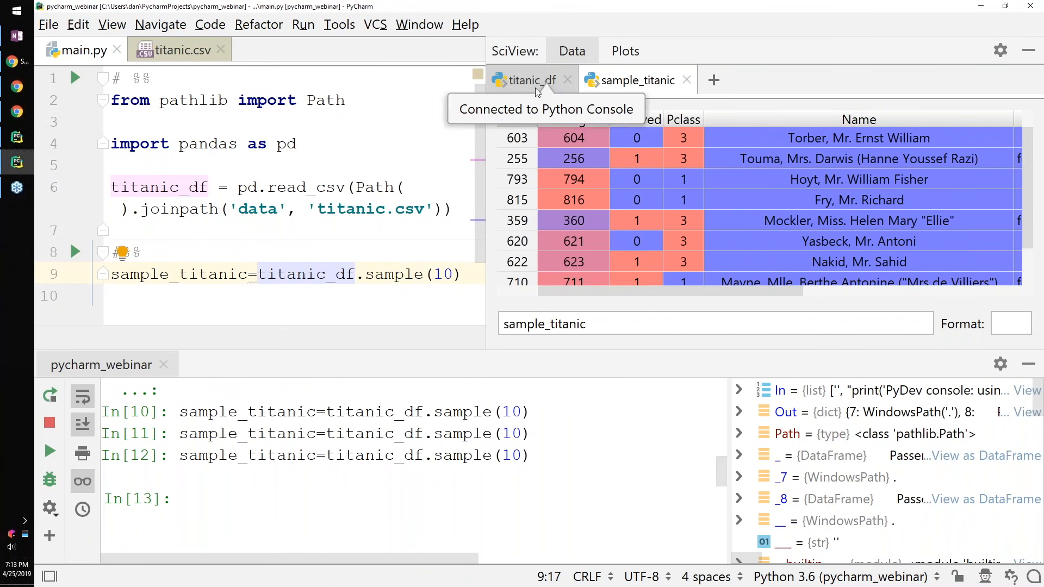
{"action": "mouse_move", "coordinate": [725, 147]}
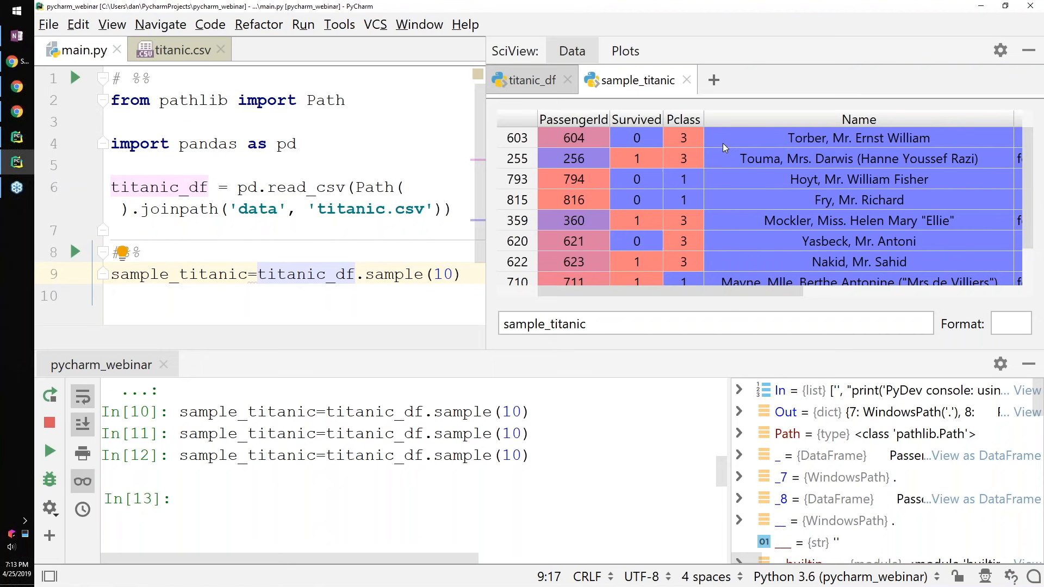
{"action": "mouse_move", "coordinate": [495, 19]}
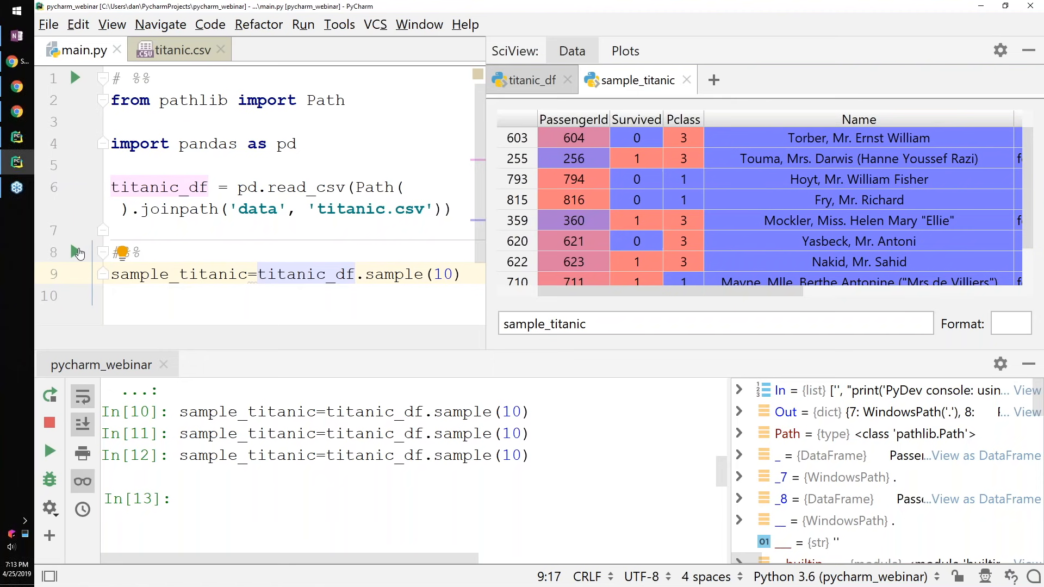
{"action": "mouse_move", "coordinate": [75, 251]}
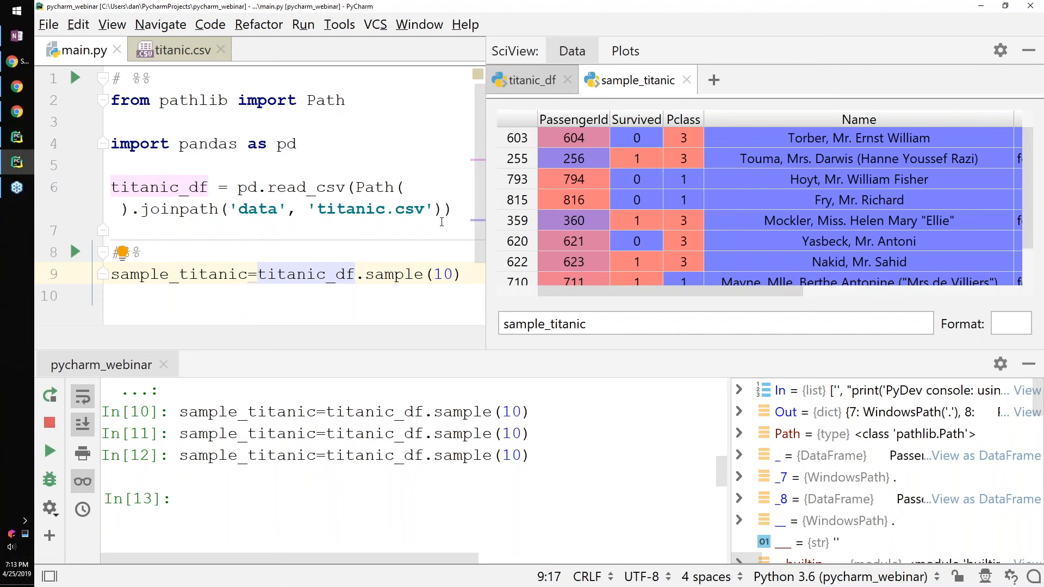
Switch SciView back to the full titanic_df tab and resume editing below the sampling line
{"action": "left_click", "coordinate": [530, 80]}
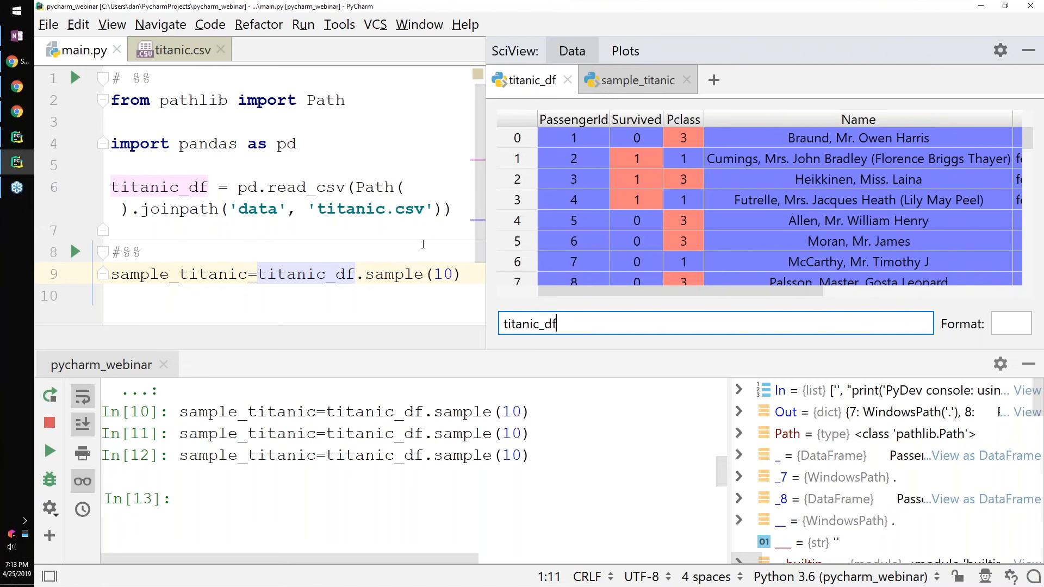
{"action": "mouse_move", "coordinate": [438, 408]}
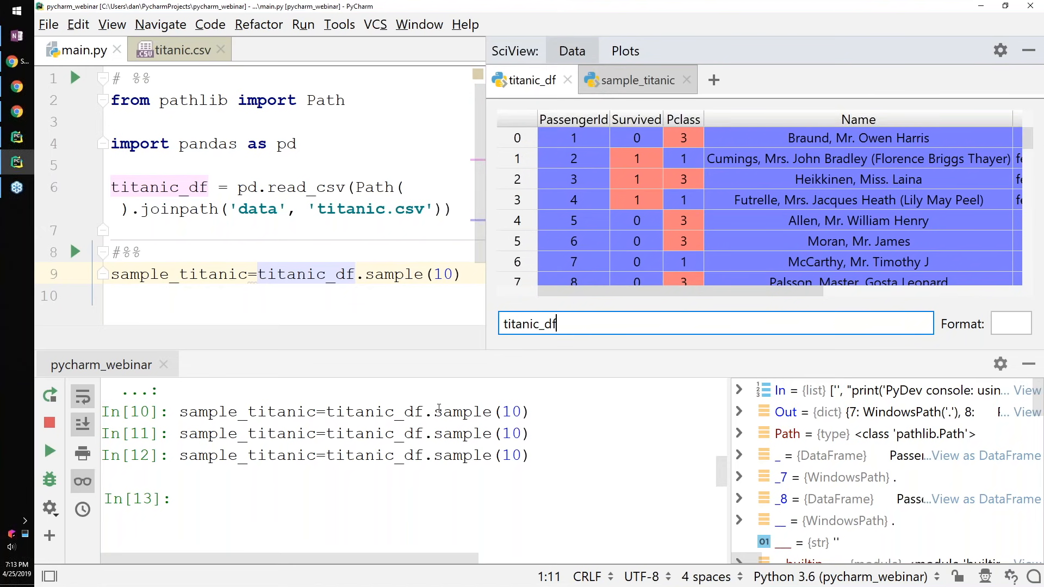
{"action": "left_click", "coordinate": [377, 296]}
{"action": "type", "text": "#%%"}
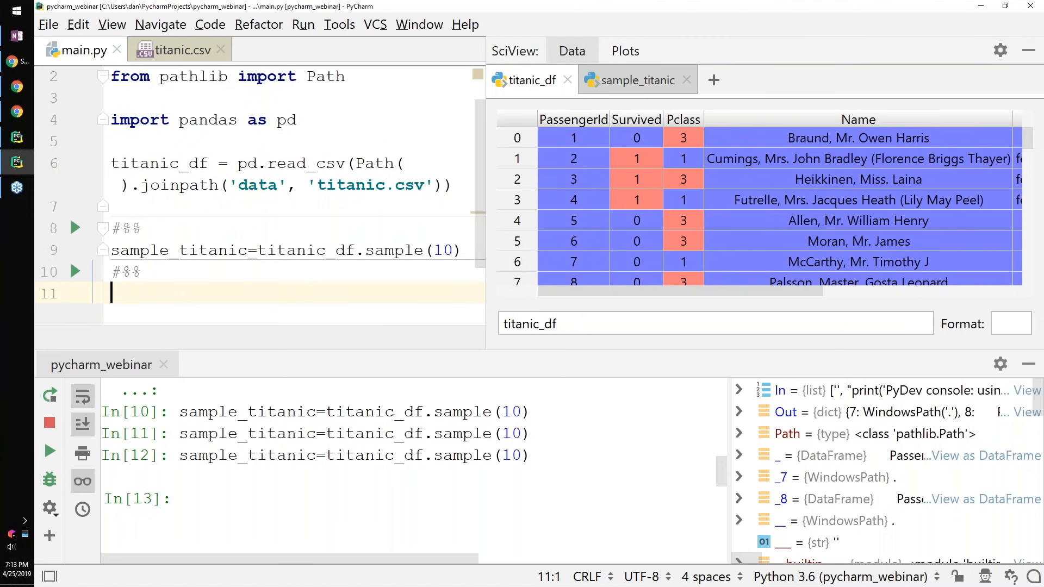
Write sum_null=titanic_df.isnull().sum() in the new cell to count missing values
{"action": "type", "text": "s"}
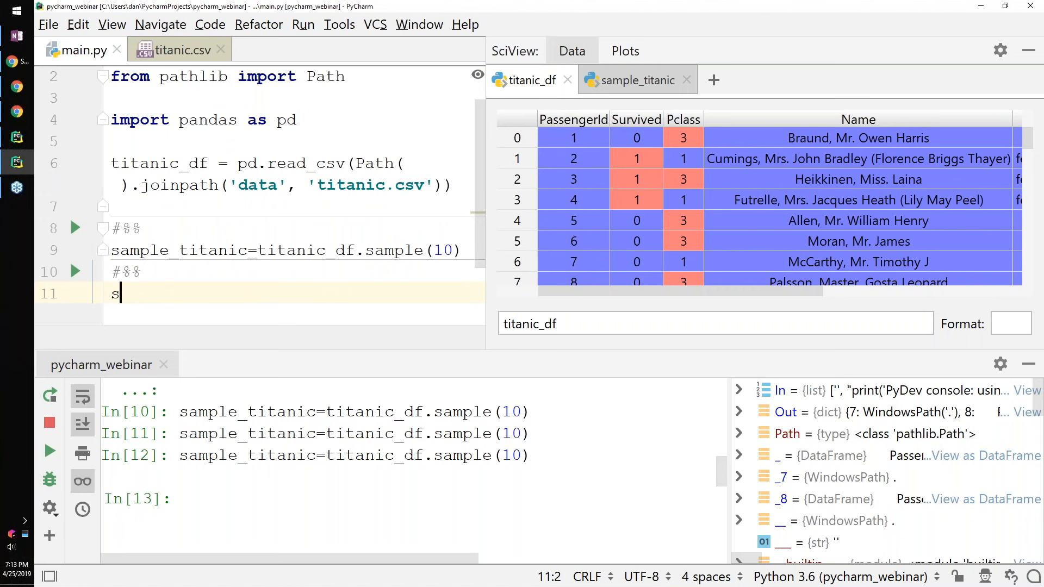
{"action": "type", "text": "um_null=titanic_df.isnull"}
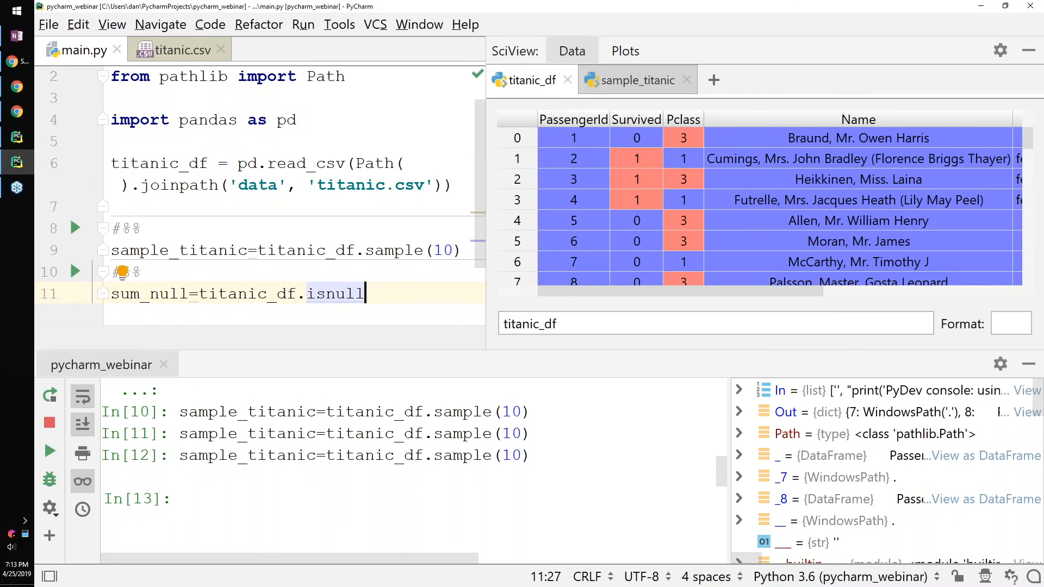
{"action": "type", "text": "().sum"}
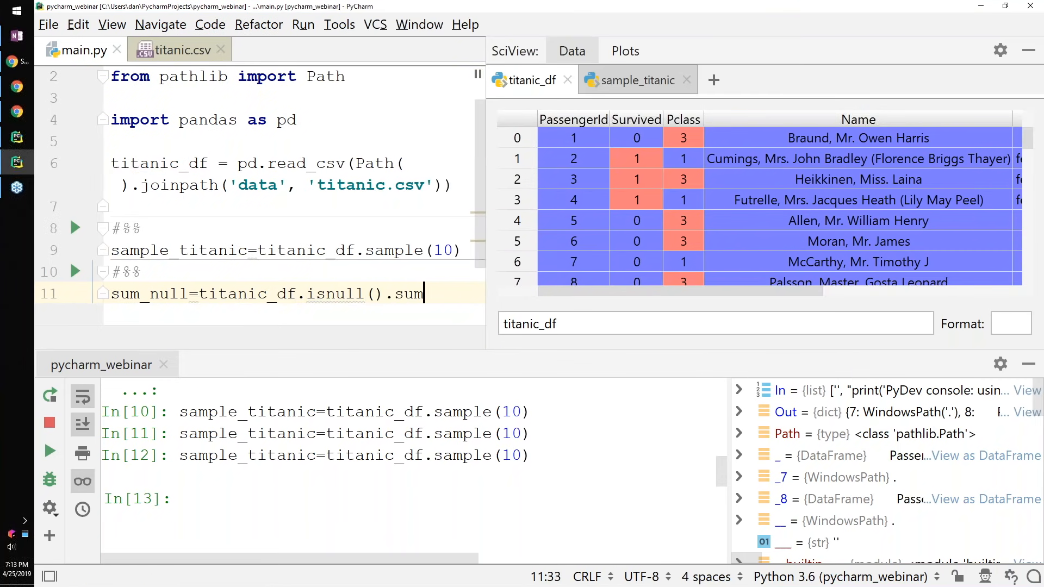
{"action": "type", "text": "()"}
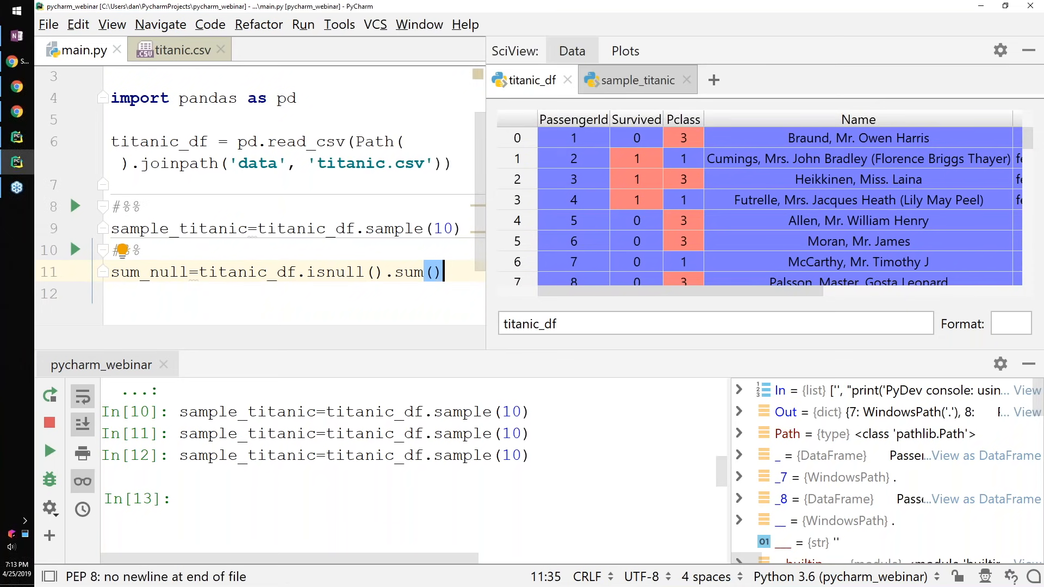
{"action": "mouse_move", "coordinate": [408, 348]}
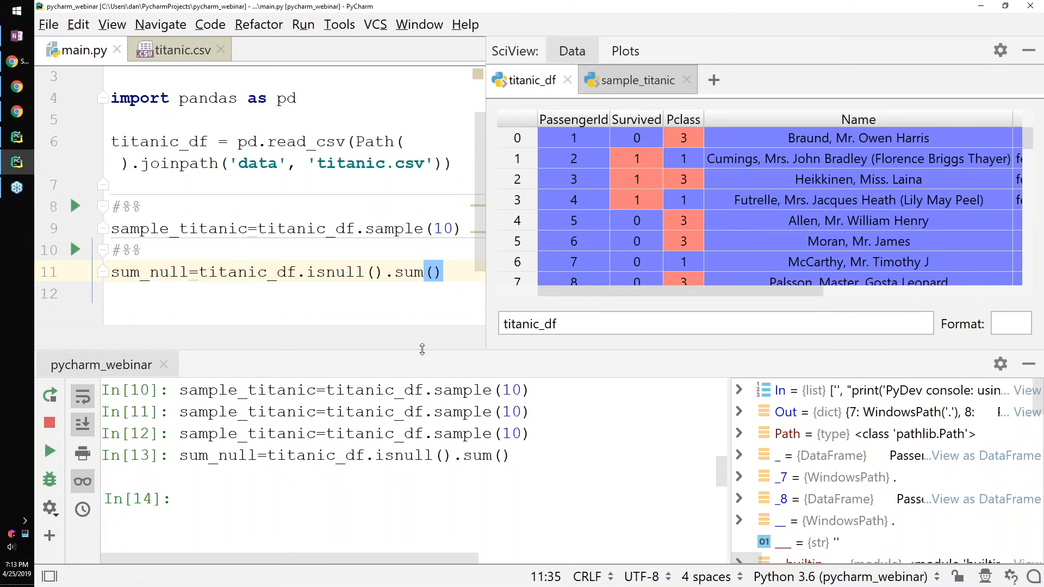
{"action": "mouse_move", "coordinate": [1037, 398]}
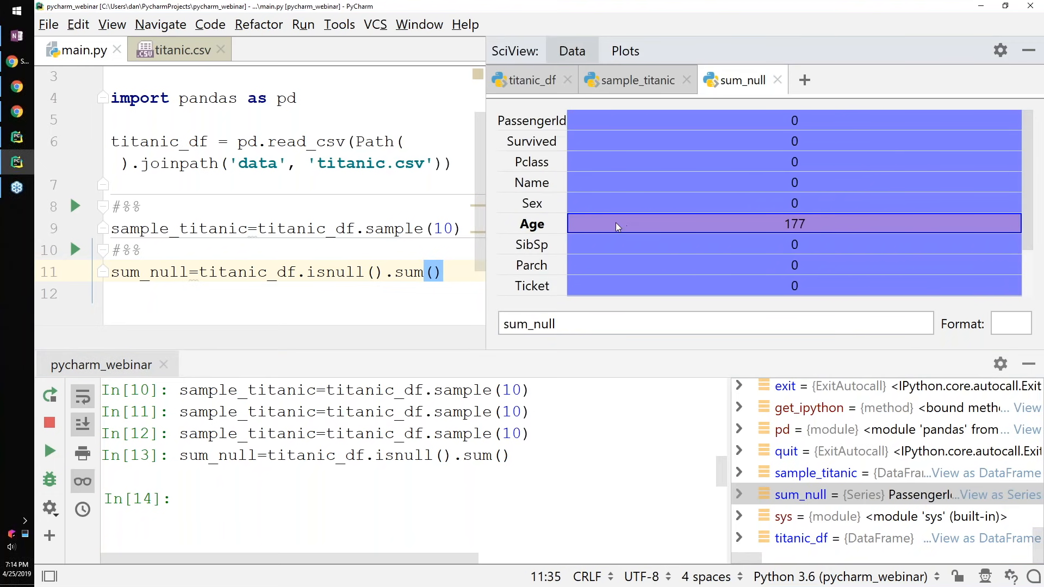
{"action": "mouse_move", "coordinate": [728, 197]}
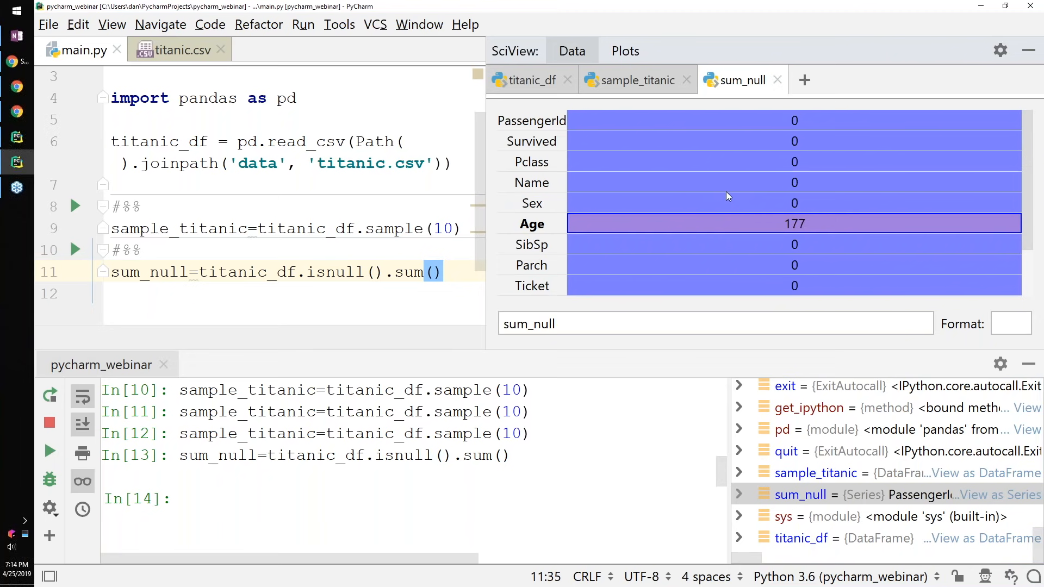
{"action": "mouse_move", "coordinate": [731, 207]}
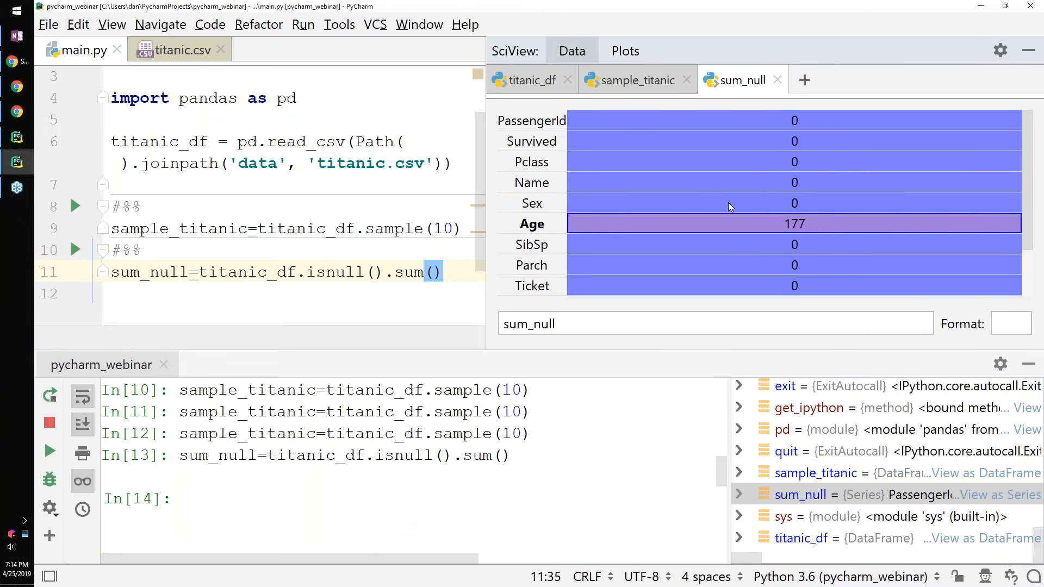
View the missing-value counts, then inspect a missing Age value in the full titanic_df table
{"action": "scroll", "scroll_direction": "down", "scroll_amount": 3}
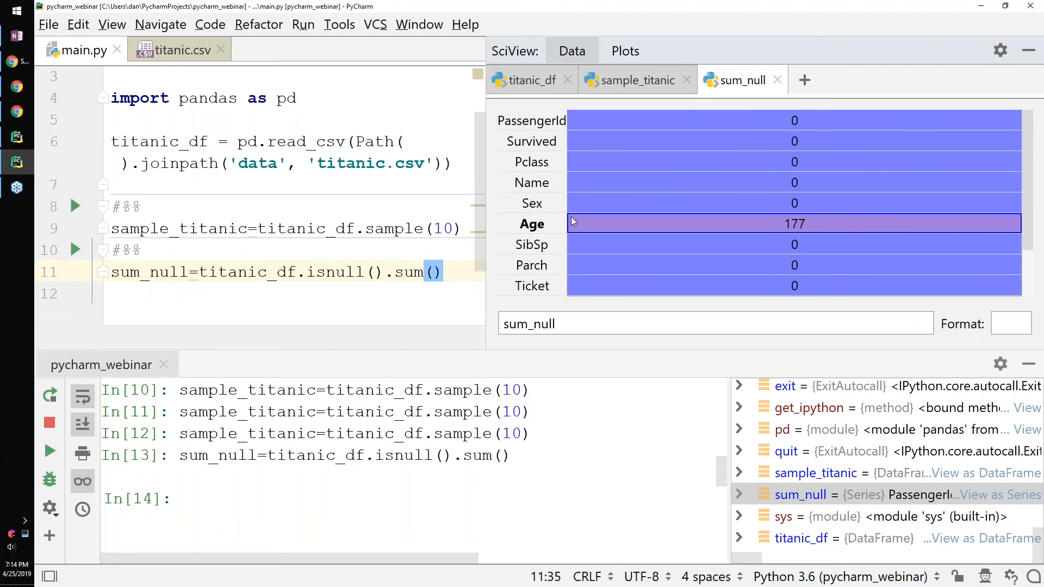
{"action": "scroll", "scroll_direction": "down", "scroll_amount": 3}
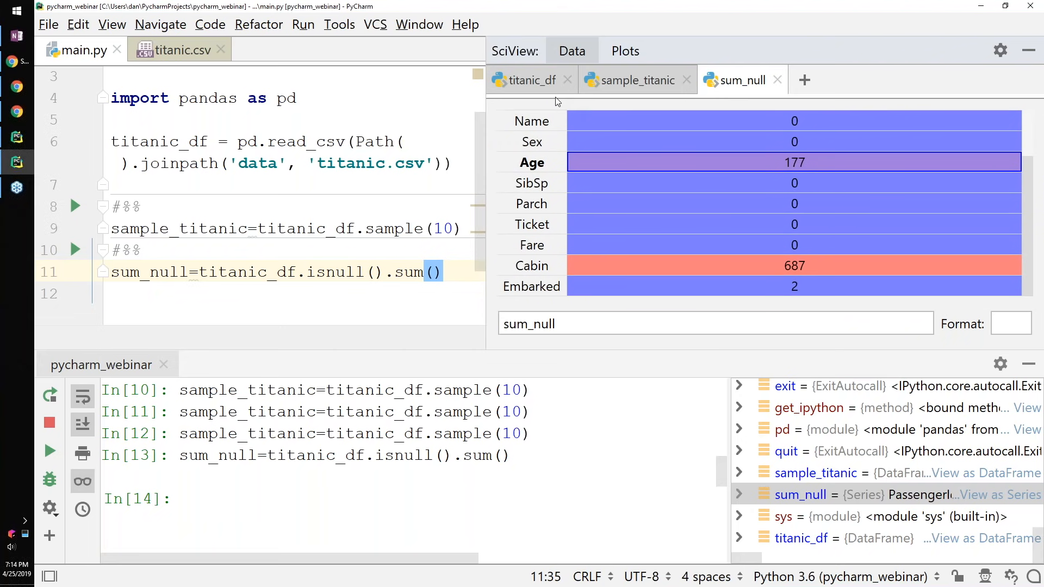
{"action": "left_click", "coordinate": [533, 80]}
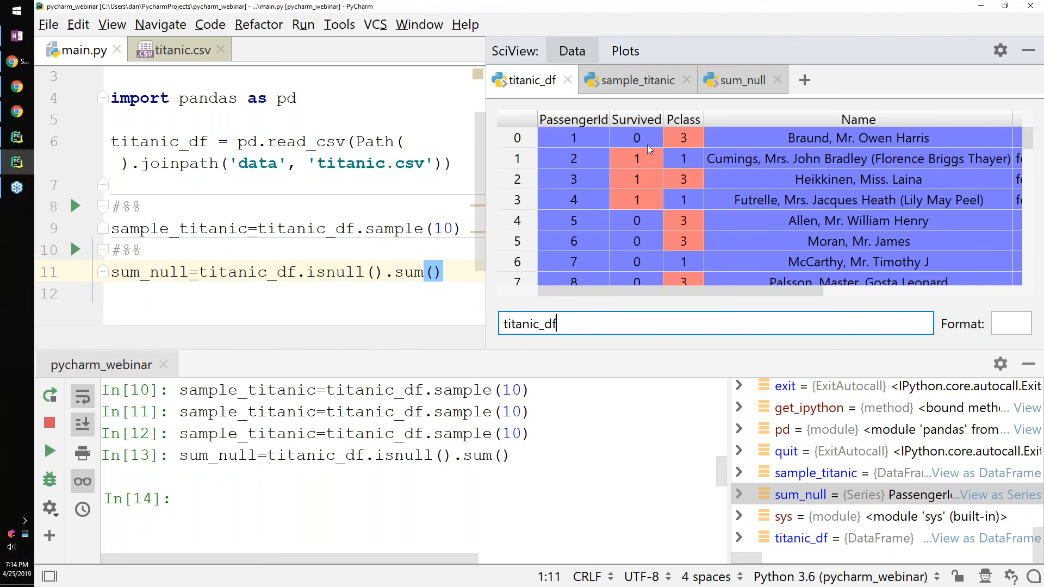
{"action": "mouse_move", "coordinate": [650, 160]}
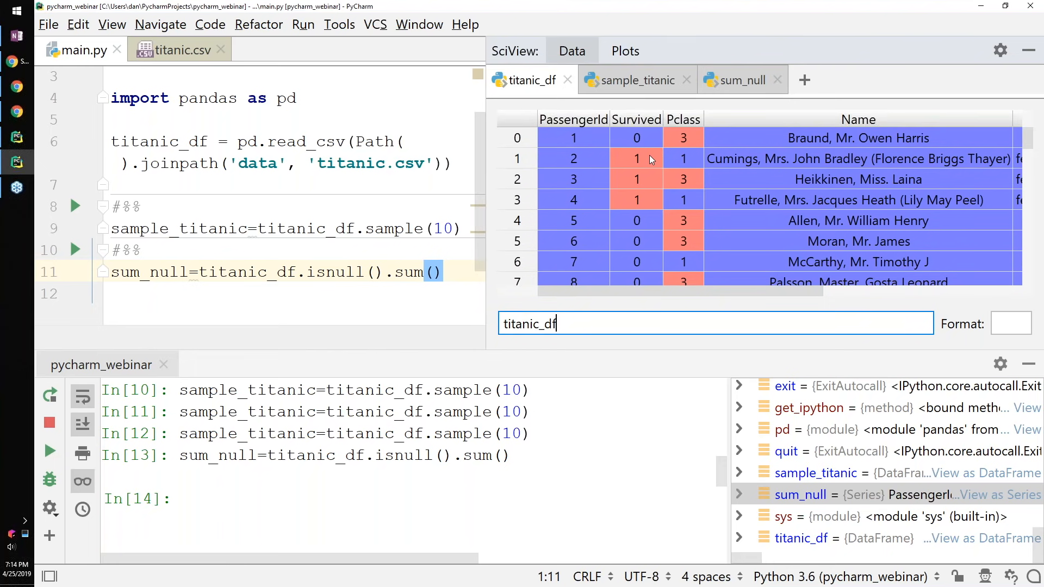
{"action": "mouse_move", "coordinate": [593, 300]}
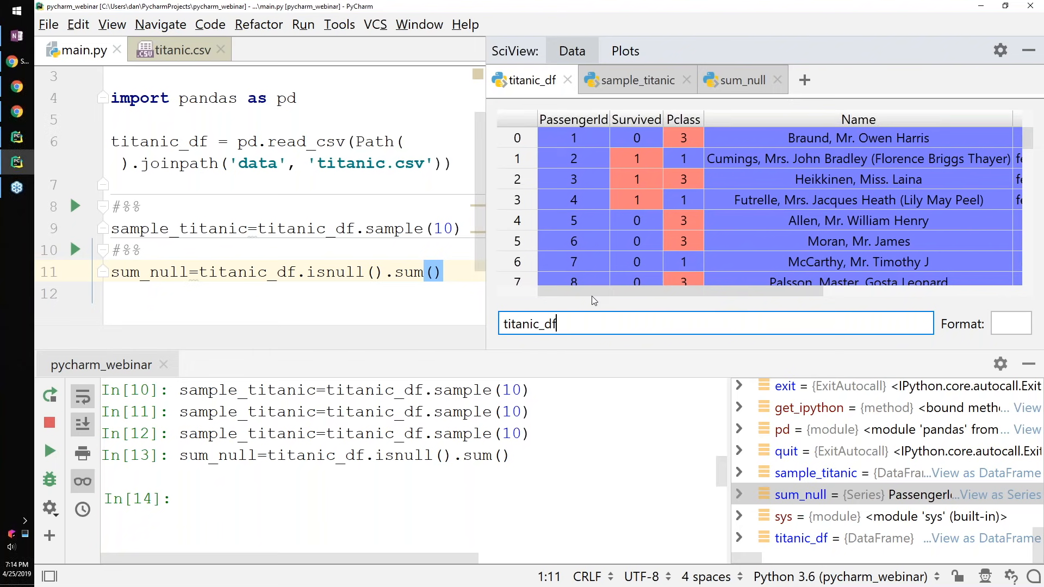
{"action": "scroll", "scroll_direction": "right", "scroll_amount": 3}
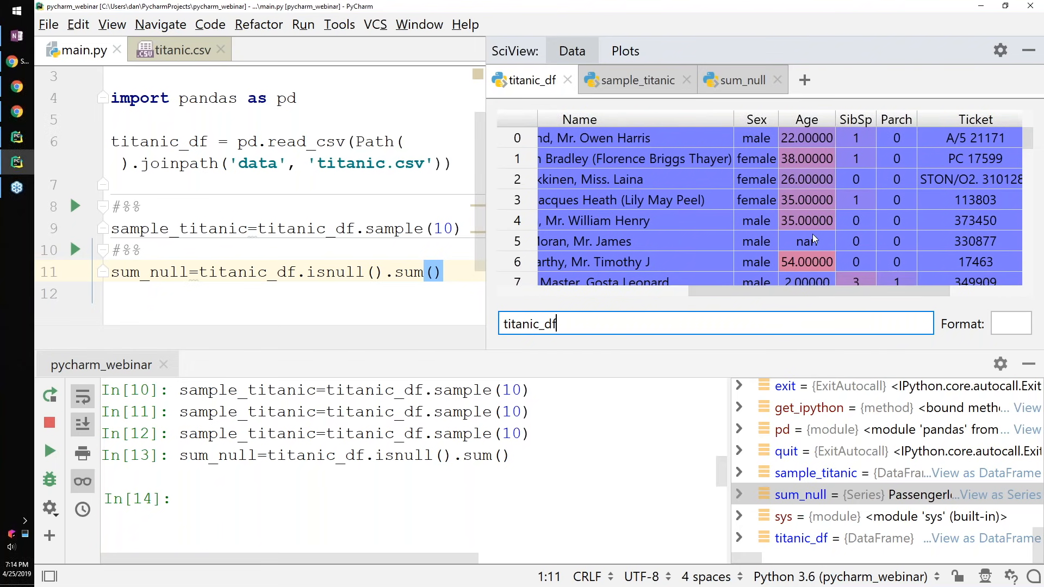
{"action": "left_click", "coordinate": [806, 242]}
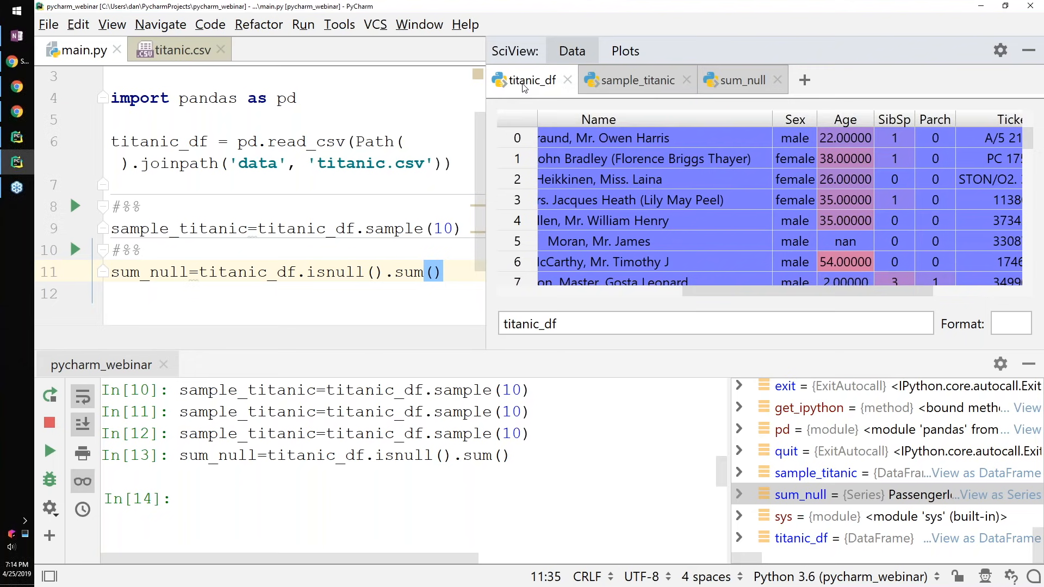
Switch between the sample_titanic, titanic_df and sum_null data tabs in SciView
{"action": "left_click", "coordinate": [637, 80]}
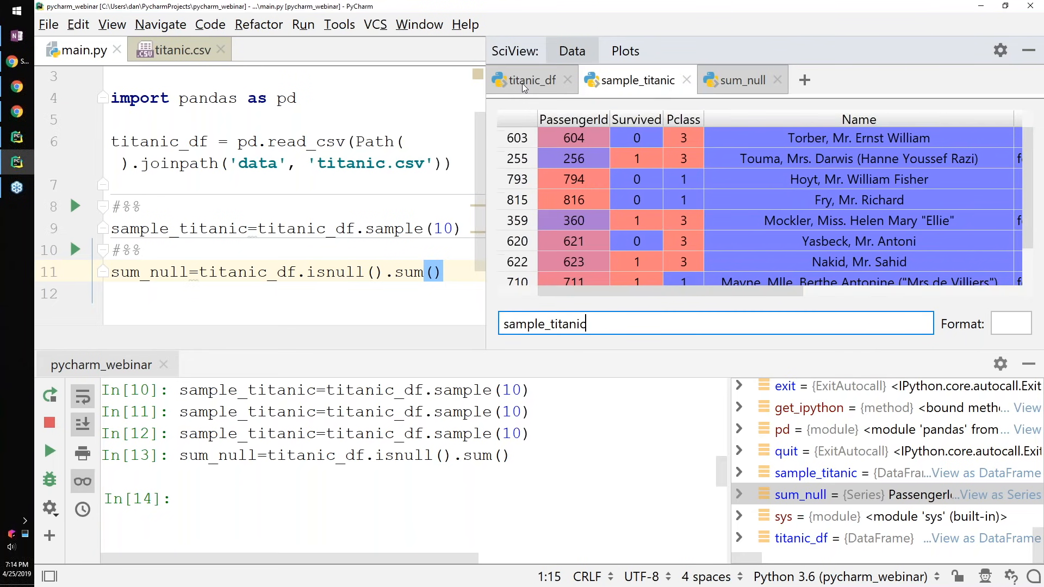
{"action": "left_click", "coordinate": [528, 79]}
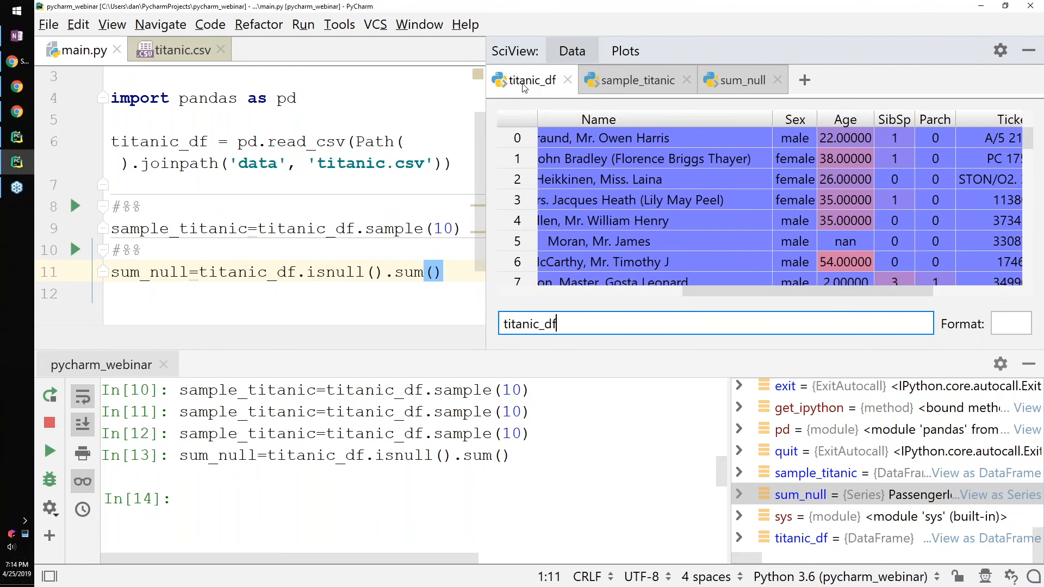
{"action": "left_click", "coordinate": [742, 79]}
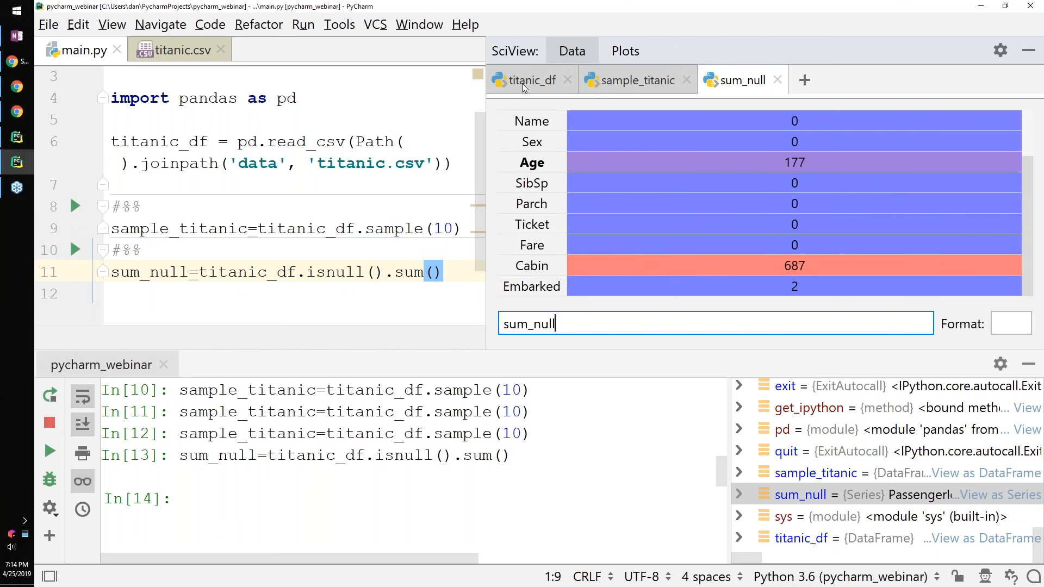
{"action": "mouse_move", "coordinate": [835, 252]}
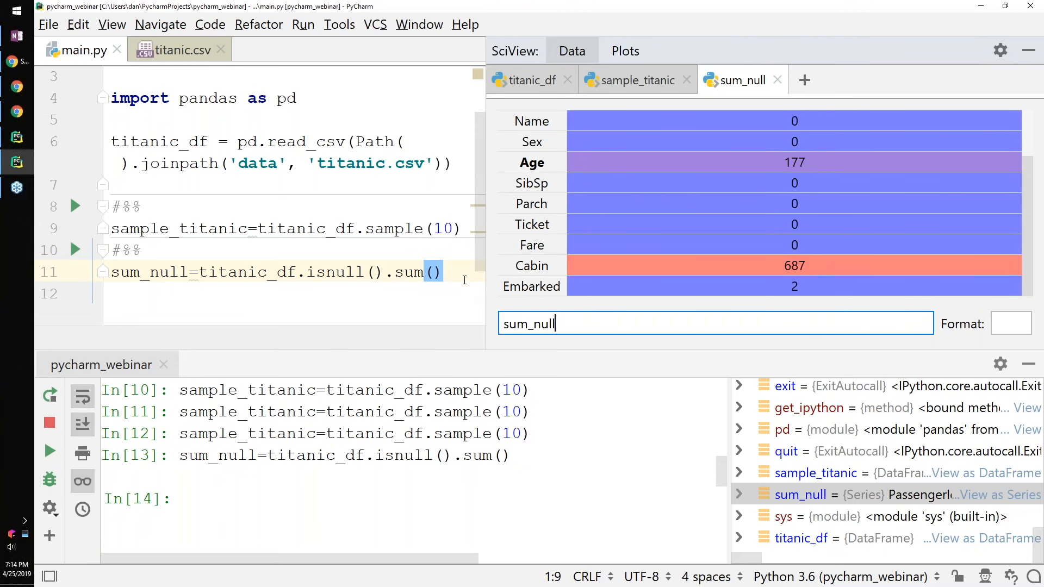
Start a new #%% cell importing seaborn as sns and matplotlib pyplot as plt
{"action": "key", "text": "enter"}
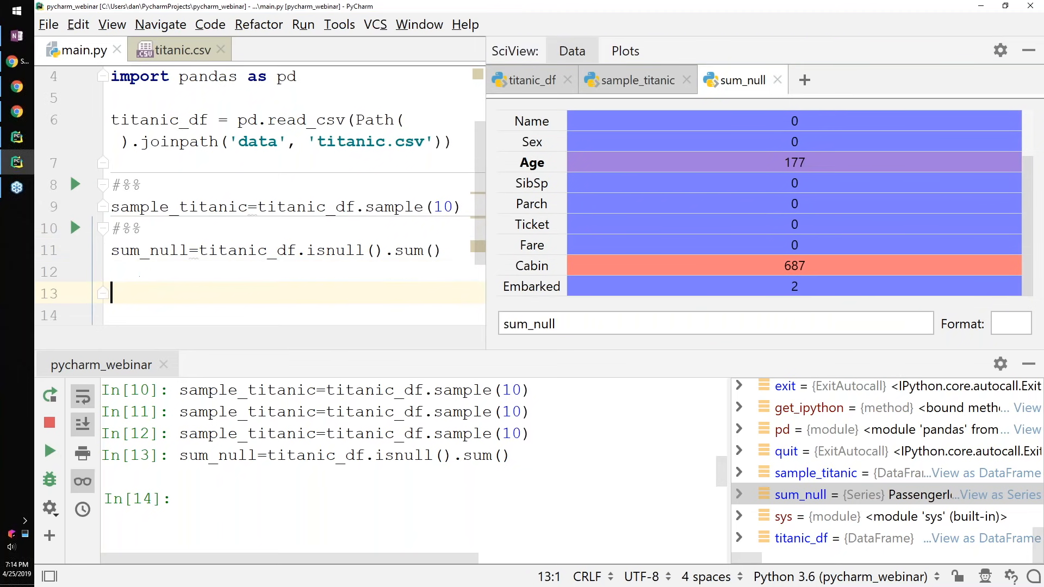
{"action": "type", "text": "#%%"}
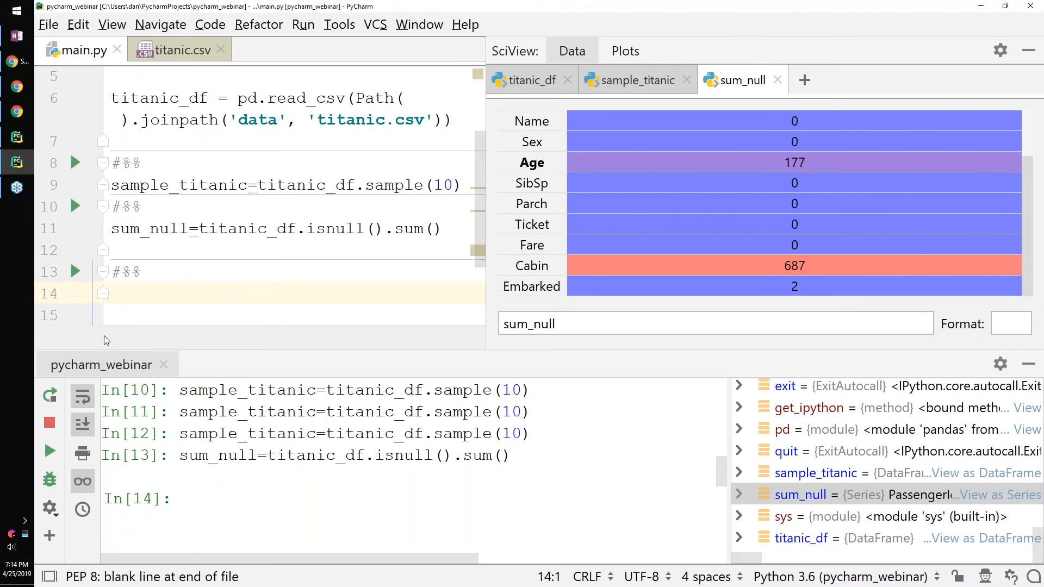
{"action": "type", "text": "import"}
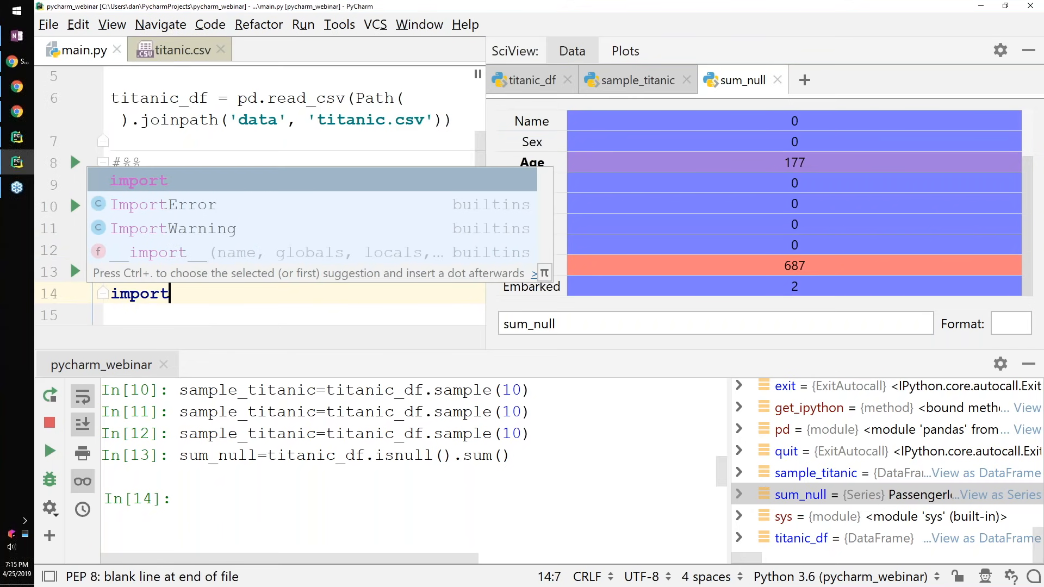
{"action": "type", "text": "seaborn as sns"}
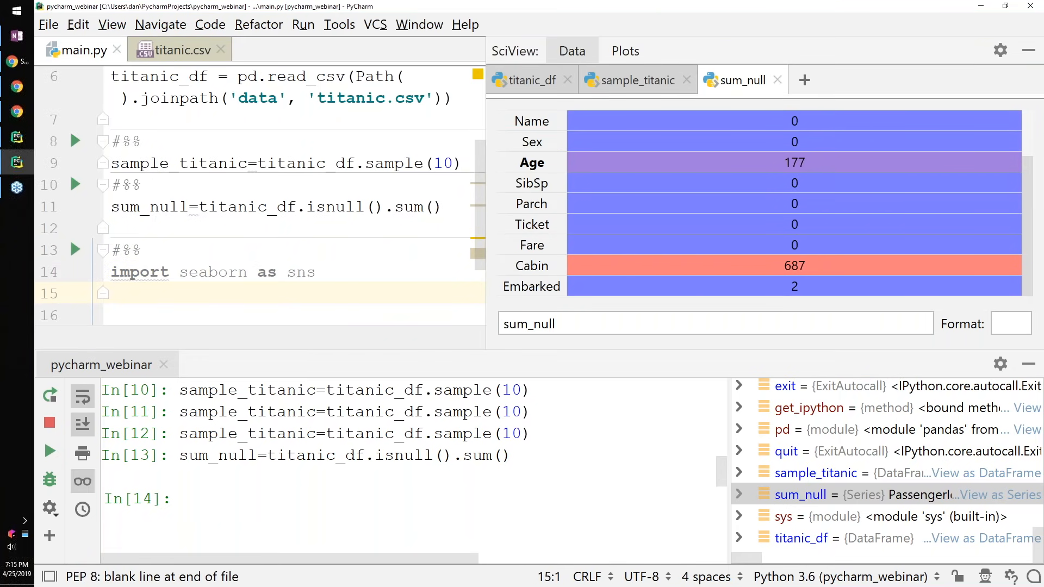
{"action": "type", "text": "from matplotlib"}
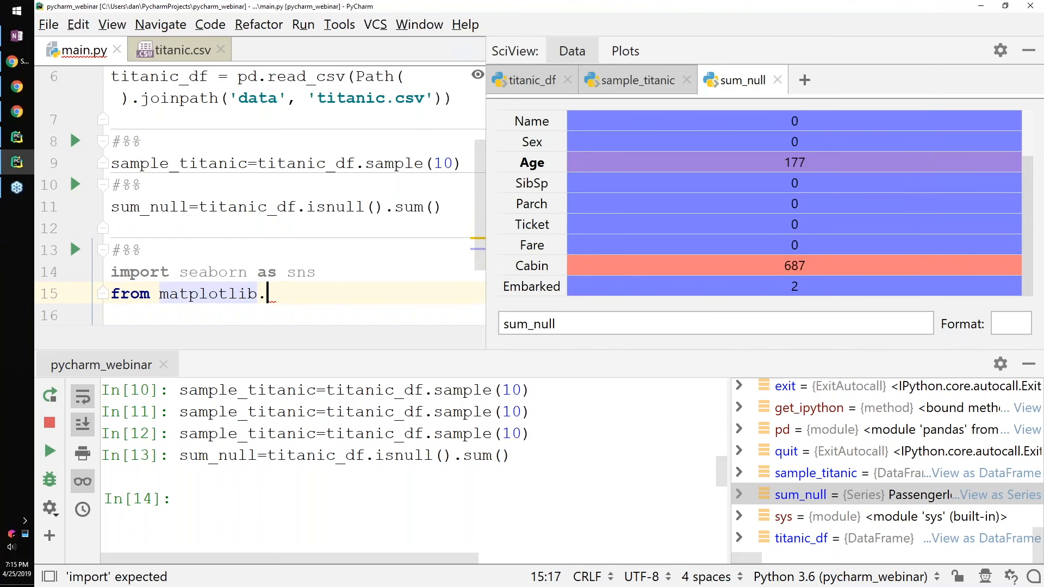
{"action": "type", "text": "."}
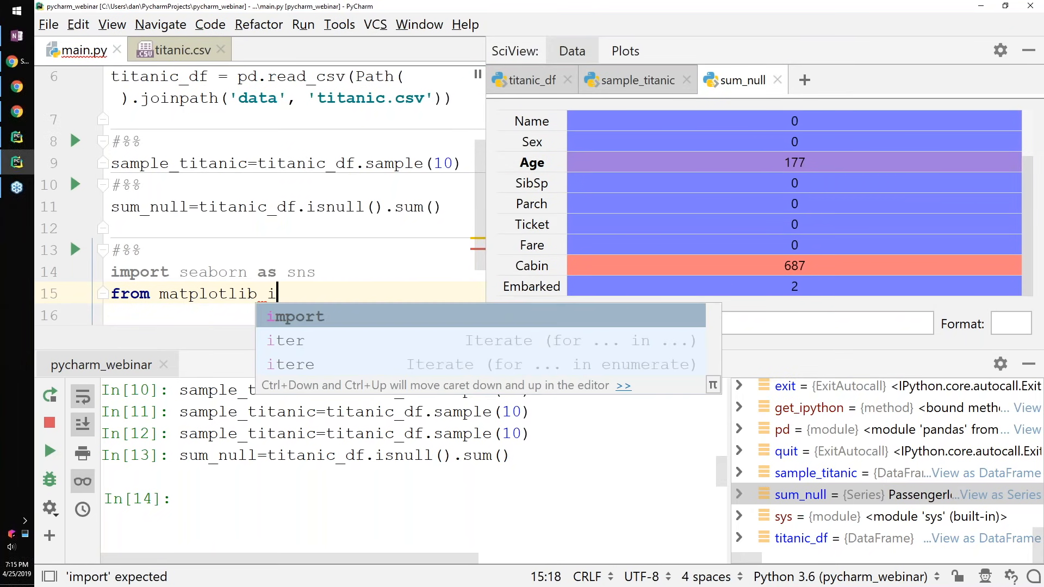
{"action": "type", "text": "mport pyplot as plt"}
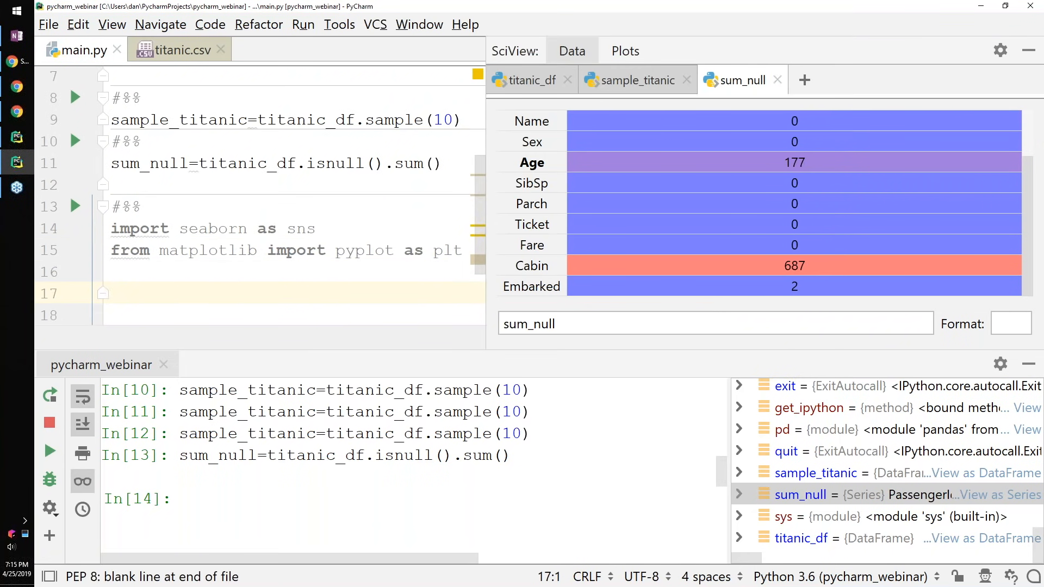
Write sns.countplot(x='Survived', hue='Sex', data=titanic_df) followed by plt.show()
{"action": "type", "text": "sns.countplot("}
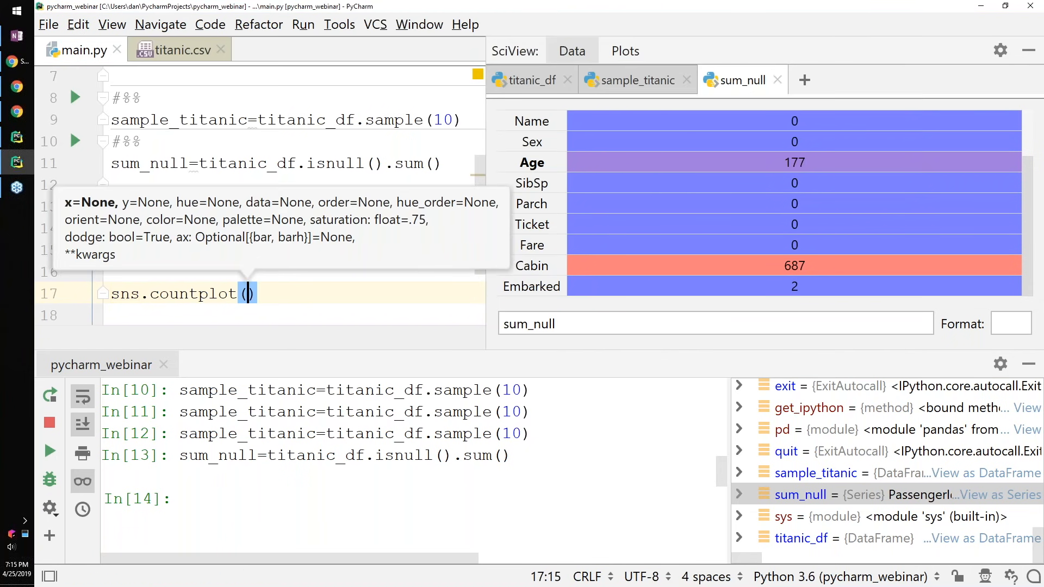
{"action": "type", "text": "x="}
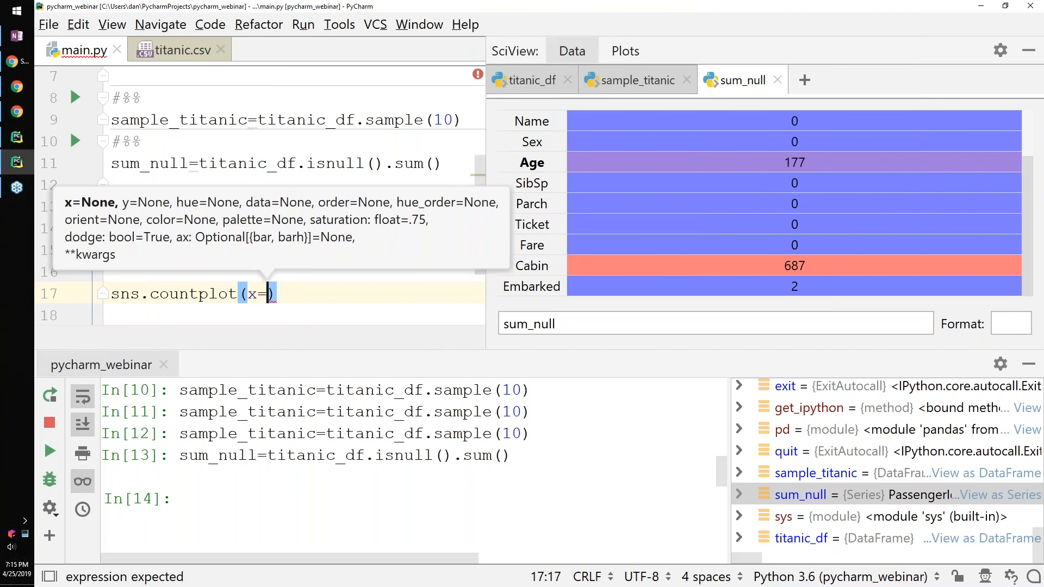
{"action": "type", "text": "'"}
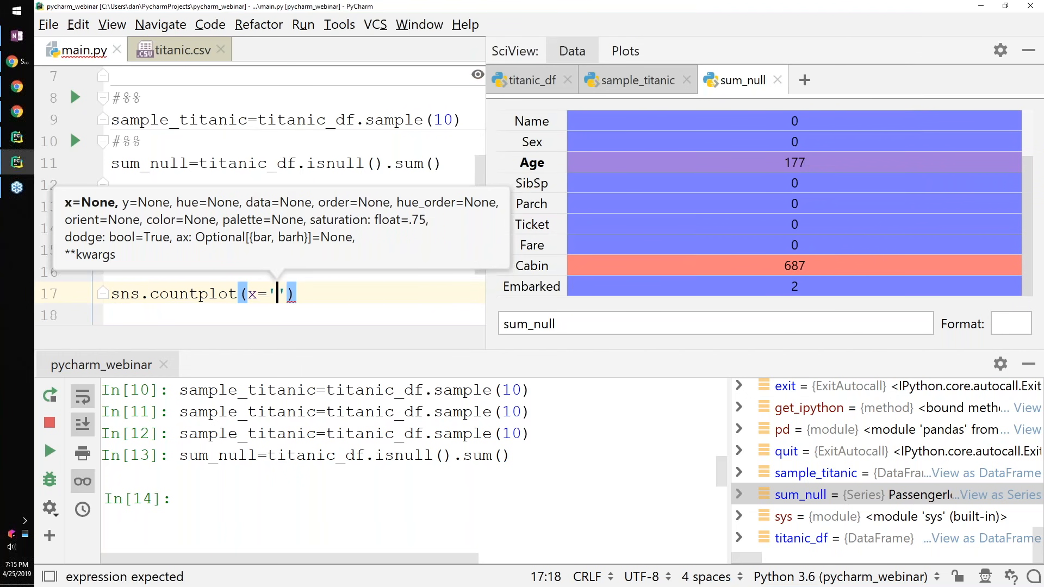
{"action": "type", "text": "Sur"}
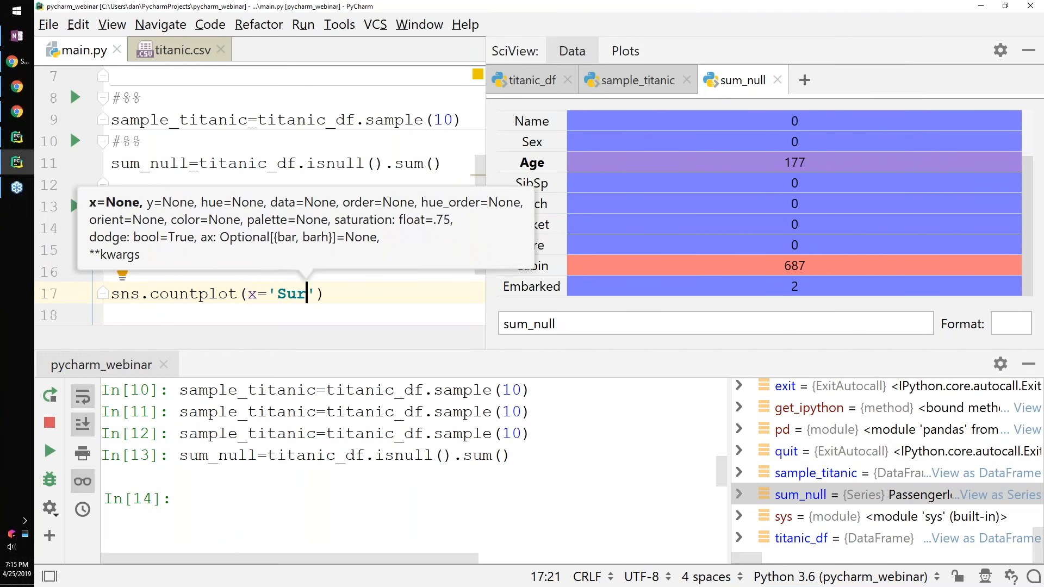
{"action": "type", "text": "vived"}
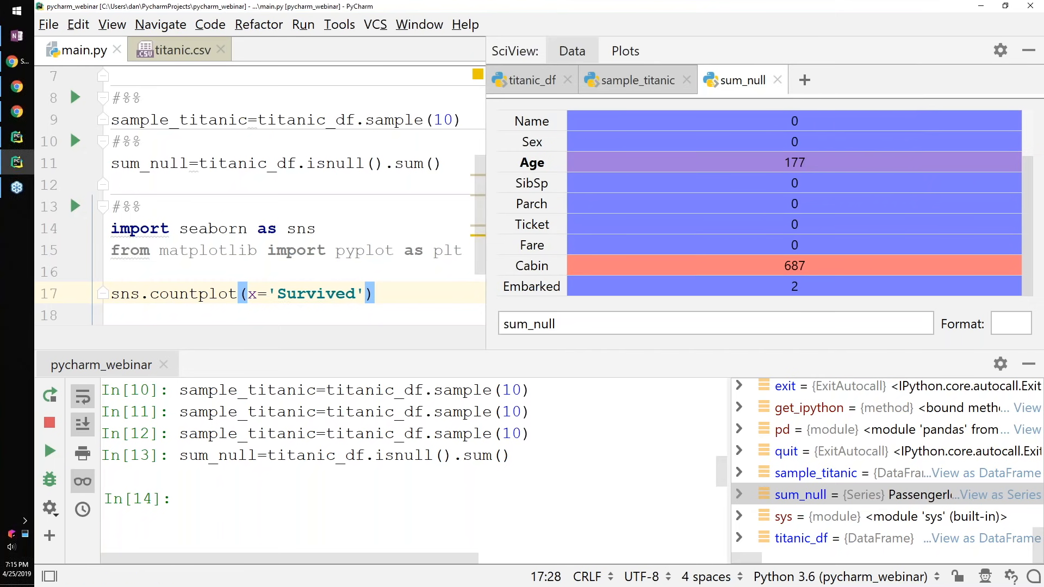
{"action": "type", "text": ",hue=''"}
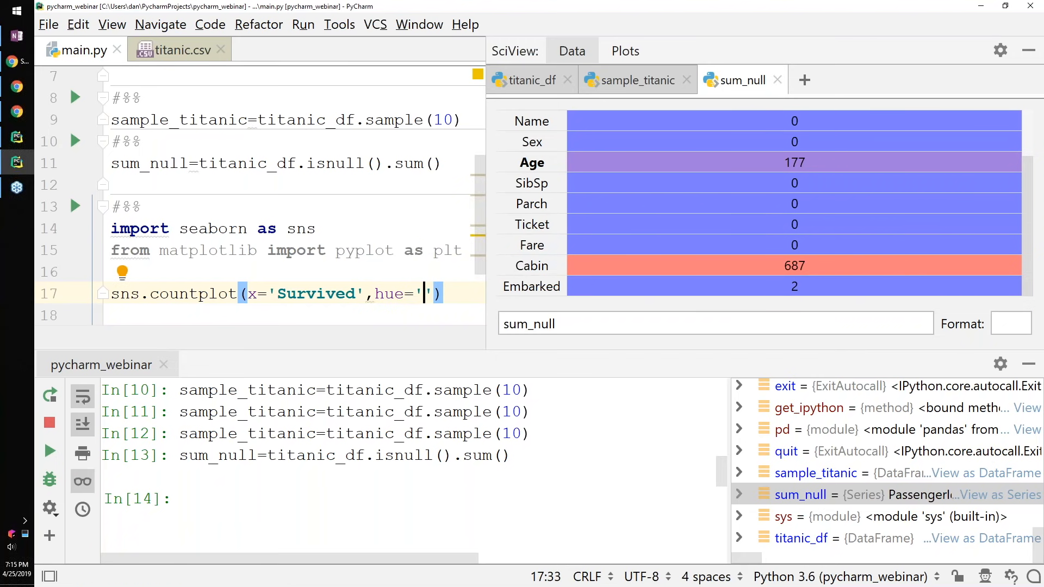
{"action": "type", "text": "Sex"}
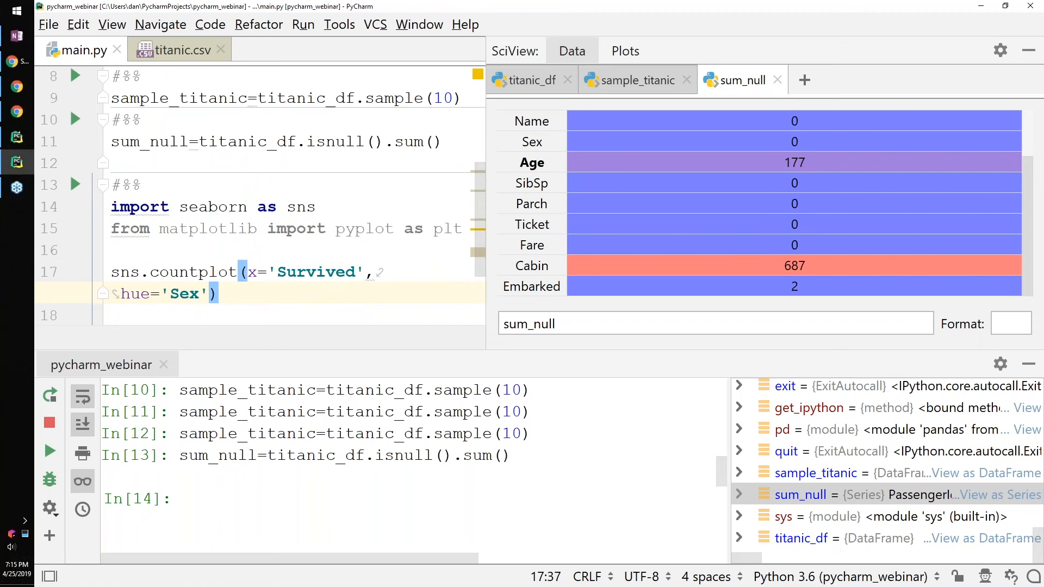
{"action": "type", "text": ",data="}
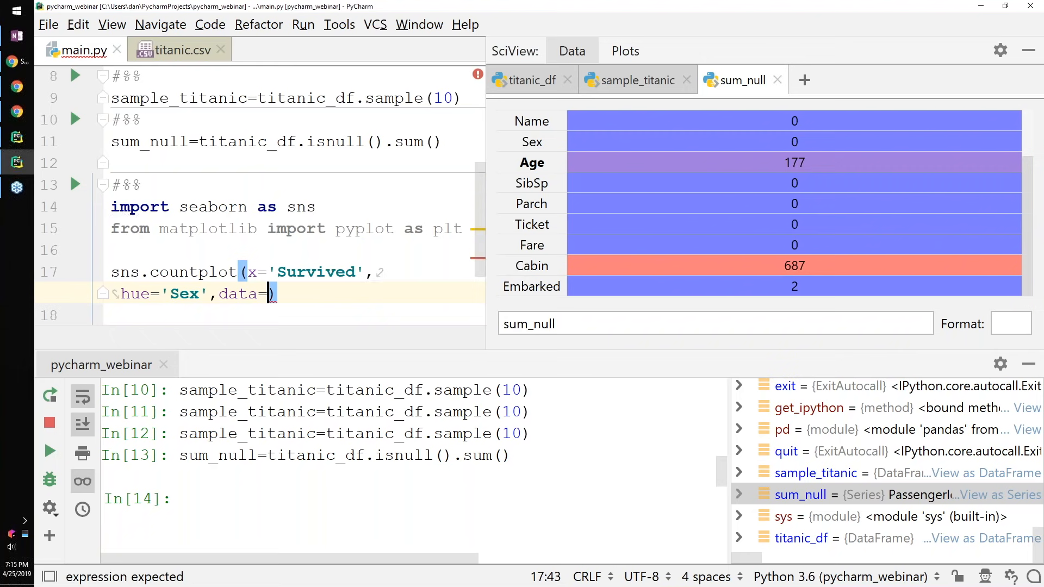
{"action": "type", "text": "titanic_df"}
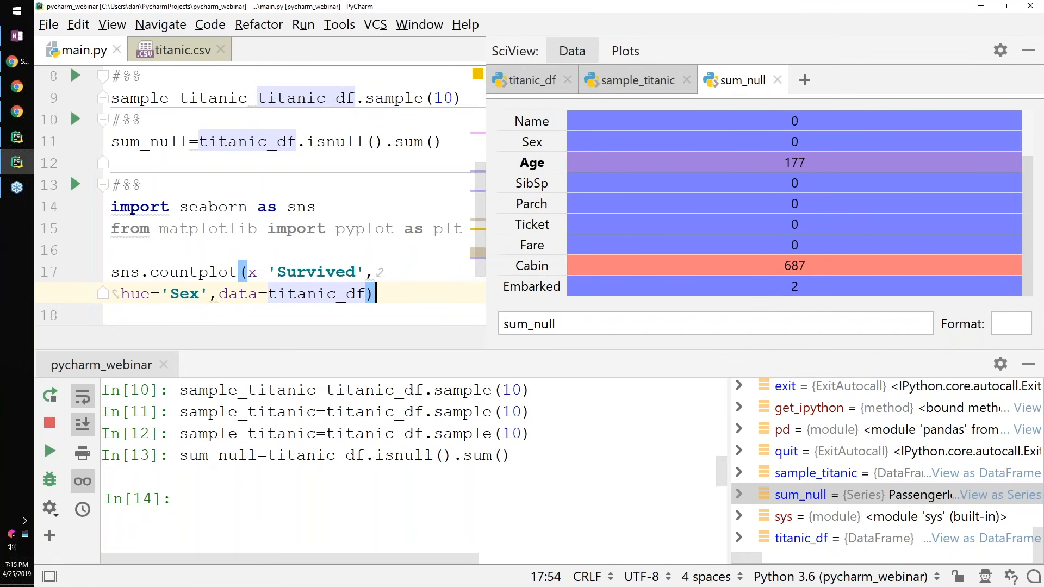
{"action": "type", "text": "plt"}
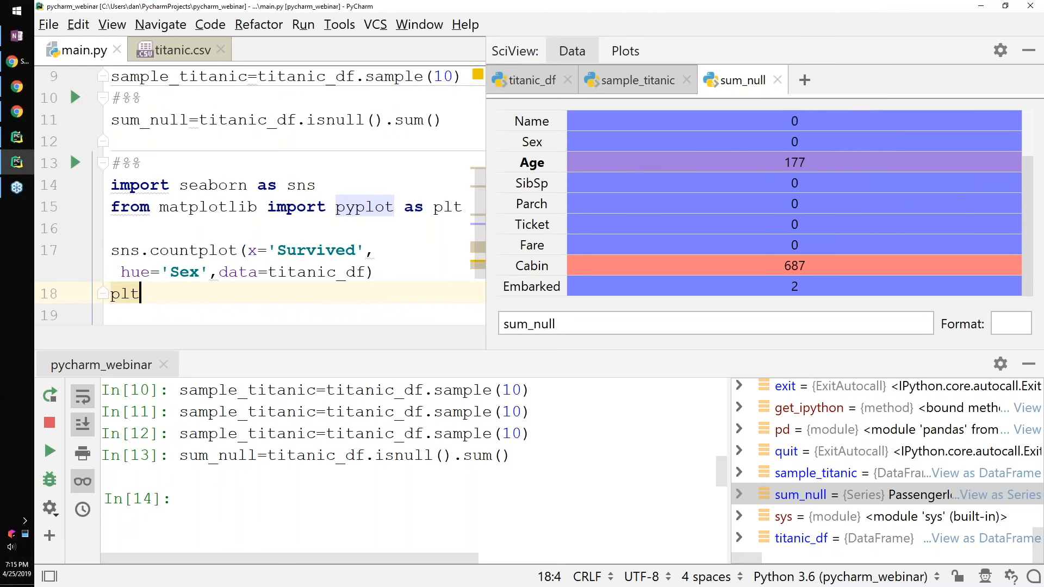
{"action": "type", "text": ".show("}
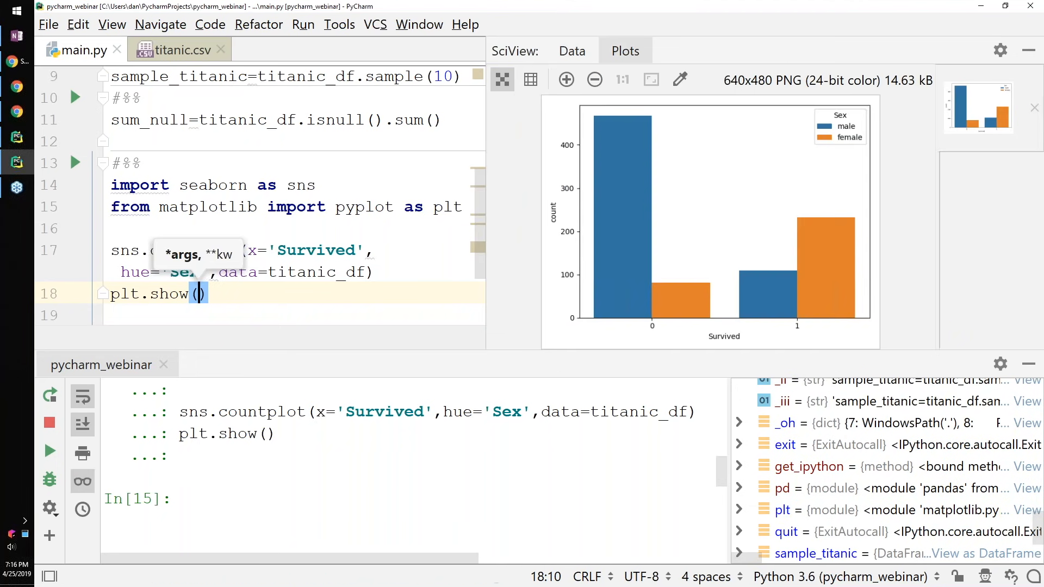
{"action": "mouse_move", "coordinate": [671, 212]}
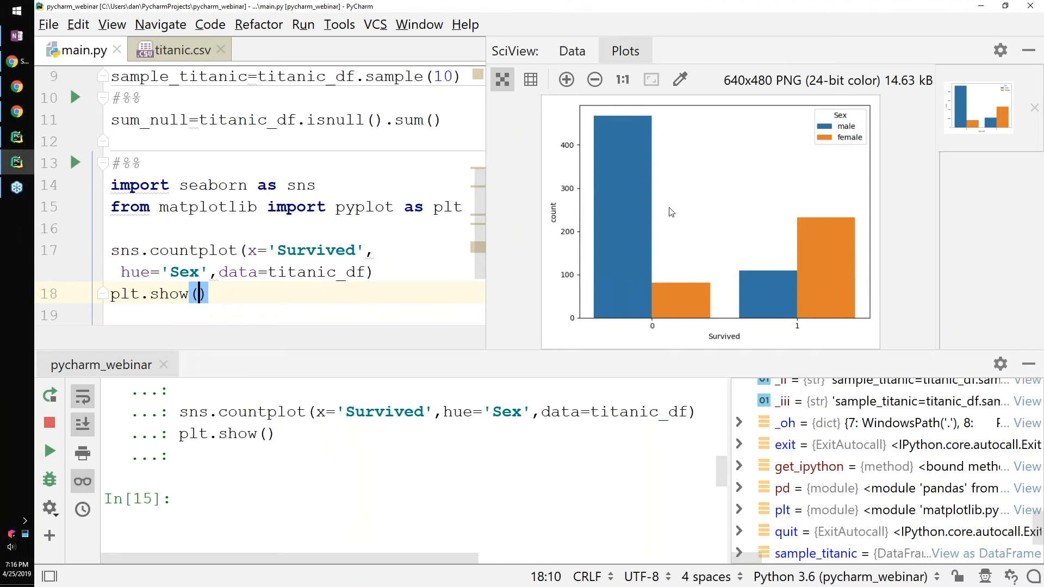
{"action": "mouse_move", "coordinate": [637, 329]}
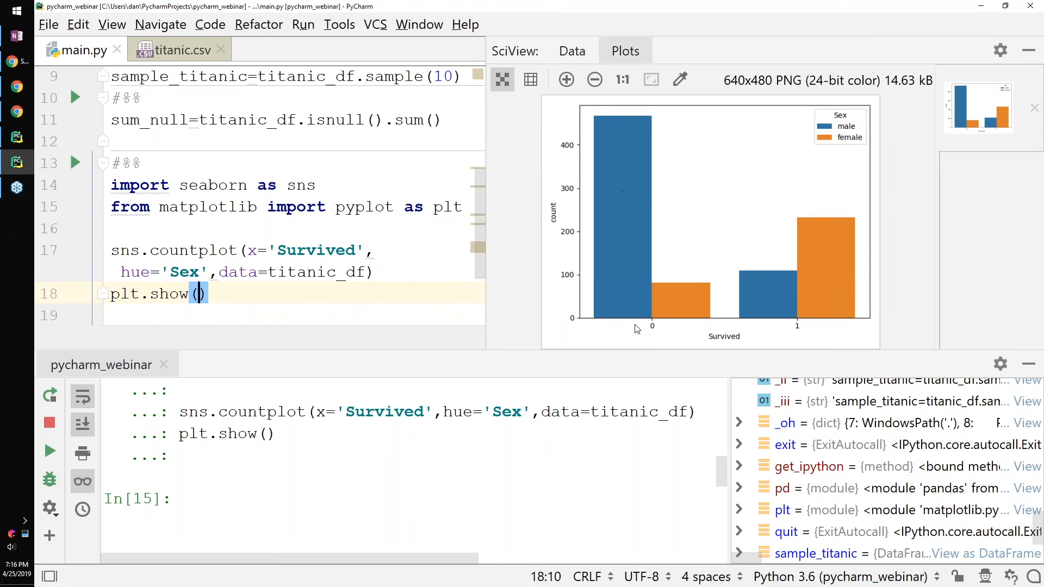
{"action": "mouse_move", "coordinate": [657, 334]}
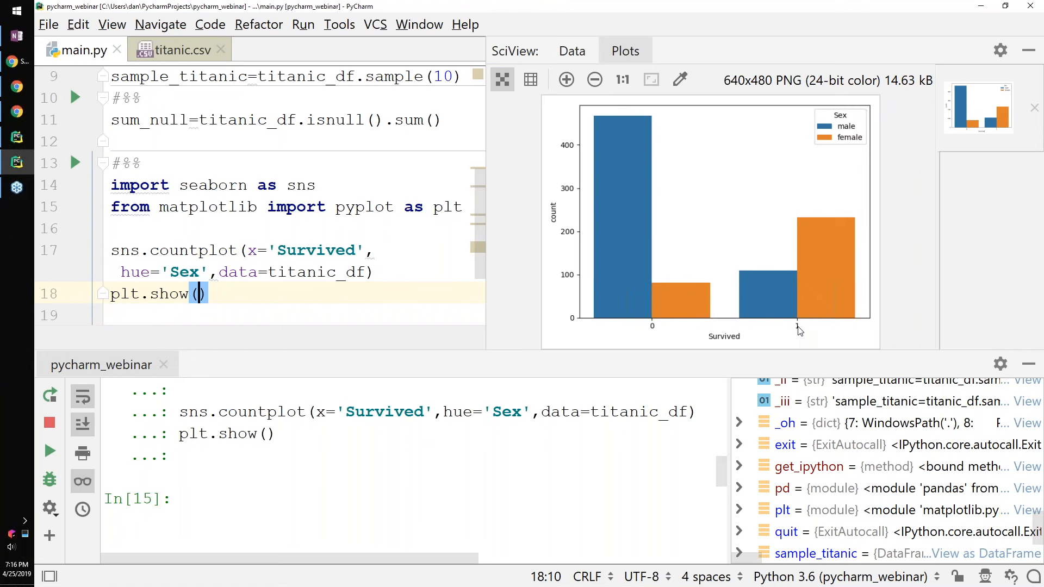
{"action": "mouse_move", "coordinate": [651, 214]}
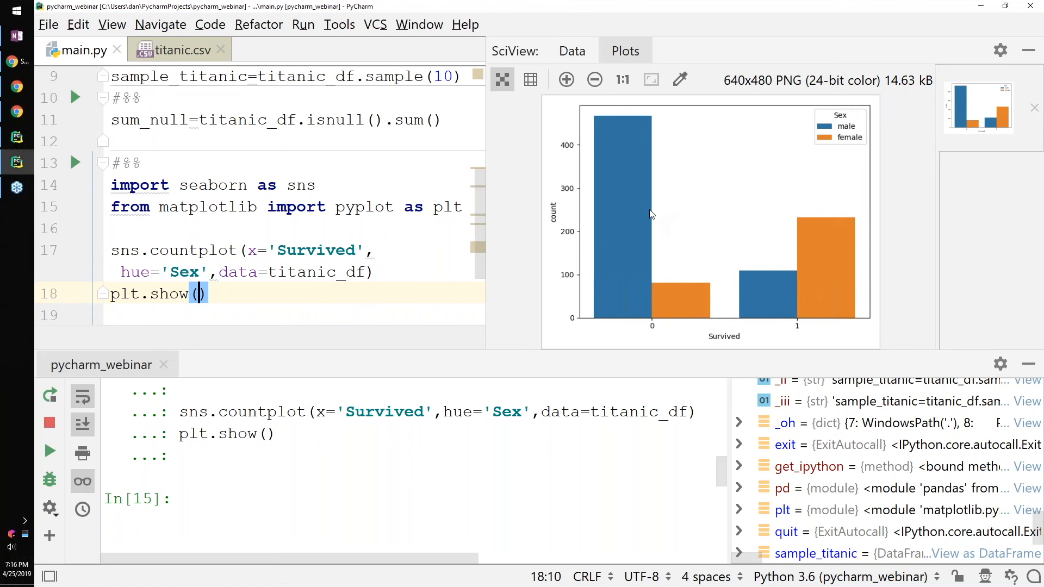
{"action": "mouse_move", "coordinate": [630, 119]}
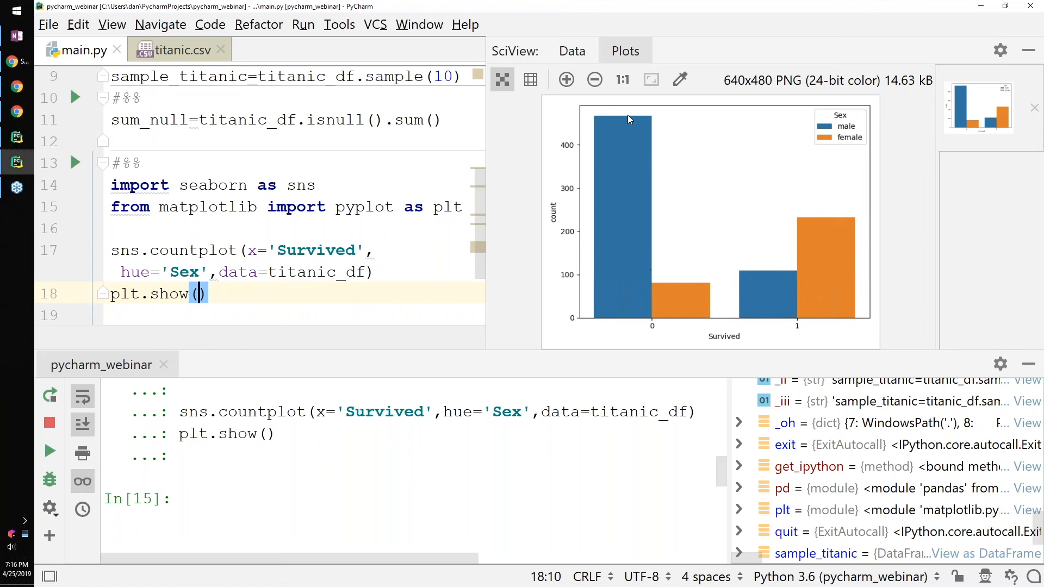
{"action": "mouse_move", "coordinate": [643, 152]}
{"action": "type", "text": "#%%"}
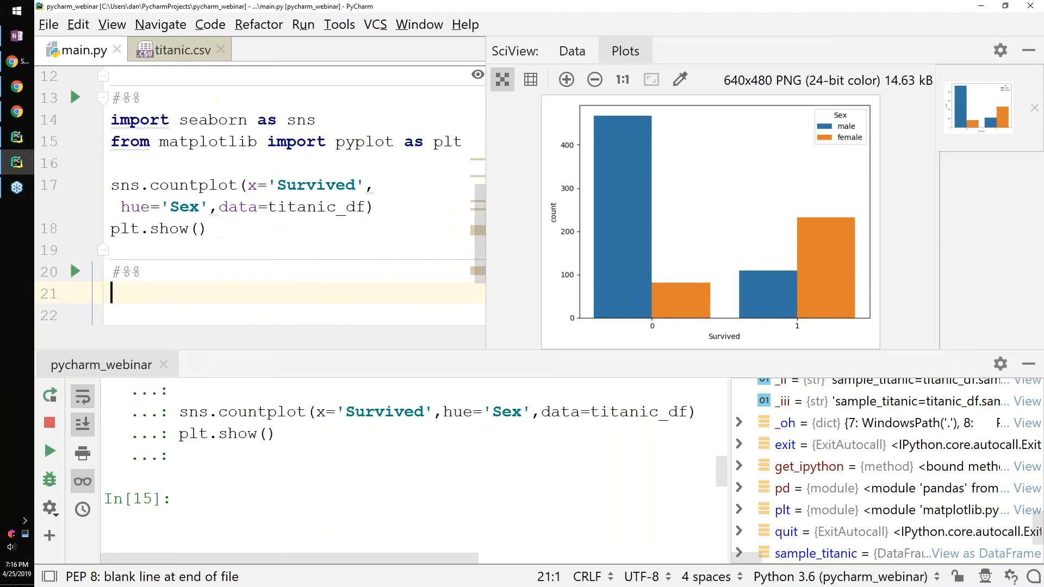
Write sns.countplot(x='Survived', hue='Pclass', data=titanic_df) and plt.show() in the new cell
{"action": "type", "text": "sns.countplot("}
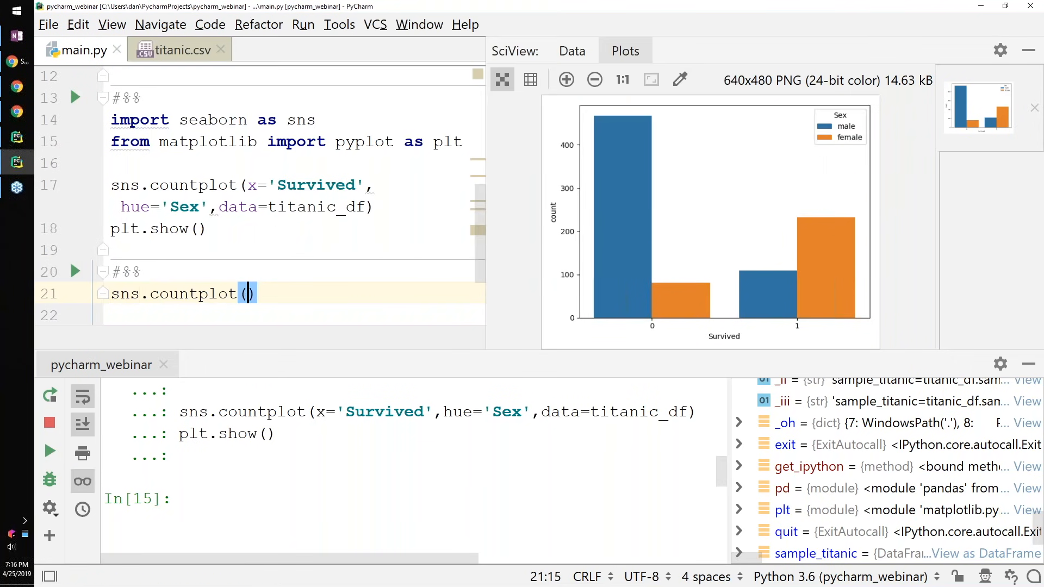
{"action": "type", "text": "x="}
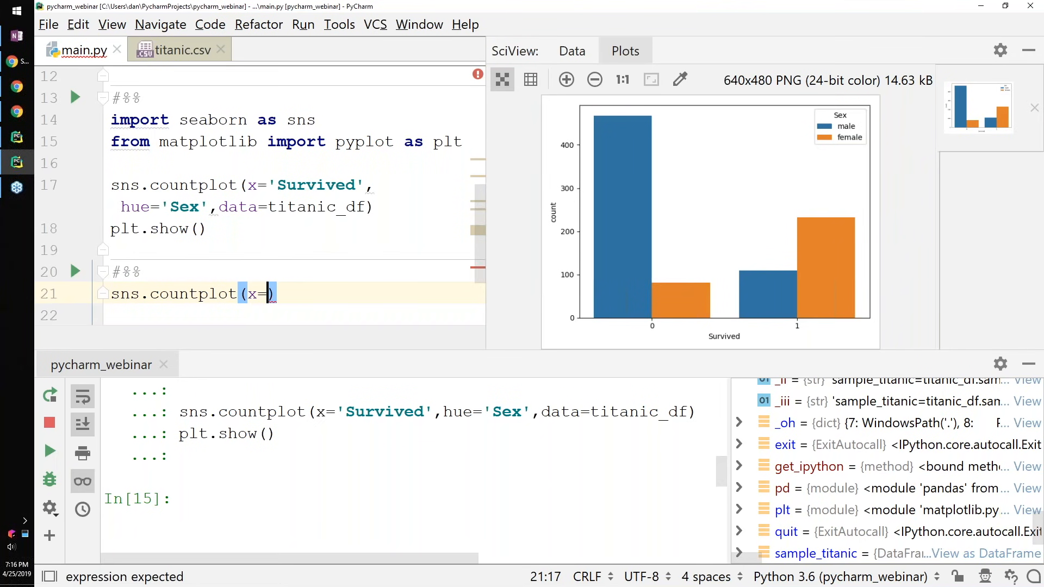
{"action": "type", "text": "'Surviv'"}
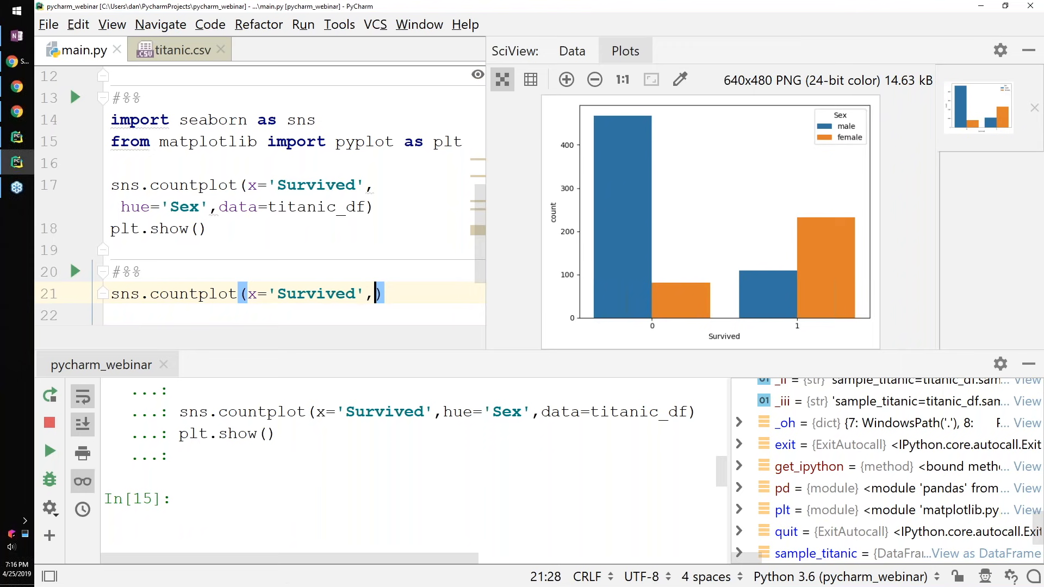
{"action": "type", "text": "hue"}
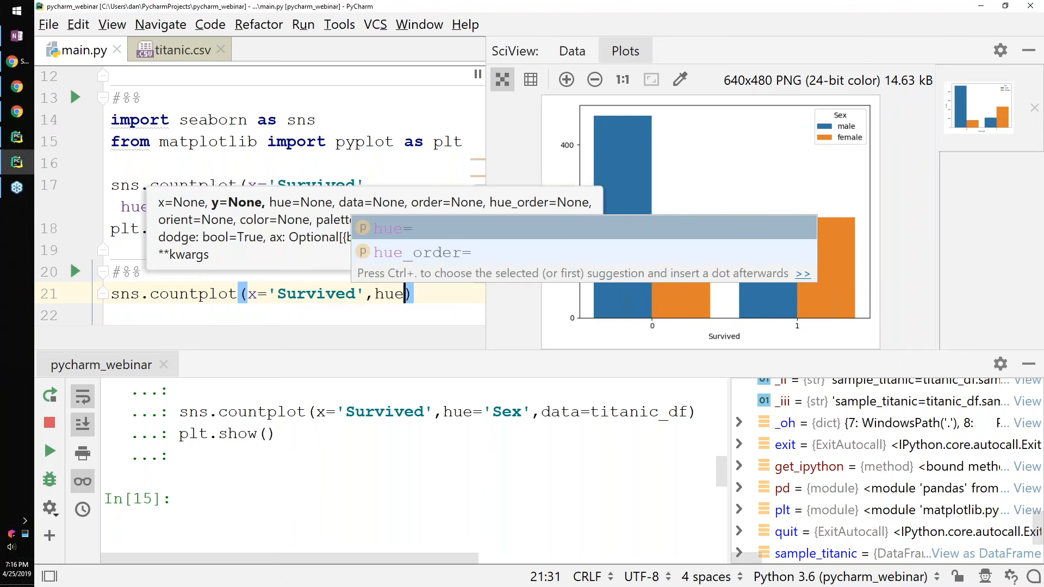
{"action": "type", "text": "='"}
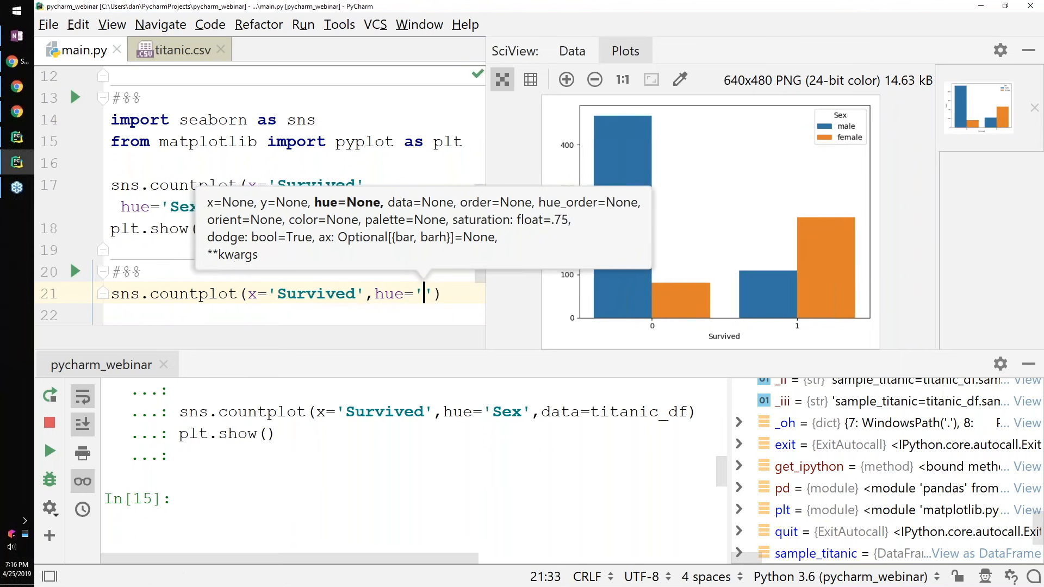
{"action": "type", "text": "Pc"}
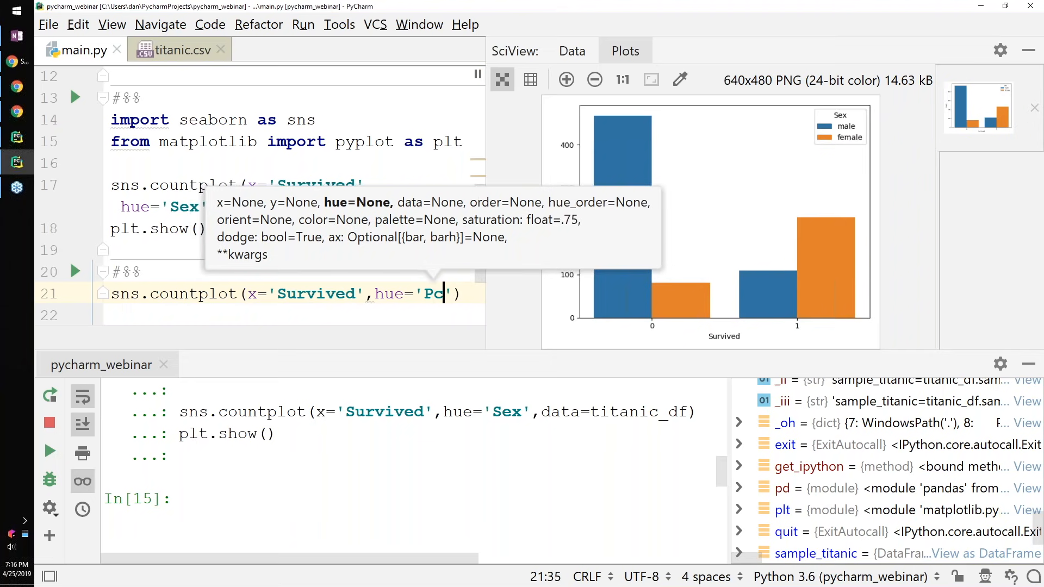
{"action": "type", "text": "class"}
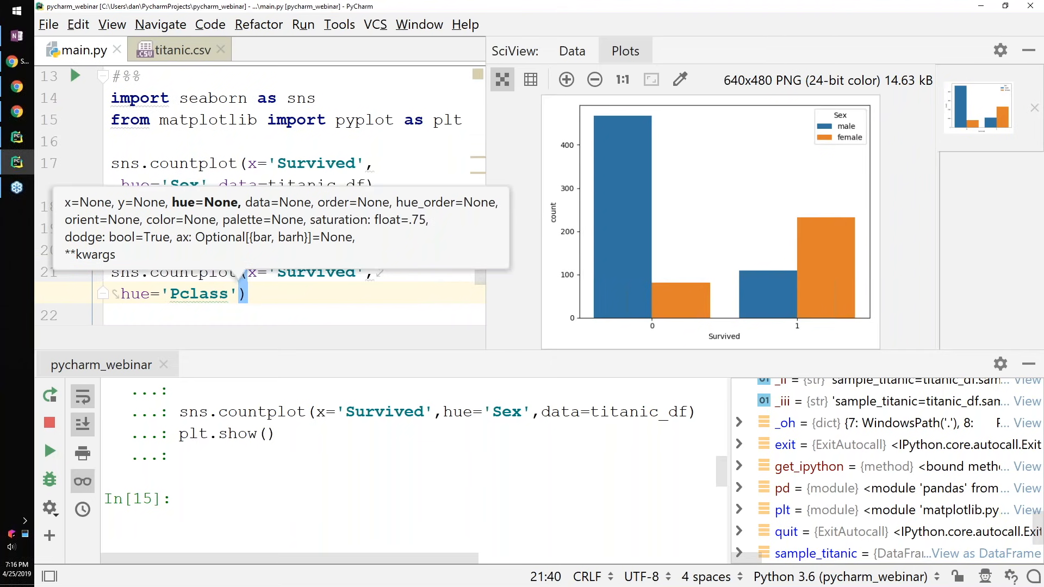
{"action": "type", "text": ",data="}
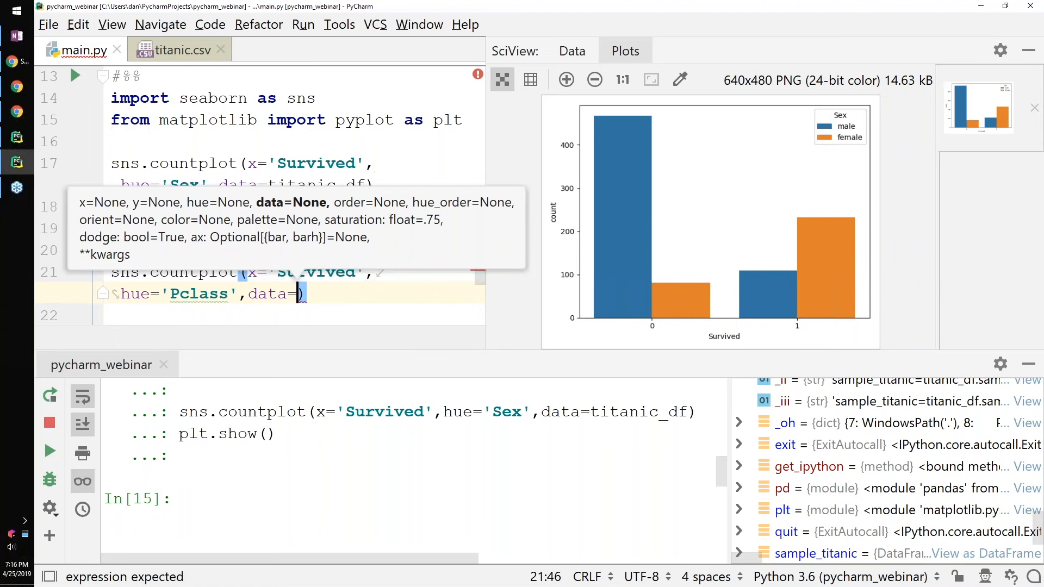
{"action": "type", "text": "titanic_df"}
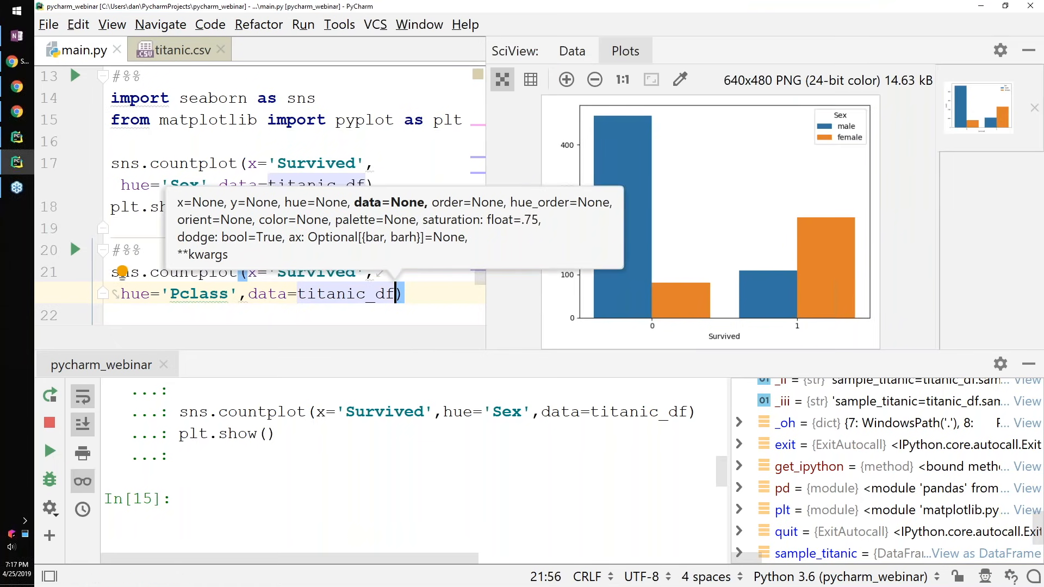
{"action": "type", "text": "plt"}
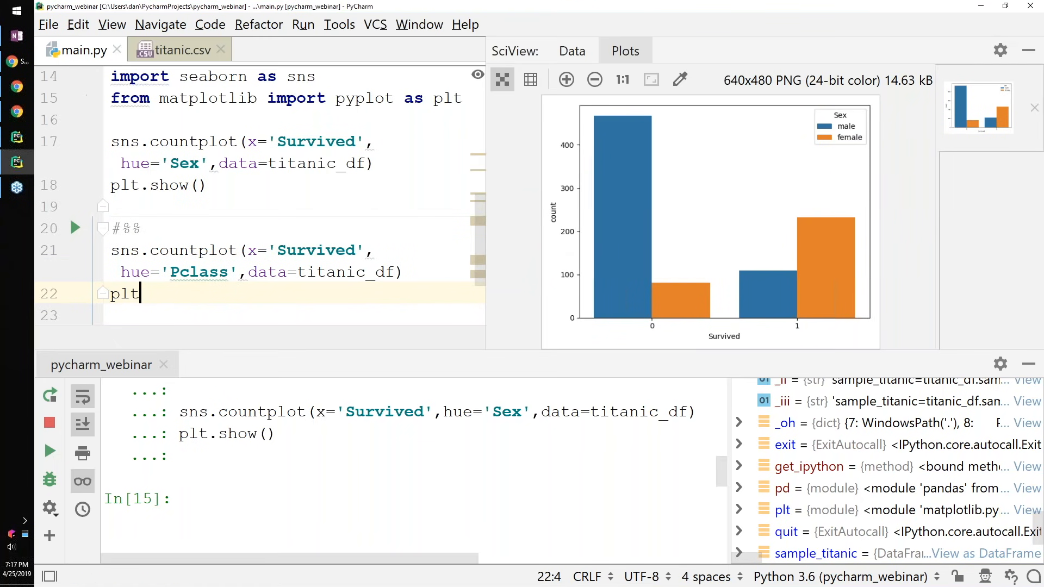
{"action": "type", "text": ".show("}
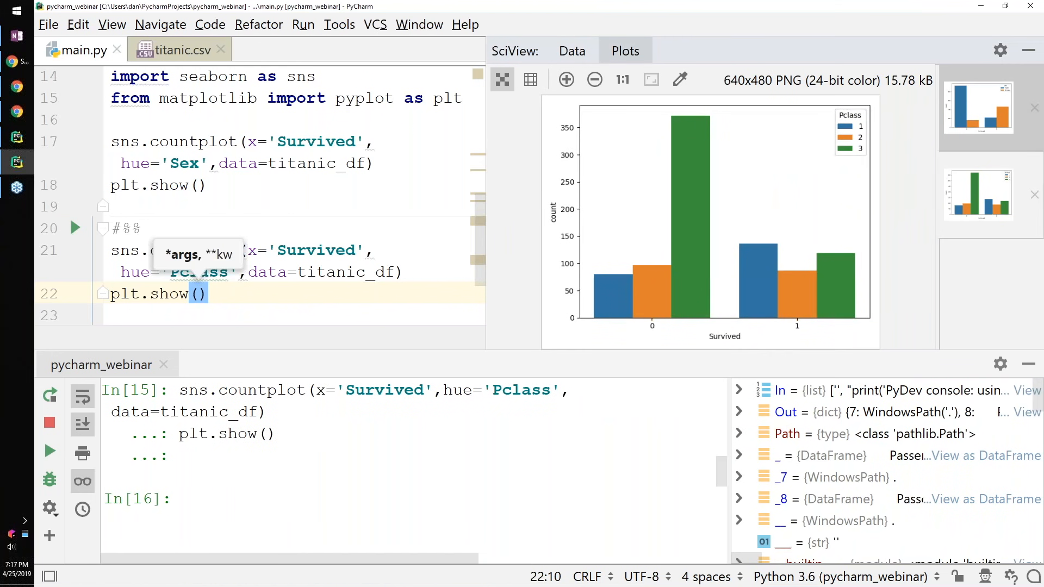
{"action": "mouse_move", "coordinate": [777, 271]}
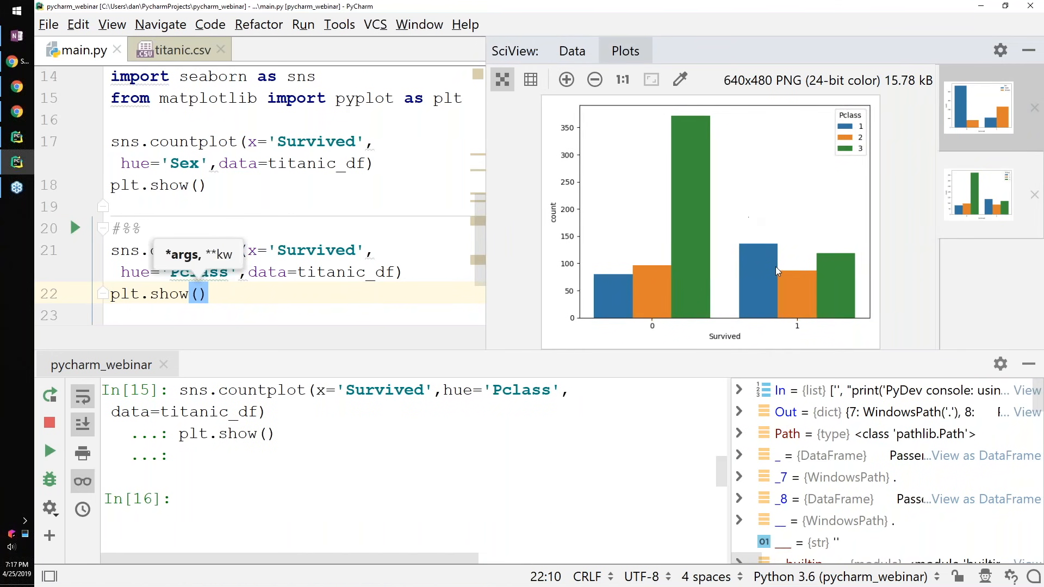
{"action": "mouse_move", "coordinate": [698, 224]}
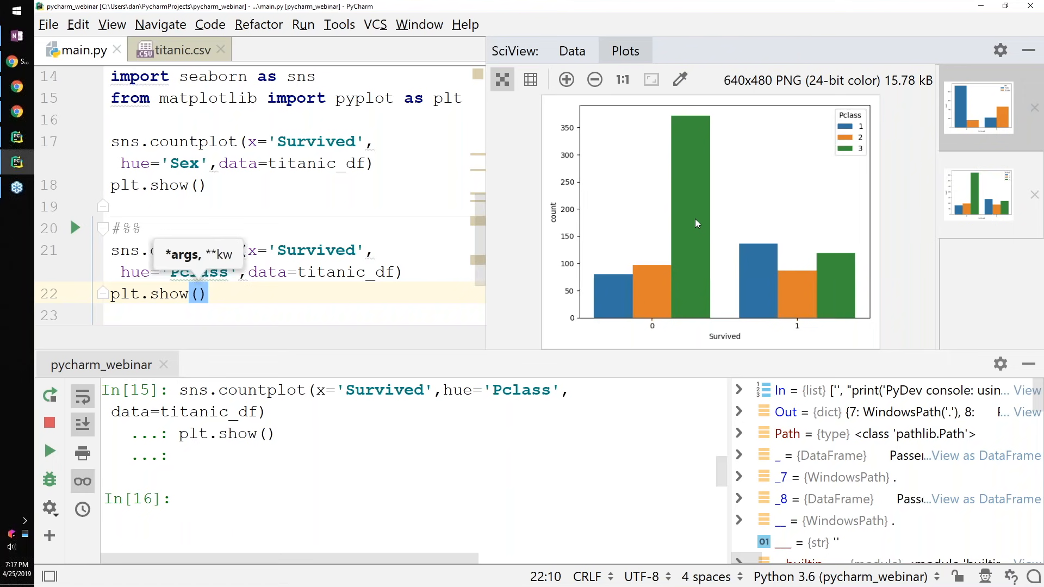
{"action": "mouse_move", "coordinate": [670, 350]}
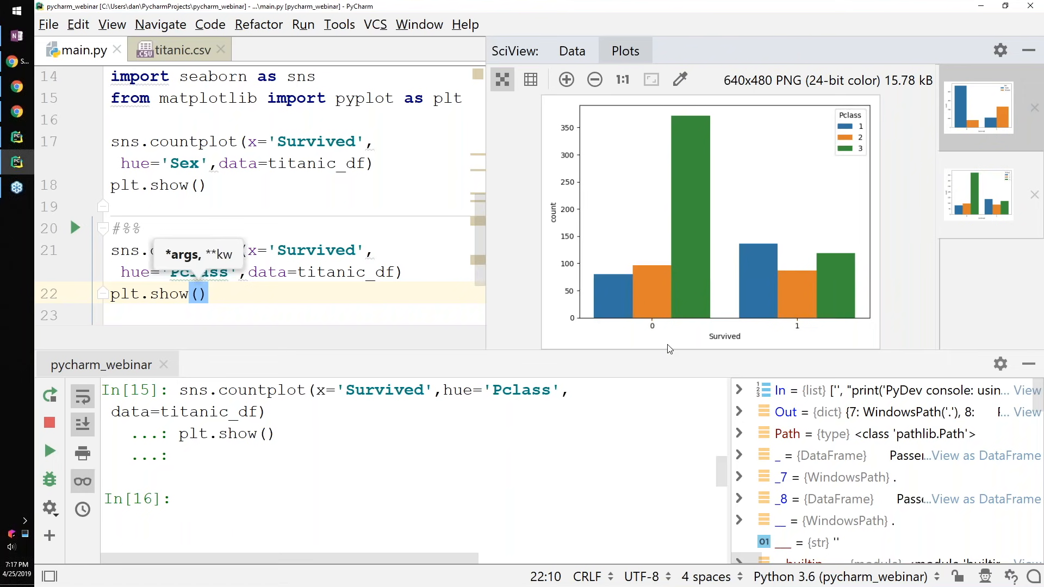
{"action": "mouse_move", "coordinate": [853, 160]}
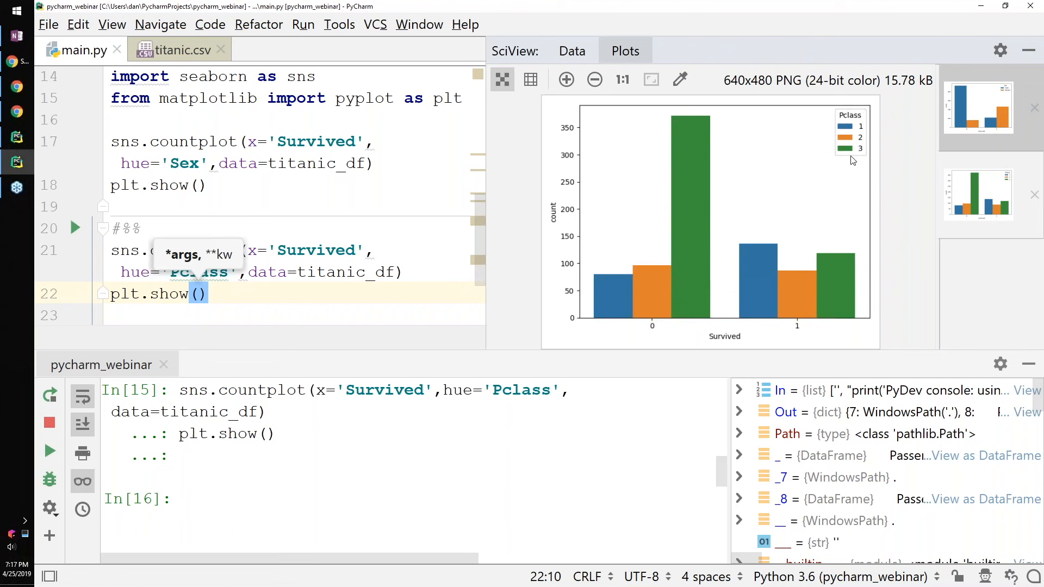
{"action": "mouse_move", "coordinate": [695, 251]}
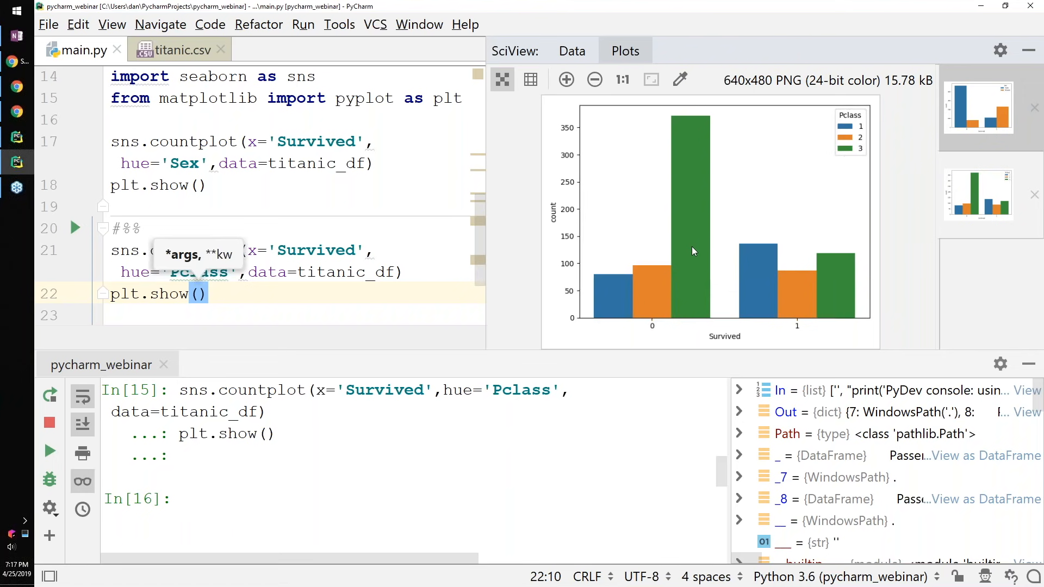
{"action": "mouse_move", "coordinate": [889, 164]}
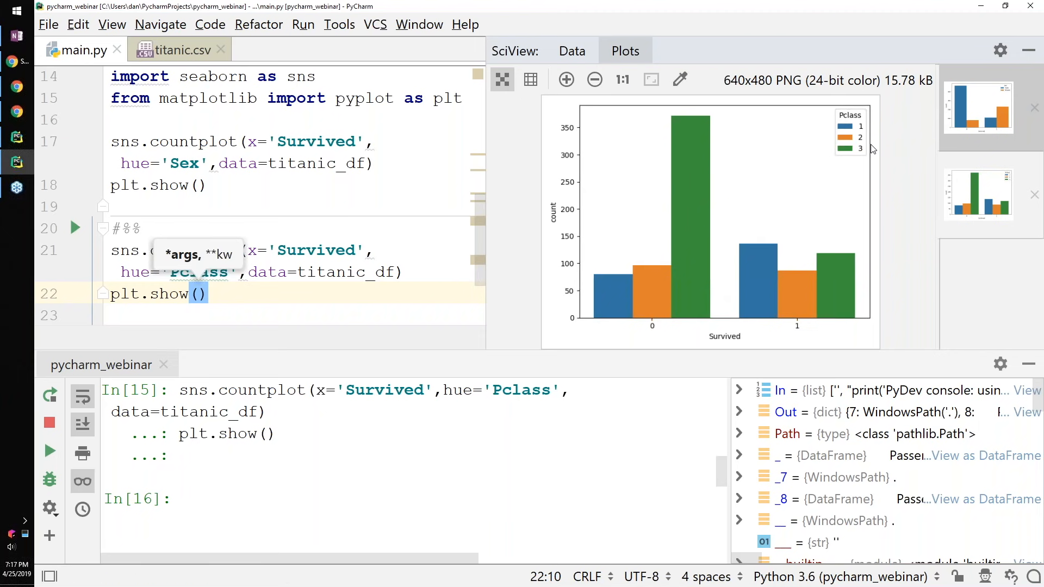
Select the earlier survival-by-Sex plot thumbnail and scroll the editor through the cells
{"action": "left_click", "coordinate": [978, 109]}
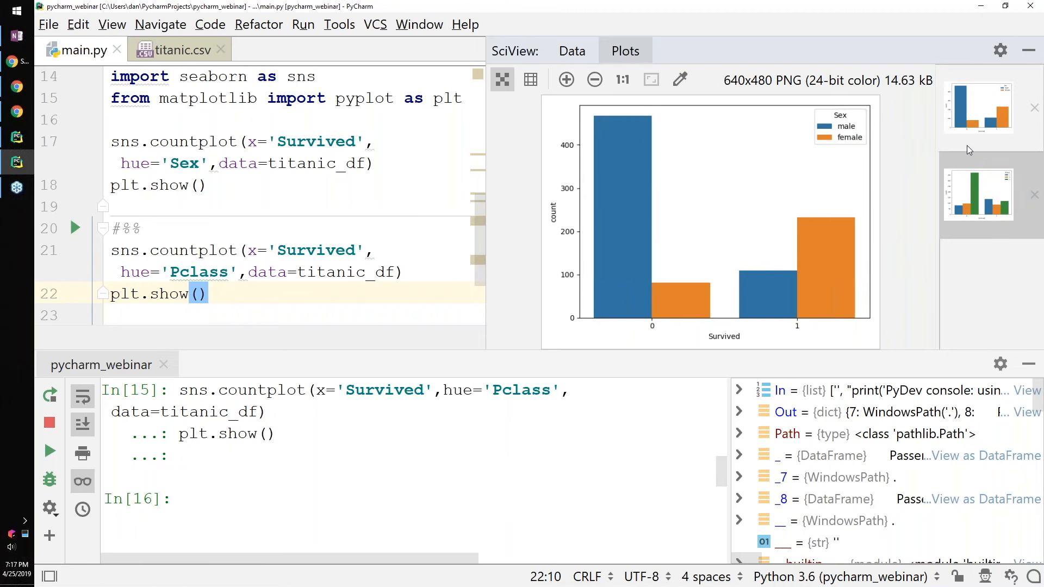
{"action": "mouse_move", "coordinate": [974, 148]}
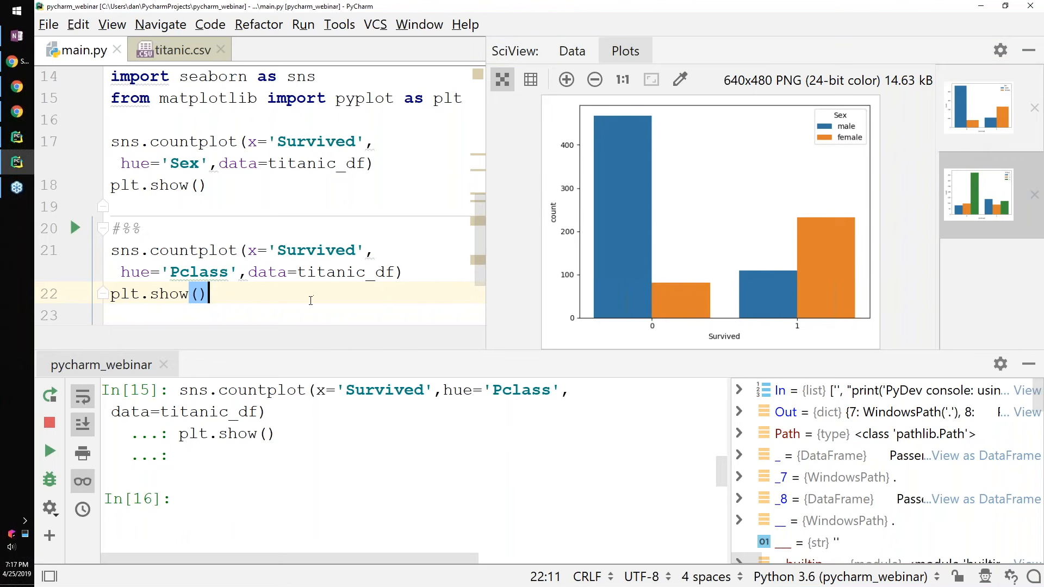
{"action": "scroll", "scroll_direction": "down", "scroll_amount": 3}
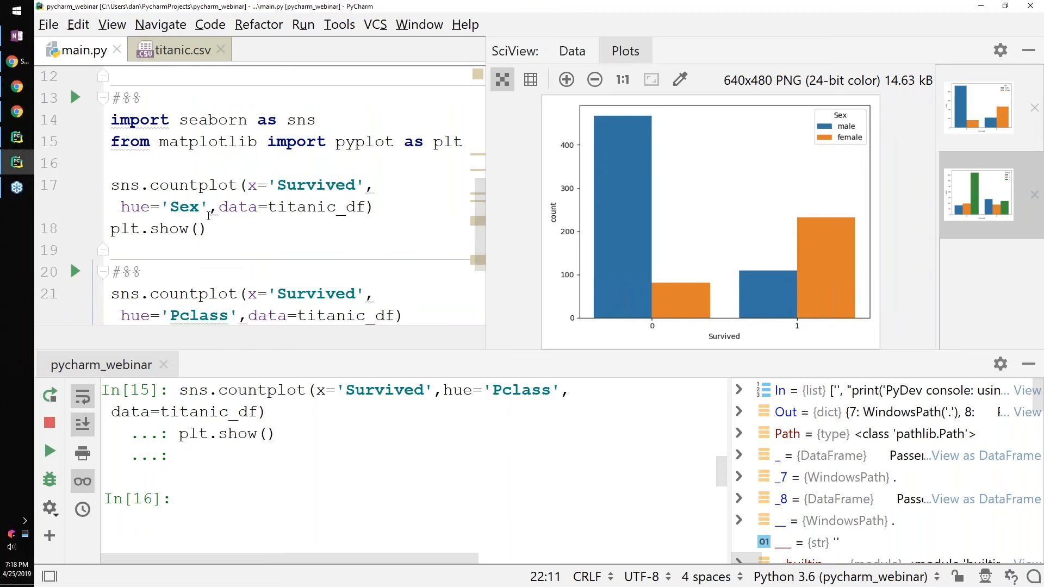
Begin Extract Method on the plotting lines, entering count_plot, but cancel the first attempt
{"action": "left_click", "coordinate": [204, 228]}
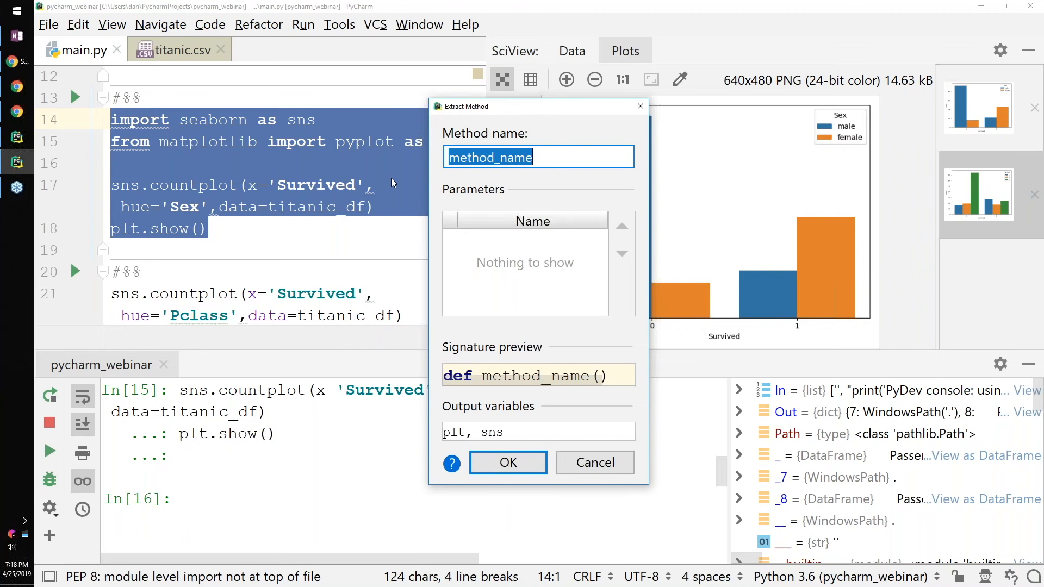
{"action": "type", "text": "count_"}
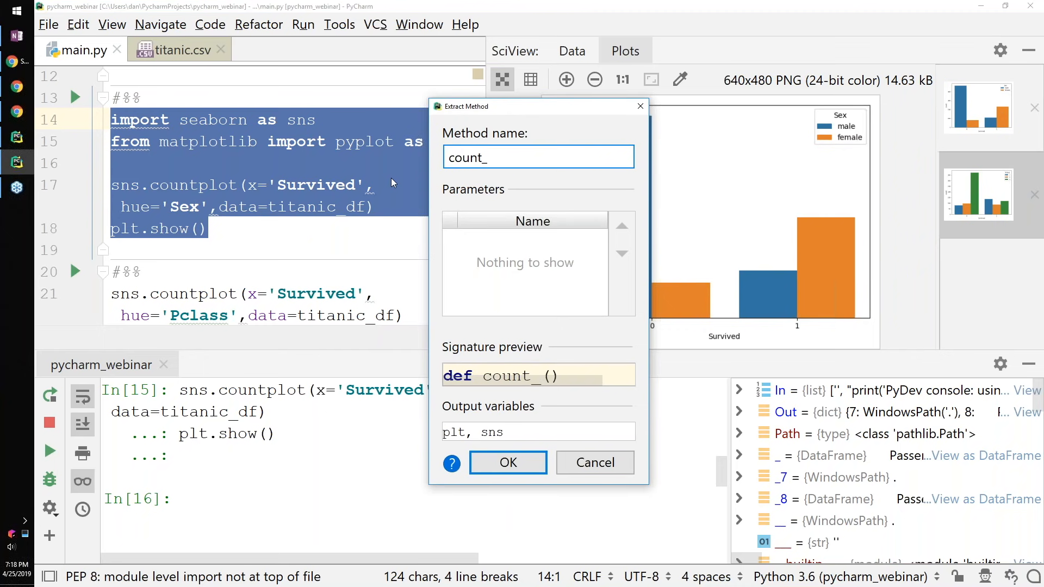
{"action": "type", "text": "plot"}
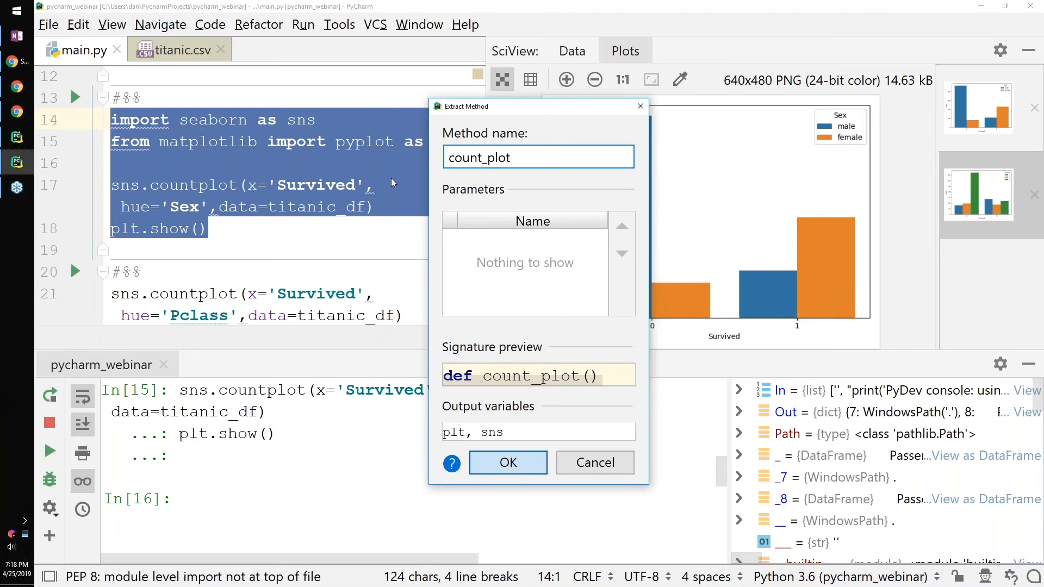
{"action": "left_click", "coordinate": [508, 463]}
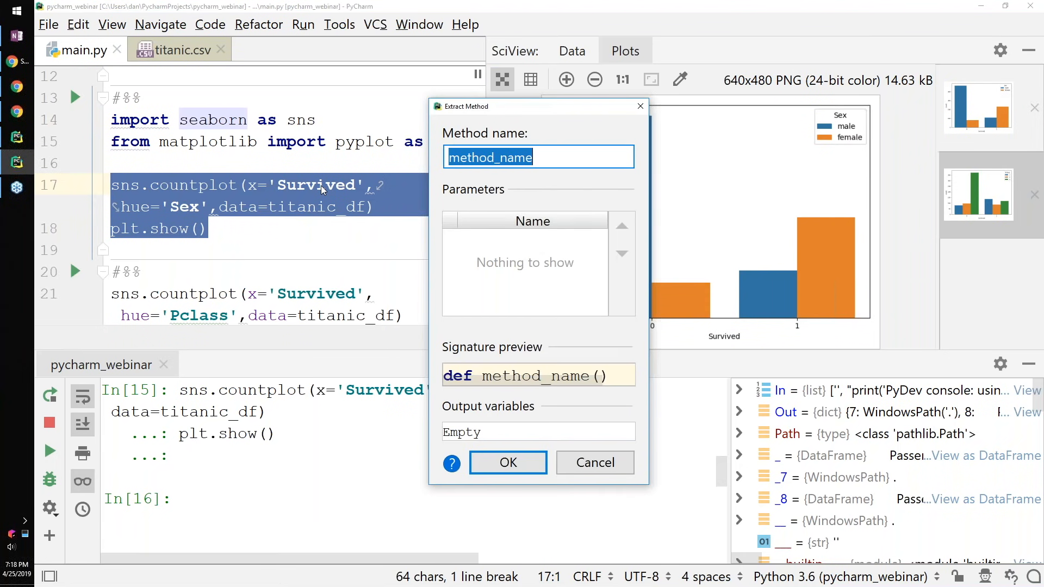
Extract the countplot and plt.show lines into a function named count_plot
{"action": "type", "text": "count_plot"}
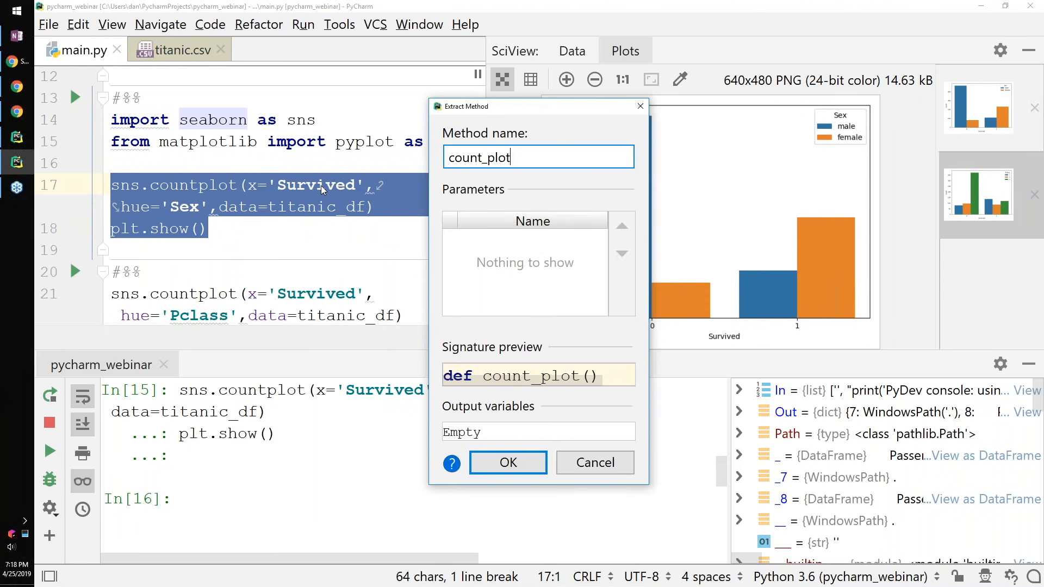
{"action": "left_click", "coordinate": [508, 463]}
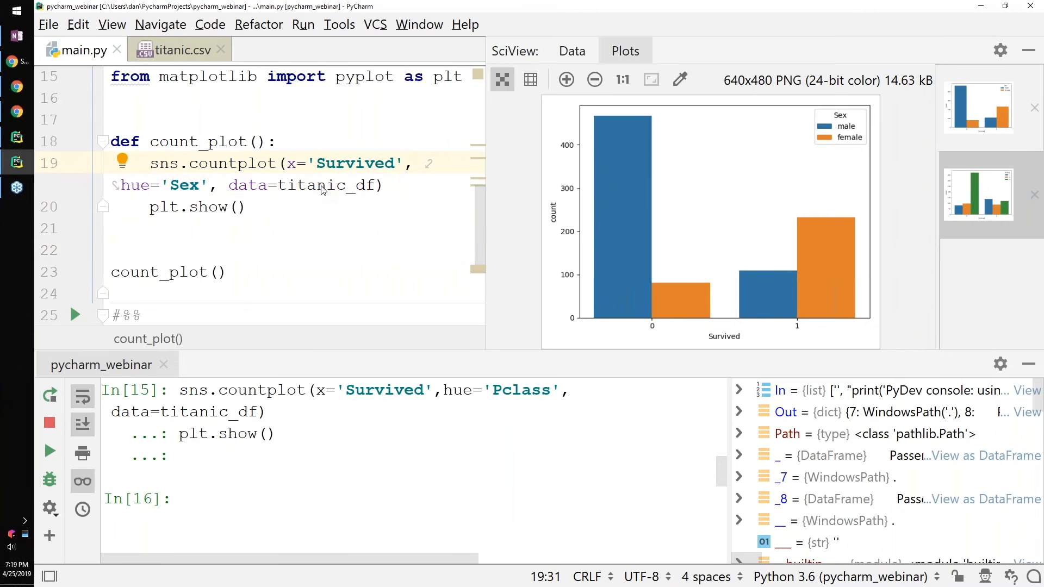
Introduce parameters for the 'Survived' and 'Sex' literals in count_plot
{"action": "double_click", "coordinate": [355, 163]}
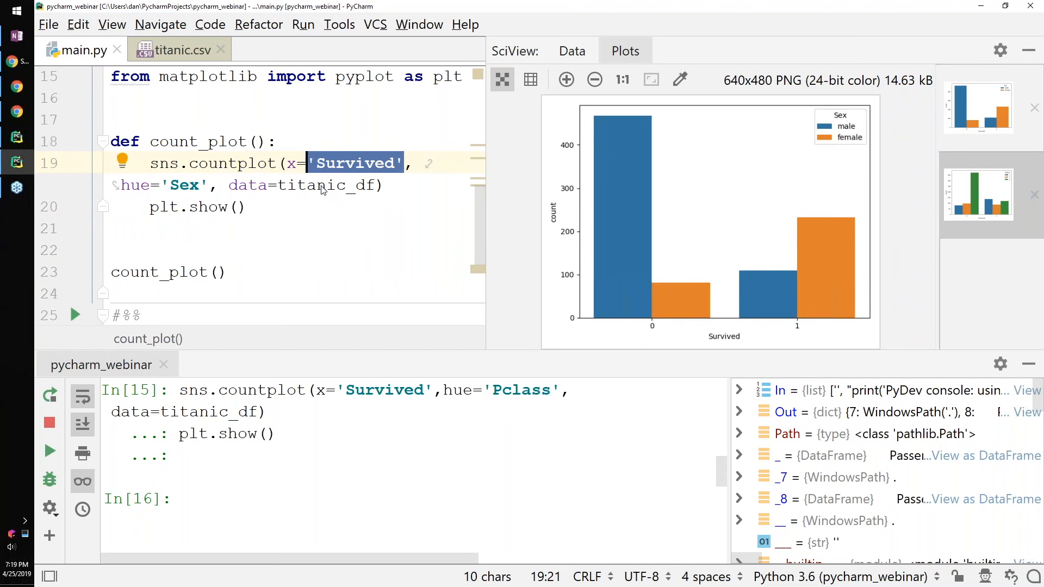
{"action": "type", "text": "survived'"}
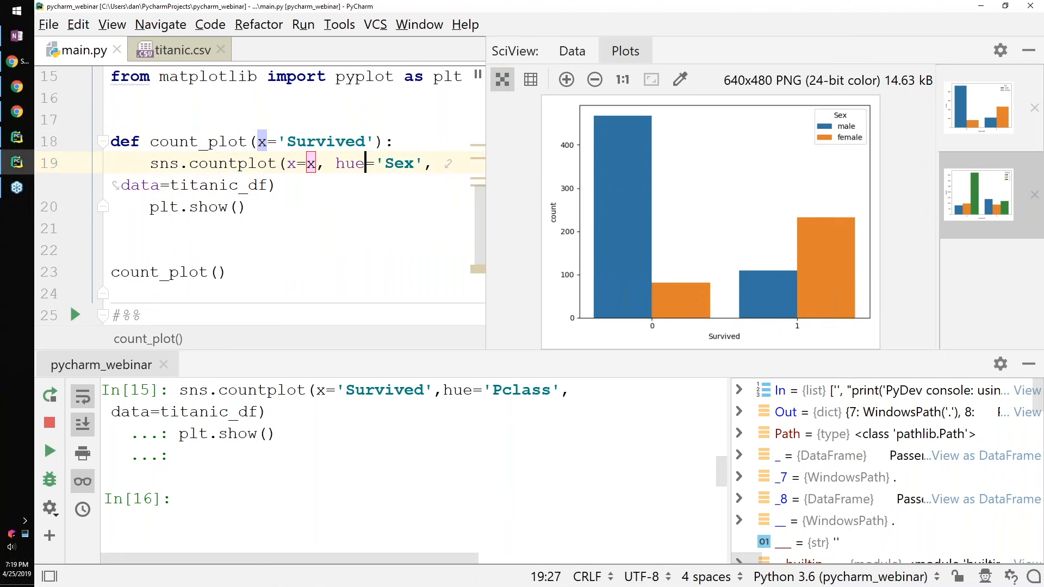
{"action": "double_click", "coordinate": [398, 163]}
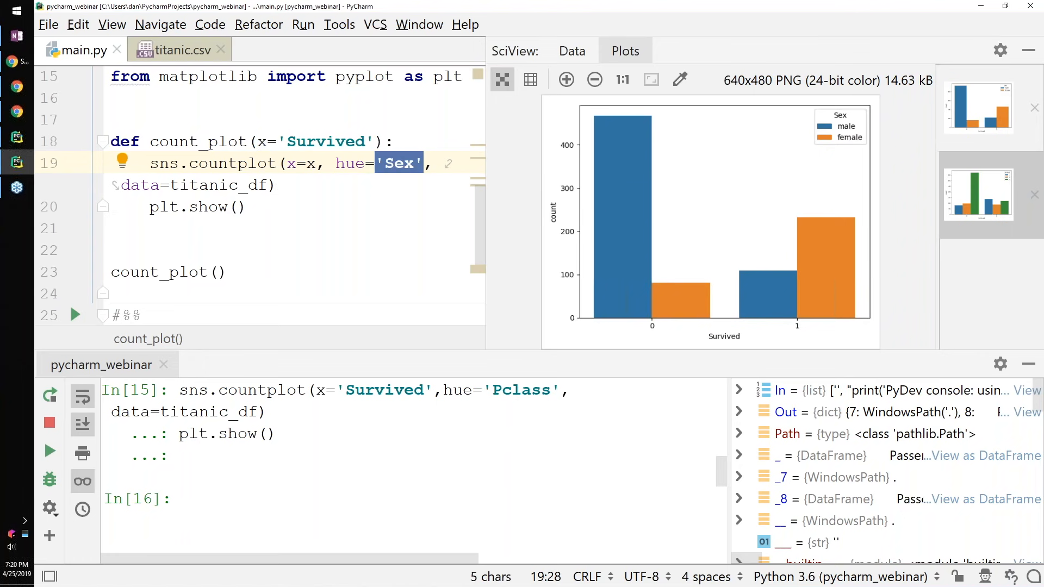
{"action": "type", "text": "sex"}
{"action": "type", "text": "hu"}
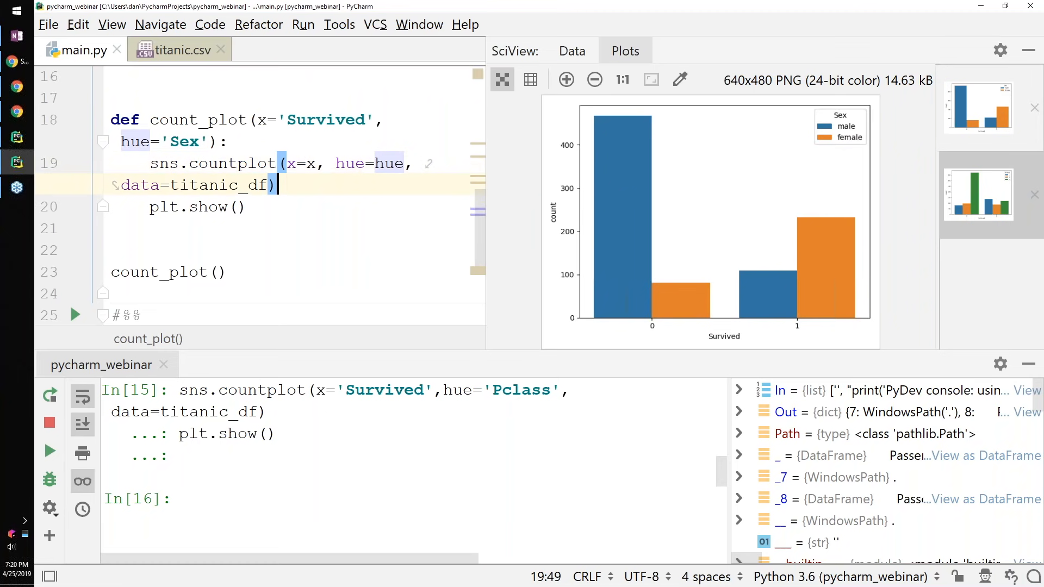
Introduce a data parameter for titanic_df and remove the default values from the signature
{"action": "double_click", "coordinate": [218, 185]}
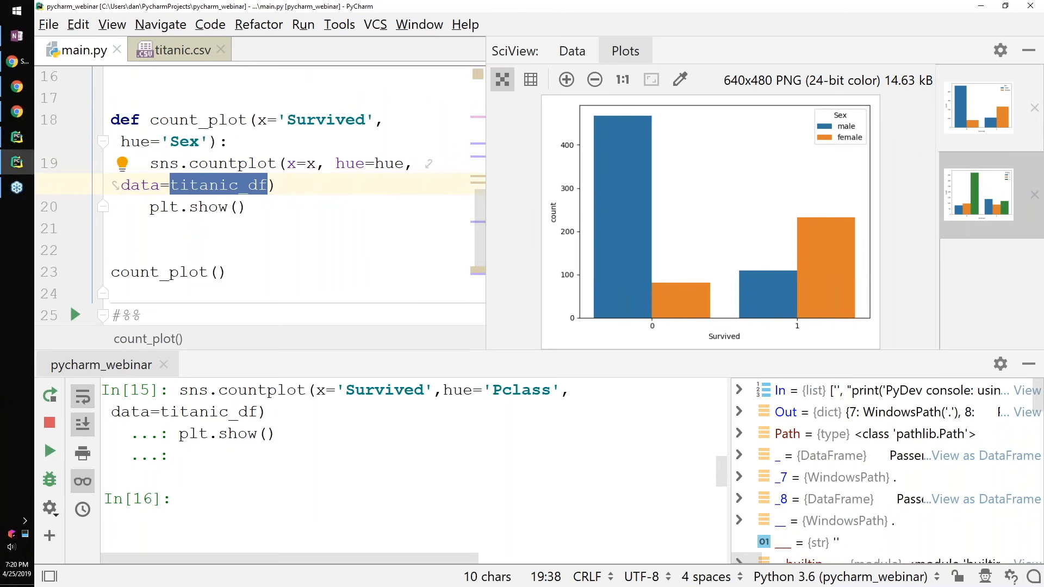
{"action": "type", "text": "dat"}
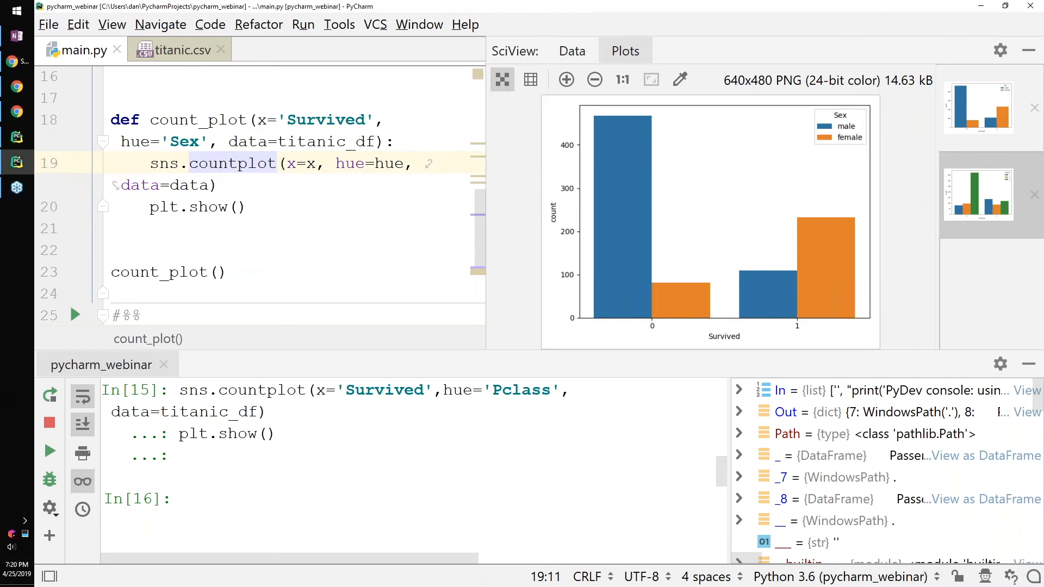
{"action": "left_click", "coordinate": [217, 120]}
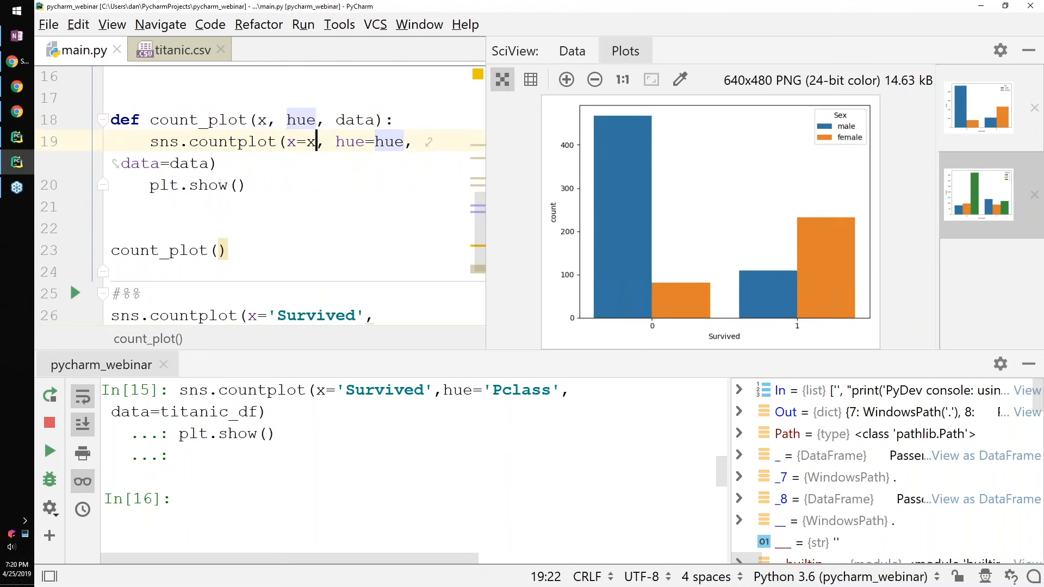
Complete the call as count_plot('Survived', 'Sex', titanic_df) and run it in the console
{"action": "left_click", "coordinate": [219, 250]}
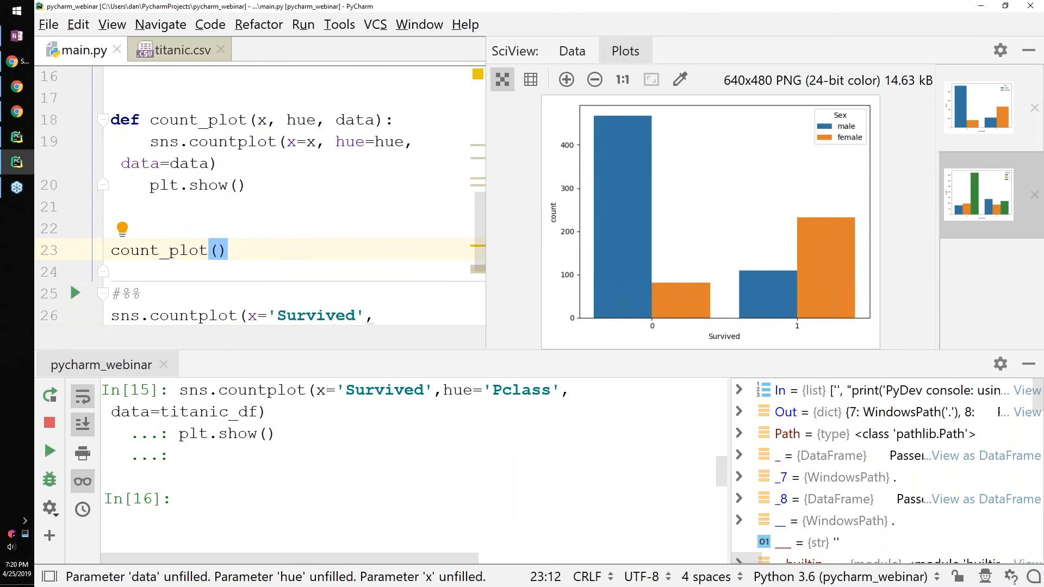
{"action": "type", "text": "'Survi'"}
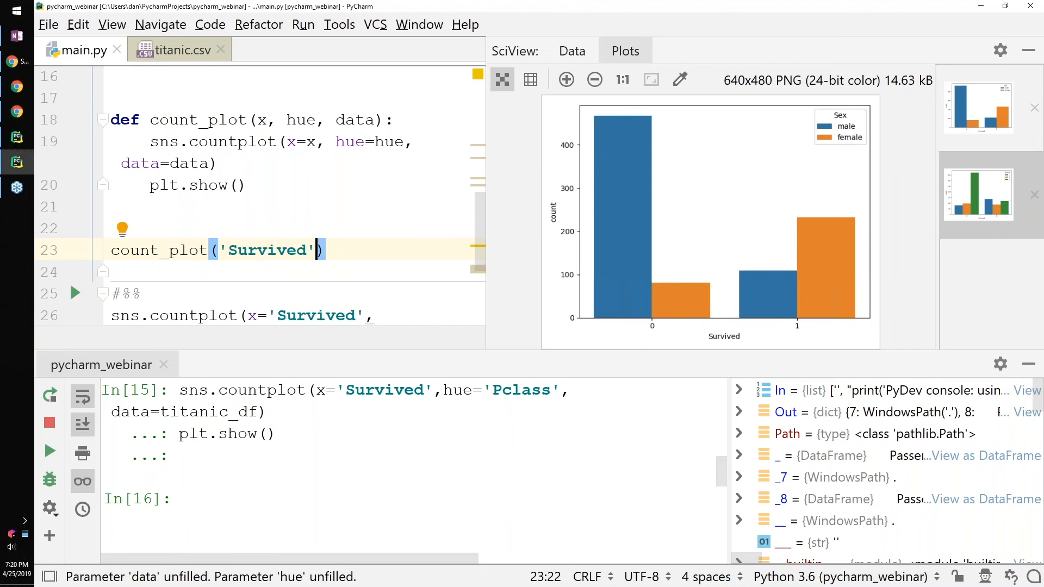
{"action": "type", "text": ", 'Sec"}
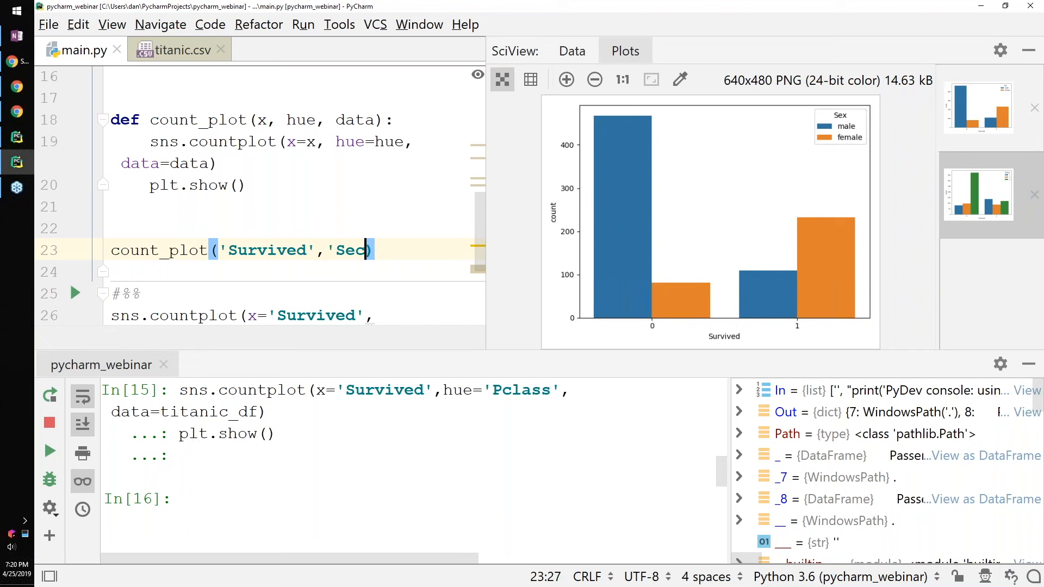
{"action": "type", "text": "x,"}
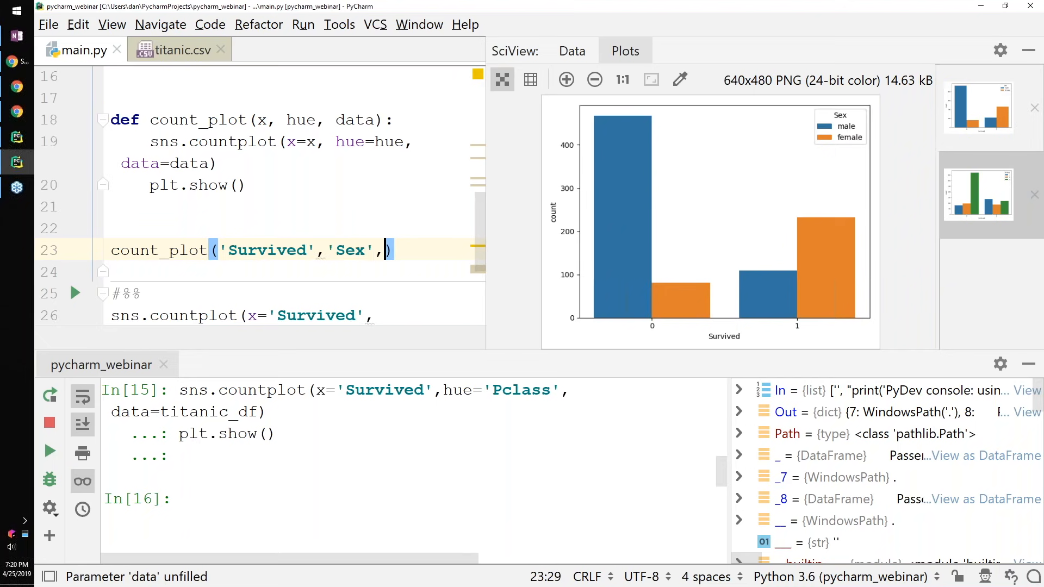
{"action": "type", "text": "titanic_df"}
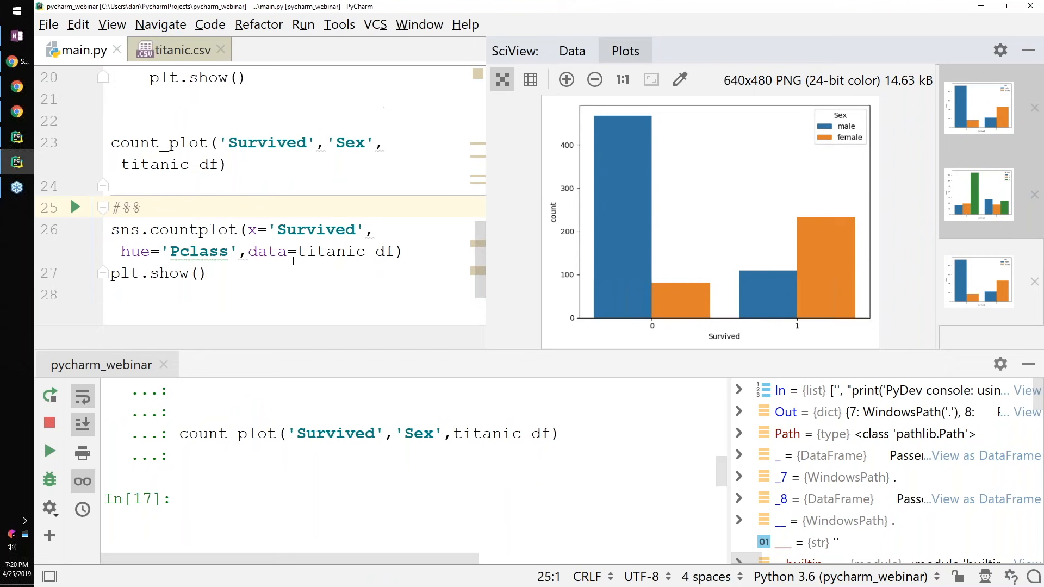
Replace the second cell's seaborn lines with count_plot('Survived', 'Pclass', titanic_df) and run it
{"action": "left_click_drag", "start_coordinate": [112, 206], "coordinate": [206, 273]}
{"action": "type", "text": "count_plot('S"}
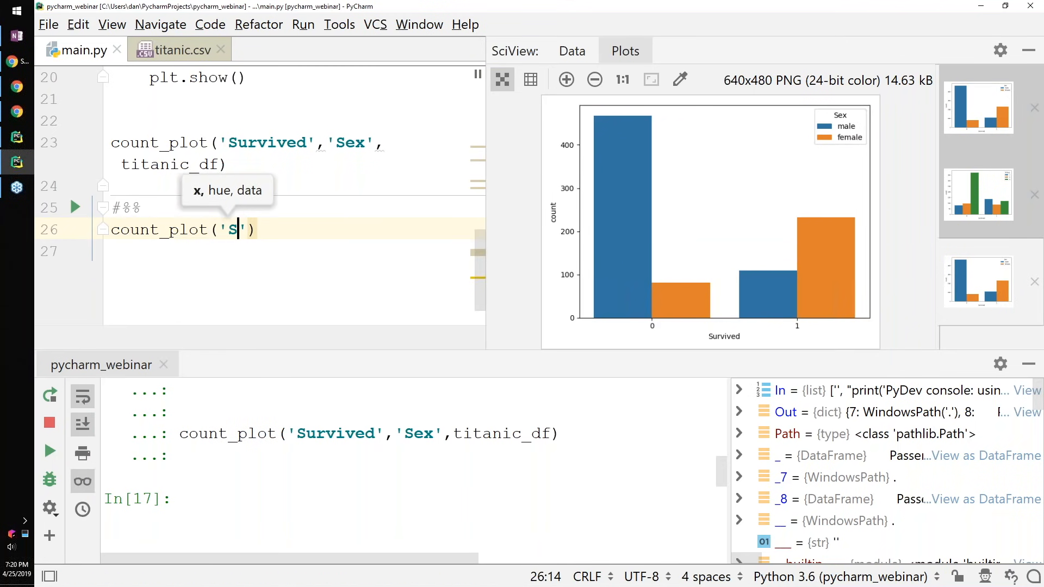
{"action": "type", "text": "urvived"}
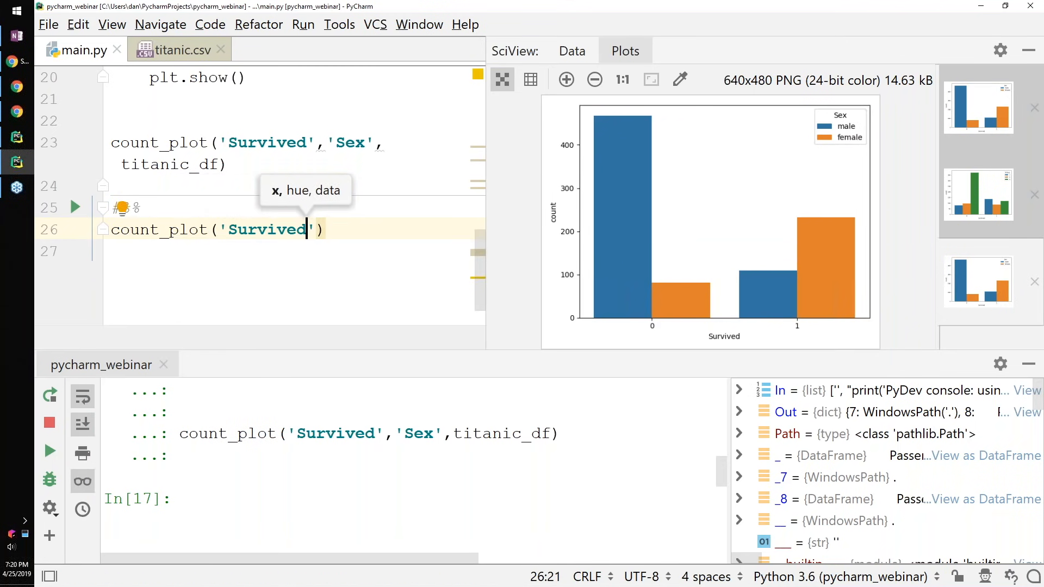
{"action": "type", "text": "'P'"}
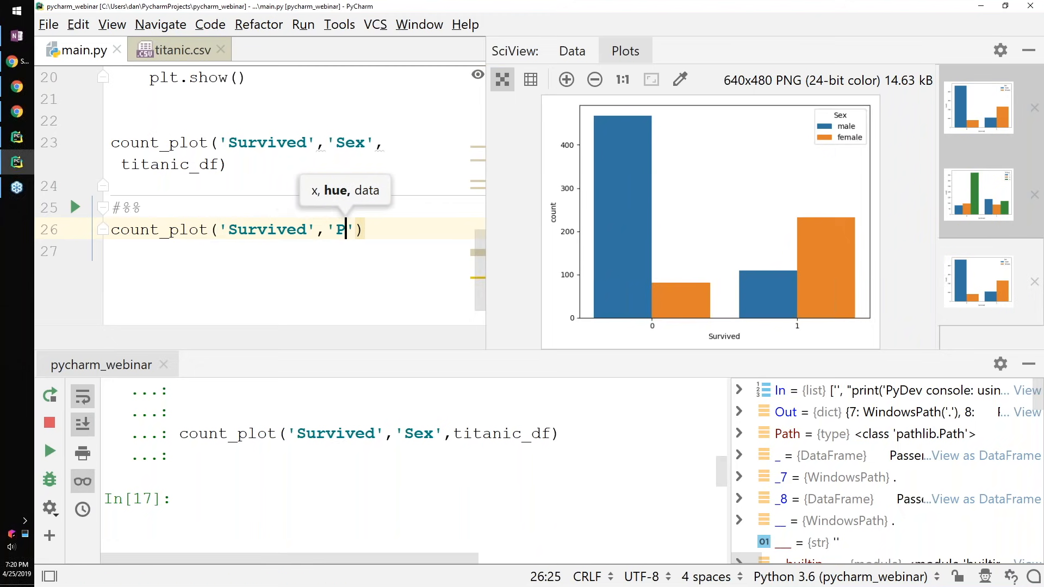
{"action": "type", "text": "class"}
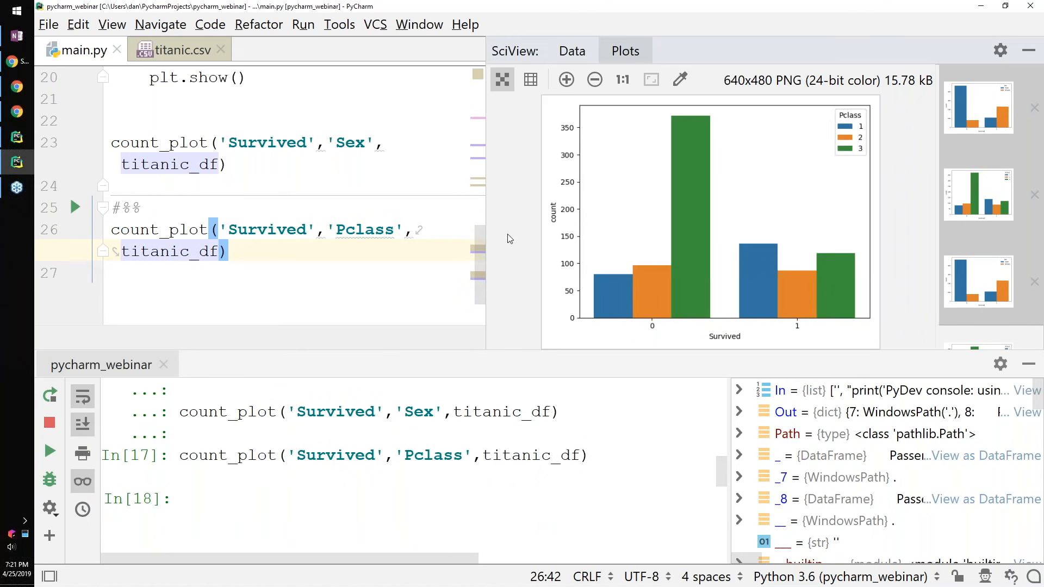
{"action": "mouse_move", "coordinate": [953, 322]}
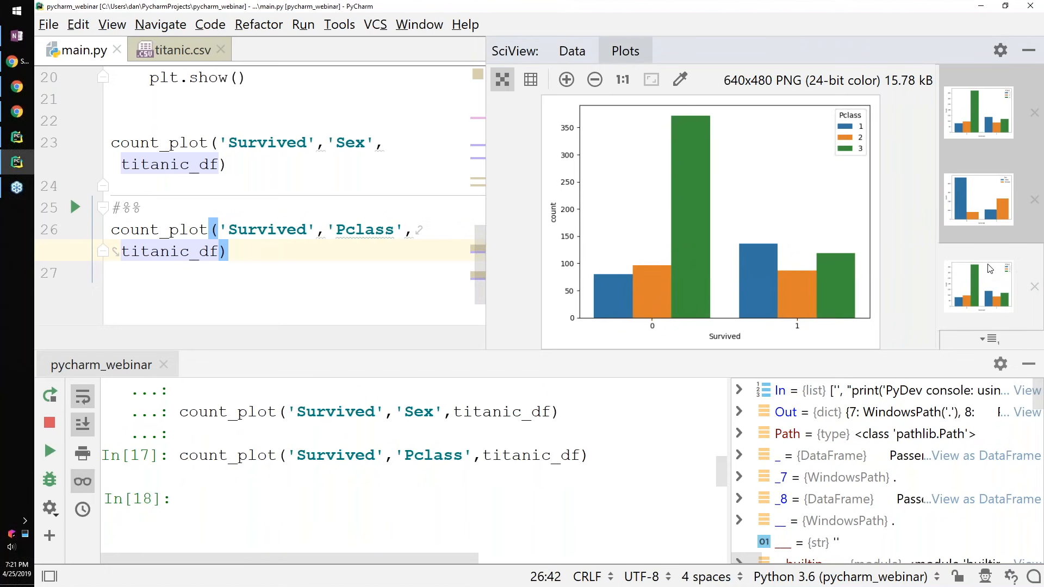
{"action": "mouse_move", "coordinate": [293, 284]}
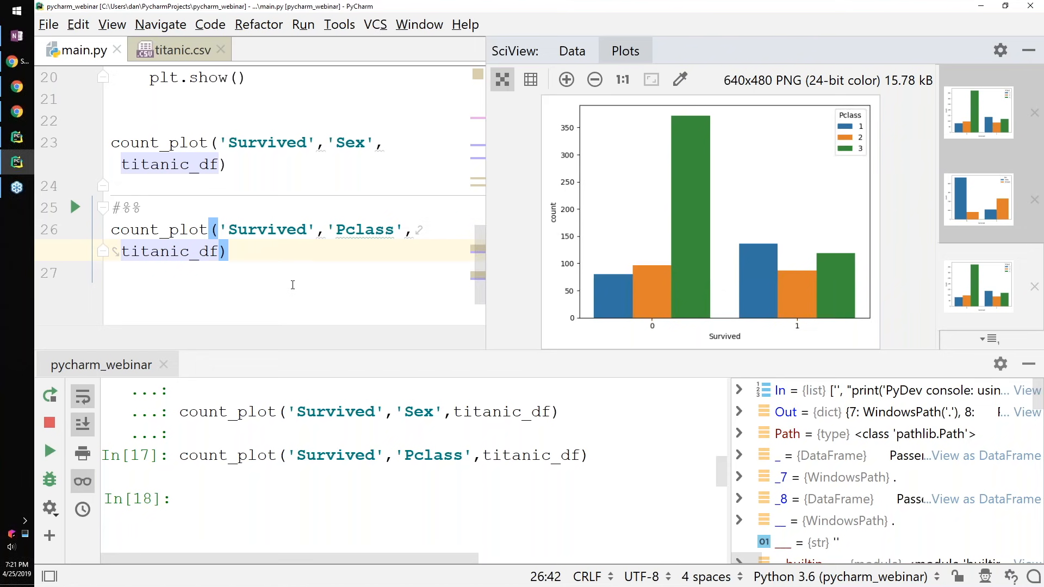
{"action": "mouse_move", "coordinate": [238, 255]}
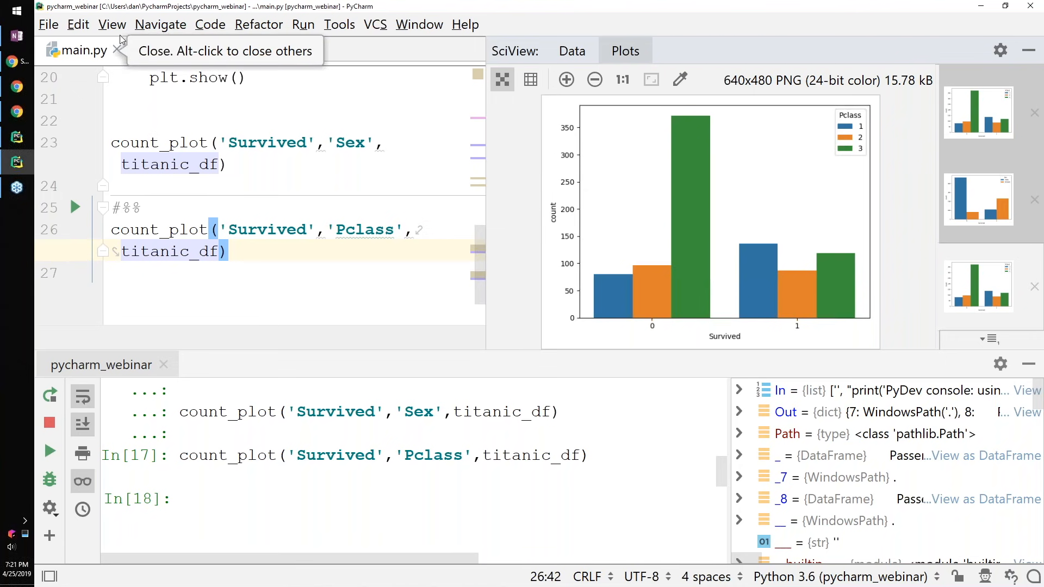
{"action": "left_click", "coordinate": [112, 25]}
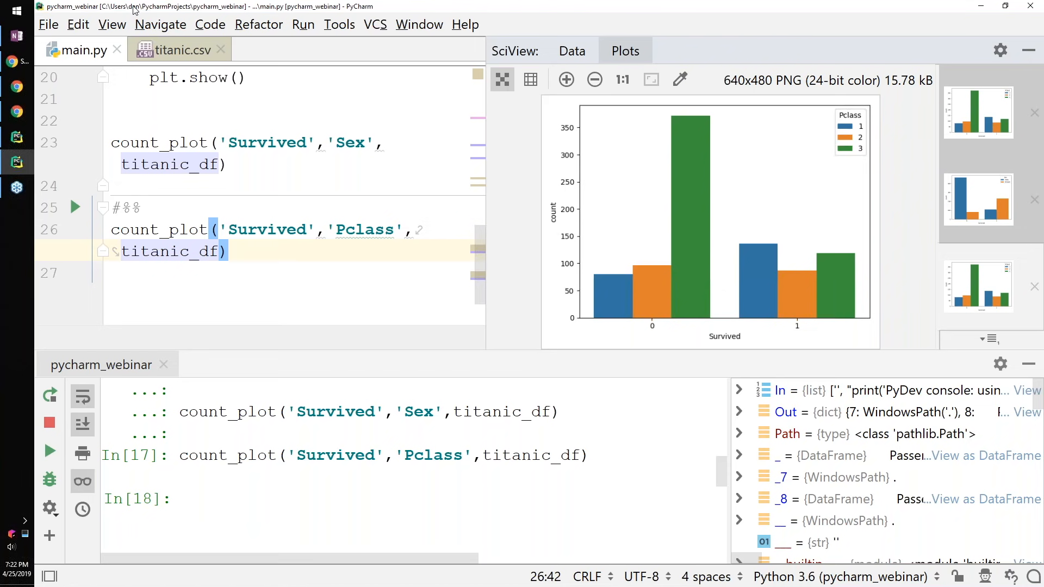
{"action": "mouse_move", "coordinate": [738, 147]}
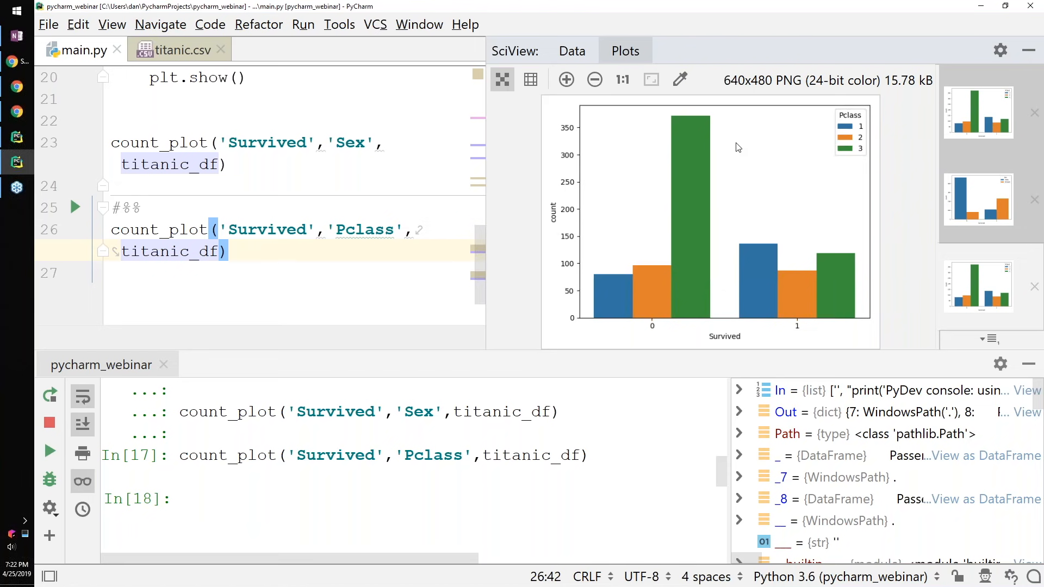
{"action": "mouse_move", "coordinate": [507, 230]}
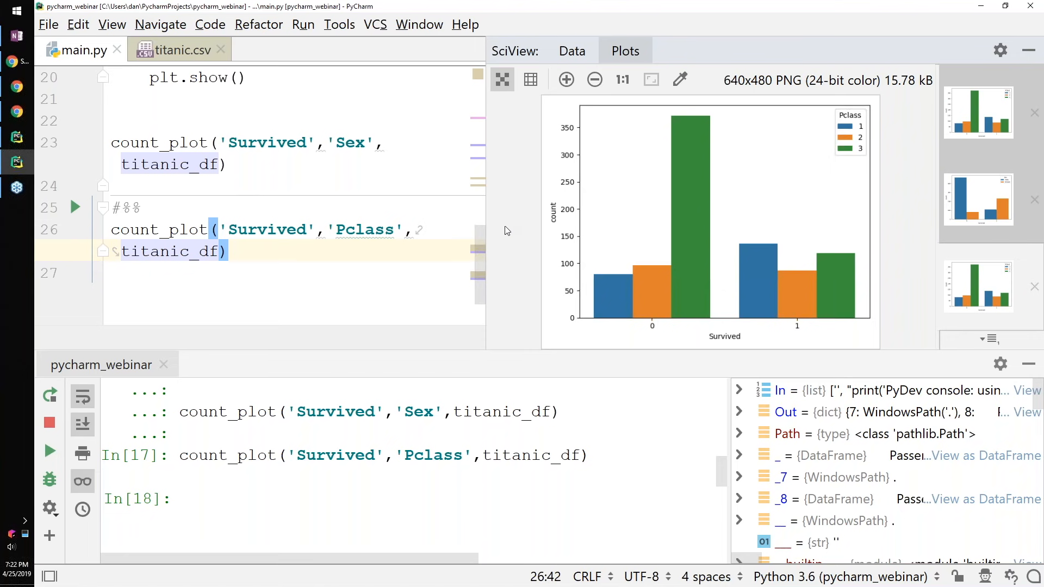
{"action": "left_click", "coordinate": [137, 206]}
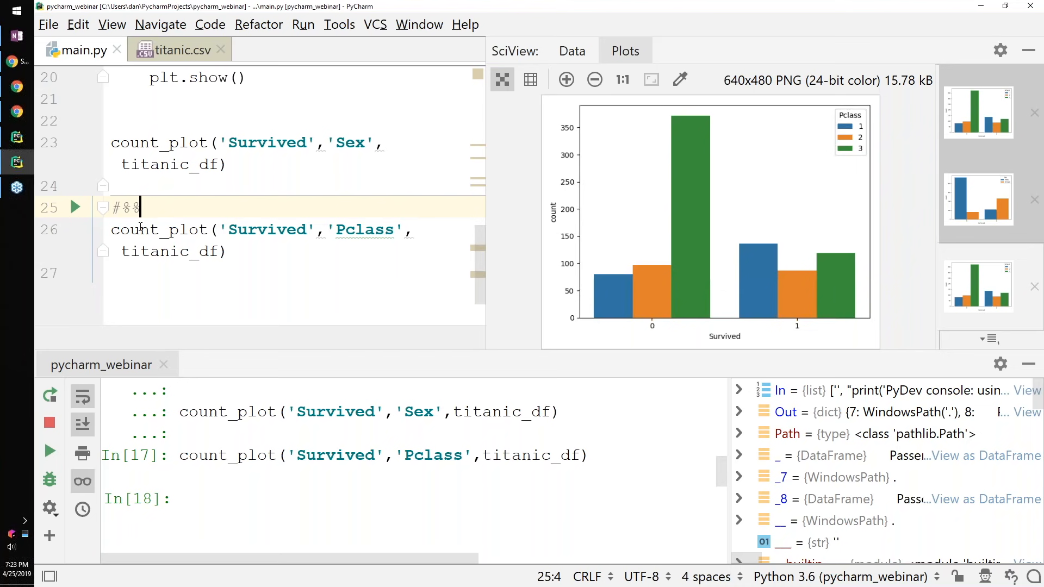
{"action": "mouse_move", "coordinate": [640, 34]}
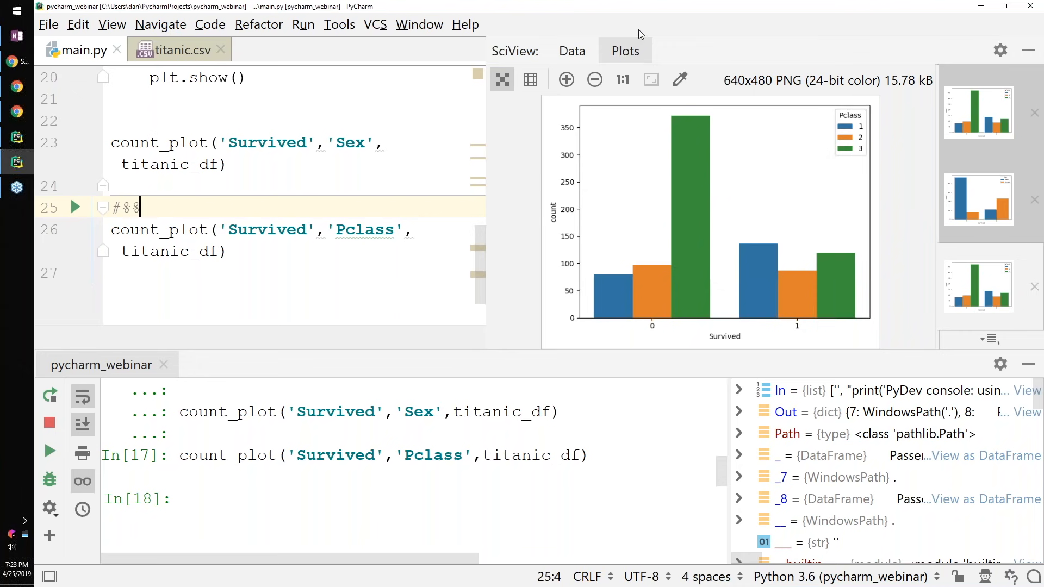
Show sample_titanic in the SciView Data tab, try a .2% format and scroll to later columns
{"action": "left_click", "coordinate": [571, 52]}
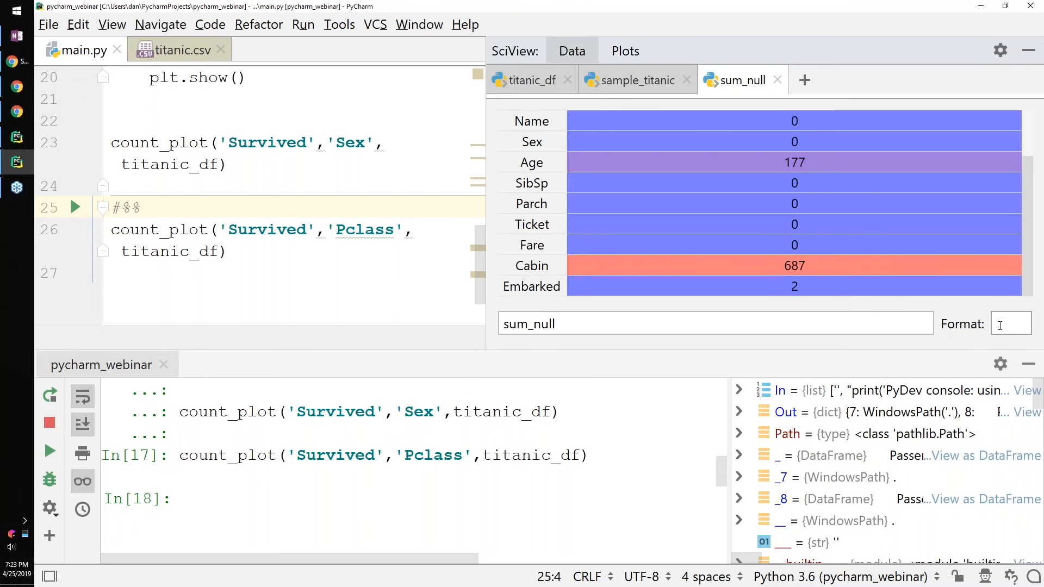
{"action": "left_click", "coordinate": [636, 79]}
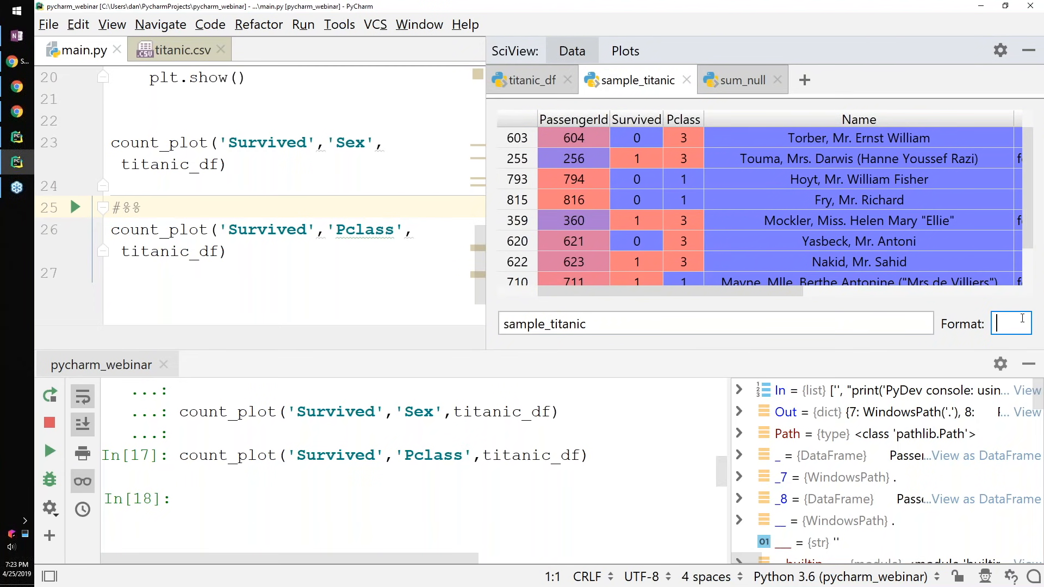
{"action": "mouse_move", "coordinate": [1011, 324]}
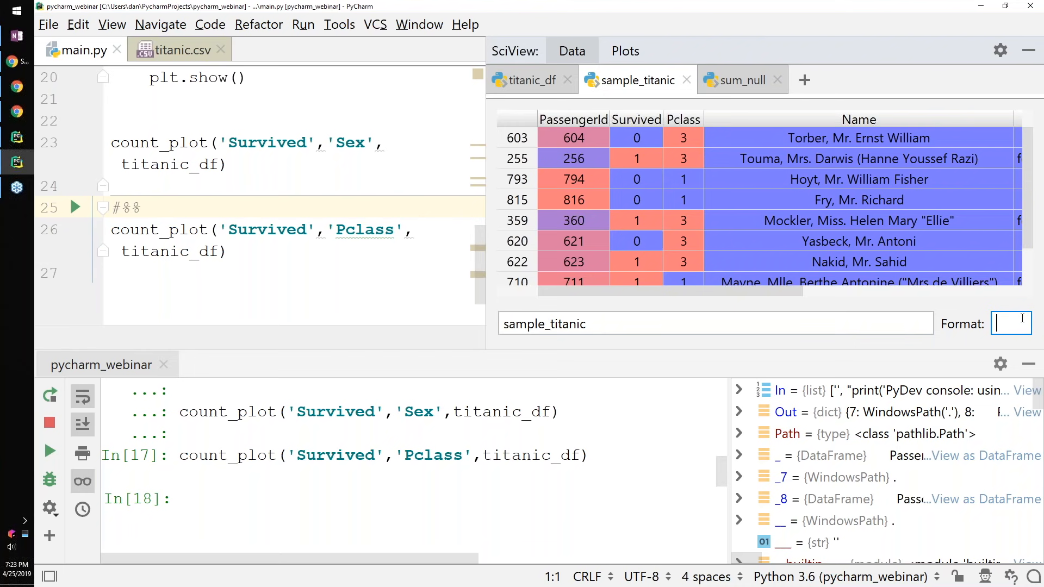
{"action": "type", "text": ".2"}
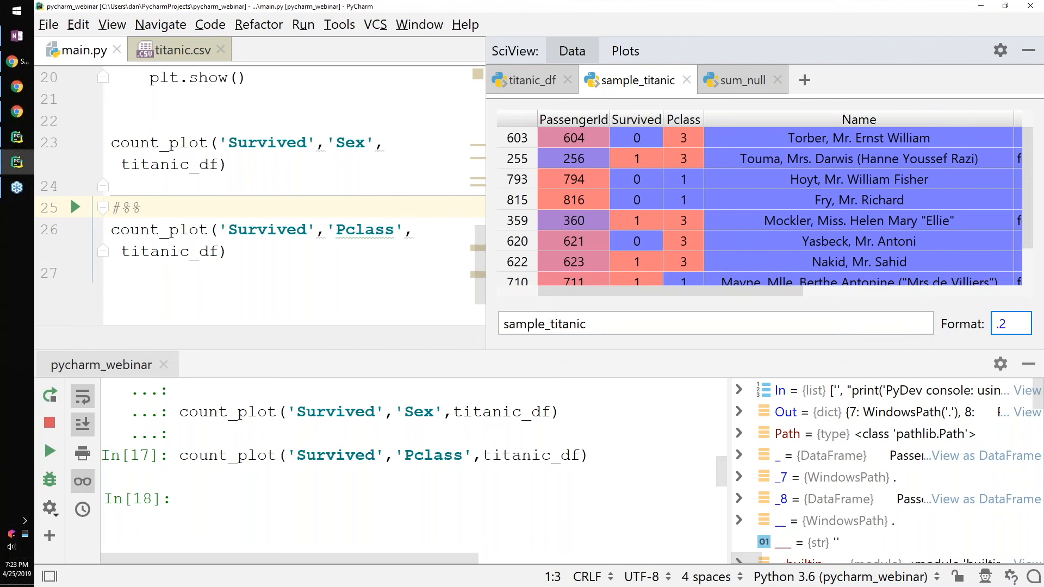
{"action": "type", "text": "%"}
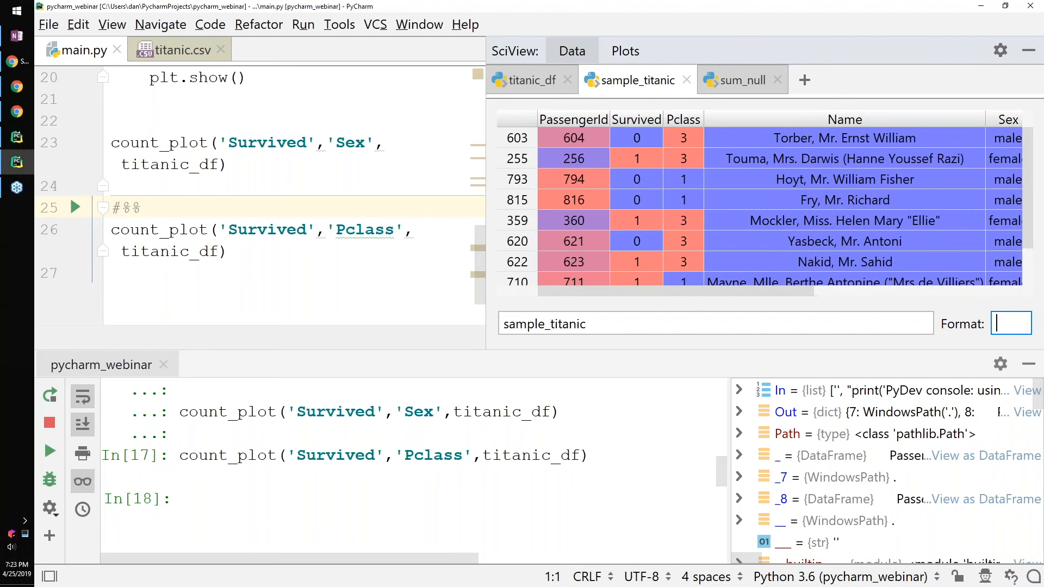
{"action": "mouse_move", "coordinate": [697, 279]}
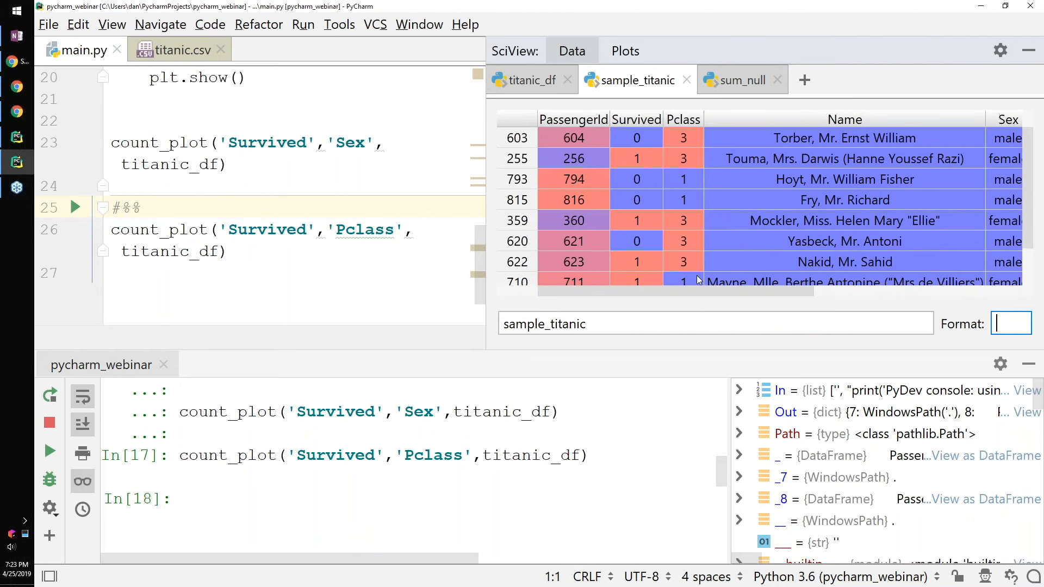
{"action": "scroll", "scroll_direction": "right", "scroll_amount": 3}
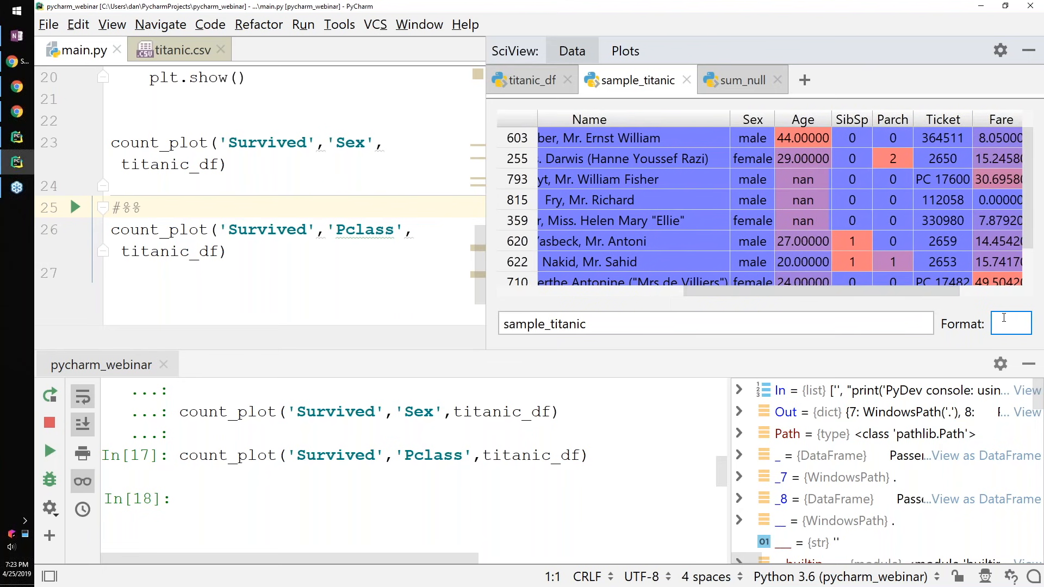
{"action": "mouse_move", "coordinate": [1012, 324]}
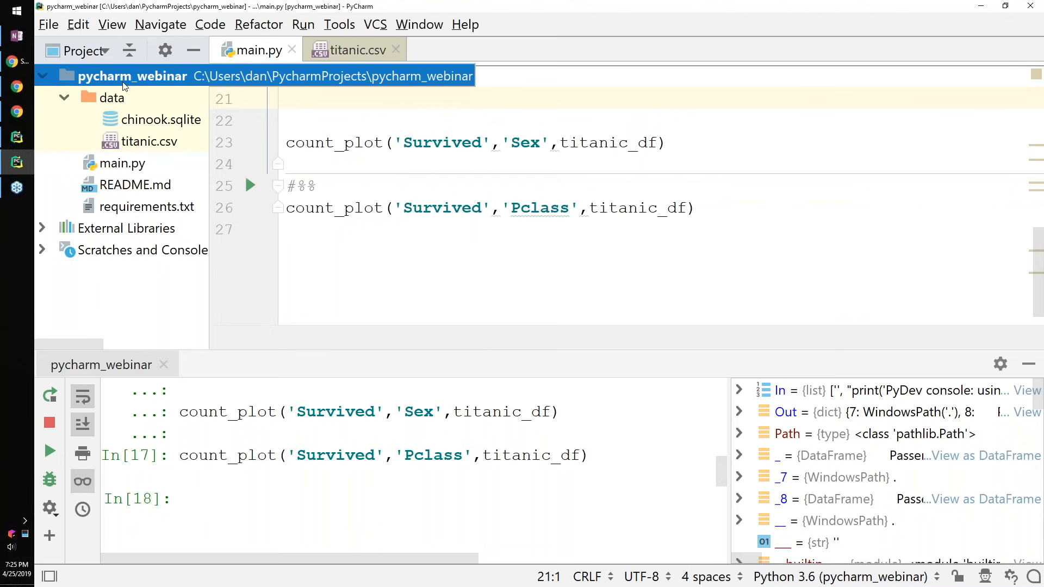
Create a new Jupyter notebook named demo from the project root's context menu
{"action": "right_click", "coordinate": [133, 76]}
{"action": "type", "text": "demo"}
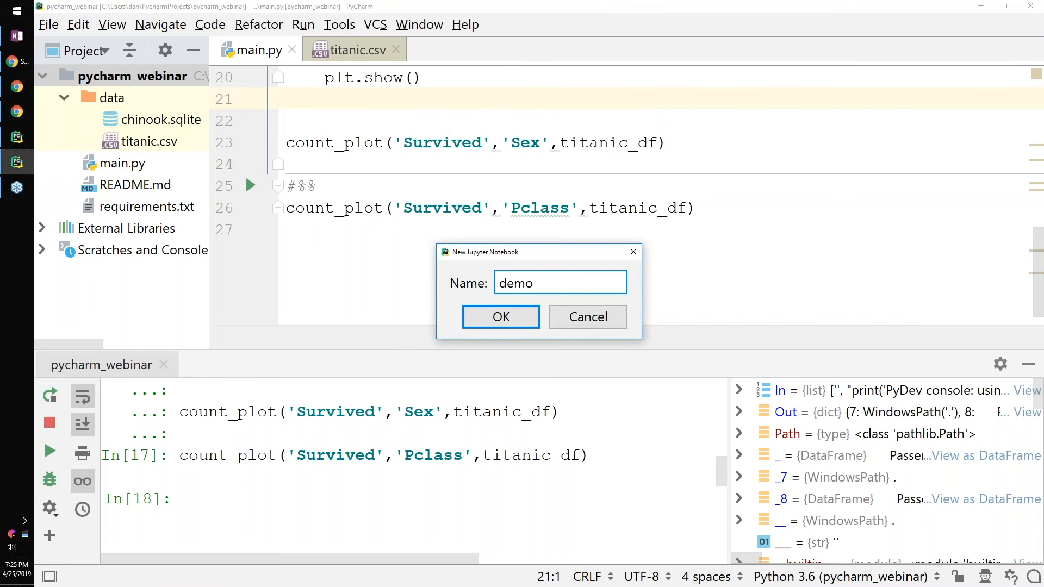
{"action": "left_click", "coordinate": [500, 317]}
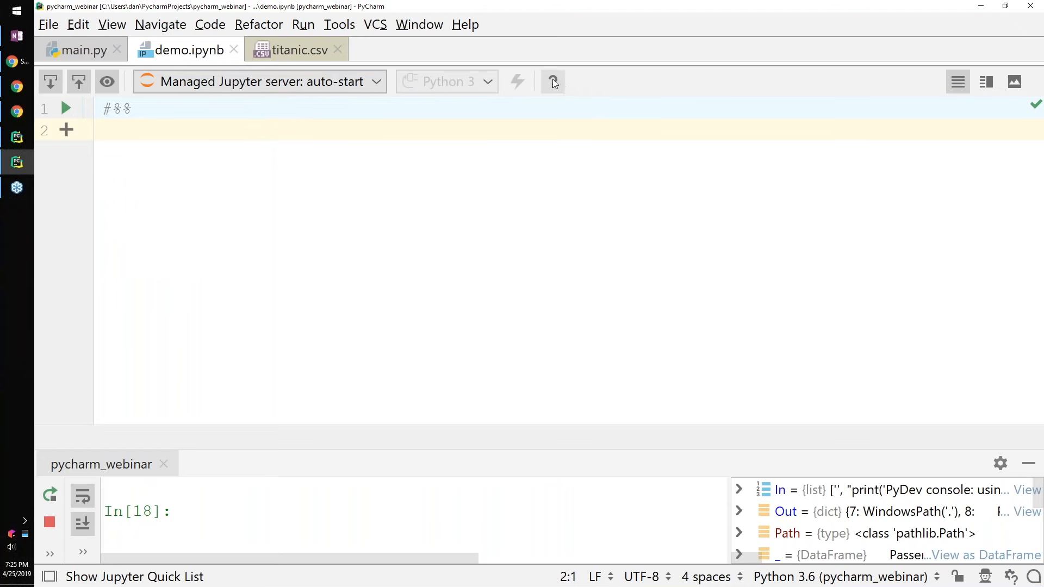
{"action": "mouse_move", "coordinate": [562, 92]}
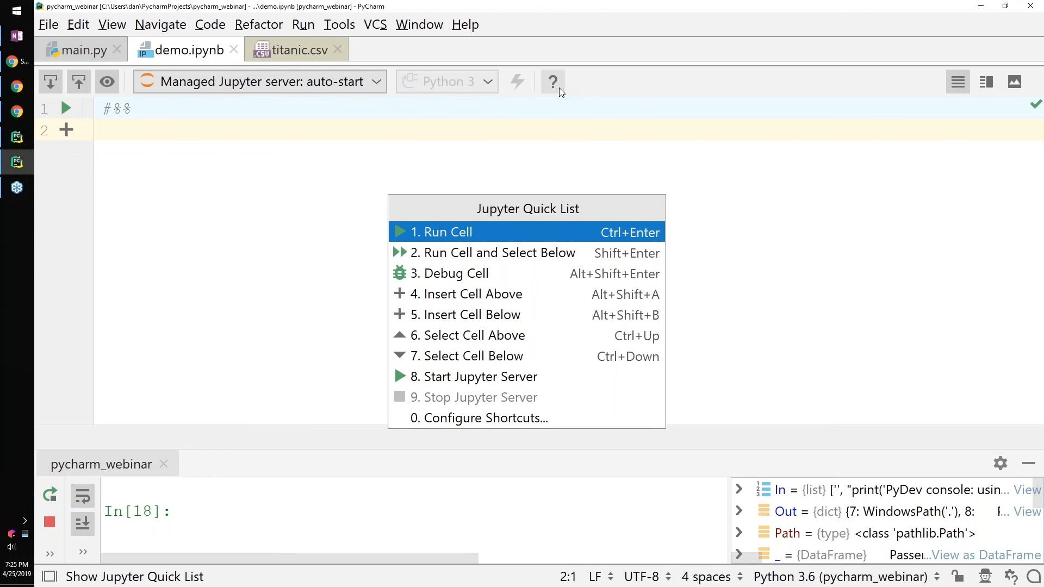
{"action": "mouse_move", "coordinate": [524, 273]}
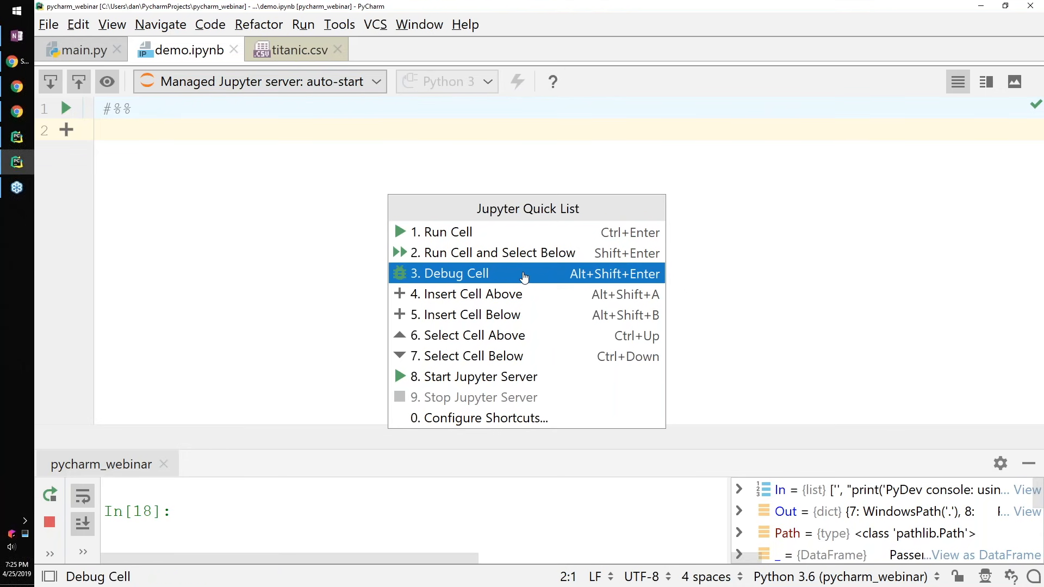
{"action": "mouse_move", "coordinate": [546, 376]}
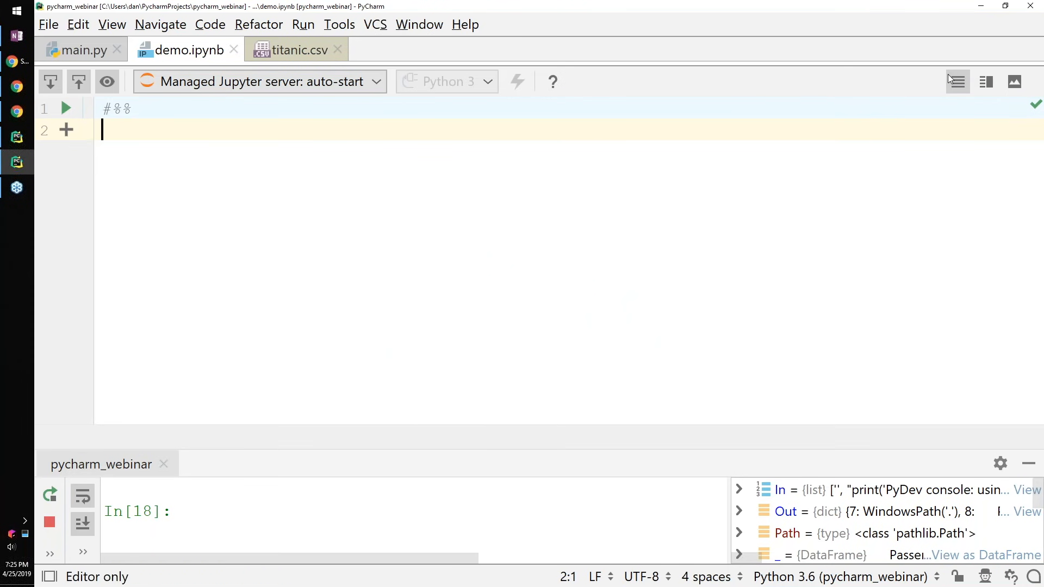
Switch the demo.ipynb notebook to the Editor and Preview layout from the toolbar
{"action": "left_click", "coordinate": [986, 82]}
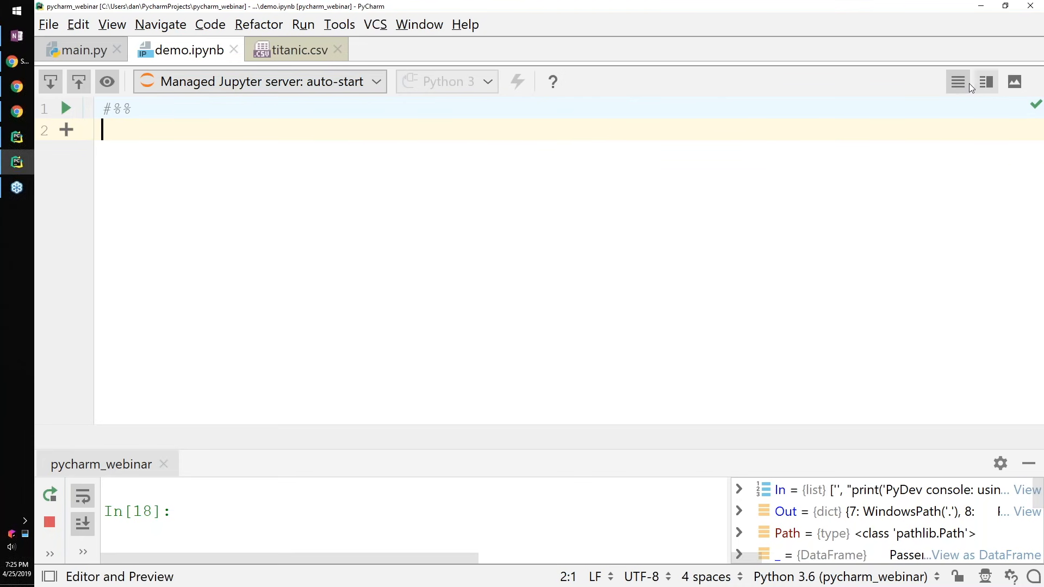
{"action": "left_click", "coordinate": [985, 82]}
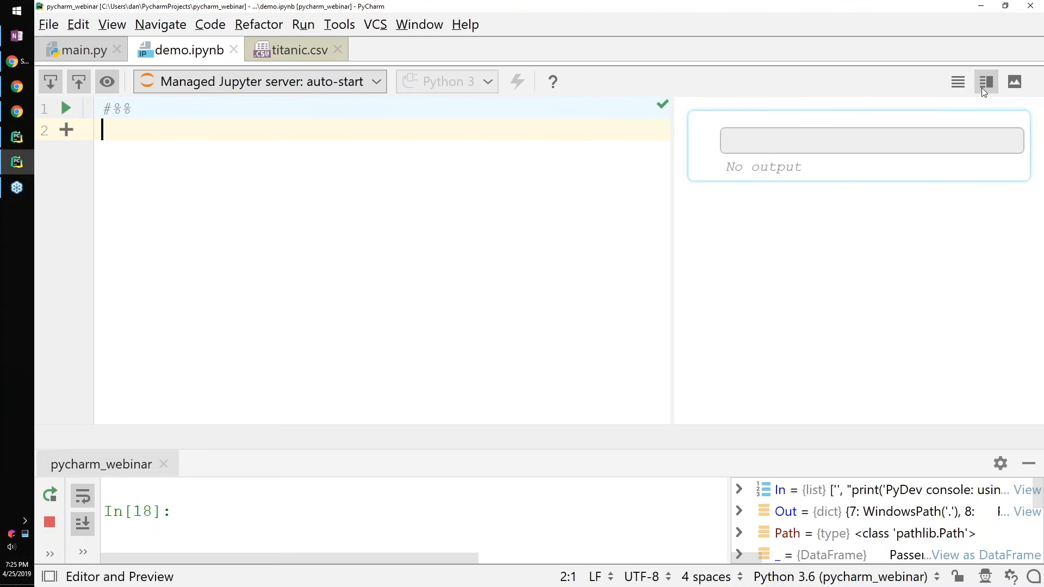
{"action": "left_click", "coordinate": [957, 82]}
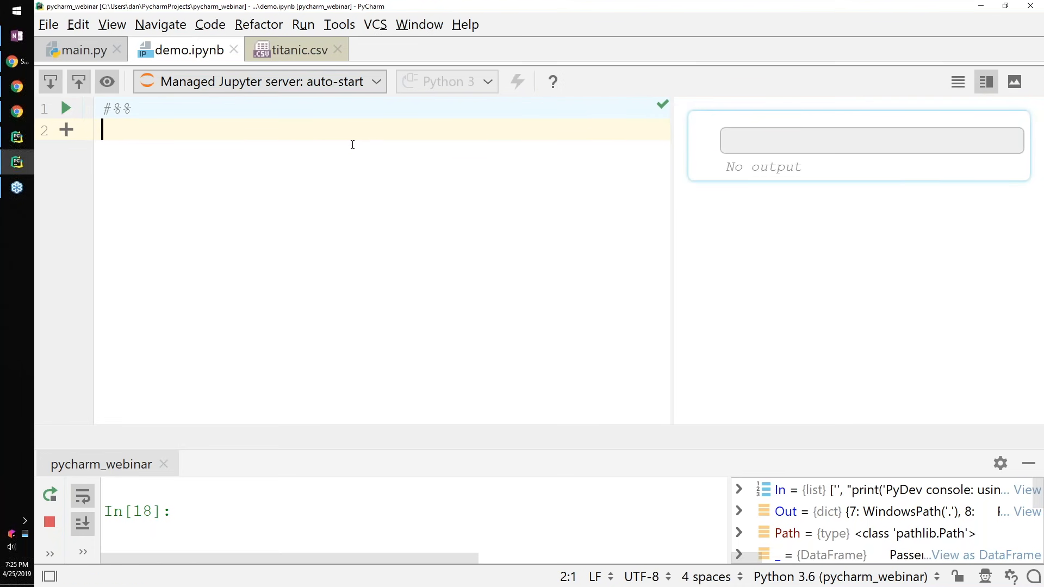
{"action": "mouse_move", "coordinate": [1019, 107]}
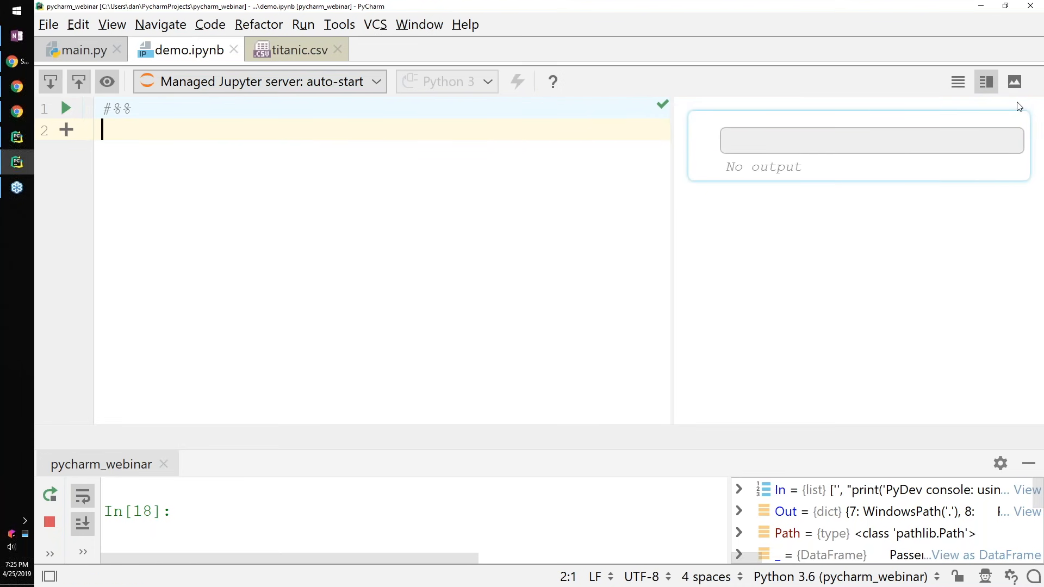
{"action": "left_click", "coordinate": [986, 81]}
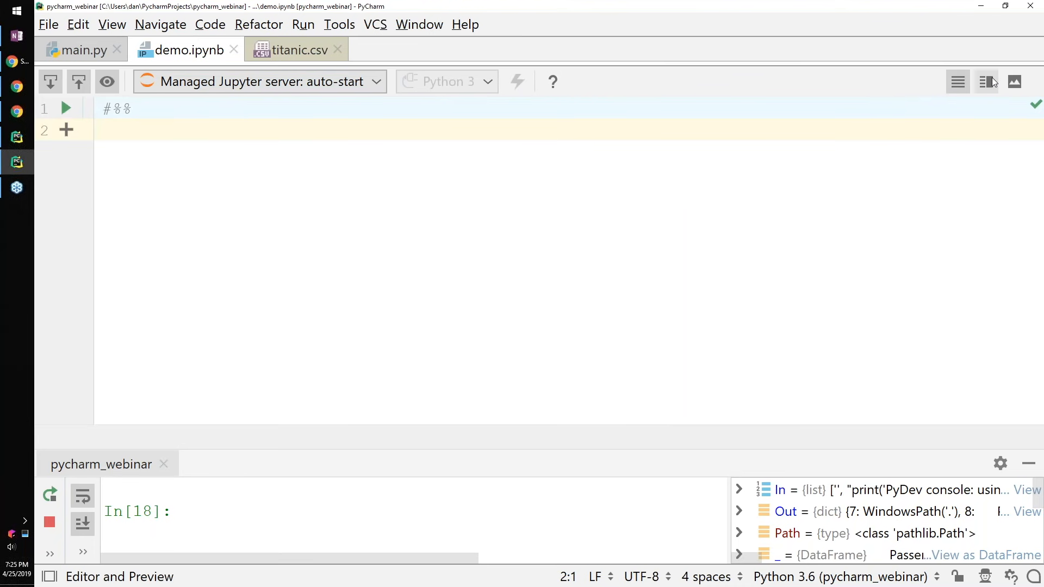
{"action": "left_click", "coordinate": [987, 81]}
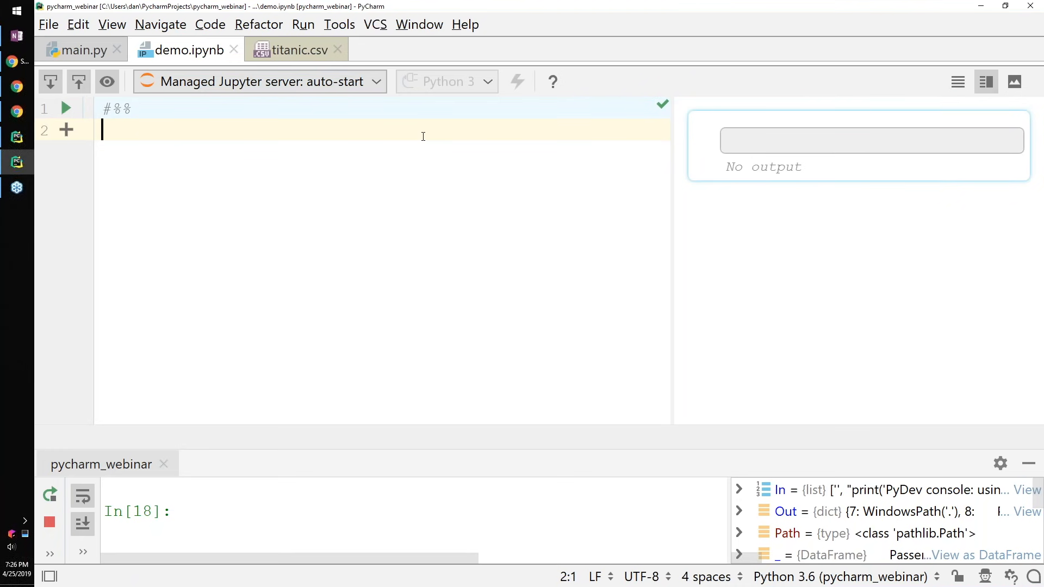
Enter print('hello') in the notebook cell, then bring up the main.py script
{"action": "type", "text": "print"}
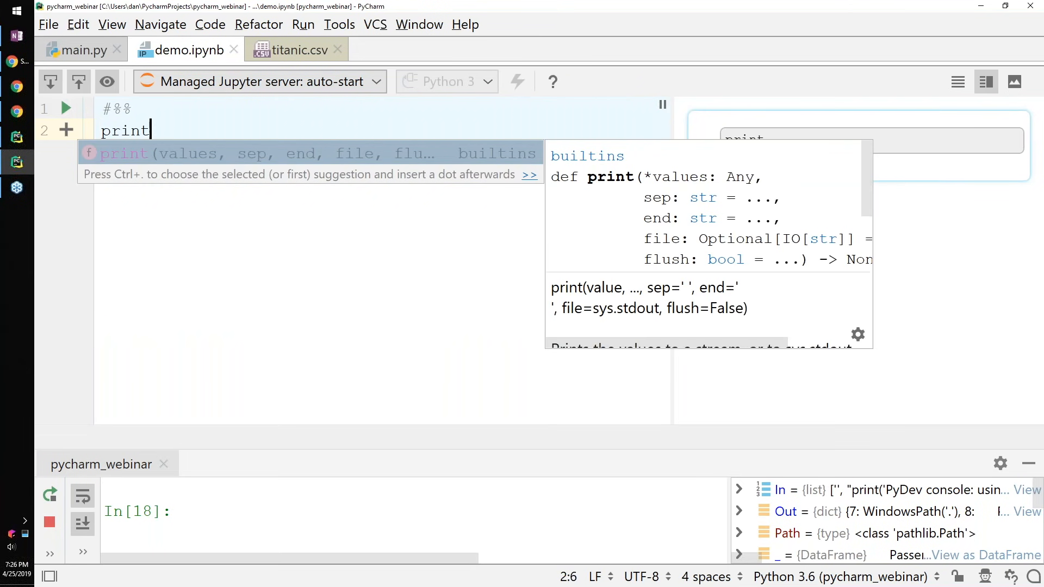
{"action": "type", "text": "('he'"}
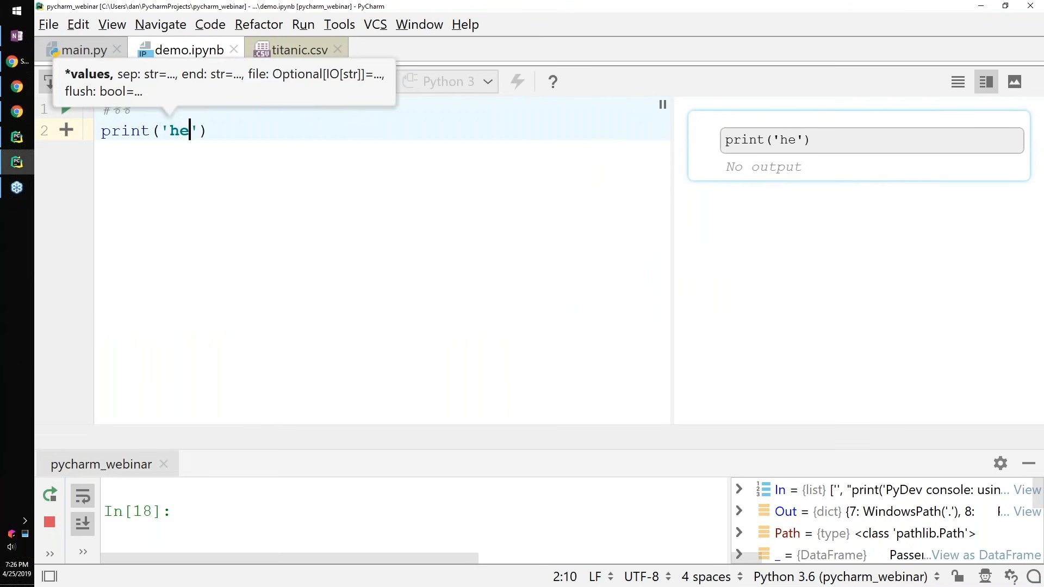
{"action": "type", "text": "llo"}
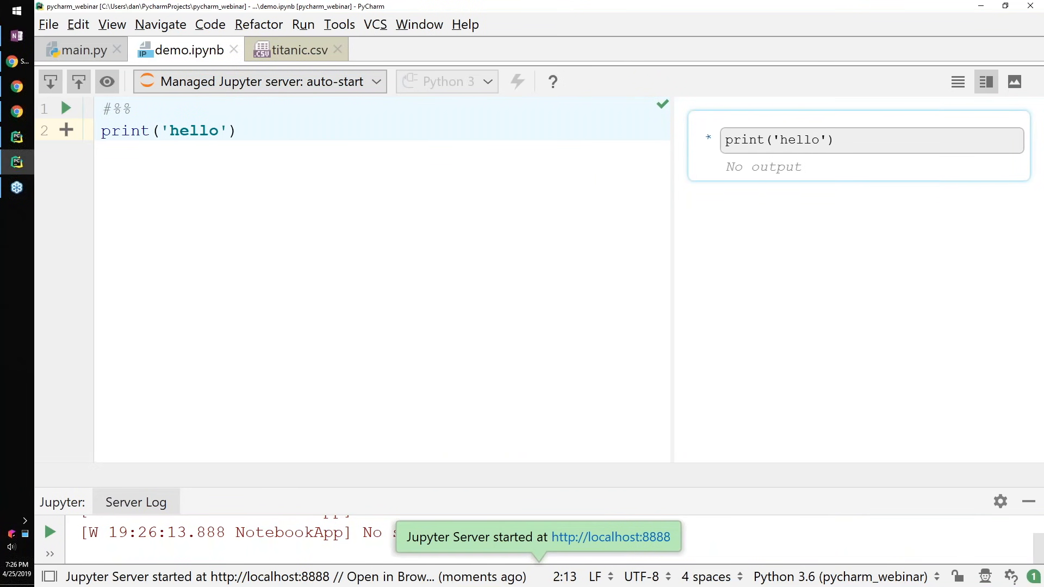
{"action": "left_click", "coordinate": [66, 108]}
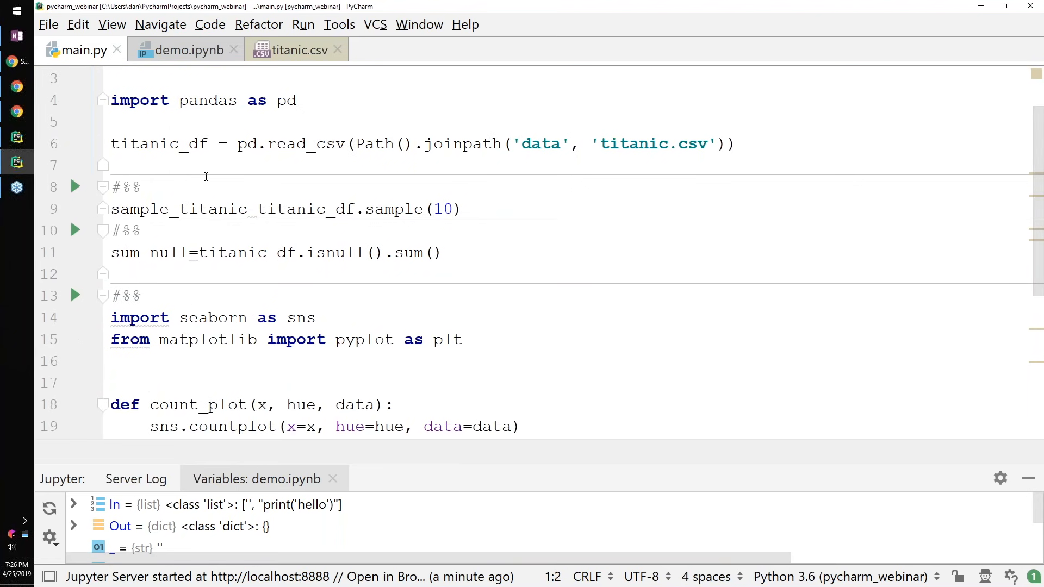
Copy all of main.py's code into the demo notebook and run its cells
{"action": "key", "text": "ctrl+a"}
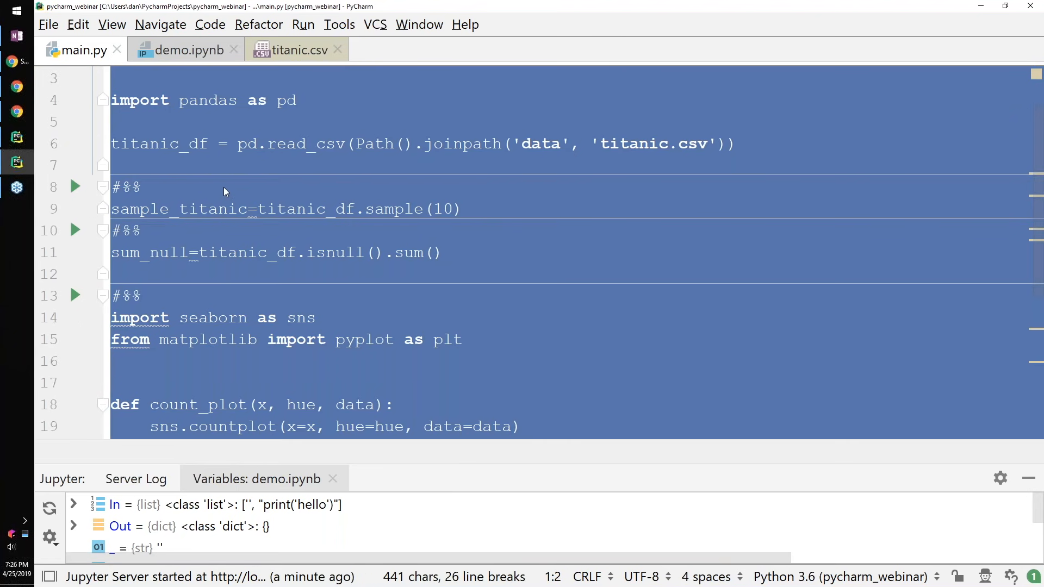
{"action": "left_click", "coordinate": [186, 50]}
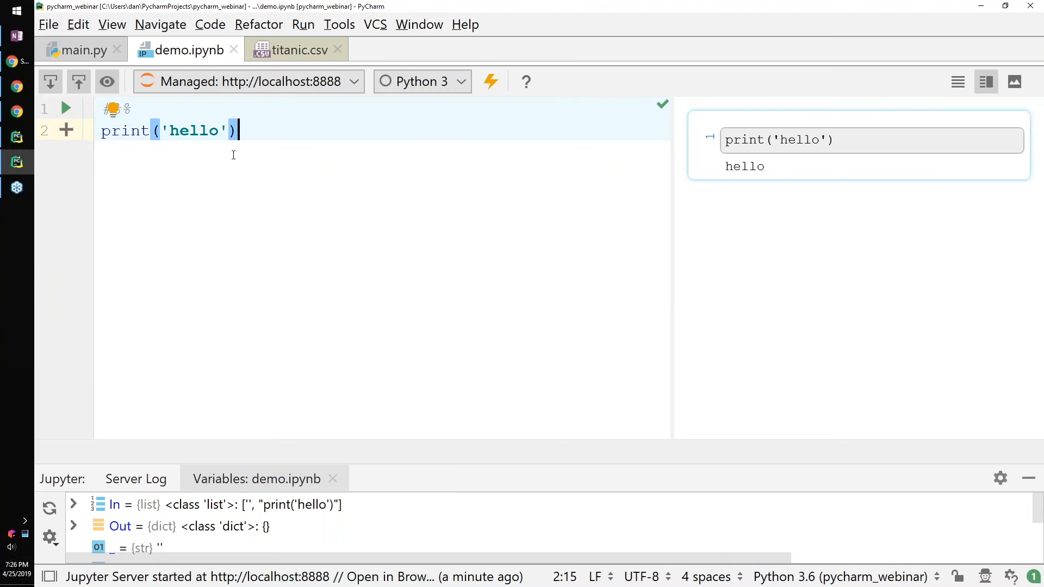
{"action": "key", "text": "ctrl+a"}
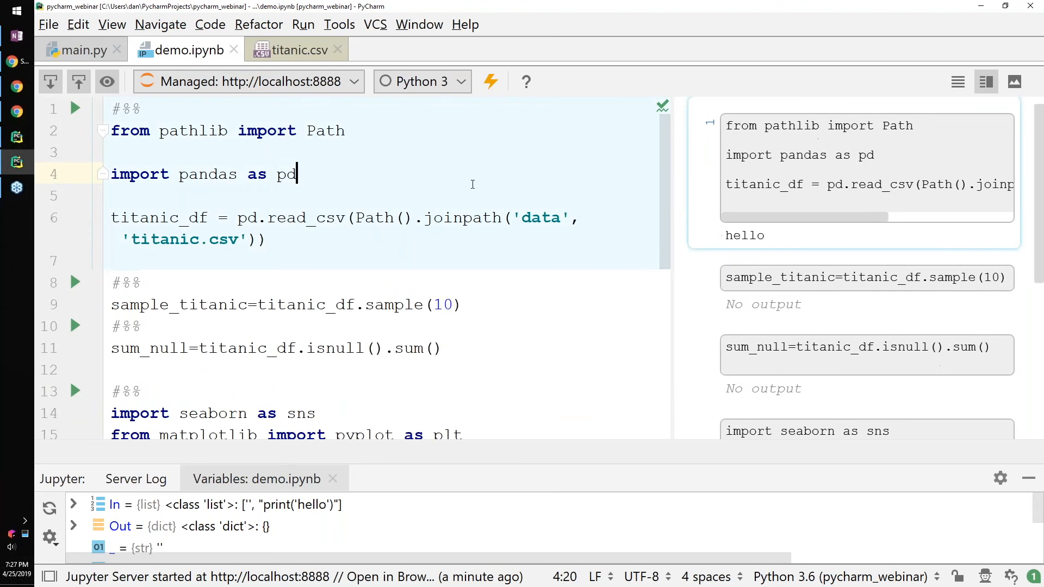
{"action": "left_click", "coordinate": [126, 107]}
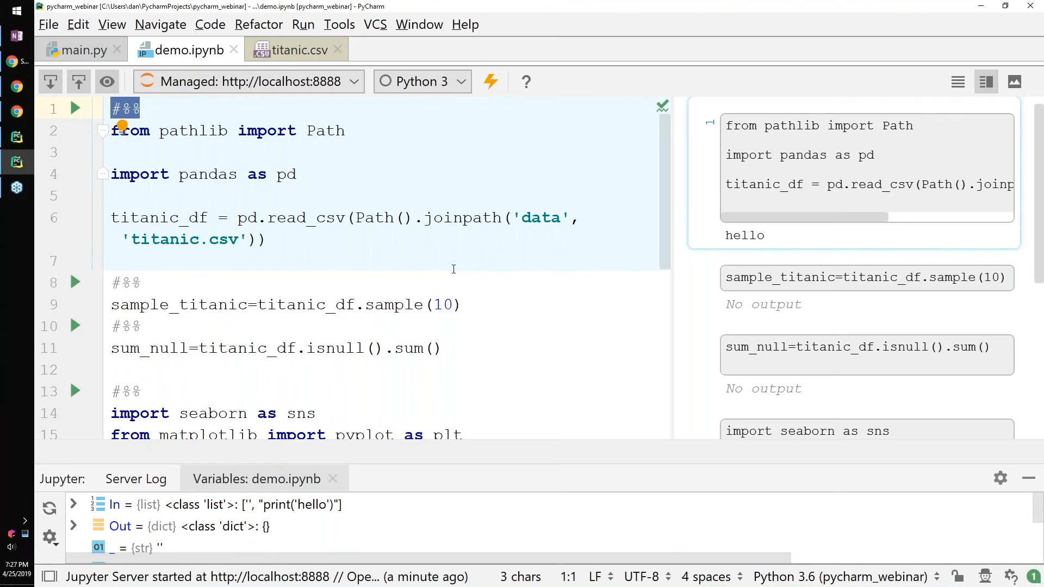
{"action": "mouse_move", "coordinate": [473, 293]}
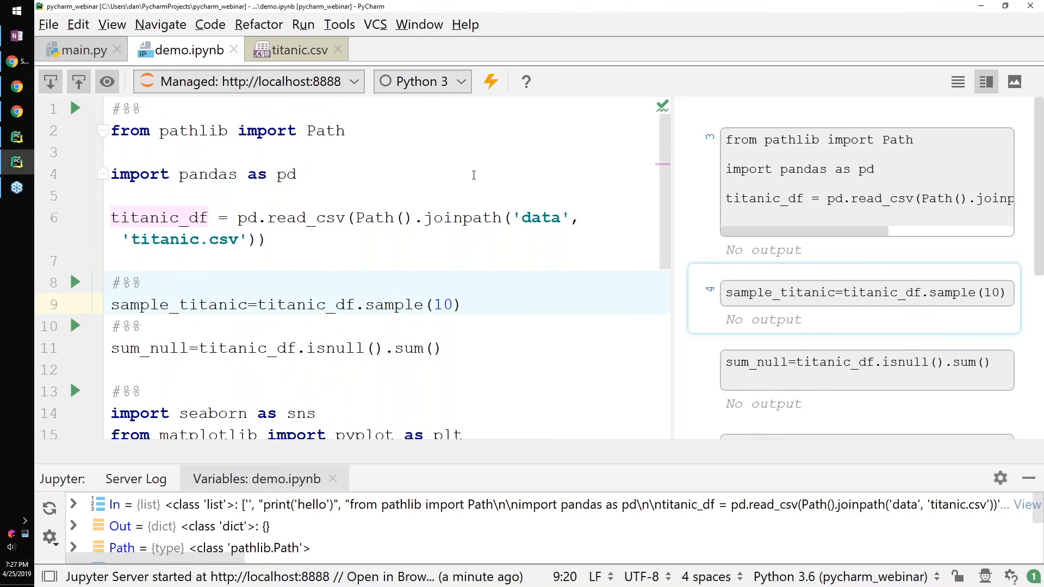
Add titanic_df to the first cell so the passenger table displays
{"action": "type", "text": "t"}
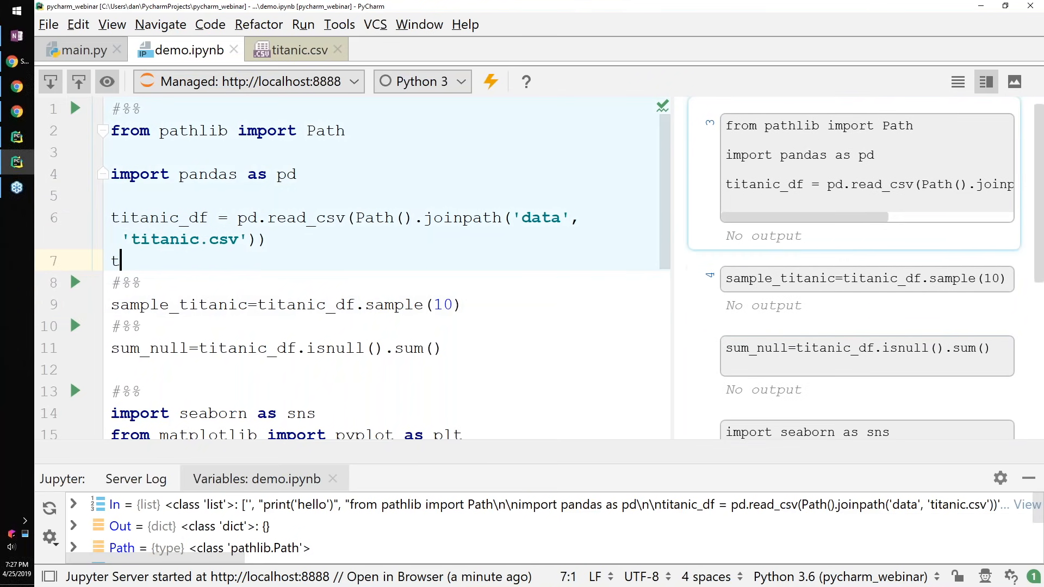
{"action": "type", "text": "itanic_df"}
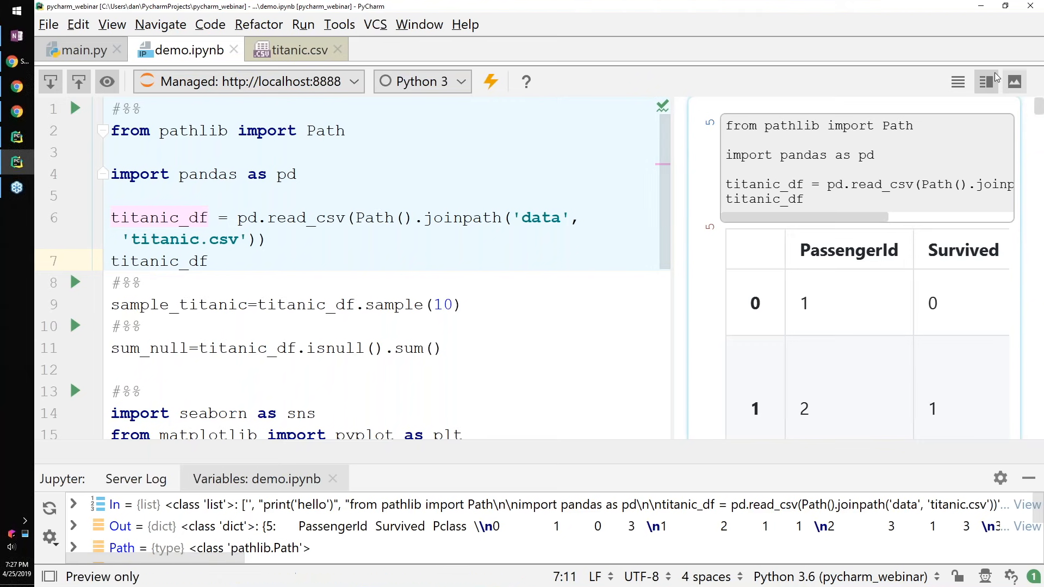
Show the titanic_df output in Preview only and scroll through the 891-row table
{"action": "left_click", "coordinate": [1014, 82]}
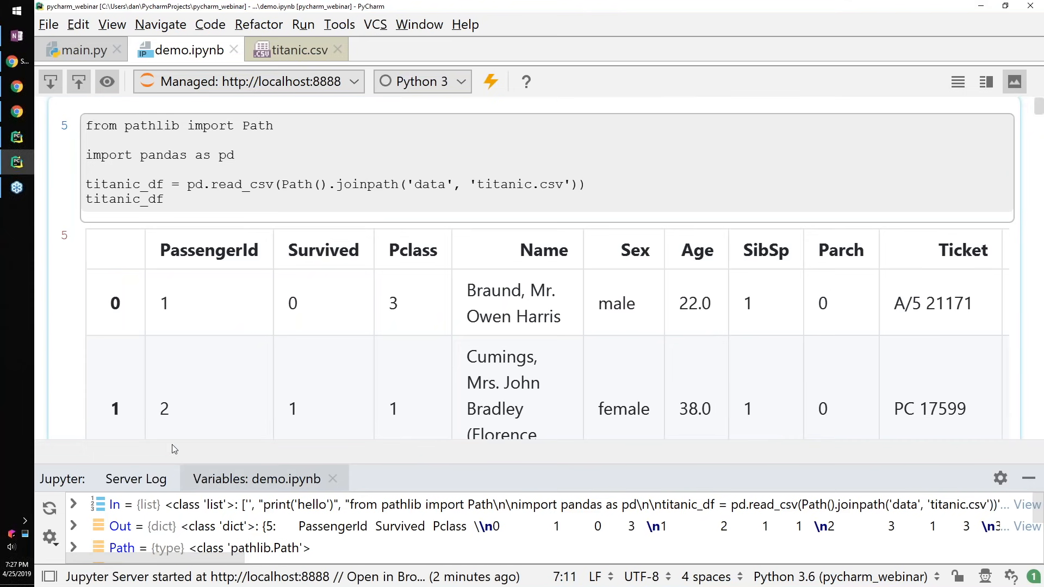
{"action": "scroll", "scroll_direction": "down", "scroll_amount": 3}
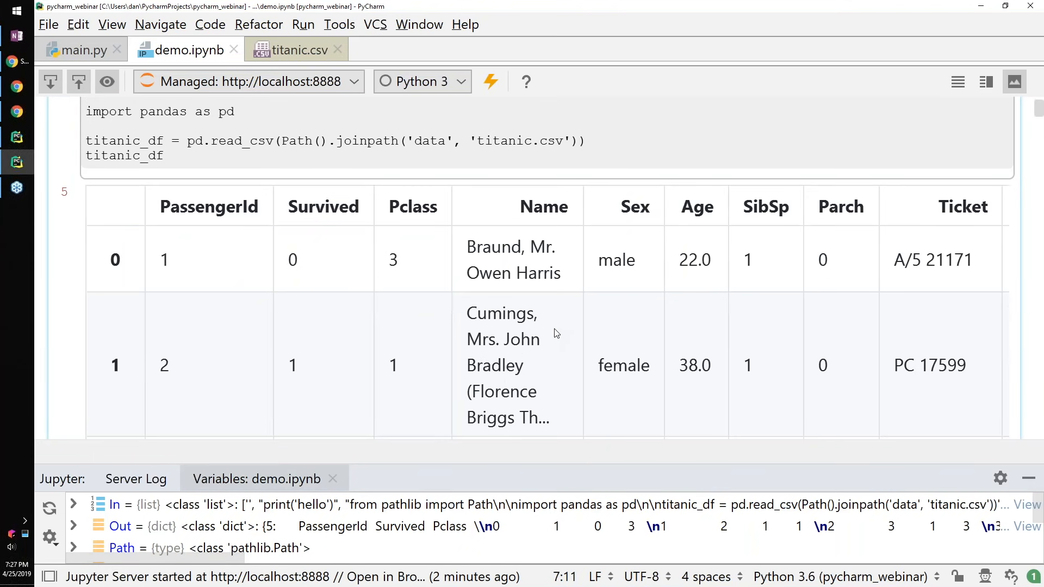
{"action": "mouse_move", "coordinate": [574, 282]}
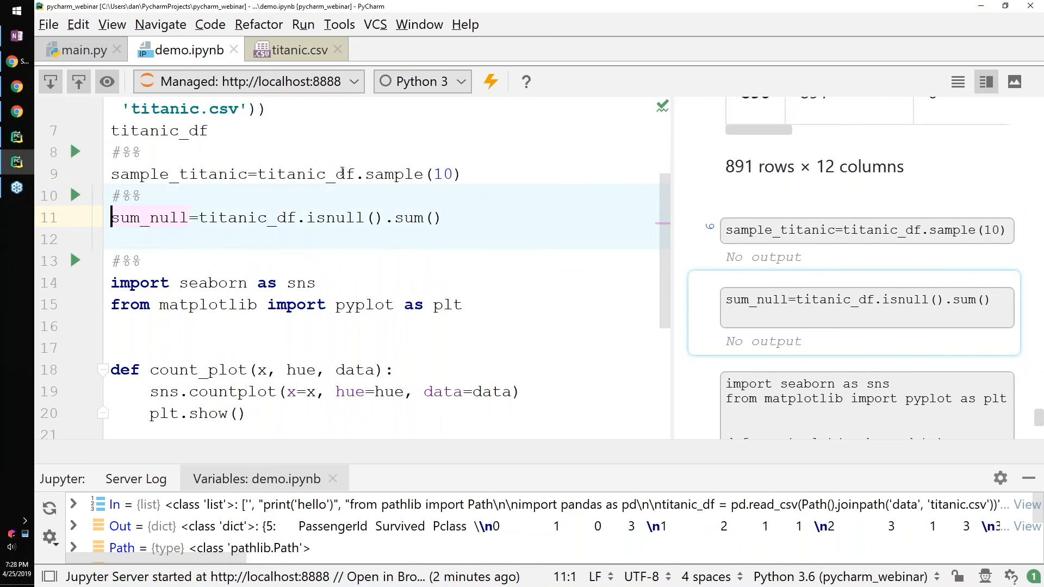
Run the remaining cells so the Survived-by-Pclass count plot renders in the preview
{"action": "left_click", "coordinate": [75, 195]}
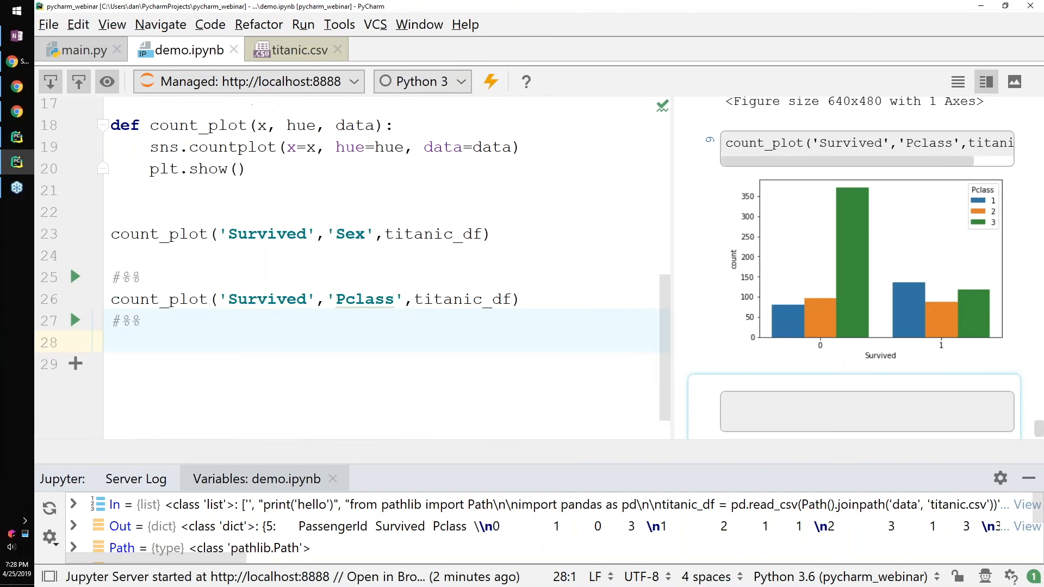
{"action": "mouse_move", "coordinate": [797, 332]}
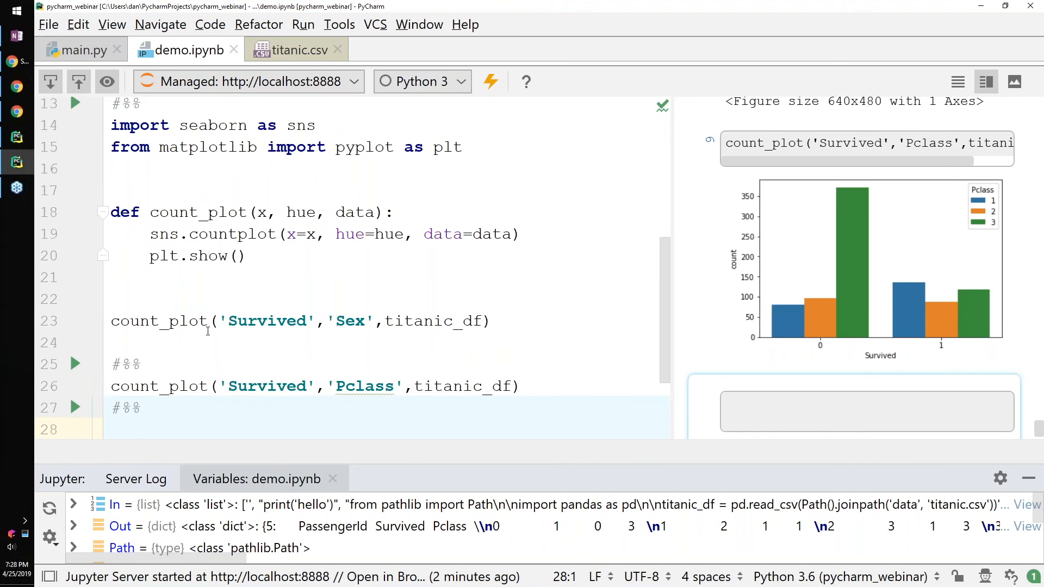
{"action": "scroll", "scroll_direction": "down", "scroll_amount": 3}
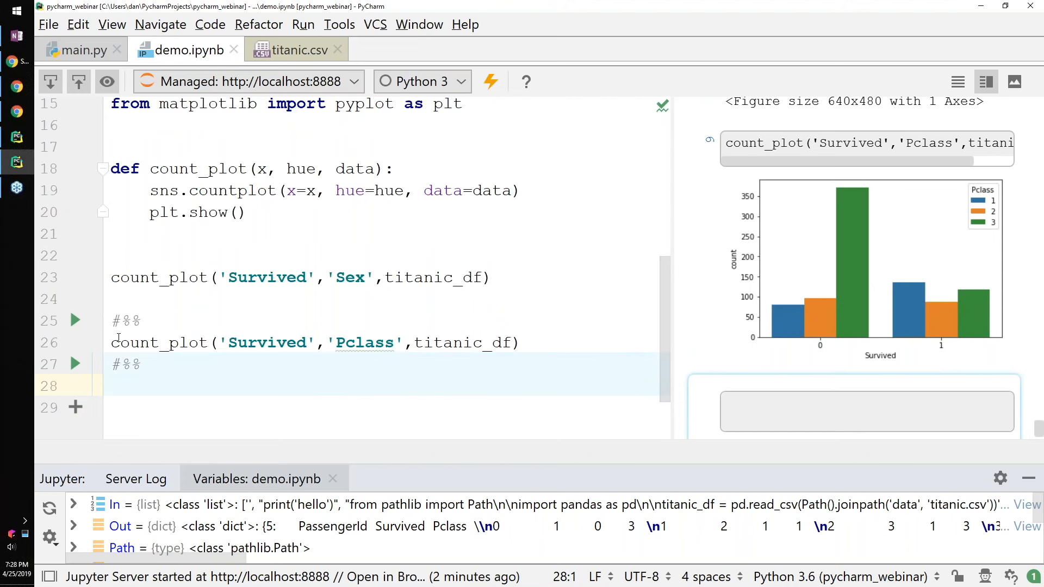
Break on the Pclass count_plot line, resume into count_plot, and begin editing hue's value
{"action": "left_click", "coordinate": [75, 342]}
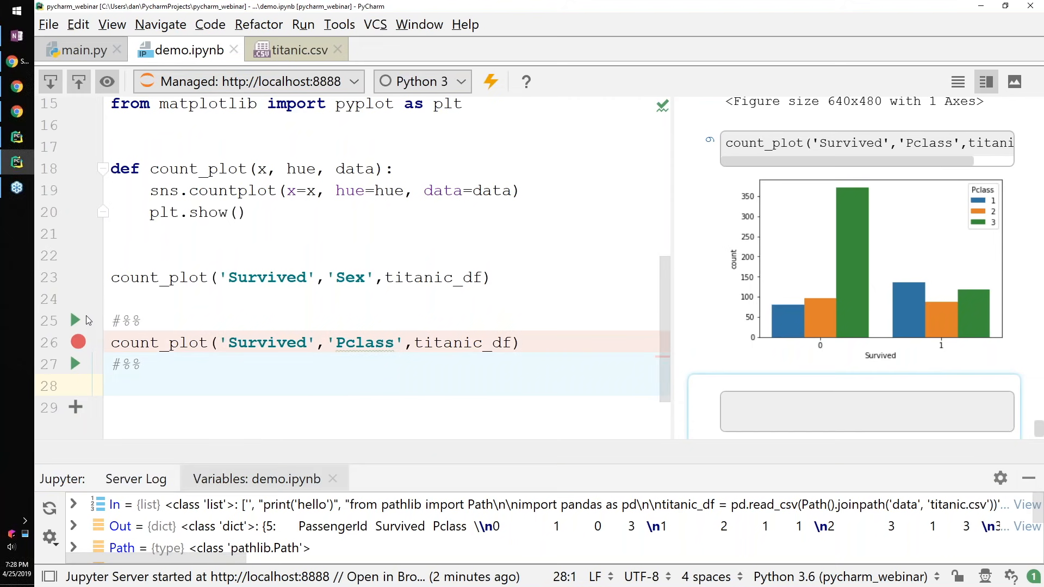
{"action": "mouse_move", "coordinate": [75, 319]}
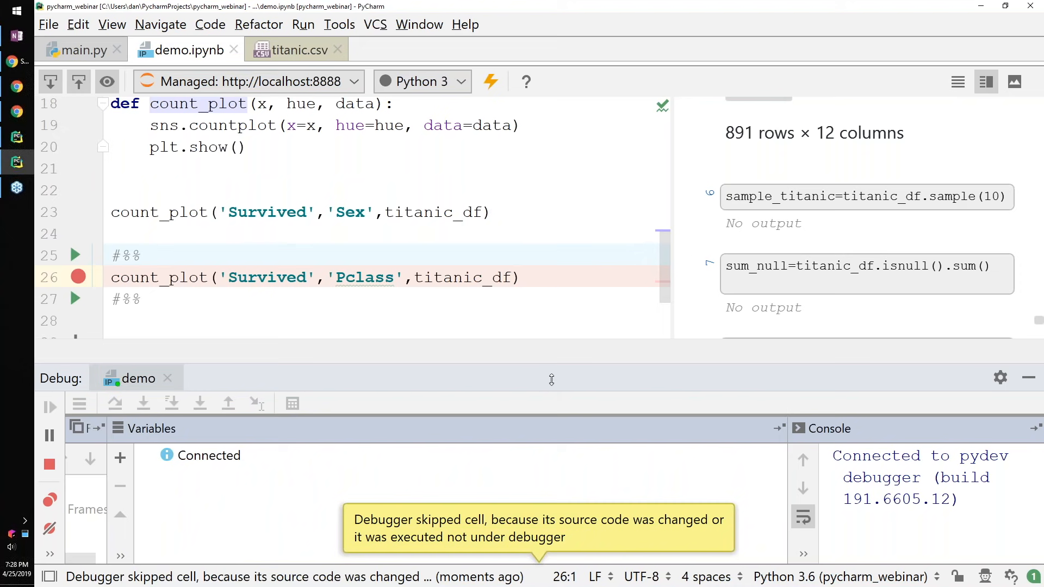
{"action": "mouse_move", "coordinate": [389, 528]}
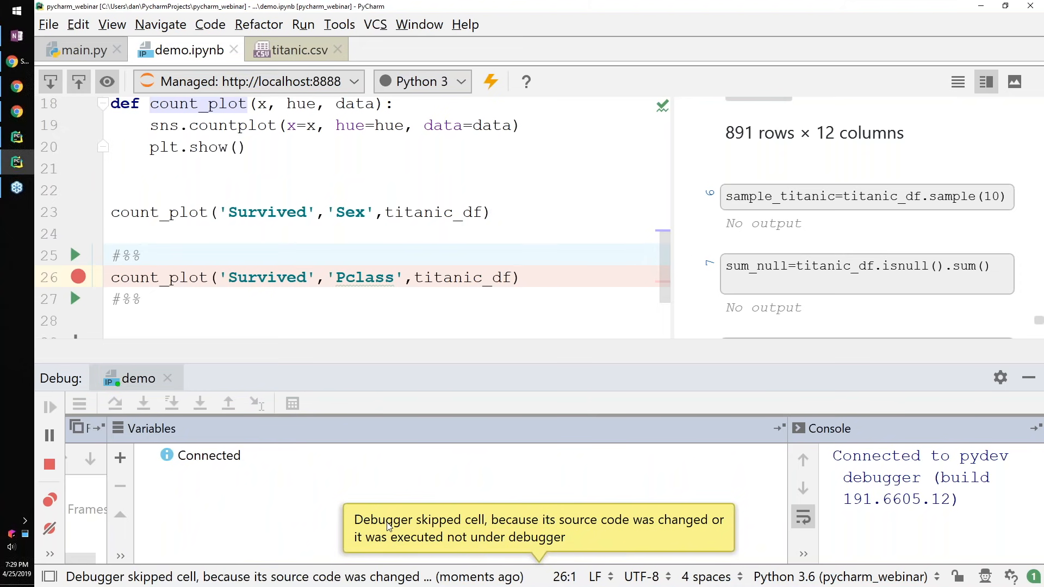
{"action": "mouse_move", "coordinate": [490, 458]}
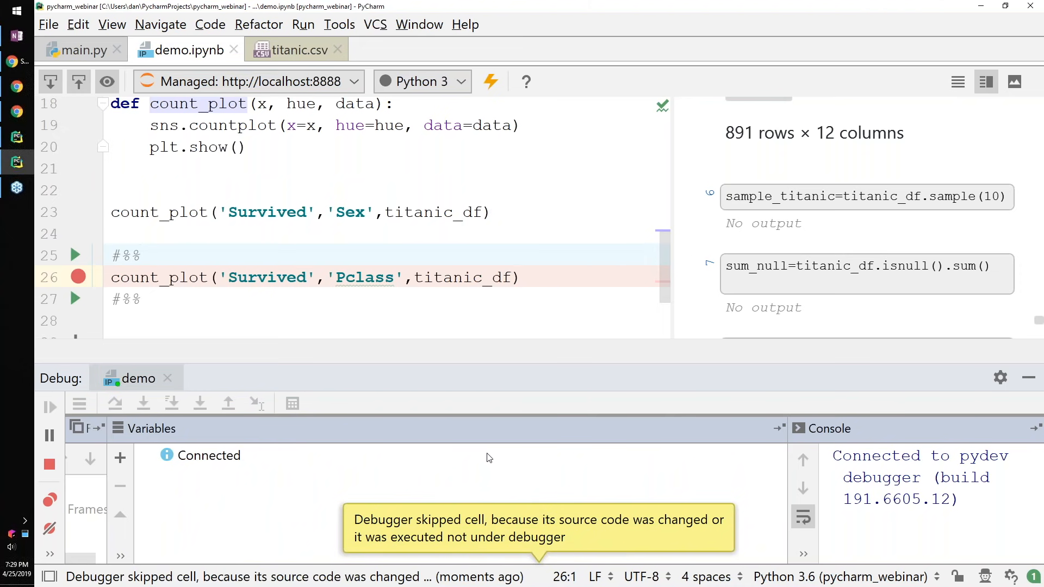
{"action": "mouse_move", "coordinate": [325, 247]}
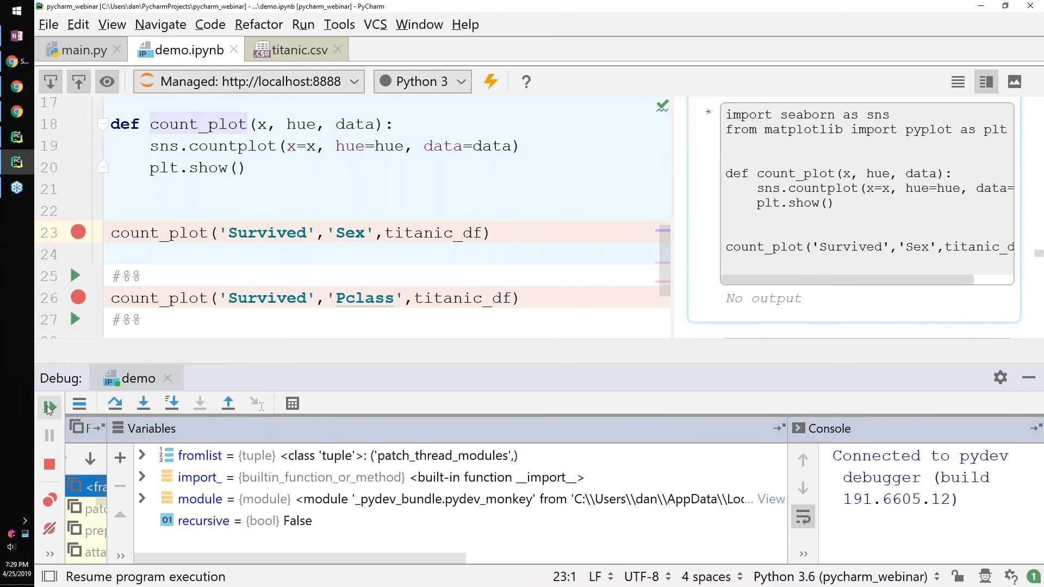
{"action": "left_click", "coordinate": [49, 407]}
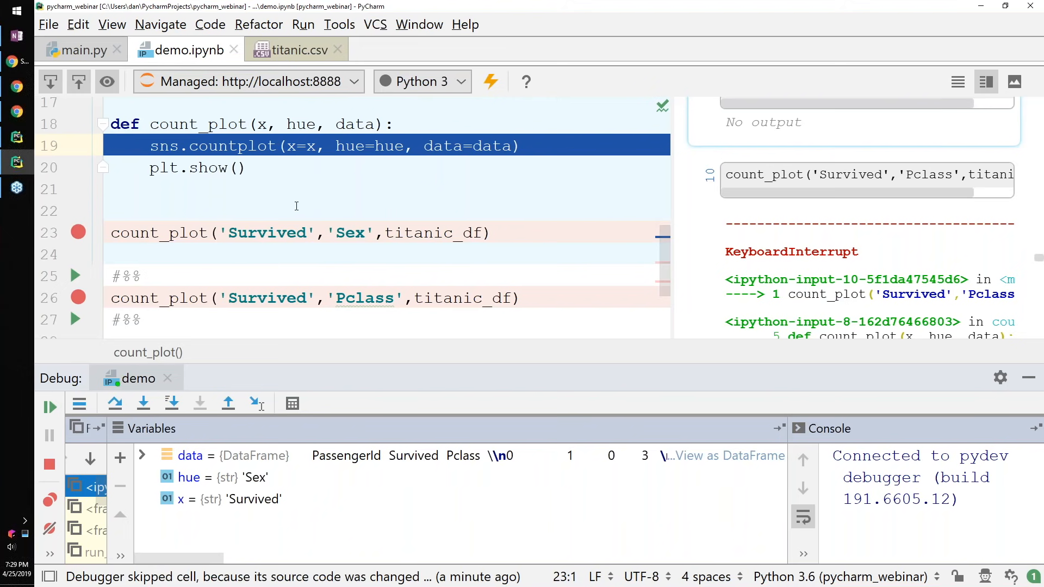
{"action": "mouse_move", "coordinate": [480, 304]}
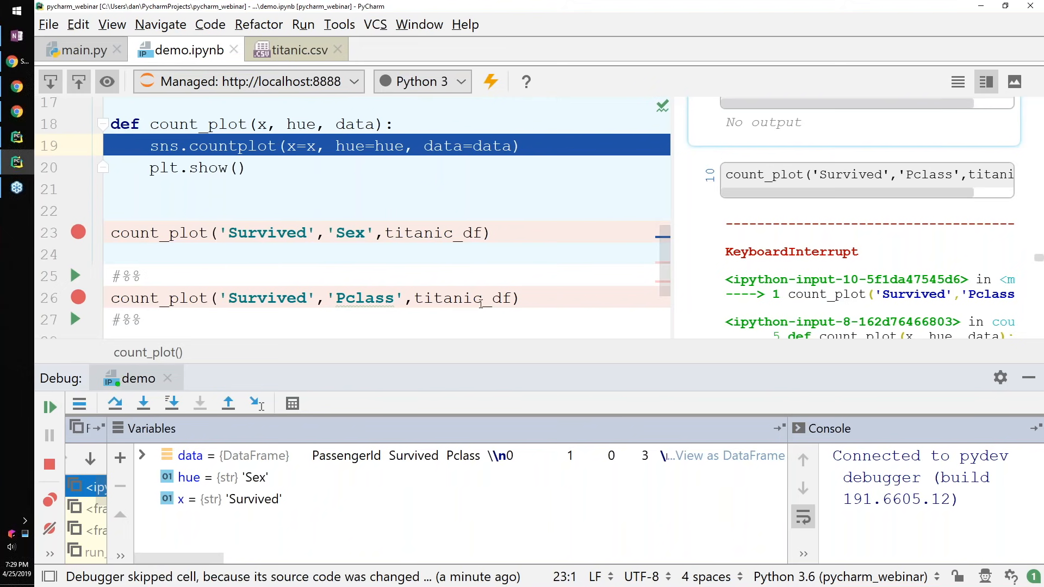
{"action": "left_click", "coordinate": [229, 499]}
{"action": "type", "text": "'"}
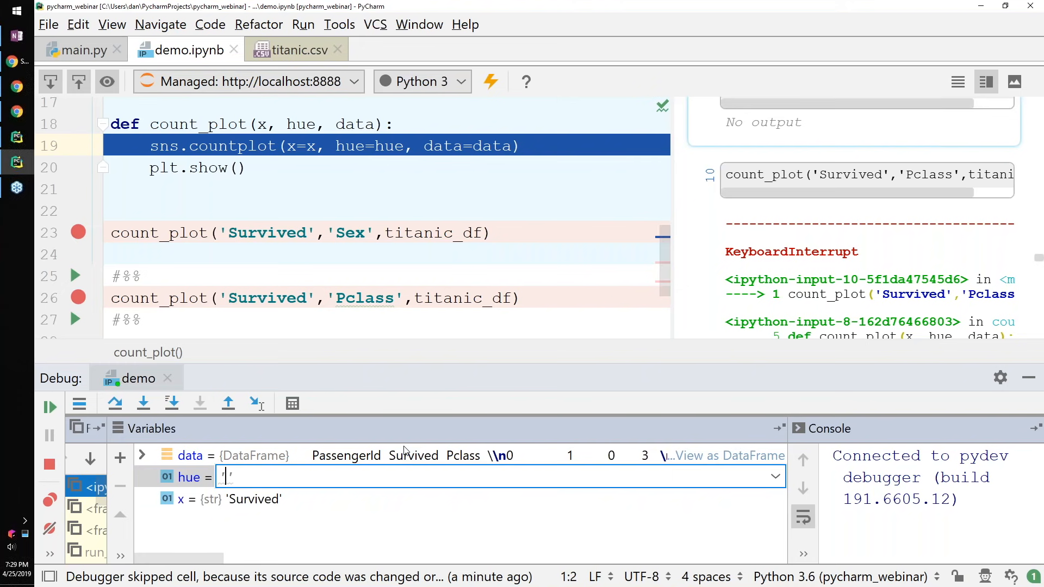
Set hue to 'Pclass' in the Debug Variables pane and confirm it
{"action": "type", "text": "Pclass"}
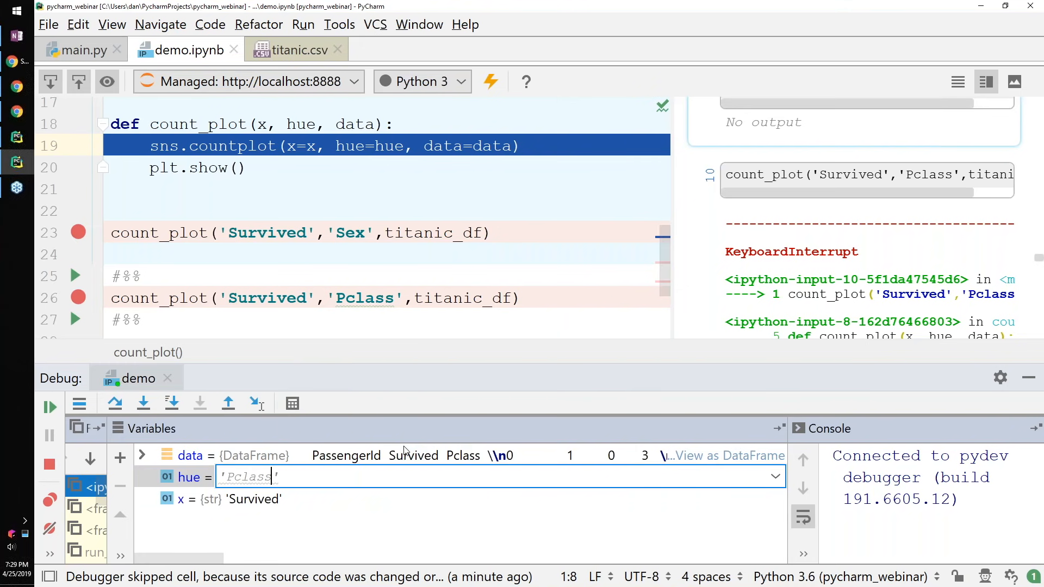
{"action": "key", "text": "Enter"}
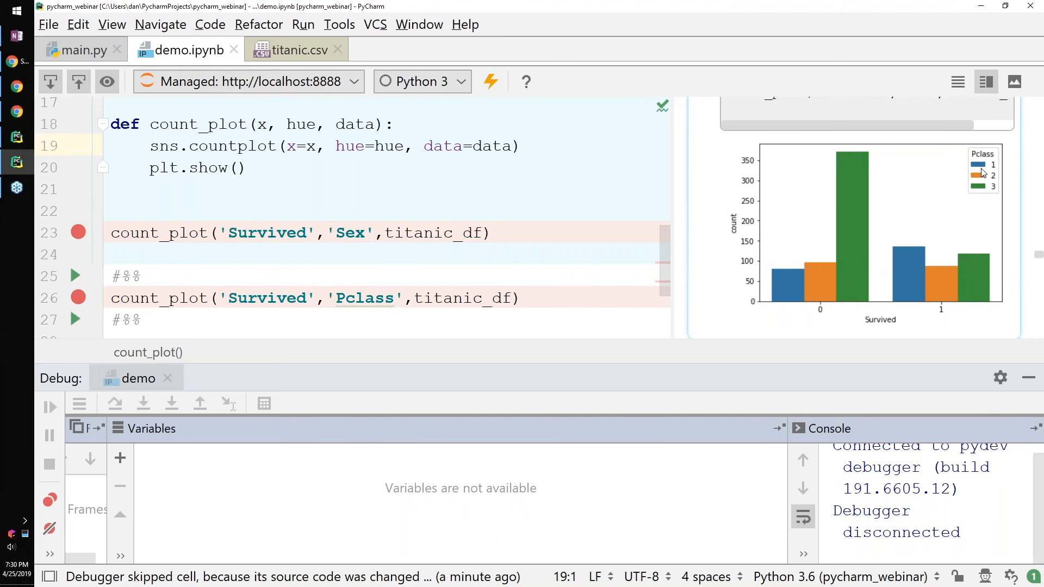
{"action": "mouse_move", "coordinate": [955, 213]}
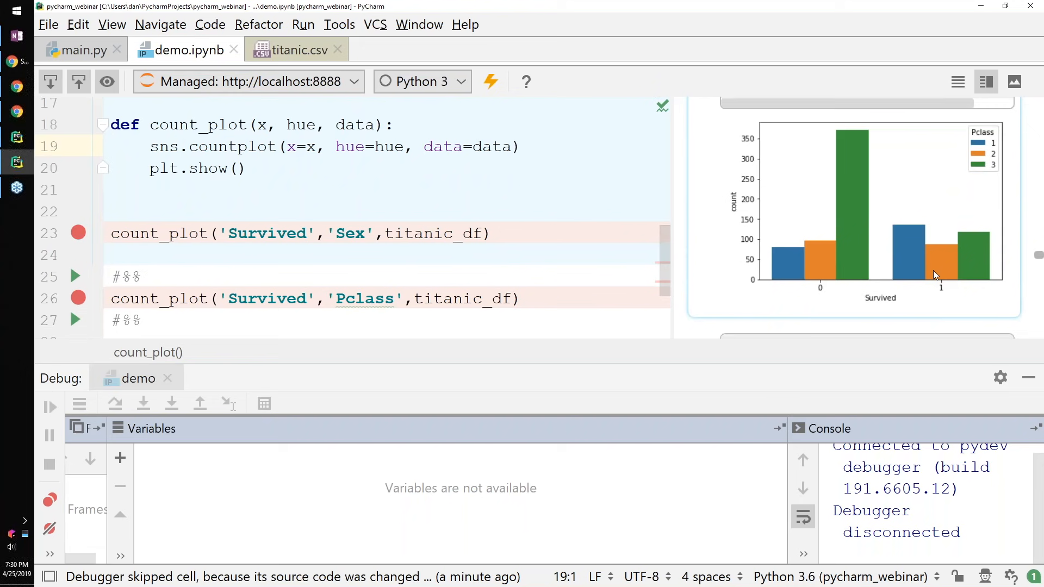
{"action": "mouse_move", "coordinate": [993, 328]}
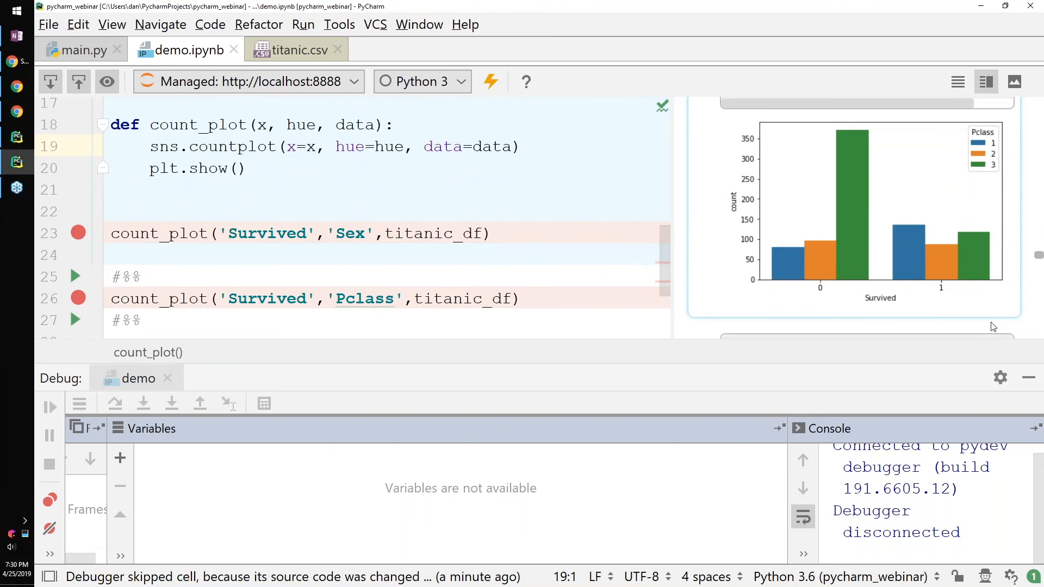
{"action": "mouse_move", "coordinate": [405, 260]}
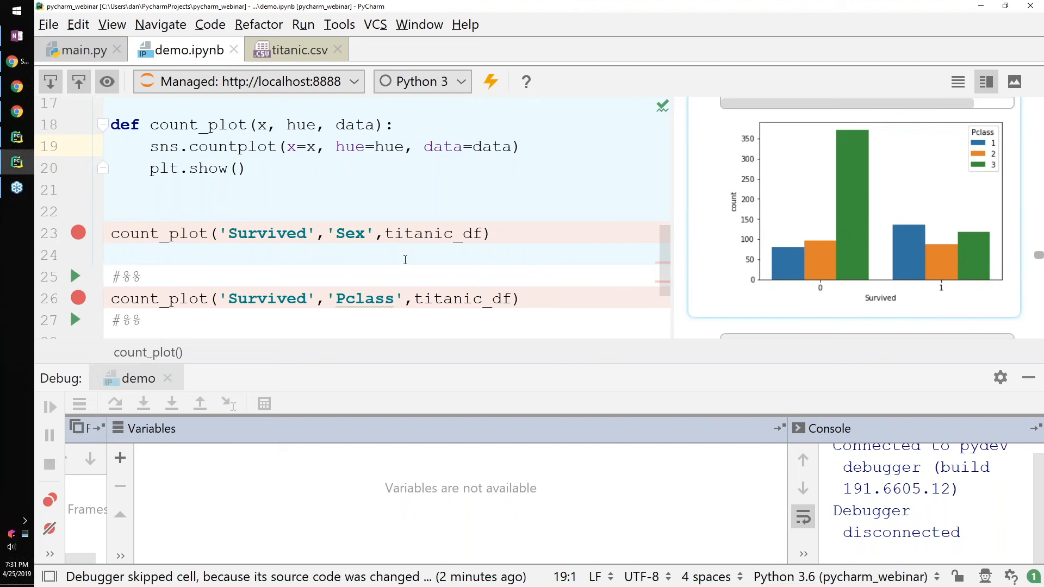
{"action": "mouse_move", "coordinate": [108, 42]}
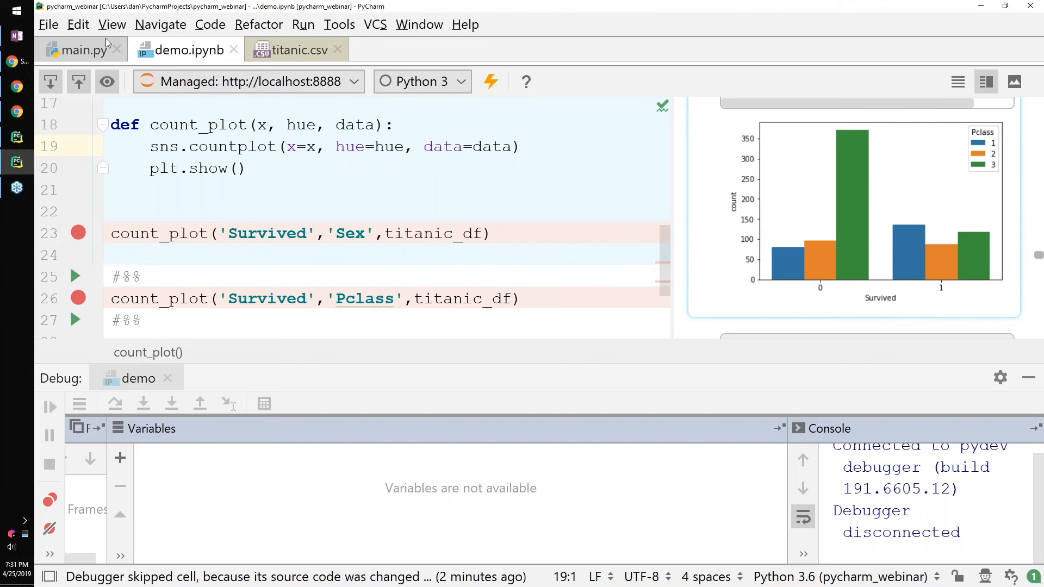
{"action": "left_click", "coordinate": [75, 50]}
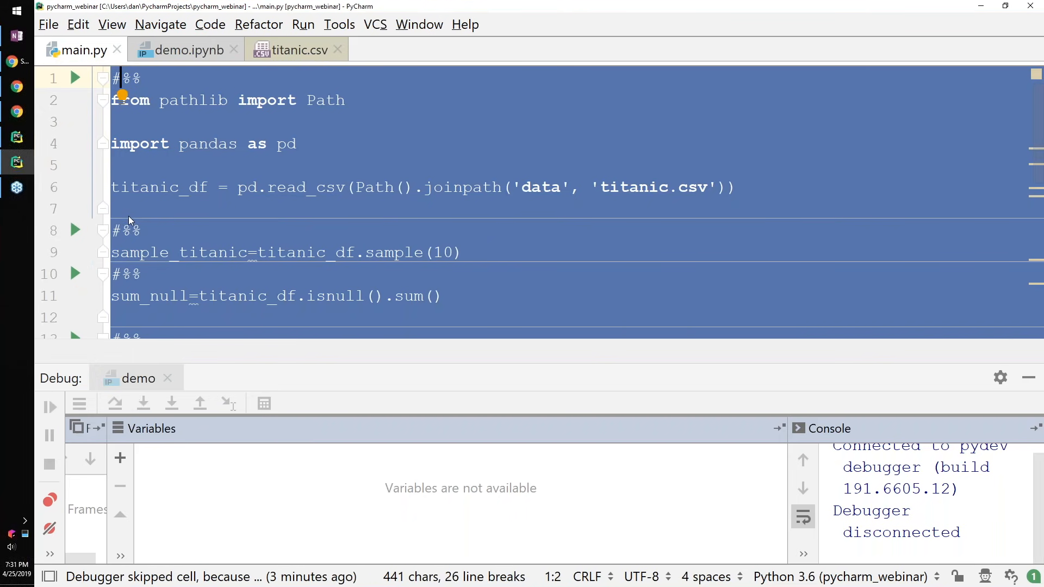
{"action": "mouse_move", "coordinate": [216, 75]}
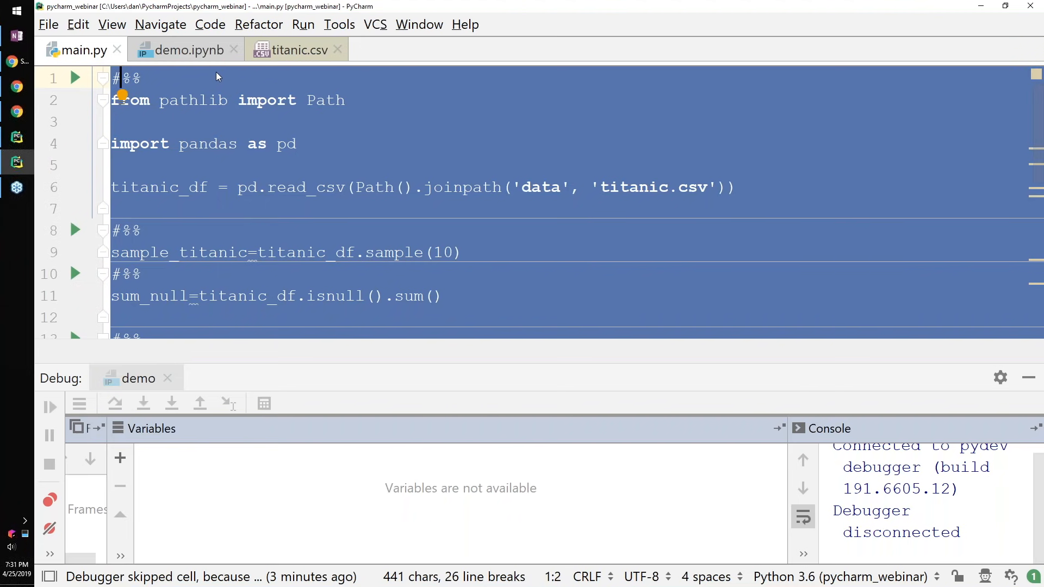
{"action": "left_click", "coordinate": [185, 50]}
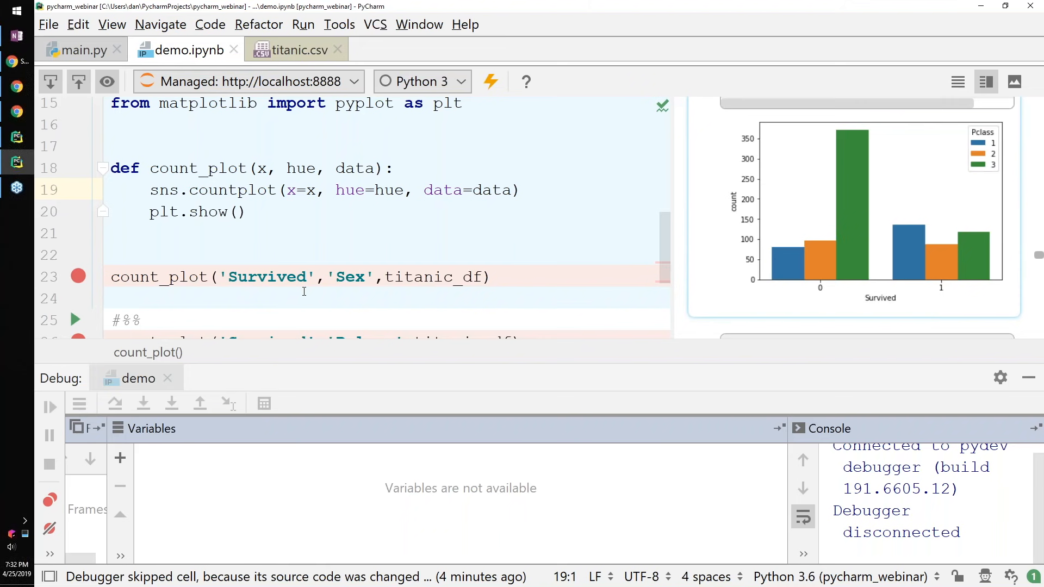
{"action": "mouse_move", "coordinate": [247, 296]}
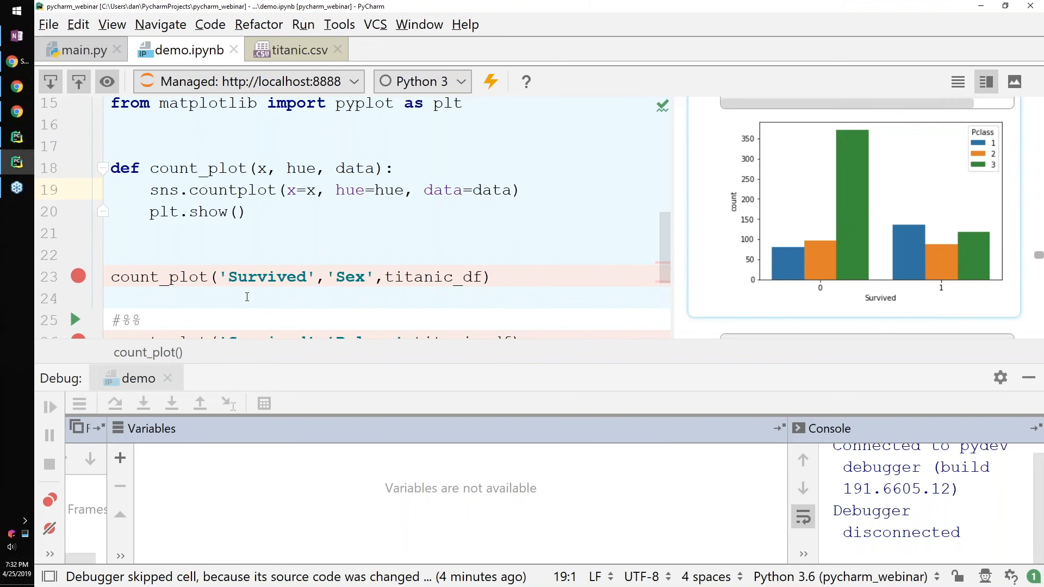
{"action": "scroll", "scroll_direction": "down", "scroll_amount": 3}
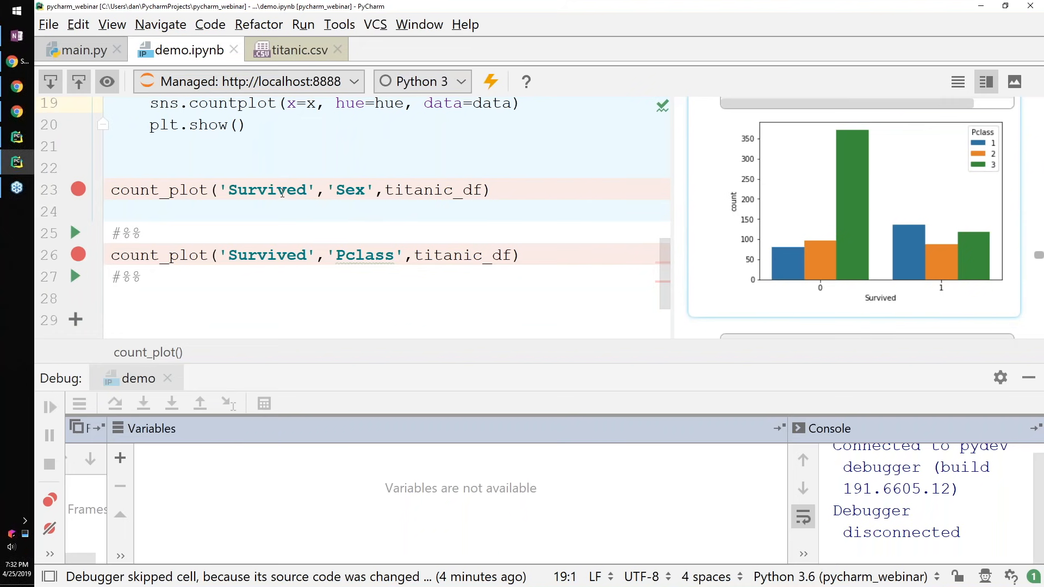
Visit main.py, return to demo.ipynb and go back to the titanic_df read_csv line
{"action": "left_click", "coordinate": [81, 50]}
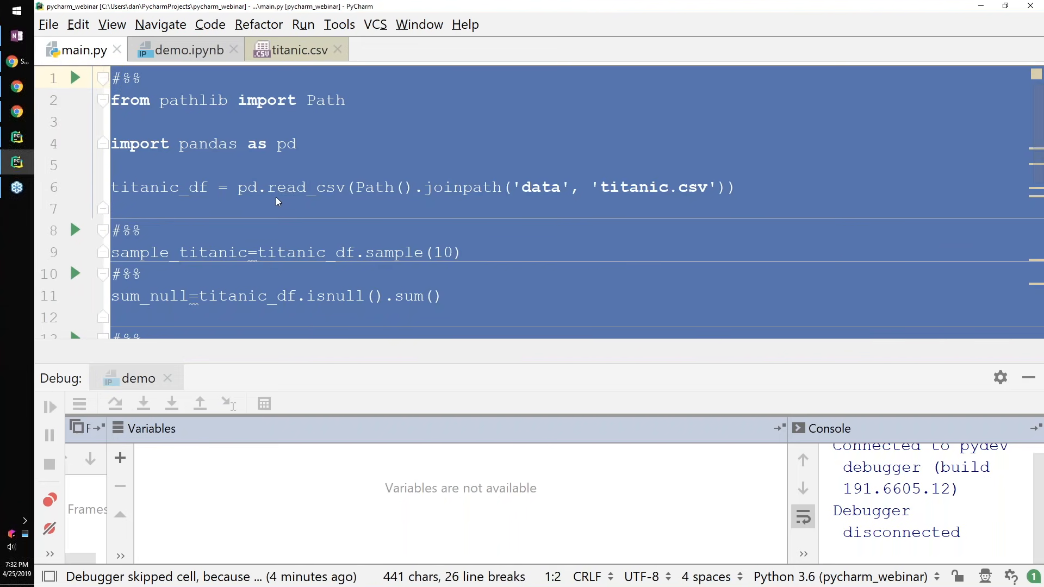
{"action": "left_click", "coordinate": [138, 274]}
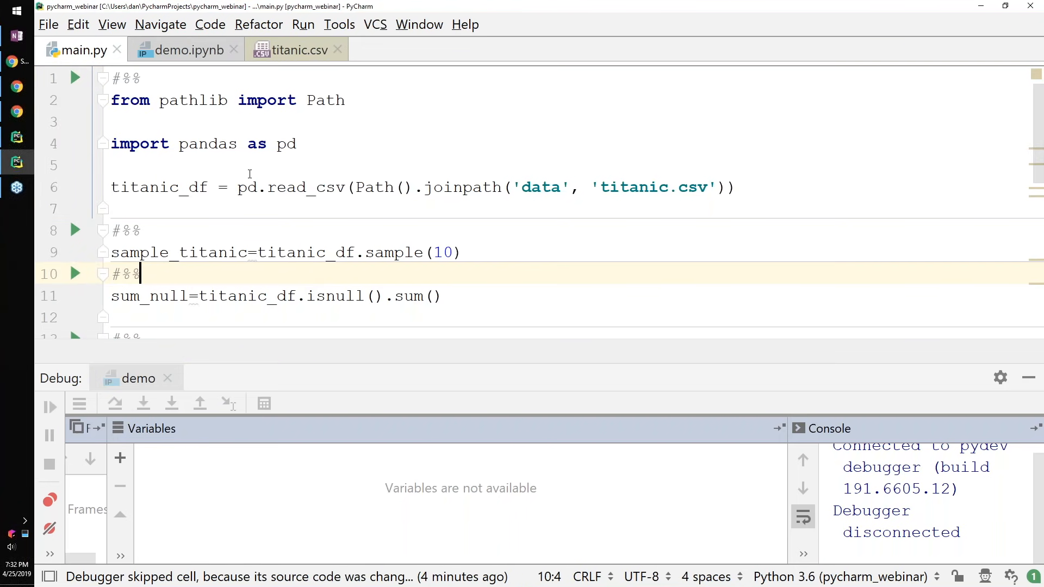
{"action": "mouse_move", "coordinate": [351, 187]}
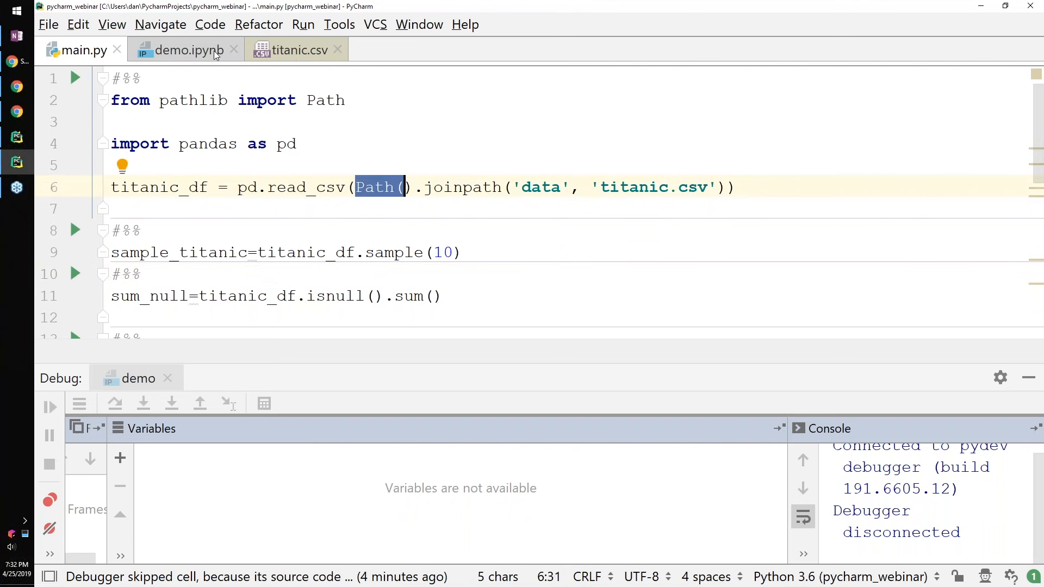
{"action": "left_click", "coordinate": [183, 50]}
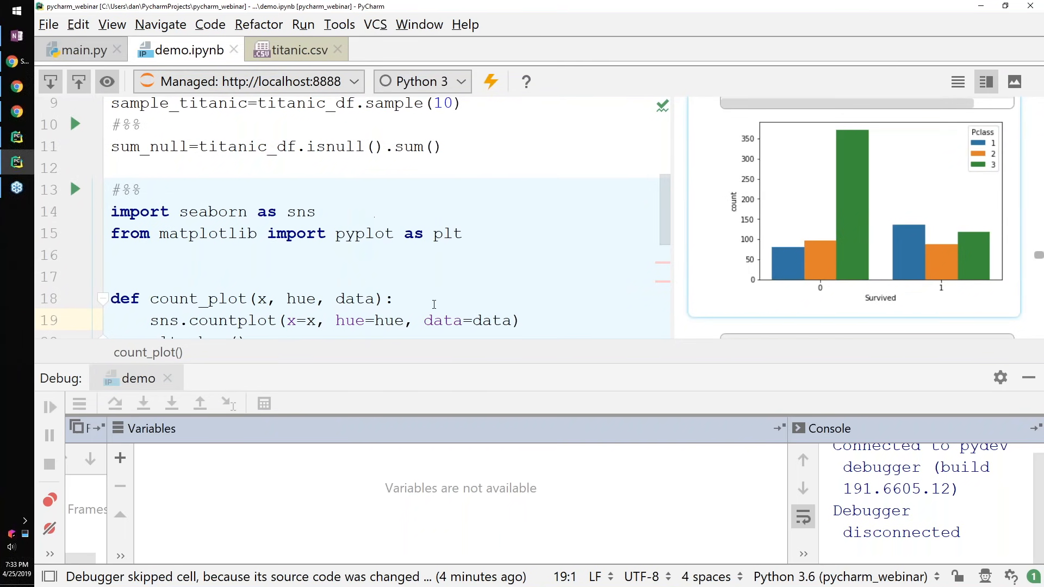
{"action": "mouse_move", "coordinate": [526, 347]}
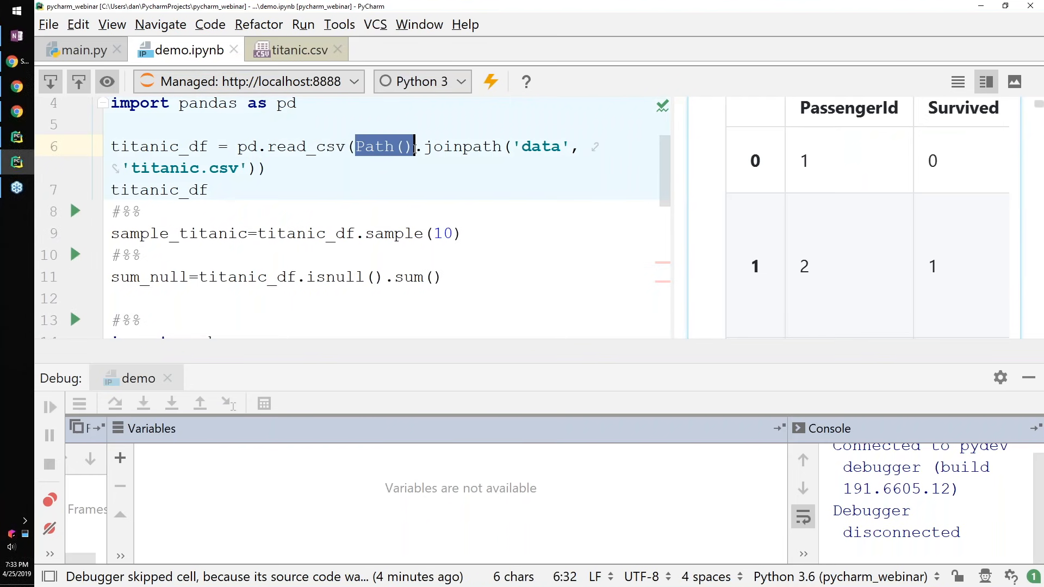
{"action": "right_click", "coordinate": [383, 147]}
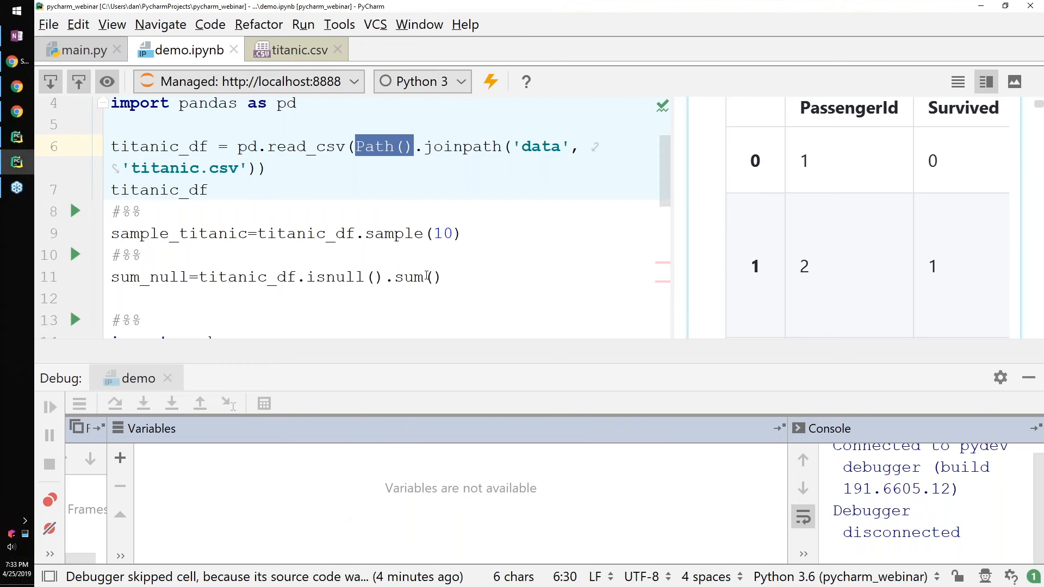
{"action": "left_click", "coordinate": [189, 146]}
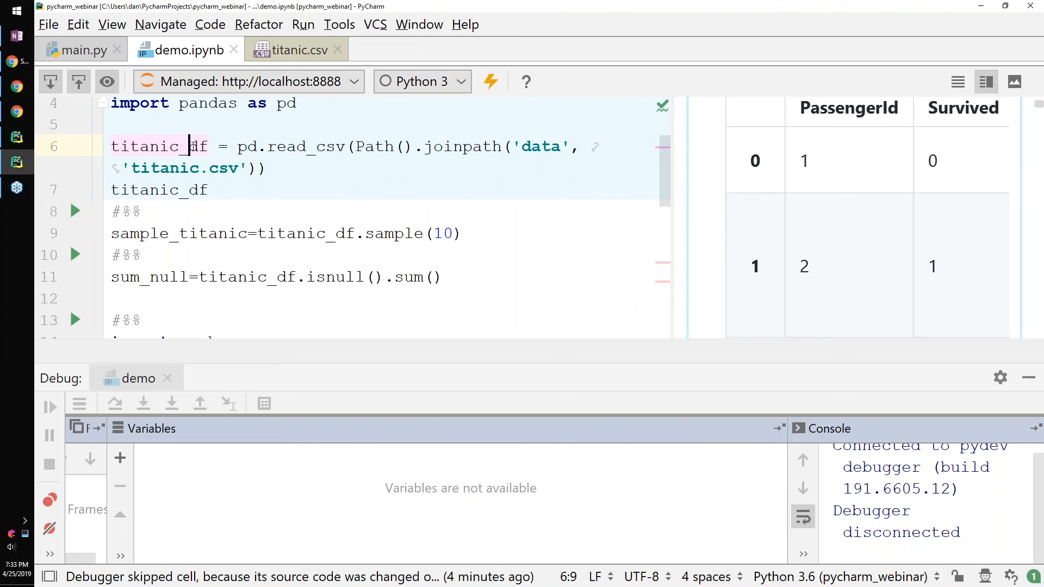
{"action": "mouse_move", "coordinate": [634, 189]}
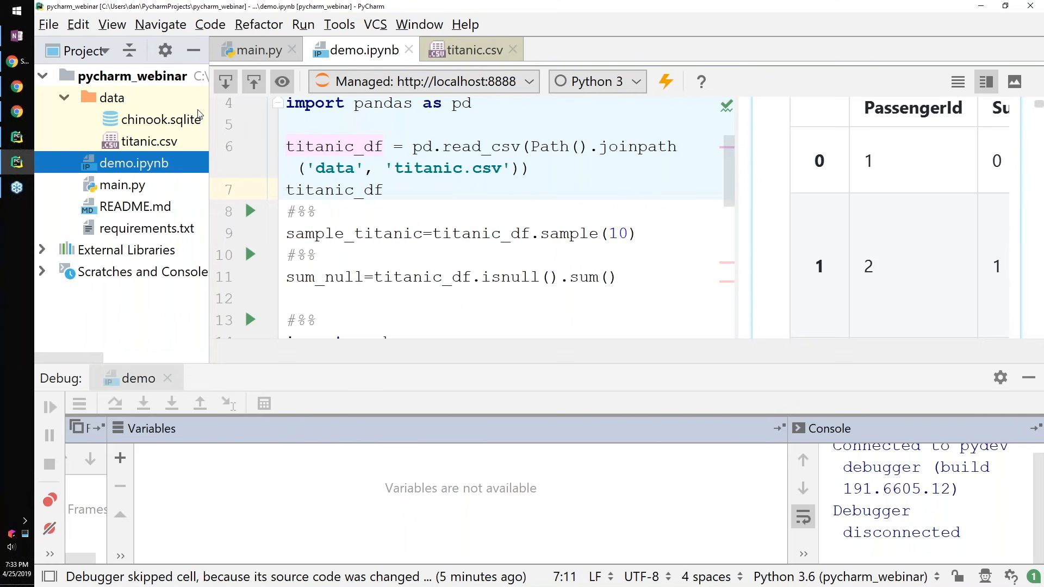
{"action": "mouse_move", "coordinate": [130, 126]}
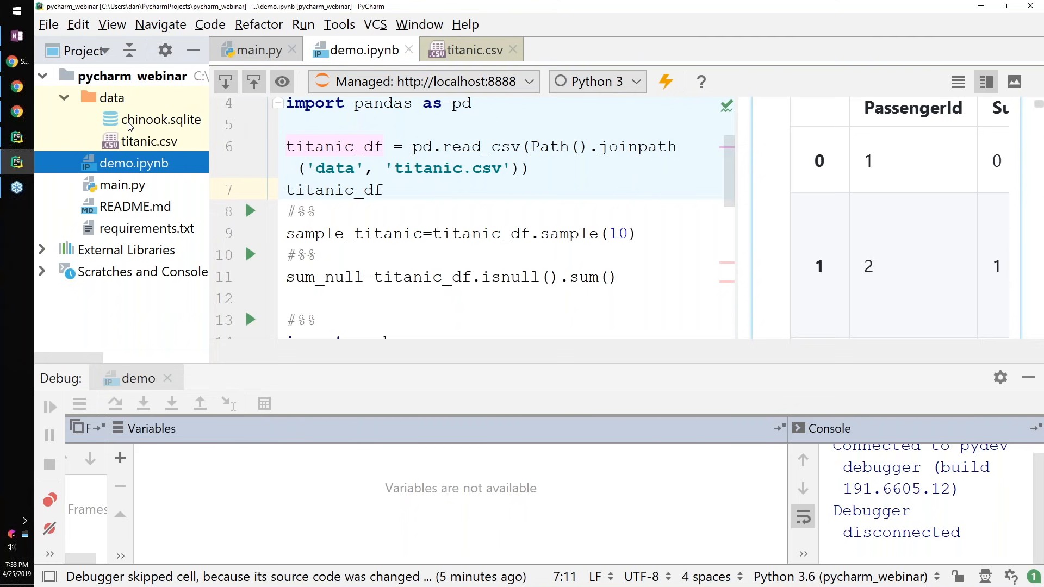
Show the chinook tables in the Database panel, browse the Data Source types, and select Album
{"action": "left_click", "coordinate": [252, 49]}
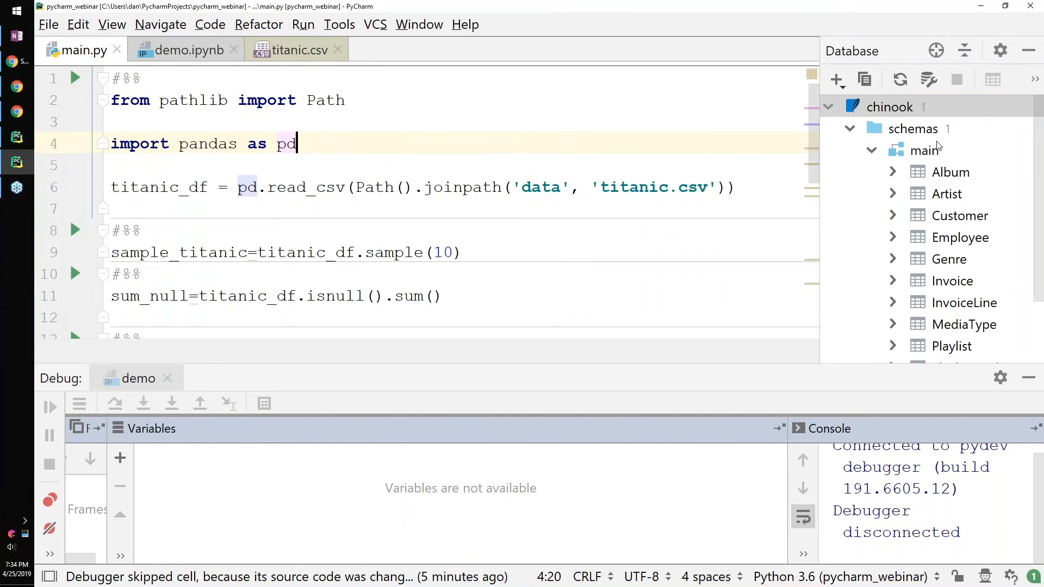
{"action": "mouse_move", "coordinate": [895, 132]}
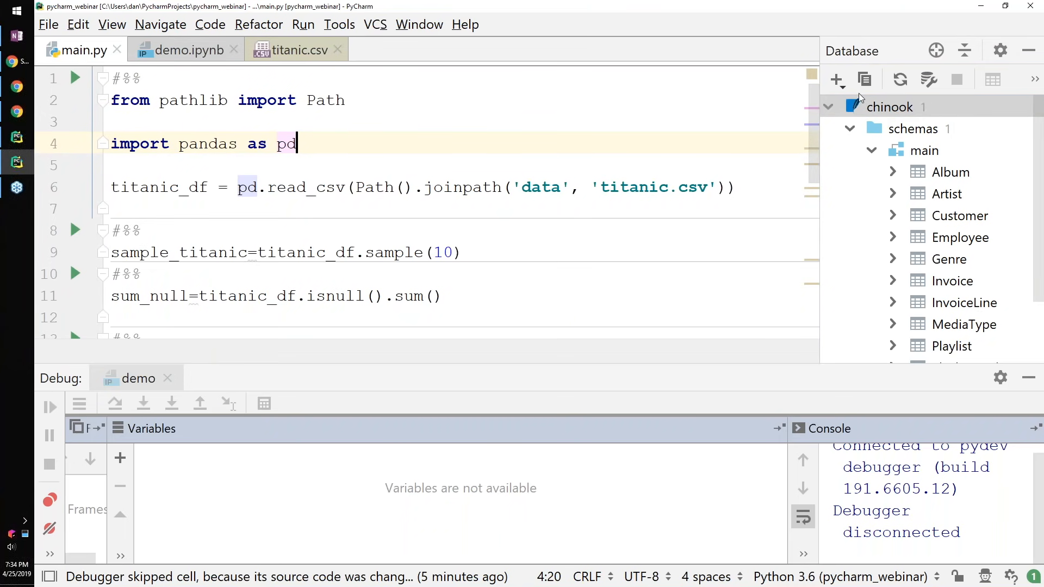
{"action": "left_click", "coordinate": [838, 79]}
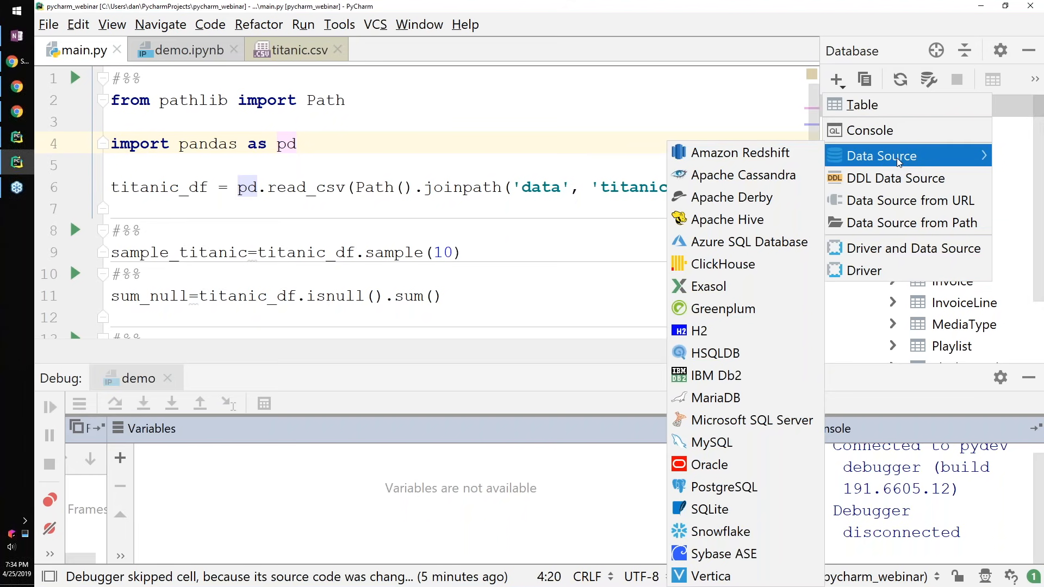
{"action": "mouse_move", "coordinate": [717, 554]}
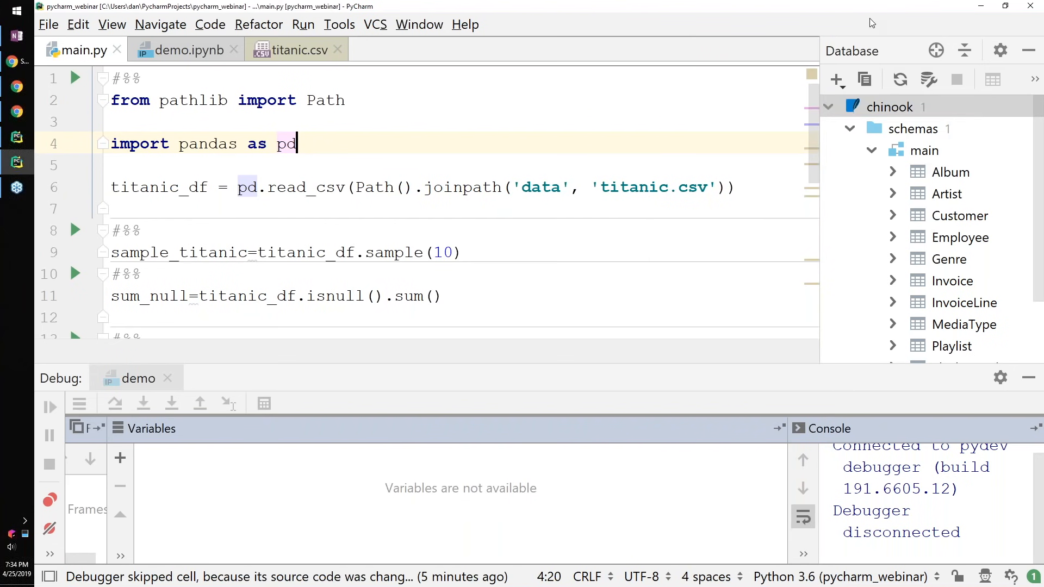
{"action": "left_click", "coordinate": [951, 172]}
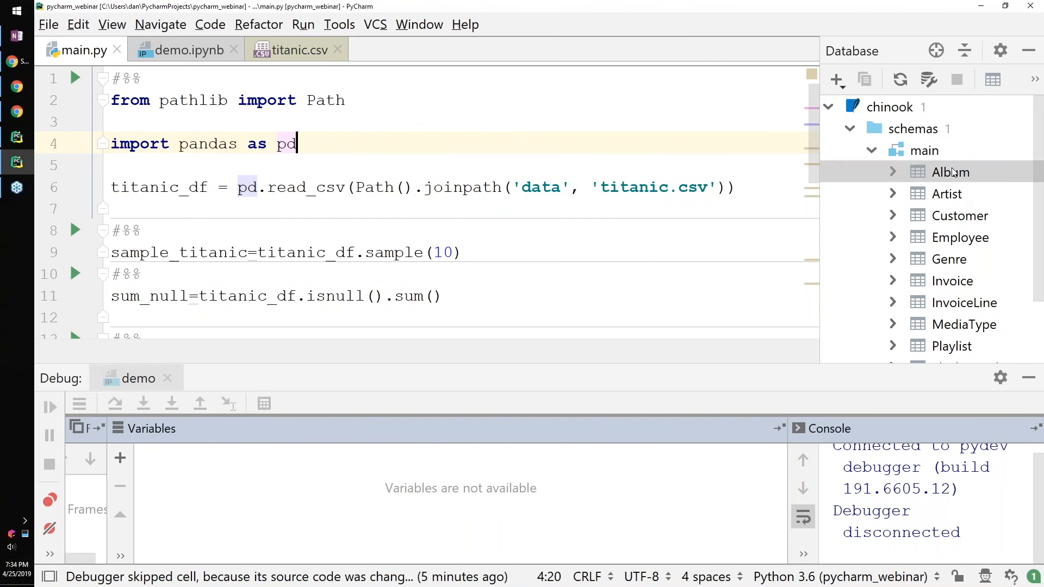
{"action": "left_click", "coordinate": [950, 172]}
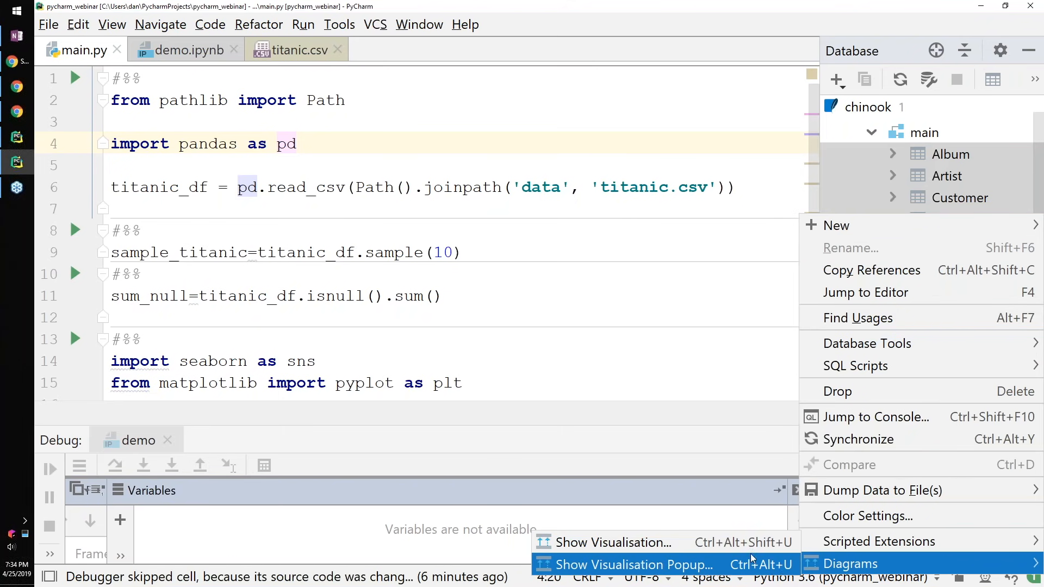
Generate the chinook entity-relationship diagram, zoom in to read columns, then select Album in the tree
{"action": "left_click", "coordinate": [851, 563]}
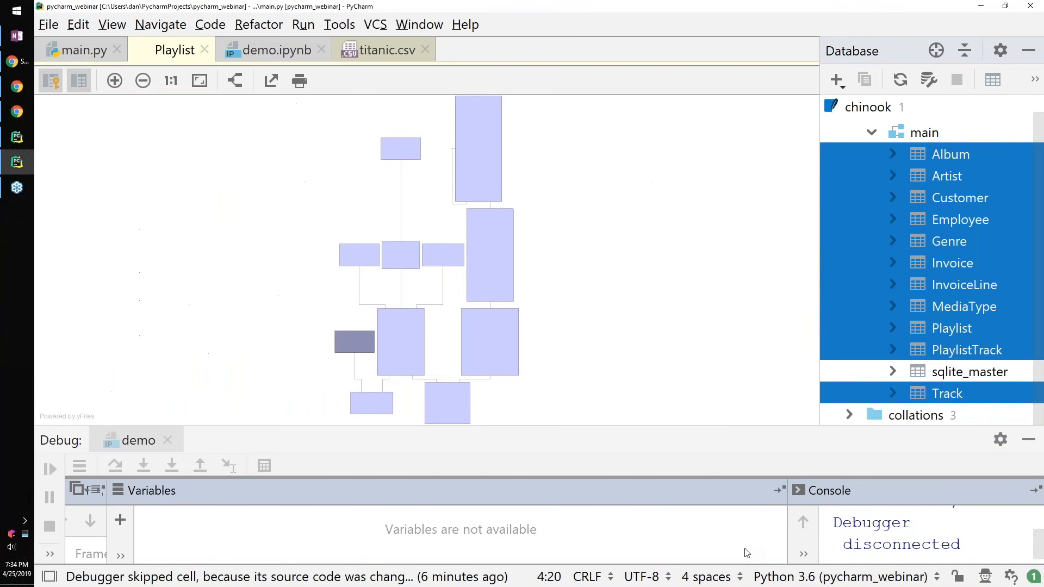
{"action": "left_click", "coordinate": [113, 79]}
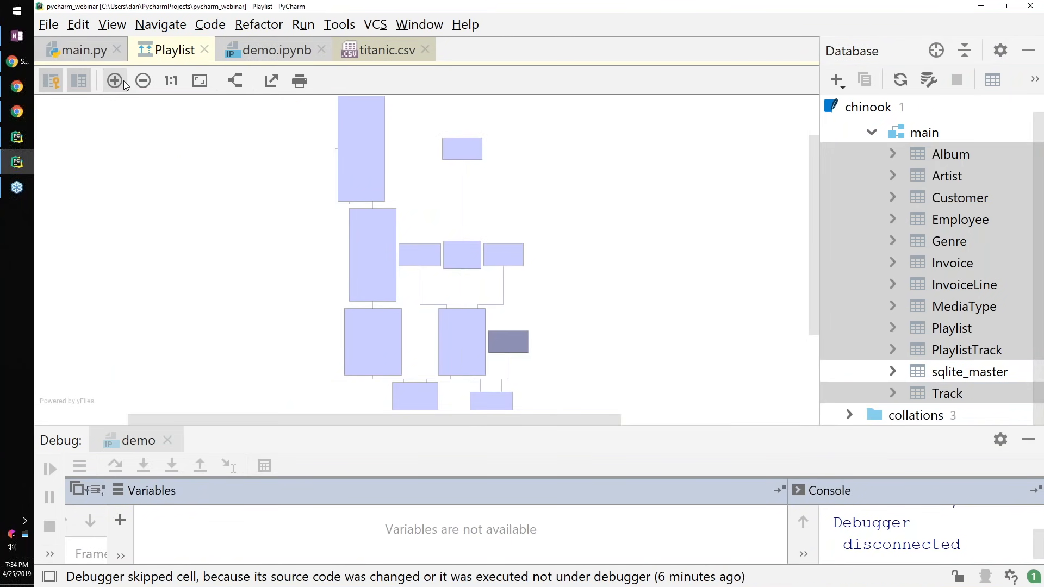
{"action": "left_click", "coordinate": [114, 81]}
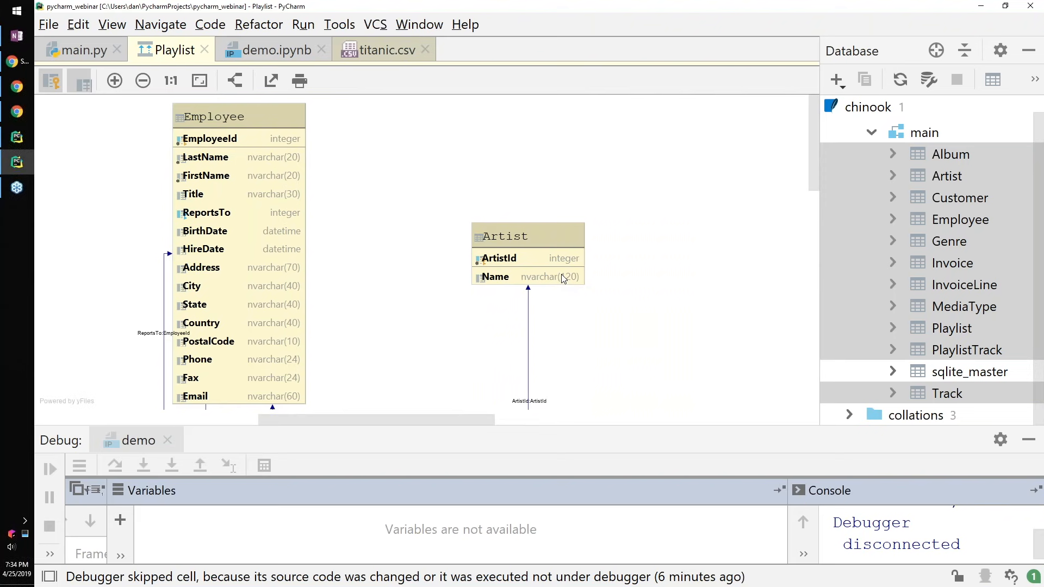
{"action": "scroll", "scroll_direction": "down", "scroll_amount": 3}
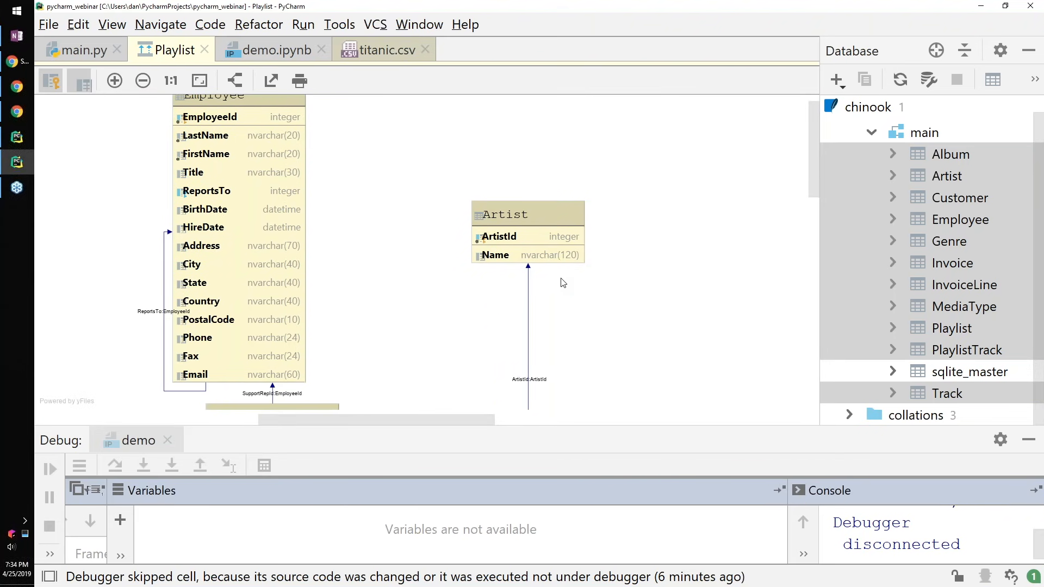
{"action": "scroll", "scroll_direction": "down", "scroll_amount": 3}
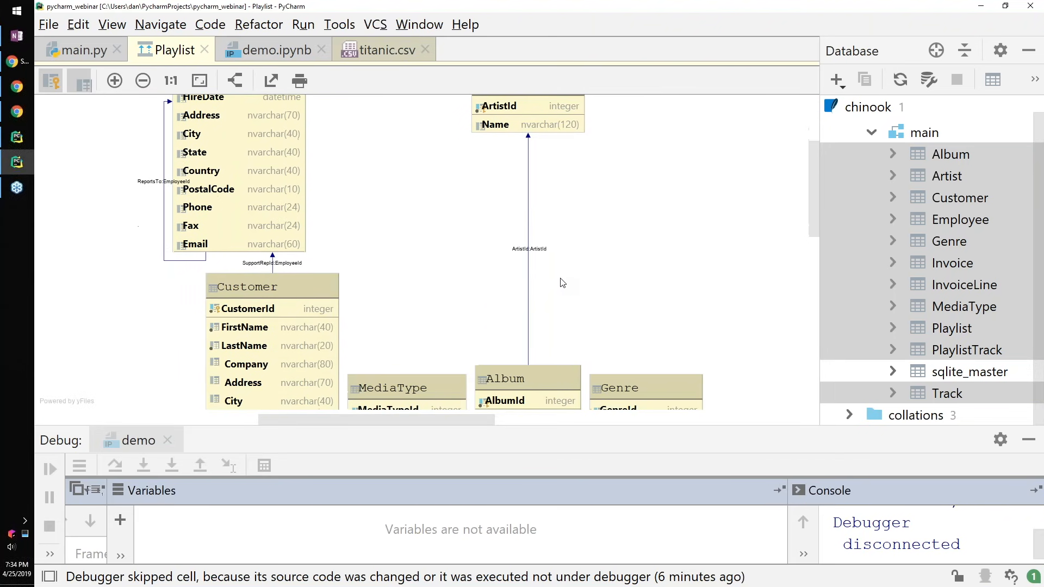
{"action": "scroll", "scroll_direction": "down", "scroll_amount": 3}
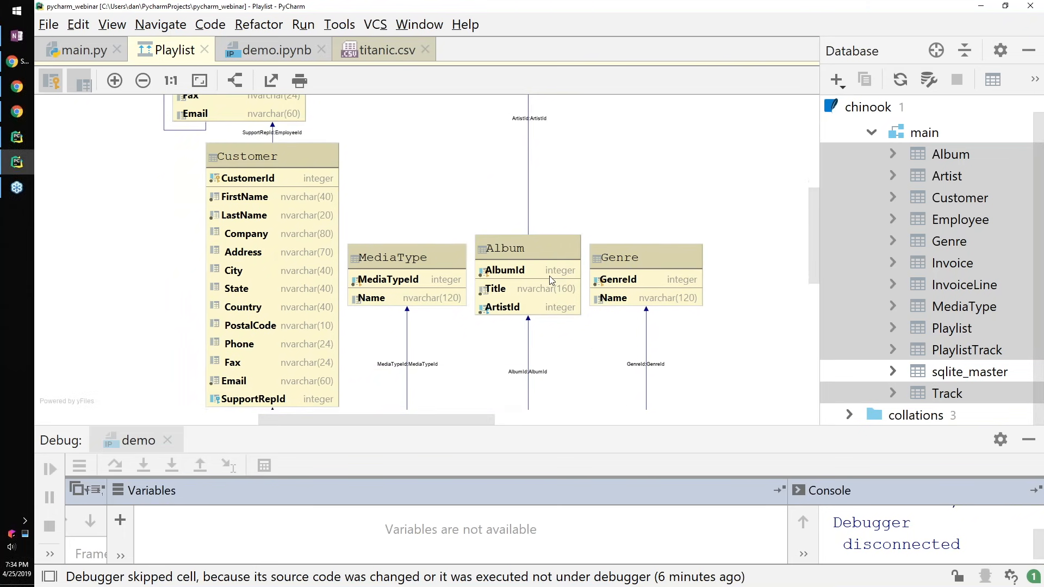
{"action": "scroll", "scroll_direction": "down", "scroll_amount": 3}
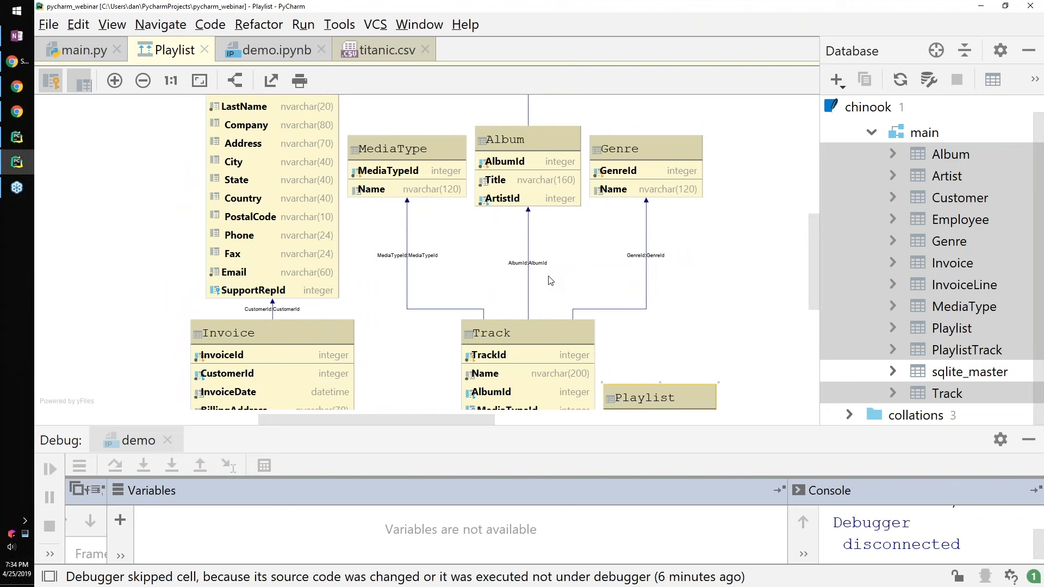
{"action": "mouse_move", "coordinate": [550, 344]}
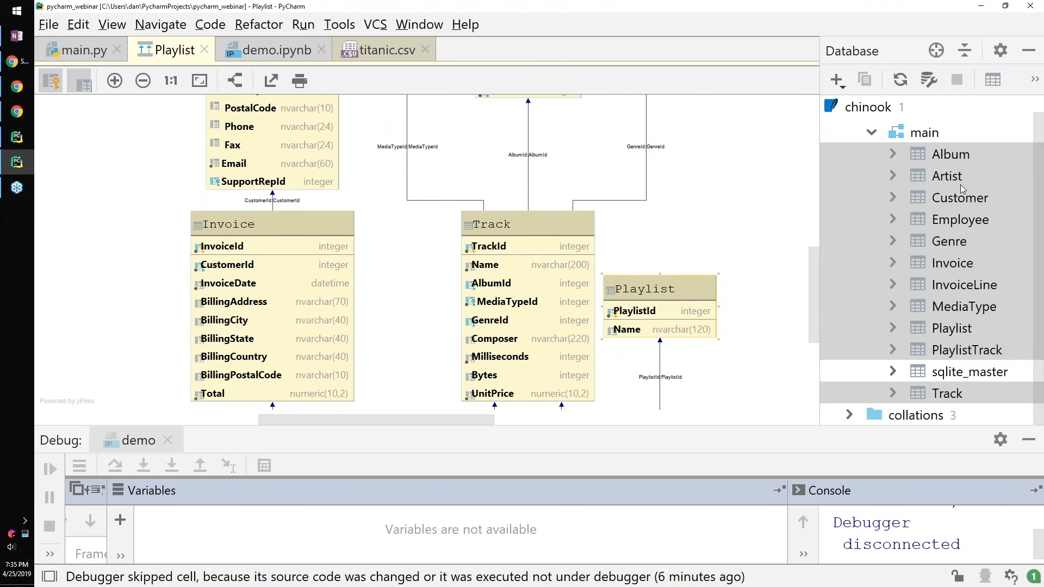
{"action": "left_click", "coordinate": [951, 153]}
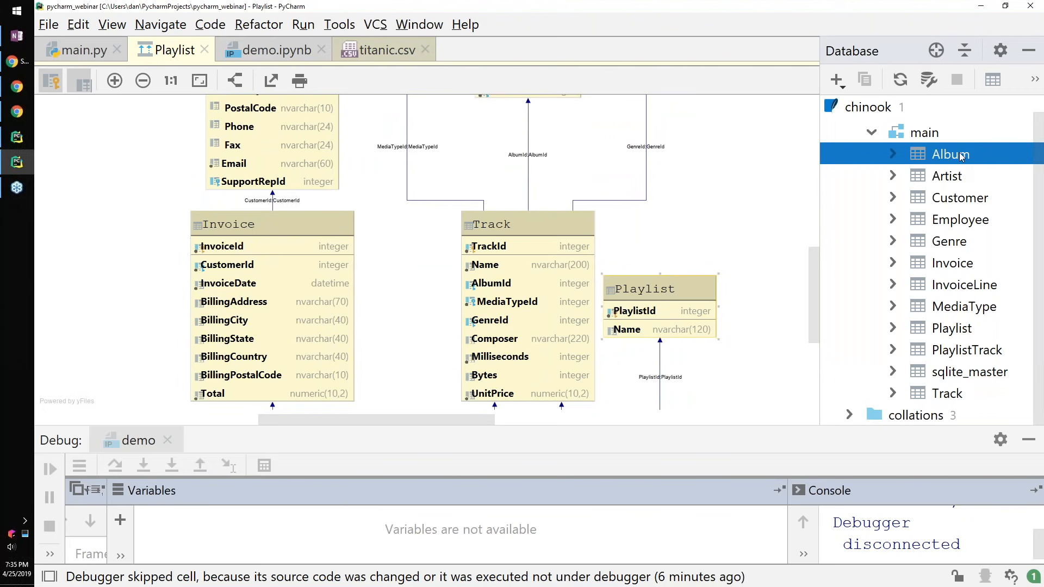
Open chinook's Album table grid, then bring up the Album node's context actions
{"action": "double_click", "coordinate": [951, 153]}
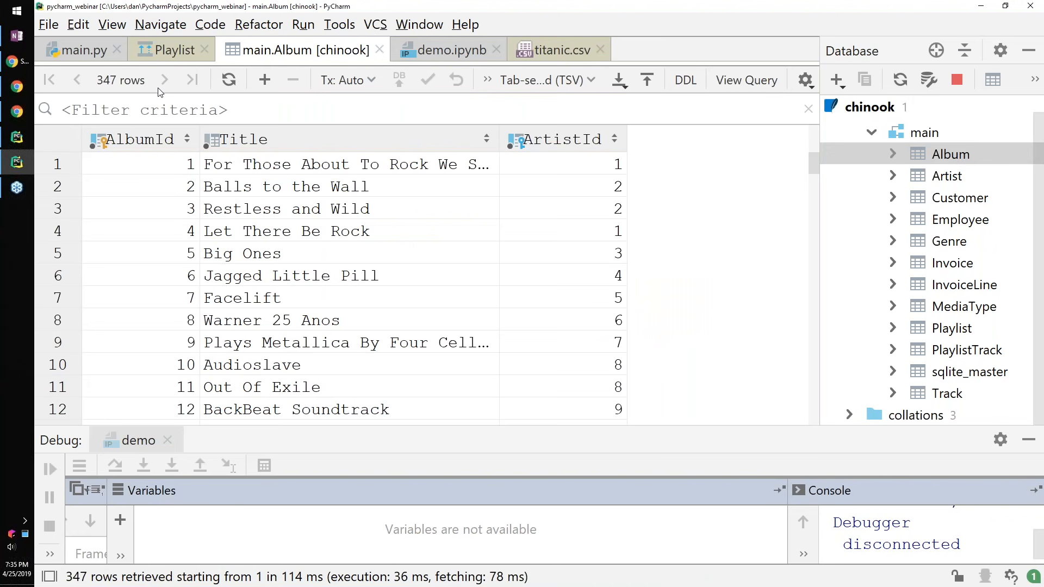
{"action": "mouse_move", "coordinate": [426, 216]}
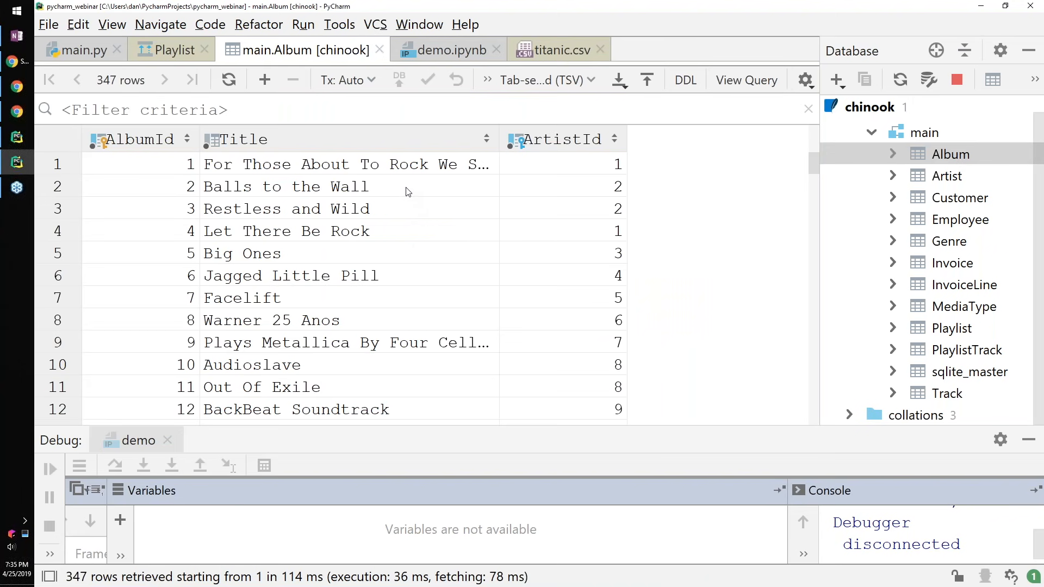
{"action": "double_click", "coordinate": [284, 187]}
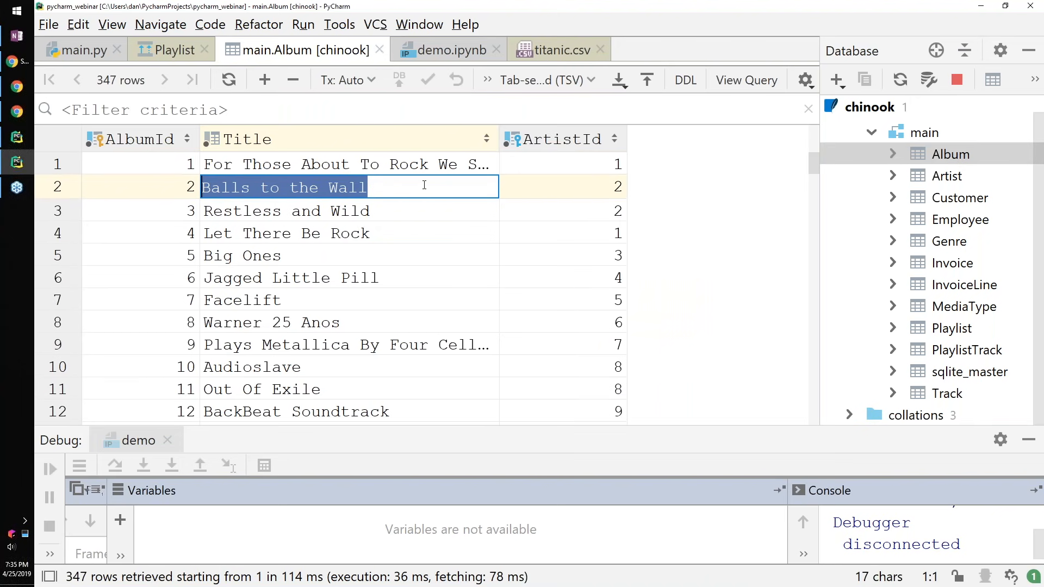
{"action": "left_click", "coordinate": [951, 153]}
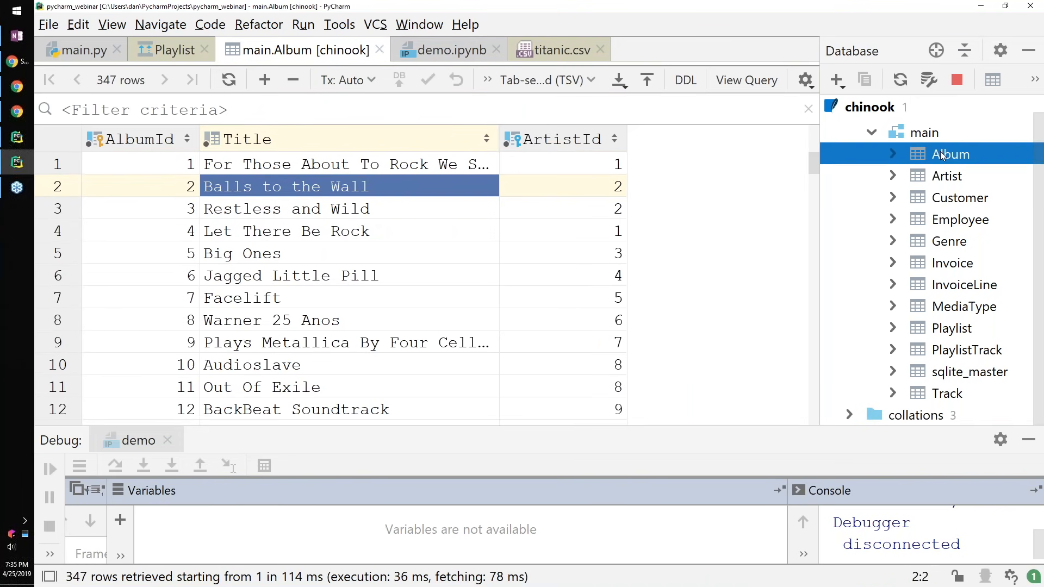
{"action": "right_click", "coordinate": [951, 153]}
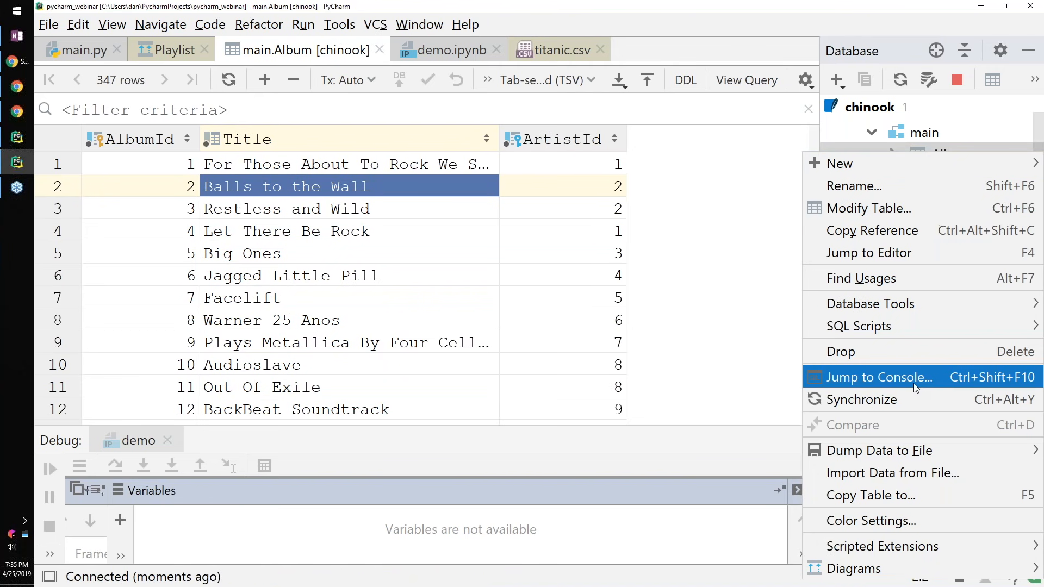
In a new chinook console, run SELECT * FROM Album LIMIT 5; returning five album rows
{"action": "left_click", "coordinate": [879, 378]}
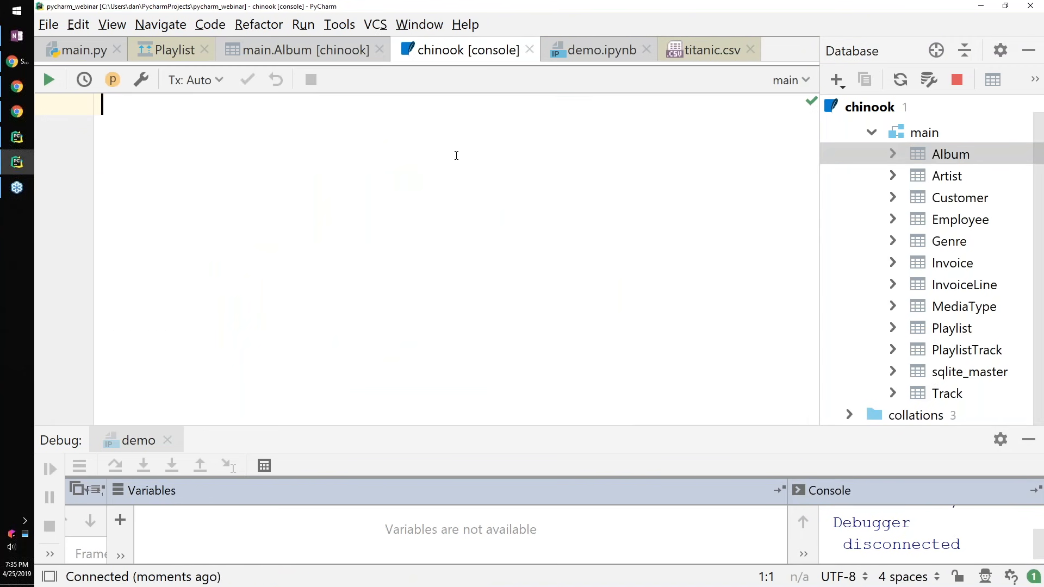
{"action": "type", "text": "SE"}
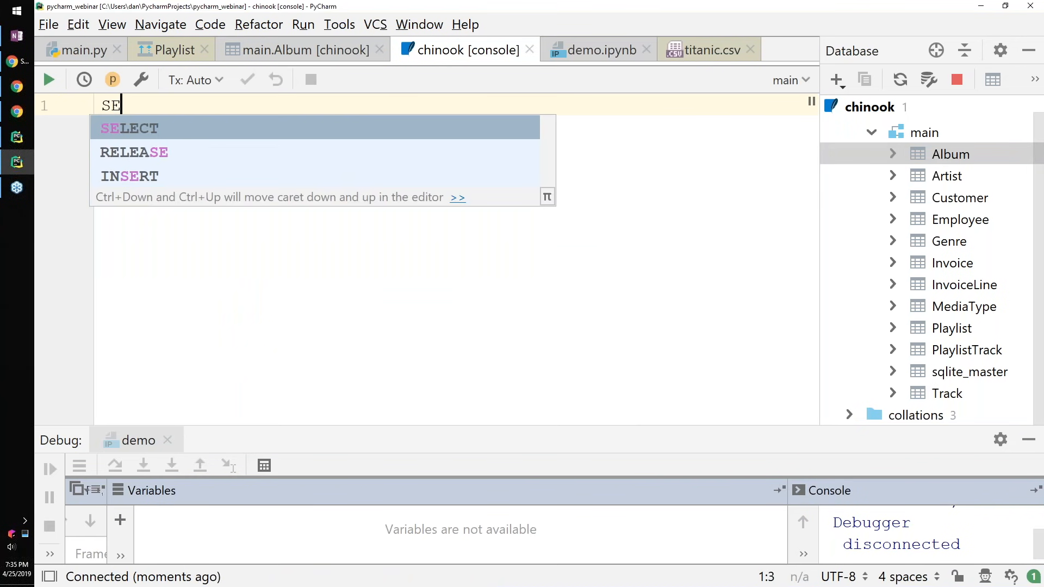
{"action": "type", "text": "LECT * FR"}
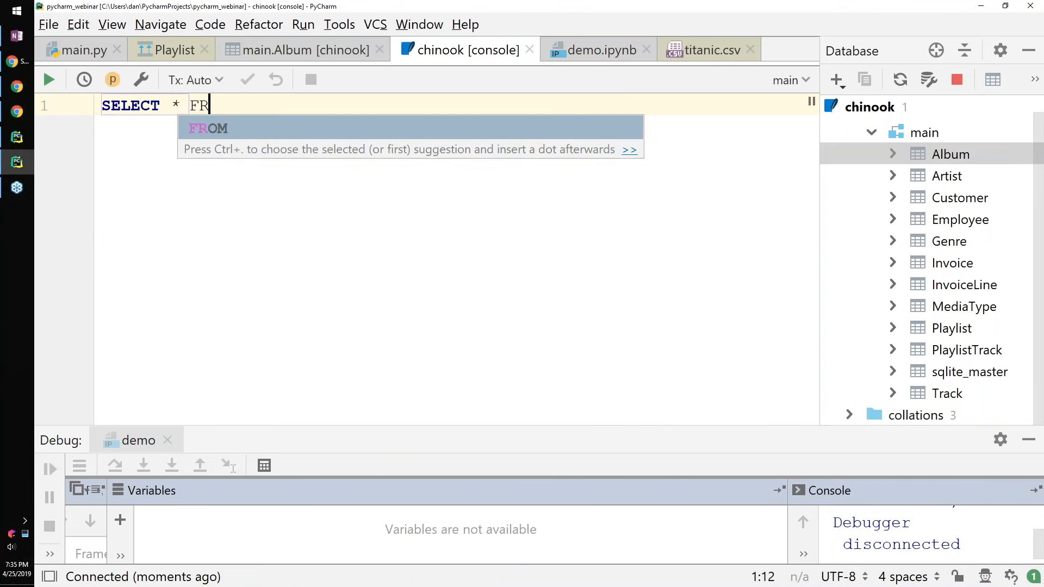
{"action": "type", "text": "OM"}
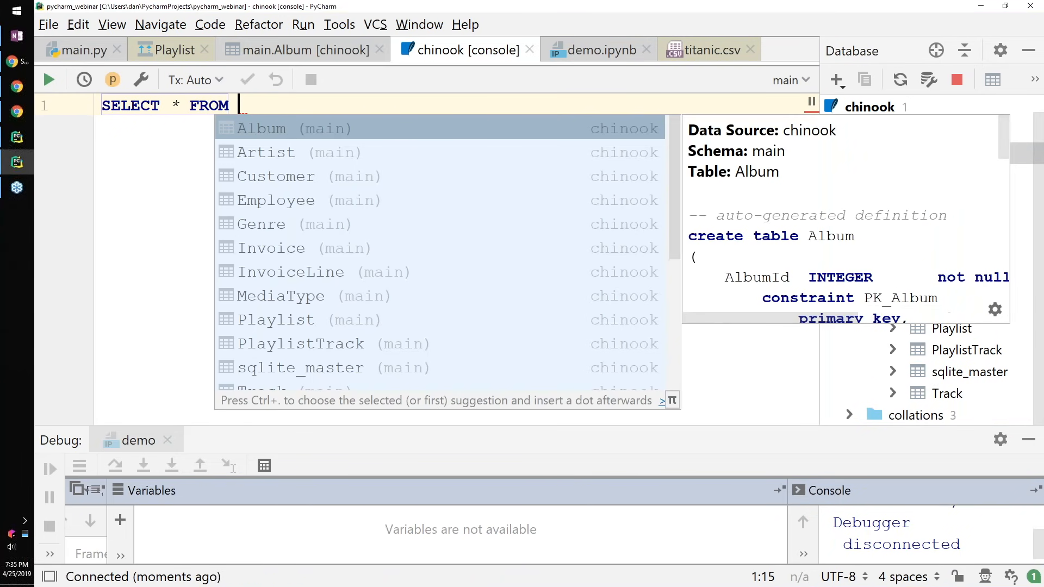
{"action": "left_click", "coordinate": [260, 129]}
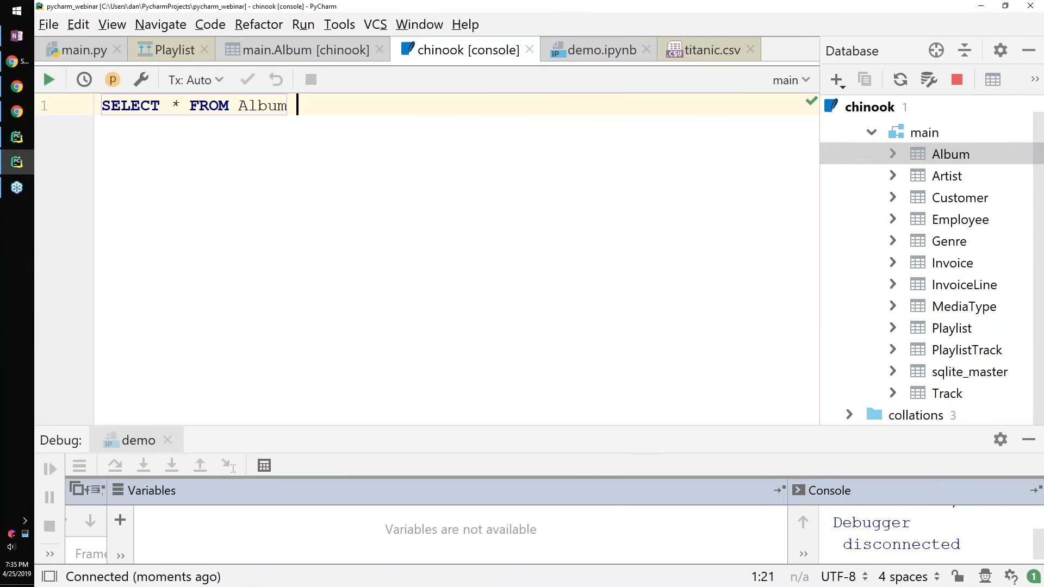
{"action": "type", "text": "LIMIT"}
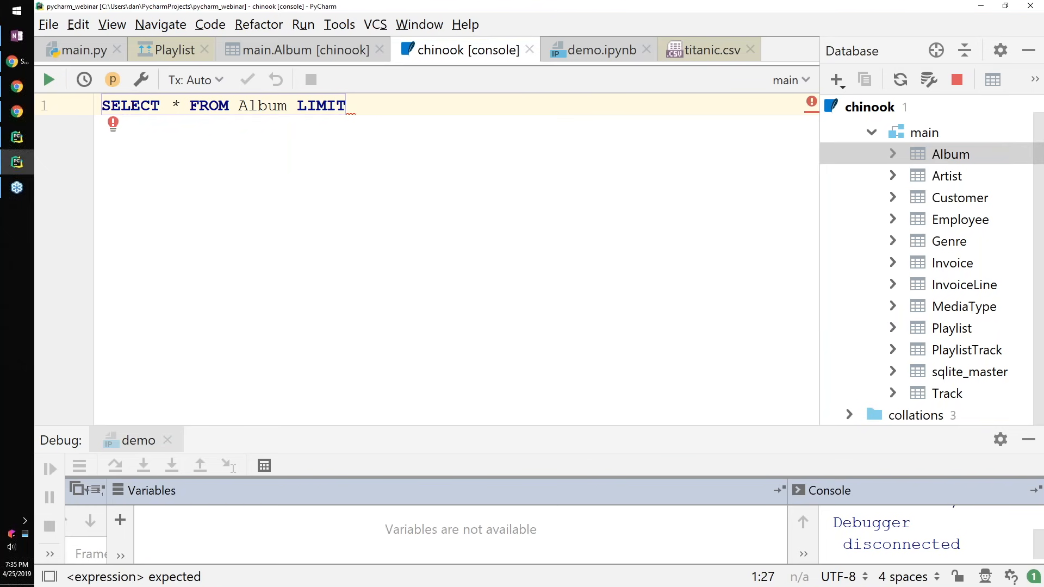
{"action": "type", "text": "5"}
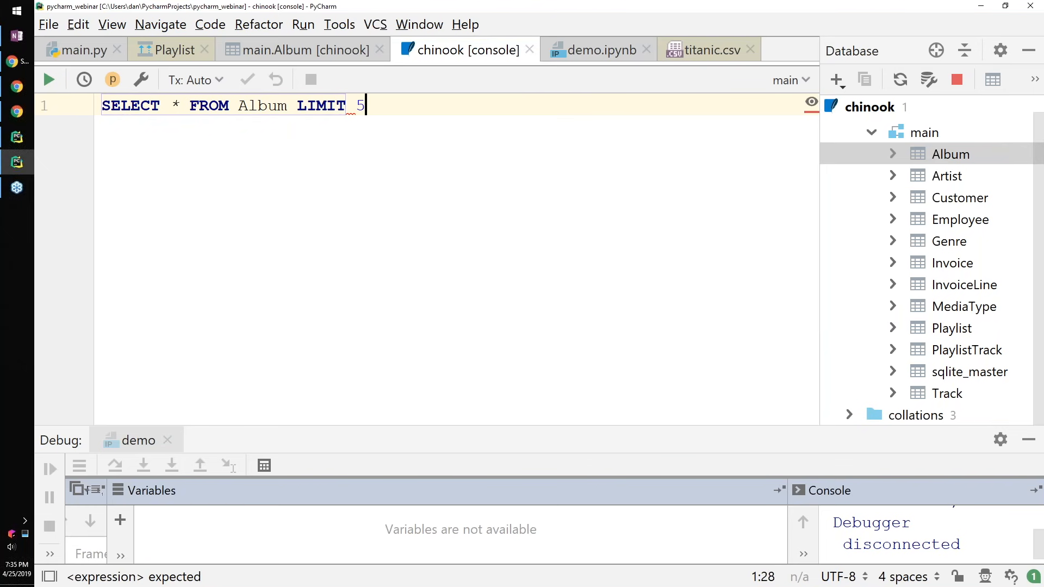
{"action": "type", "text": ";"}
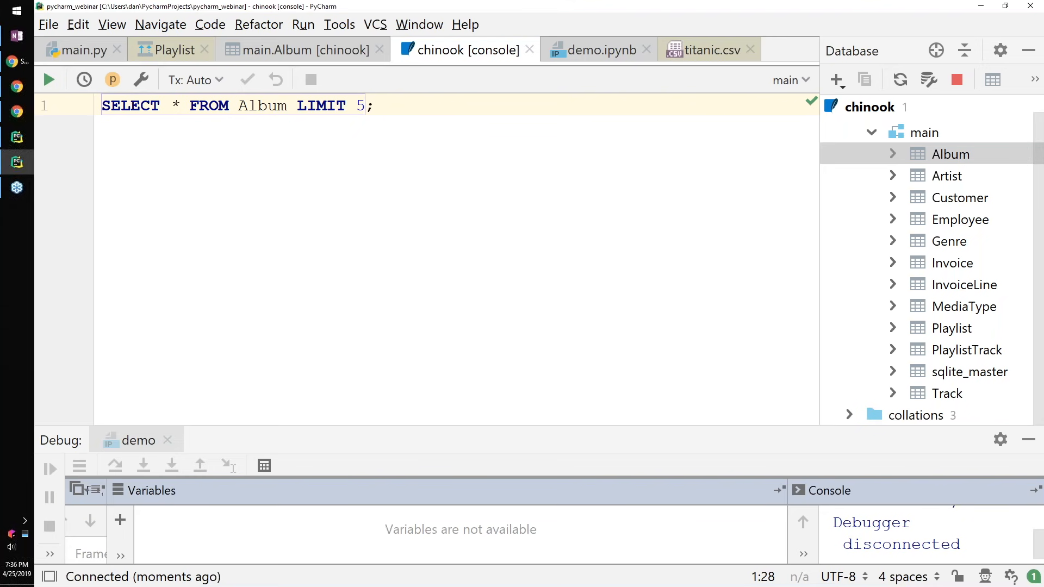
{"action": "left_click", "coordinate": [49, 79]}
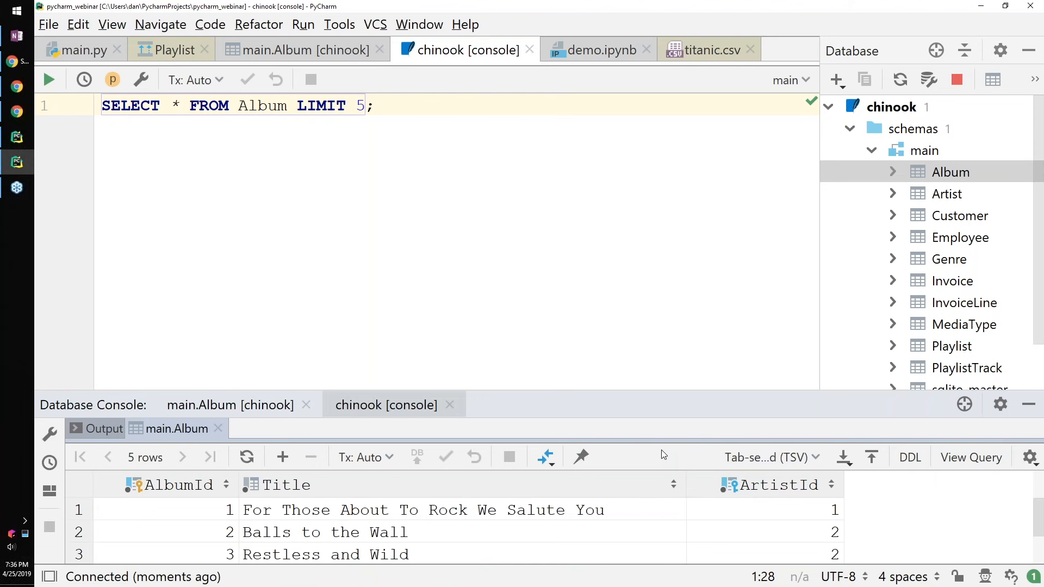
{"action": "mouse_move", "coordinate": [497, 174]}
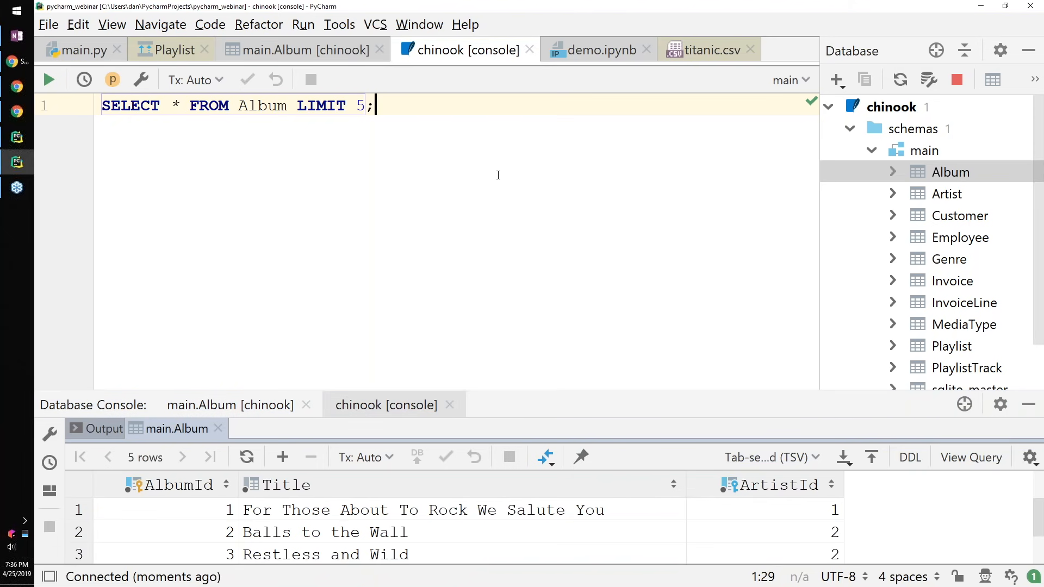
{"action": "key", "text": "enter"}
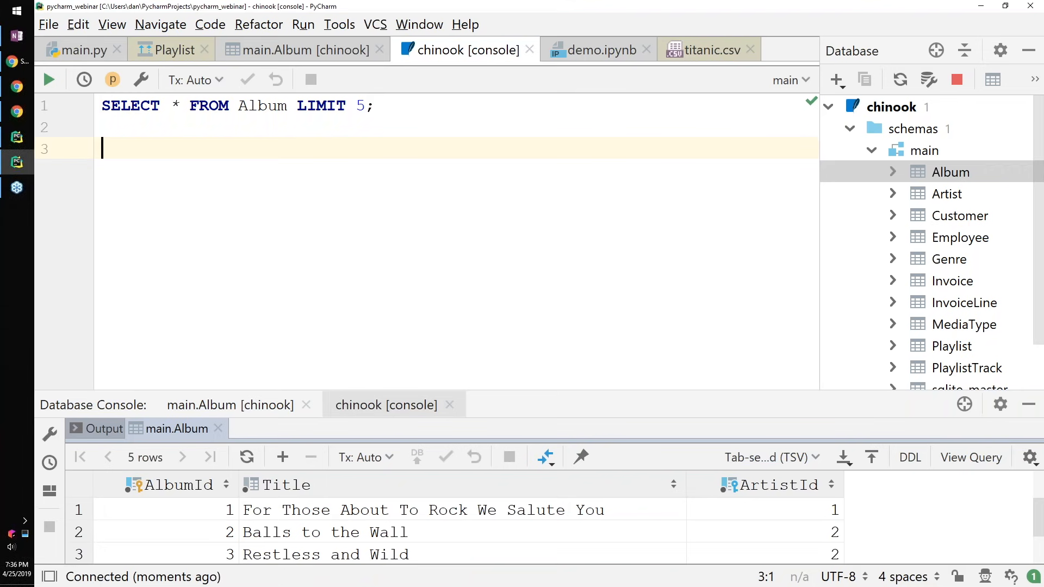
Run SELECT * FROM Album JOIN Track T on Album.AlbumId = T.AlbumId LIMIT 5;
{"action": "type", "text": "SELECT"}
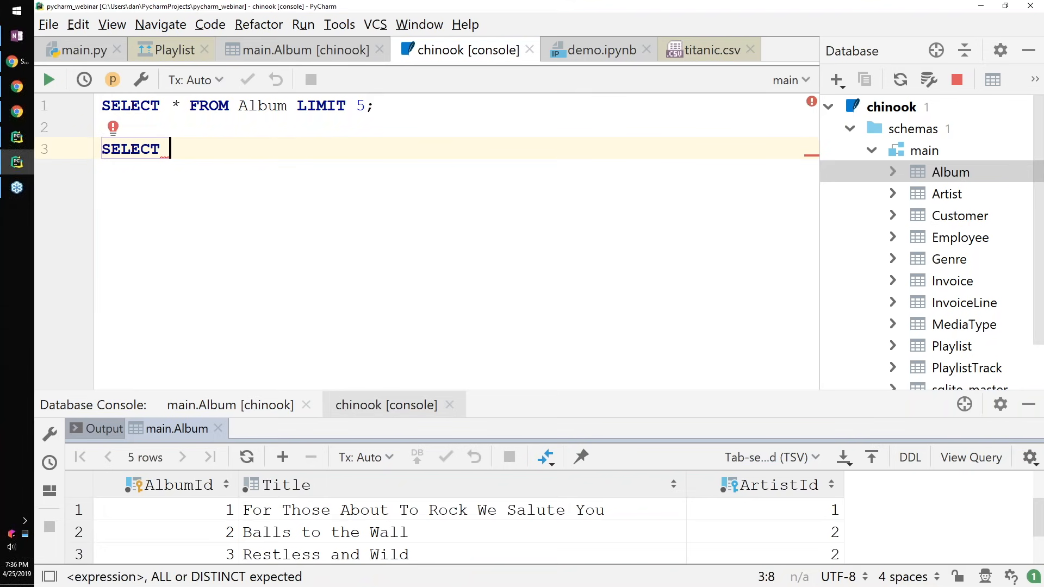
{"action": "type", "text": "* FROM Album JOIN"}
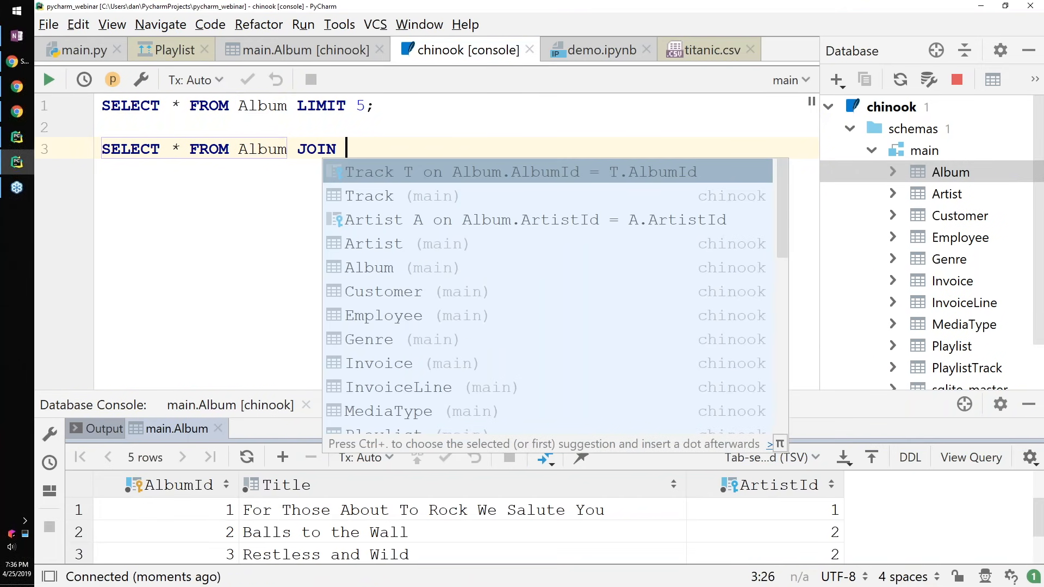
{"action": "mouse_move", "coordinate": [498, 179]}
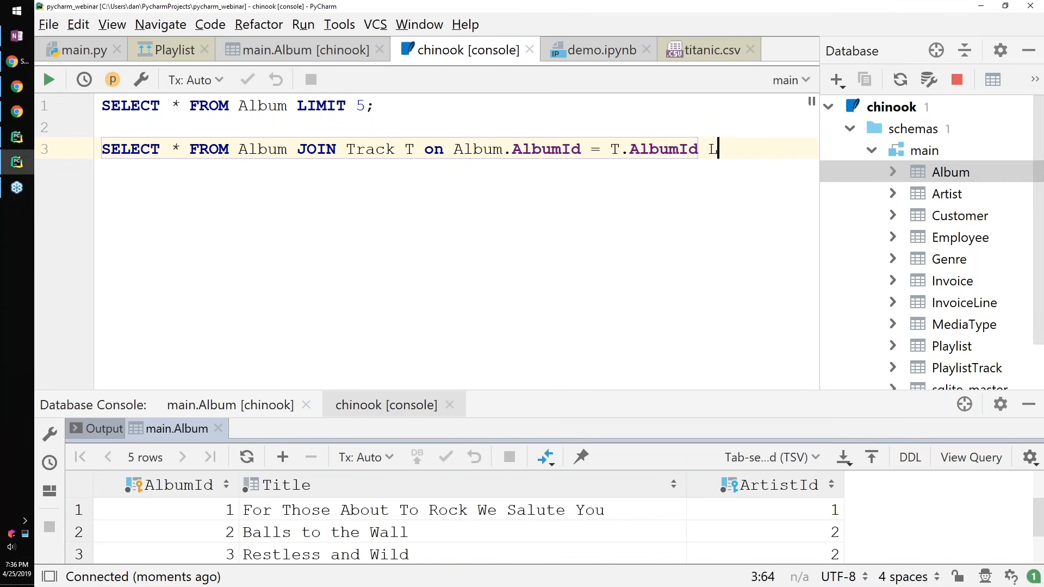
{"action": "type", "text": "LIMIT 5;"}
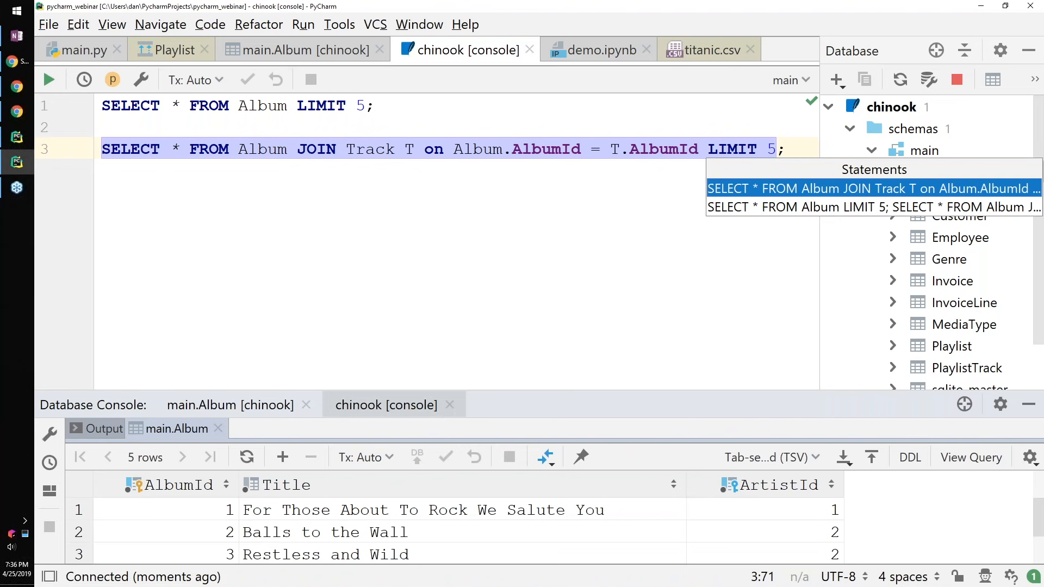
{"action": "left_click", "coordinate": [49, 80]}
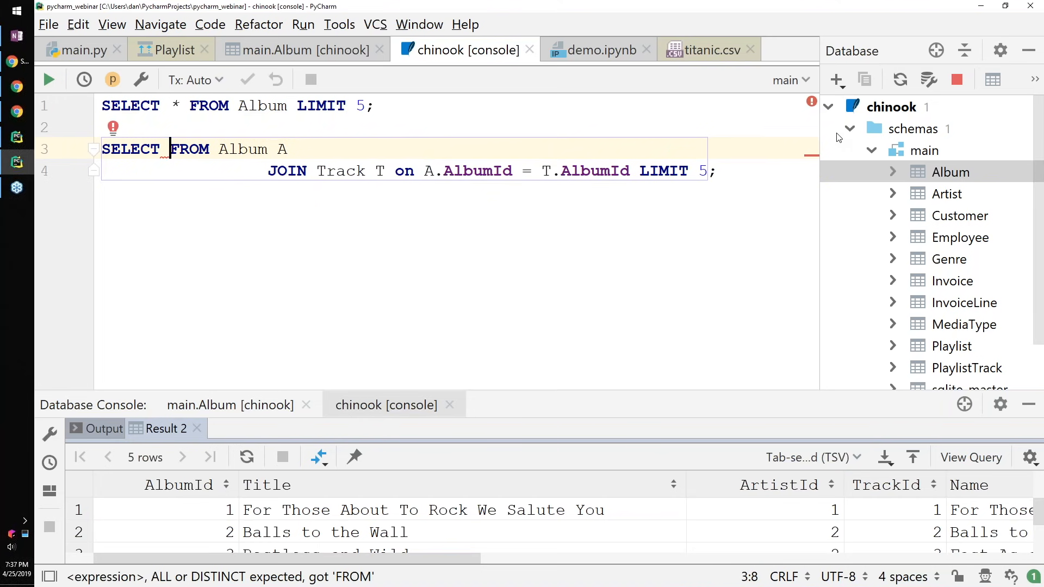
Alias Album as A and select only A.Title, T.Name, then review the five result rows
{"action": "type", "text": "A.Title"}
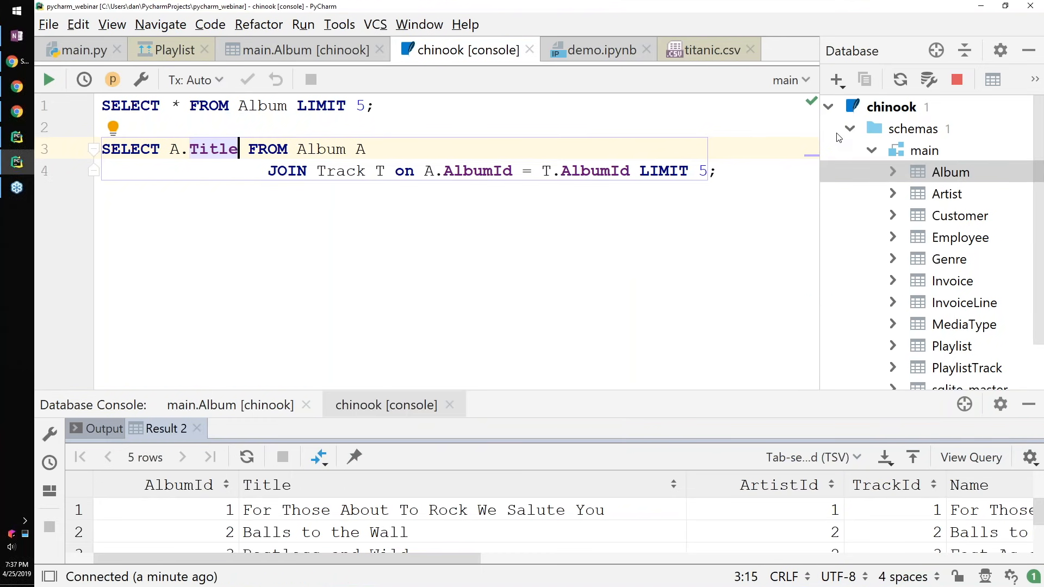
{"action": "type", "text": ", T.Name"}
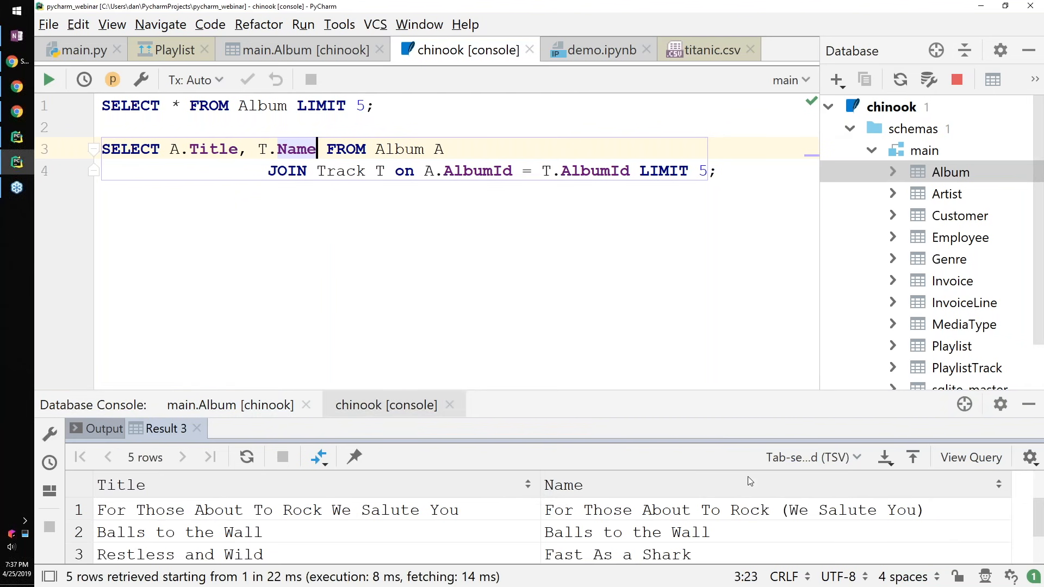
{"action": "scroll", "scroll_direction": "down", "scroll_amount": 3}
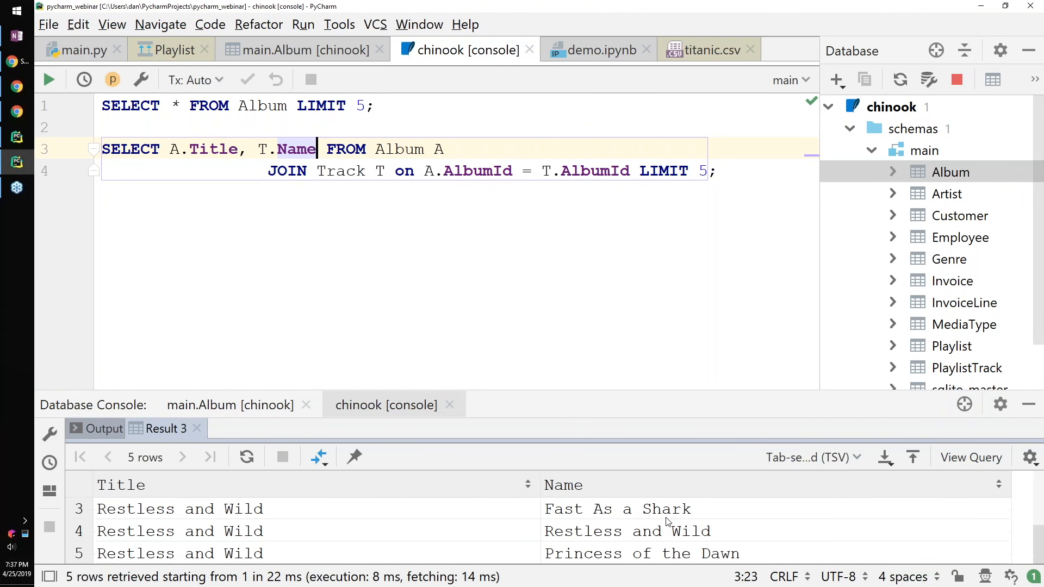
{"action": "mouse_move", "coordinate": [667, 243]}
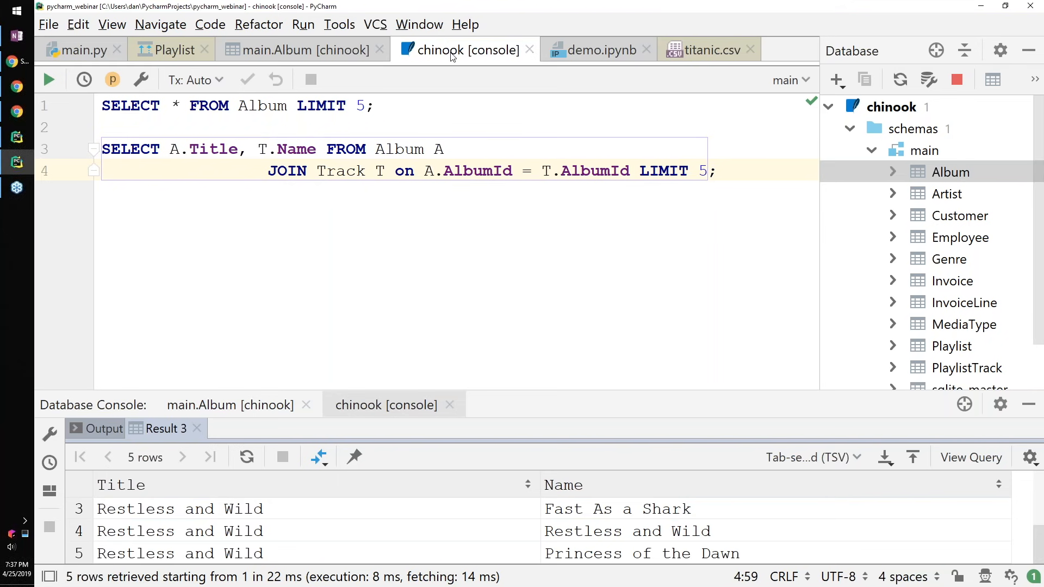
{"action": "mouse_move", "coordinate": [580, 57]}
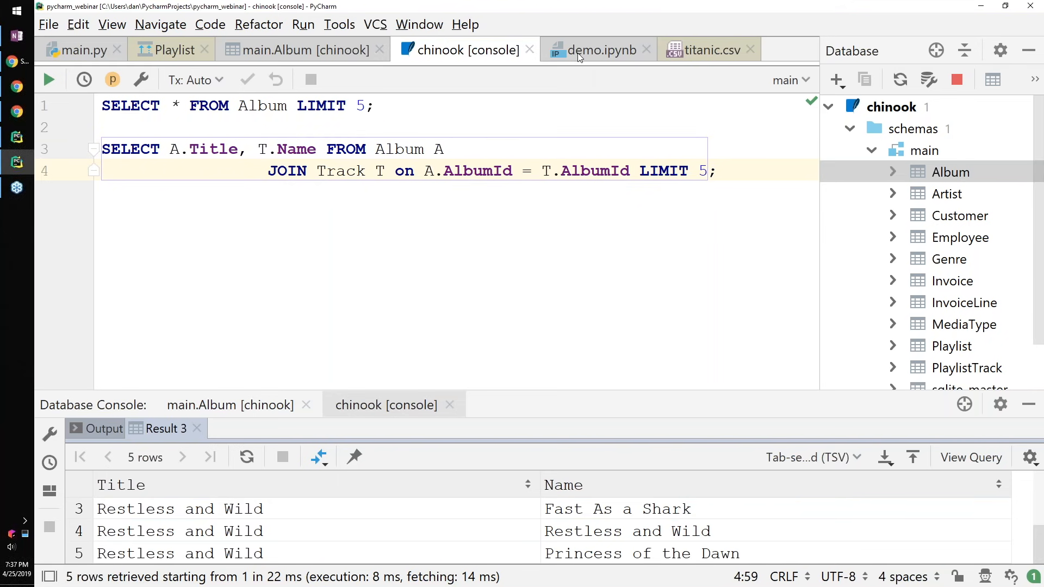
In the demo notebook, write import sqlite3 and conn = sqlite3.connect(Path().joinpath('data','chinook.sqlite'))
{"action": "left_click", "coordinate": [598, 50]}
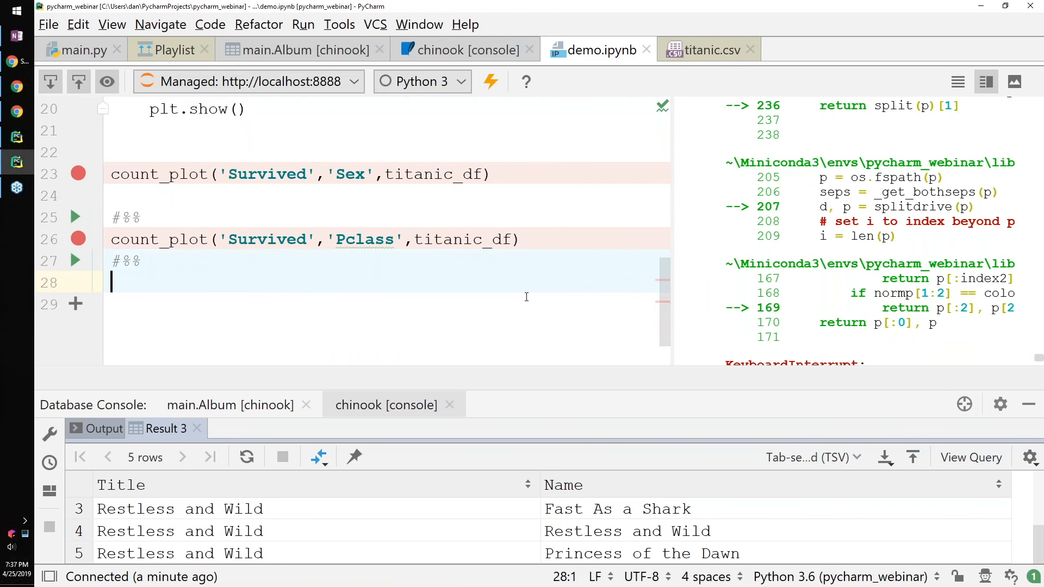
{"action": "type", "text": "import"}
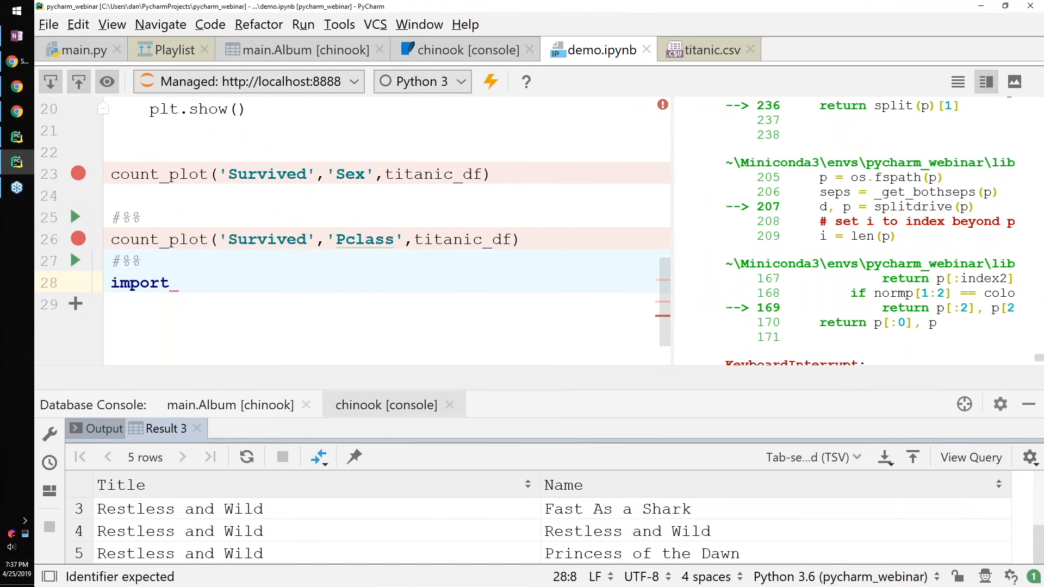
{"action": "type", "text": "sq"}
{"action": "left_click", "coordinate": [386, 305]}
{"action": "type", "text": "c"}
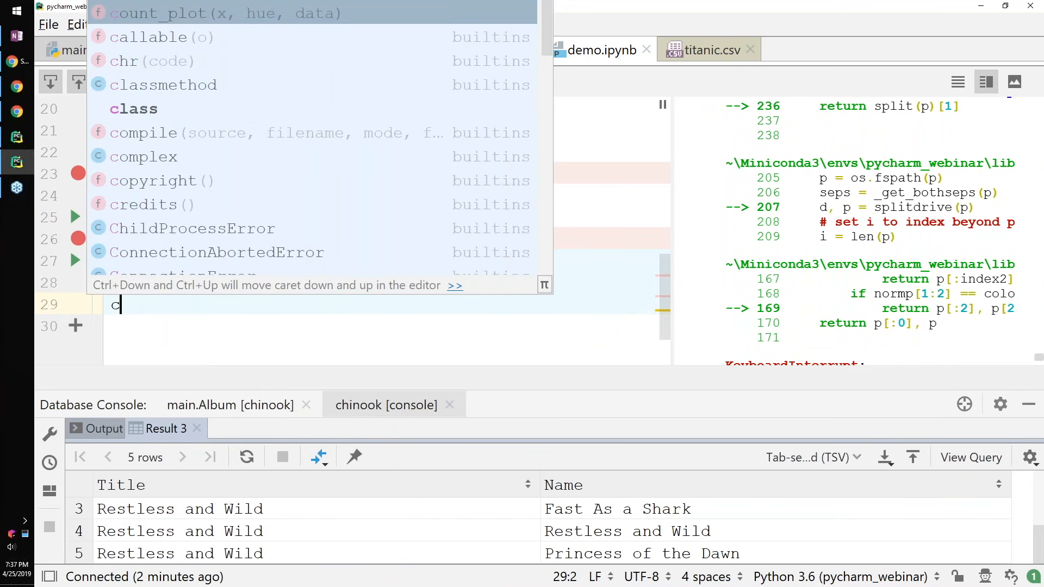
{"action": "type", "text": "onn = s"}
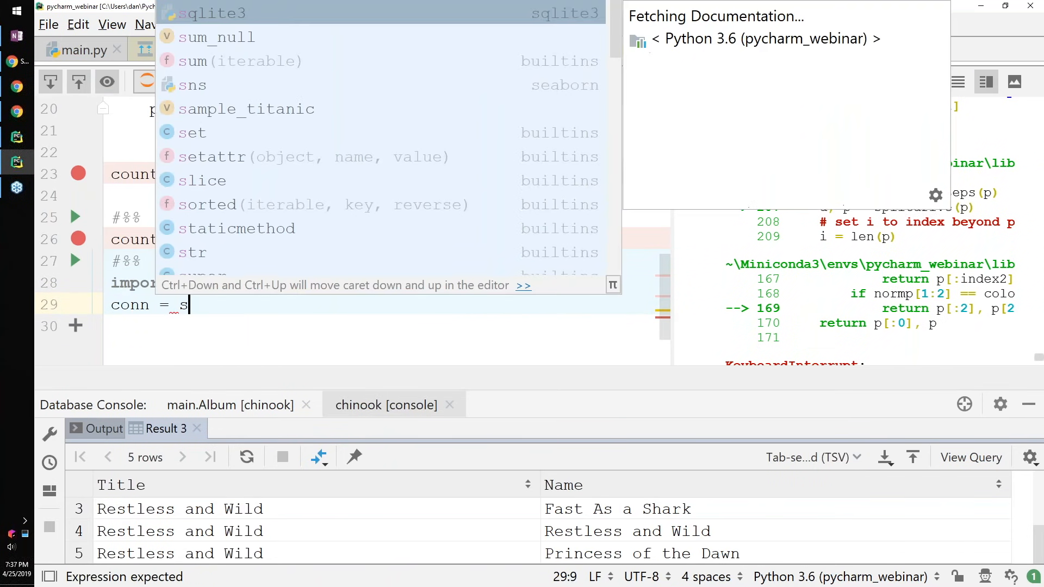
{"action": "type", "text": "qlite3.connect("}
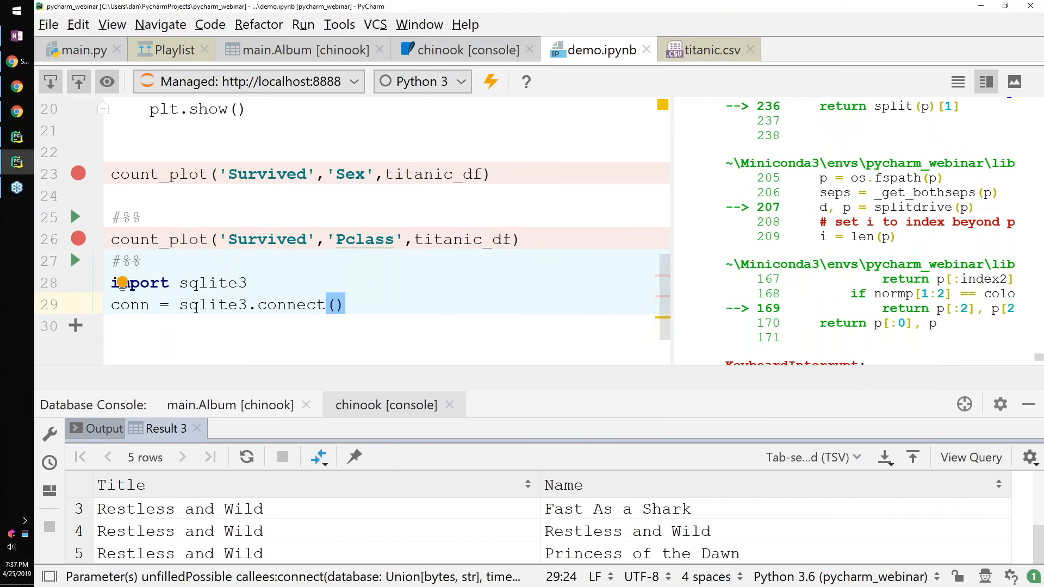
{"action": "type", "text": "Path"}
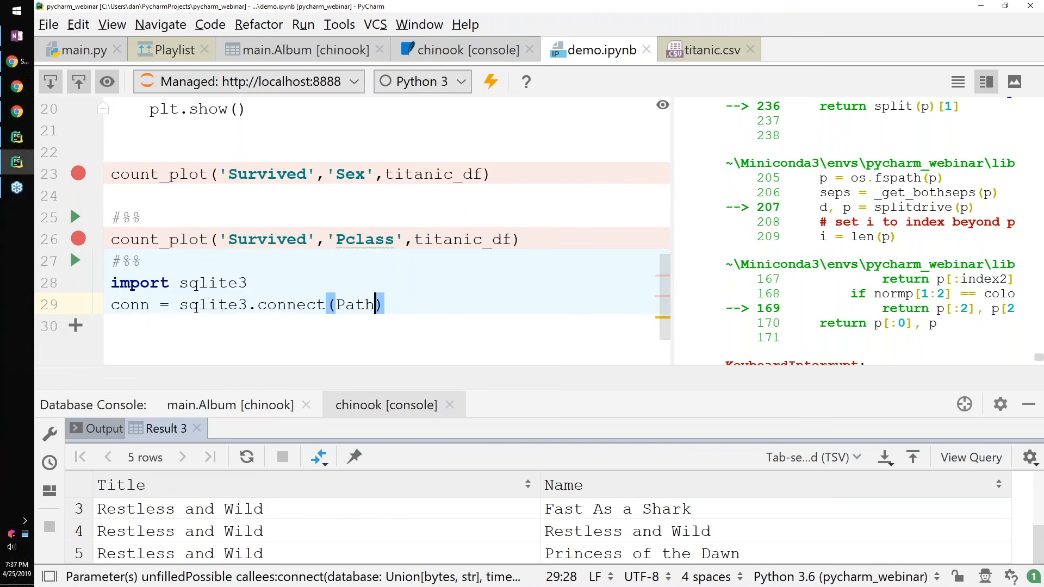
{"action": "type", "text": "().)"}
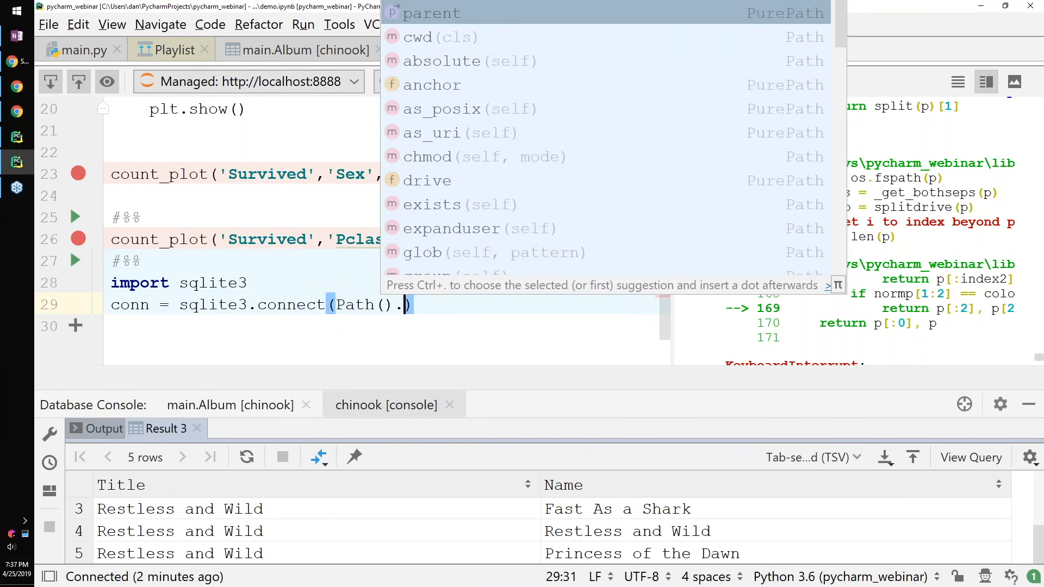
{"action": "type", "text": "joinpath("}
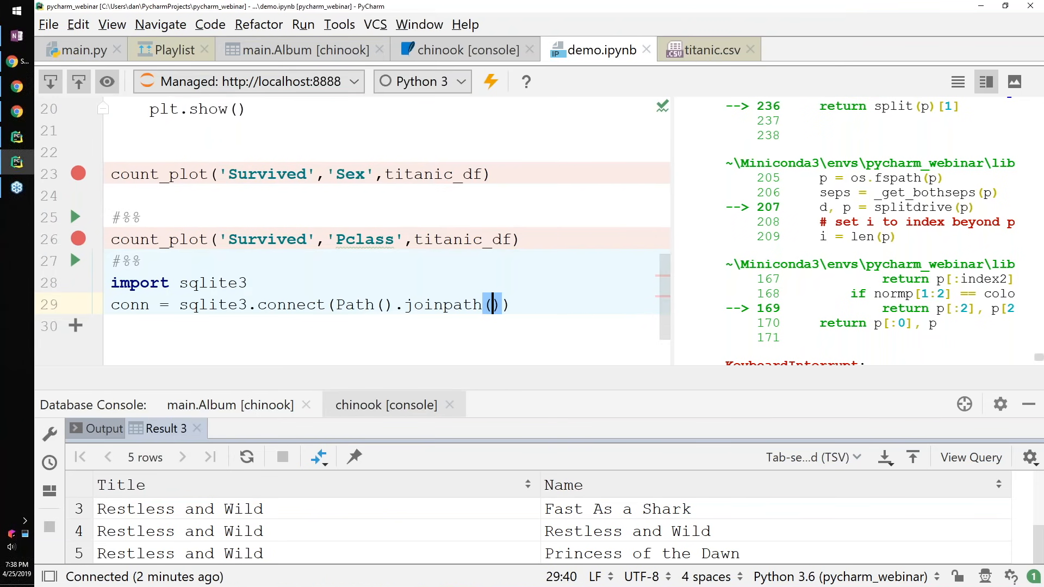
{"action": "type", "text": "'data','chinoo"}
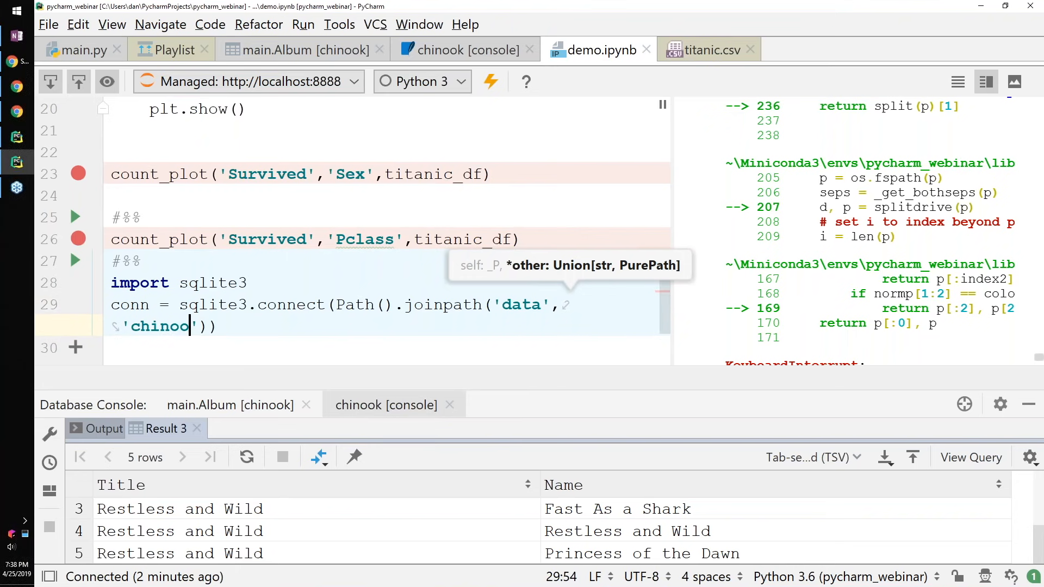
{"action": "type", "text": "k.sqli"}
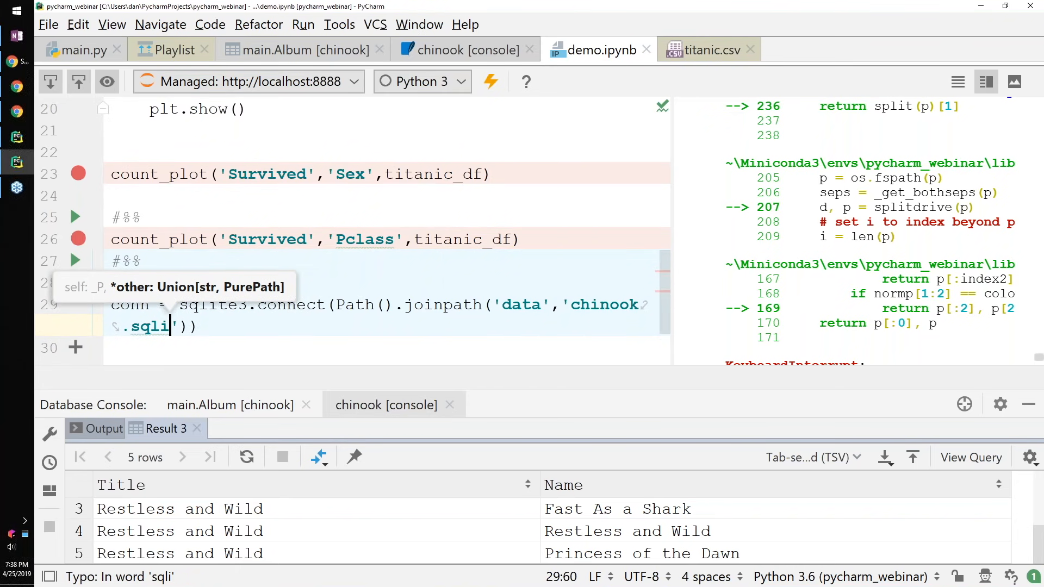
{"action": "type", "text": "te"}
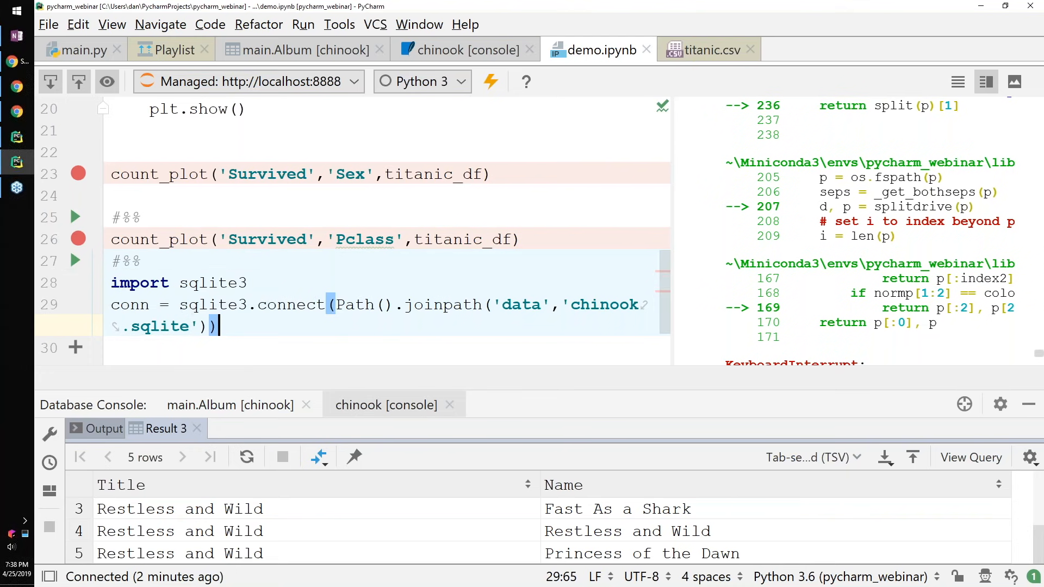
Run the connection cell, then rerun it with the path wrapped in str()
{"action": "left_click", "coordinate": [75, 172]}
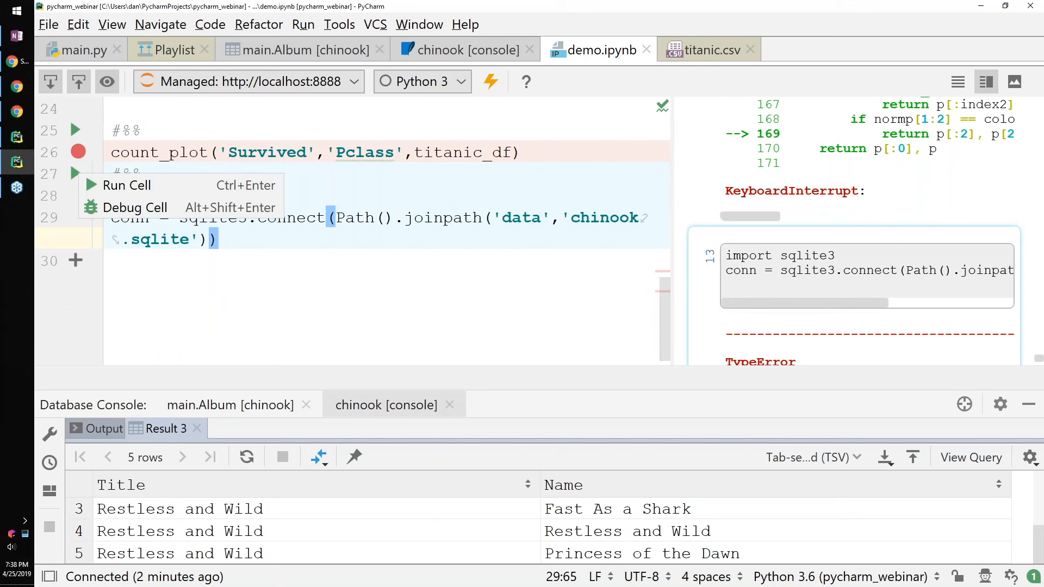
{"action": "left_click", "coordinate": [126, 184]}
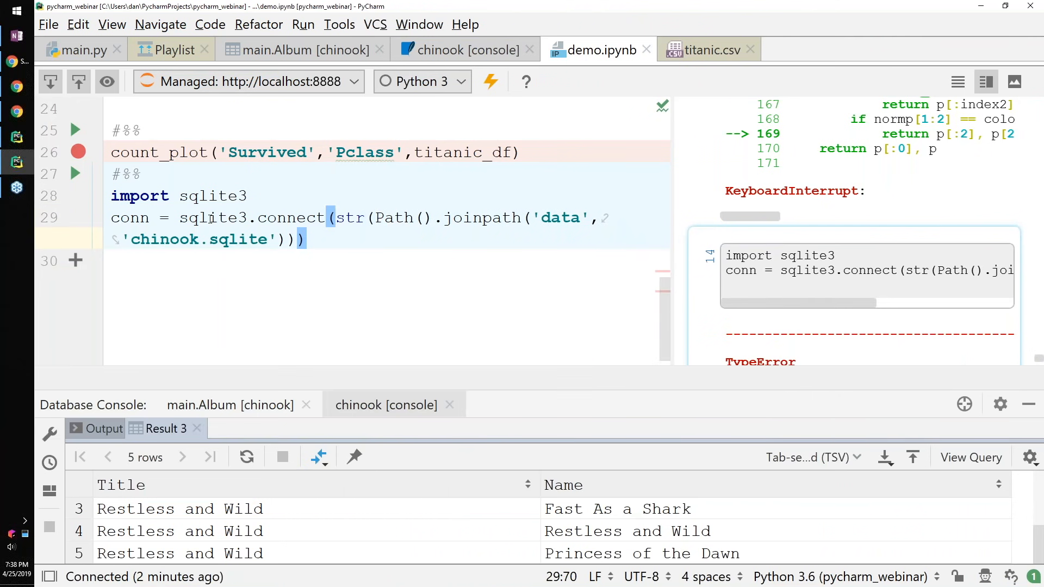
{"action": "left_click", "coordinate": [75, 174]}
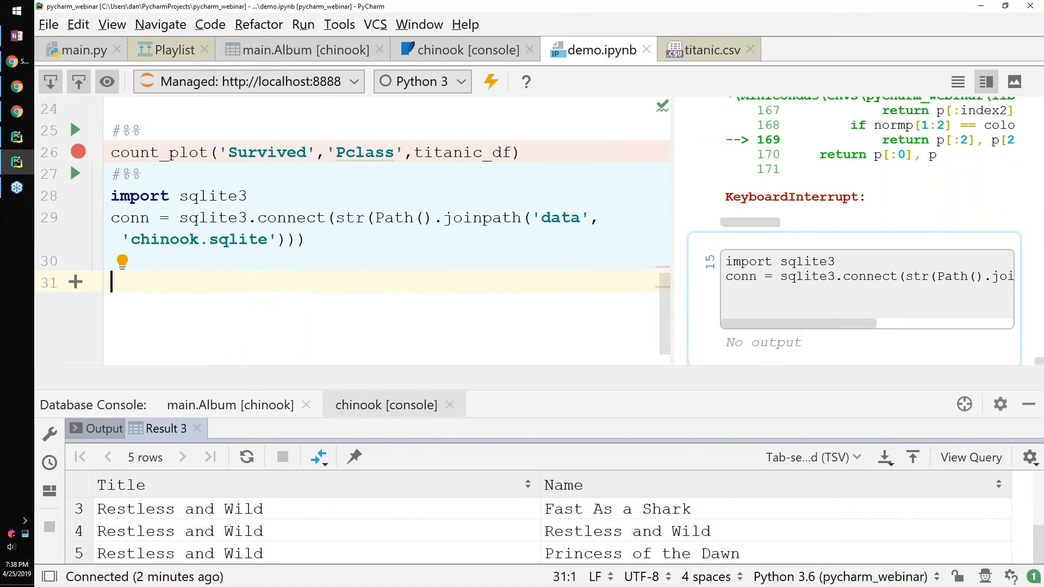
Start pd.read_sql('SELECT * FROM Alb', ) below the connection, fixing the table name
{"action": "type", "text": "pr"}
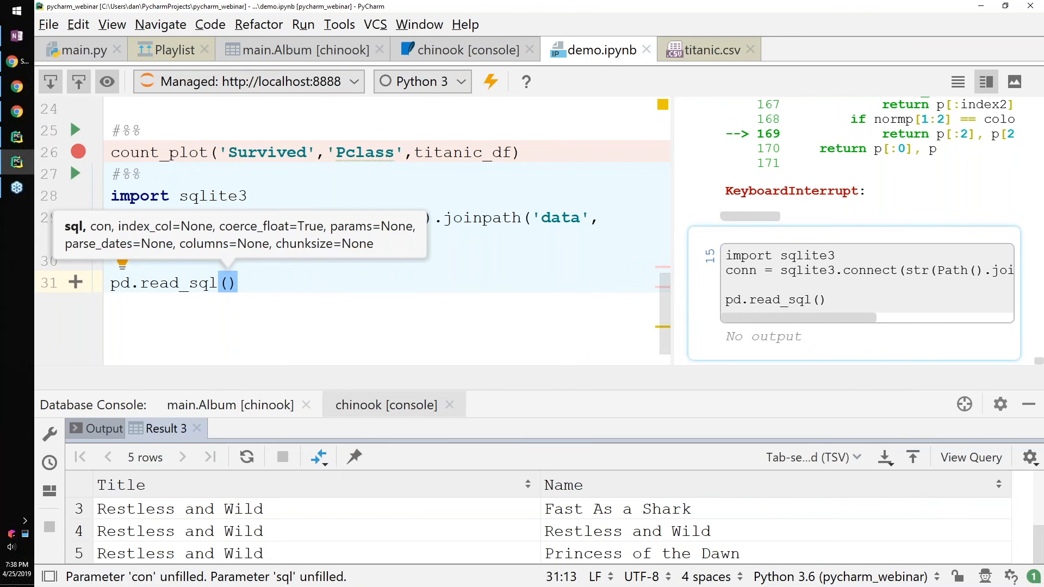
{"action": "type", "text": "'"}
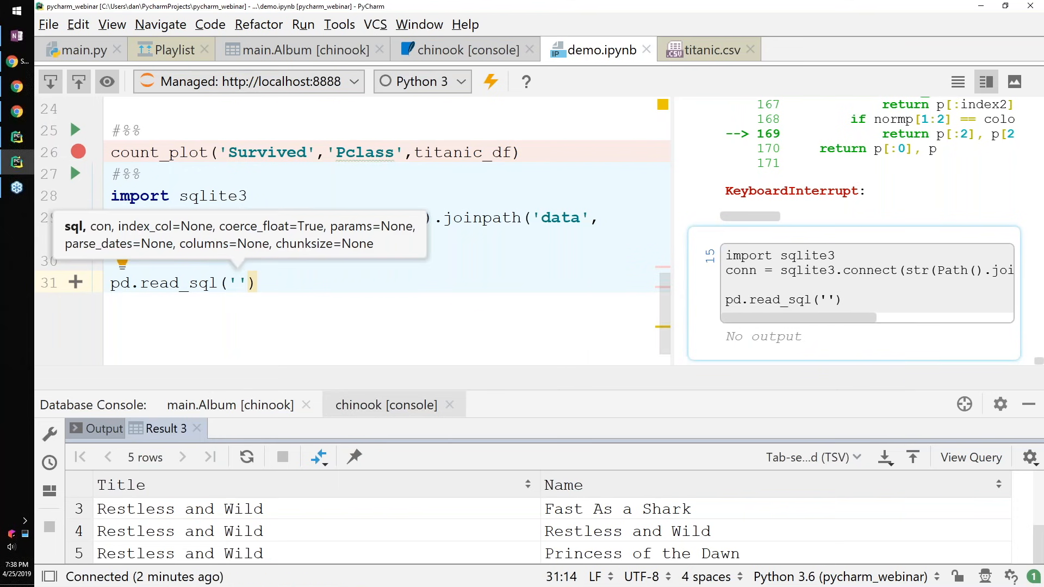
{"action": "type", "text": "SELECT"}
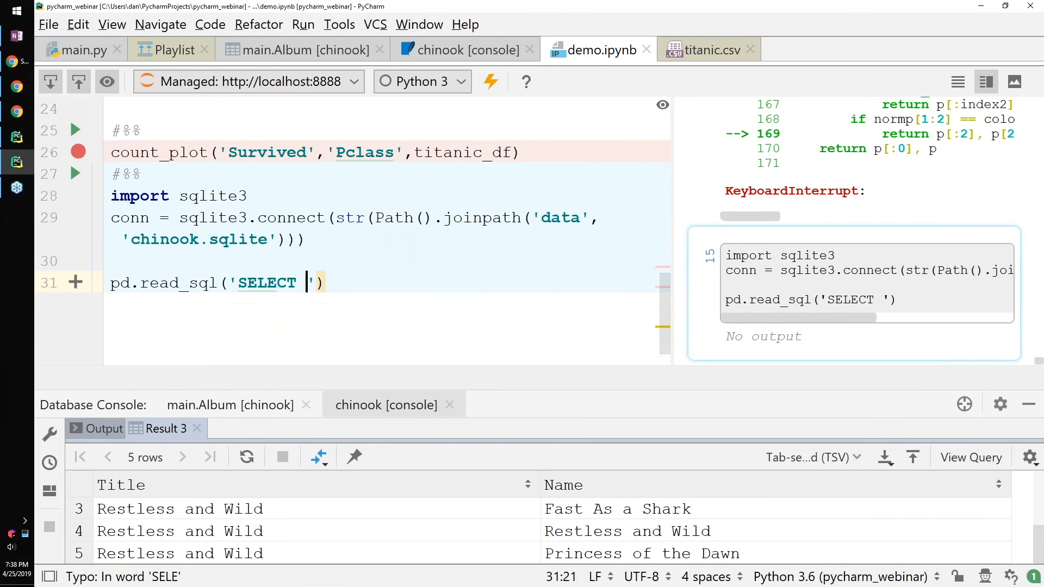
{"action": "type", "text": "* FROM AL"}
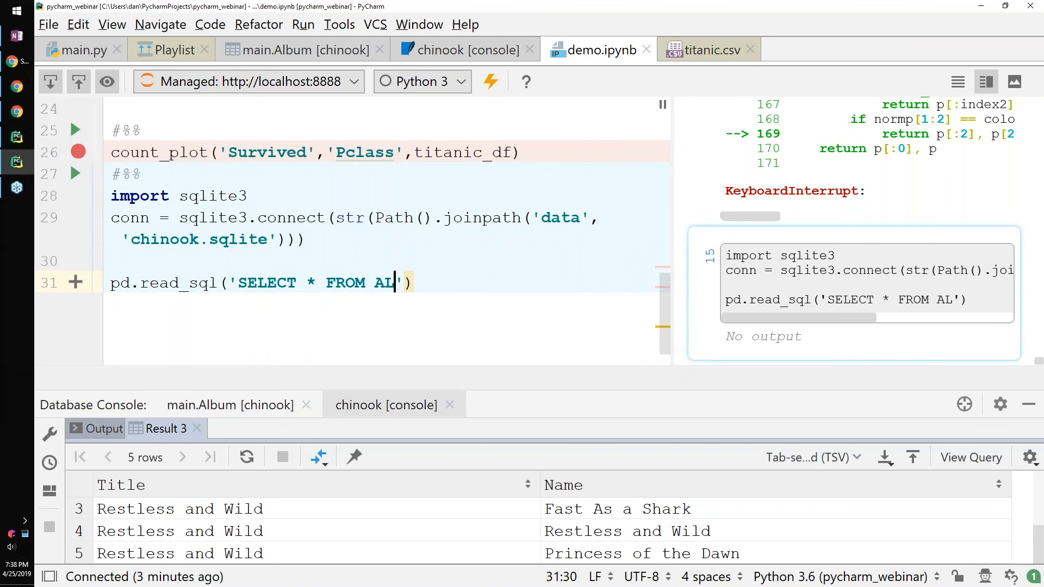
{"action": "type", "text": "bu"}
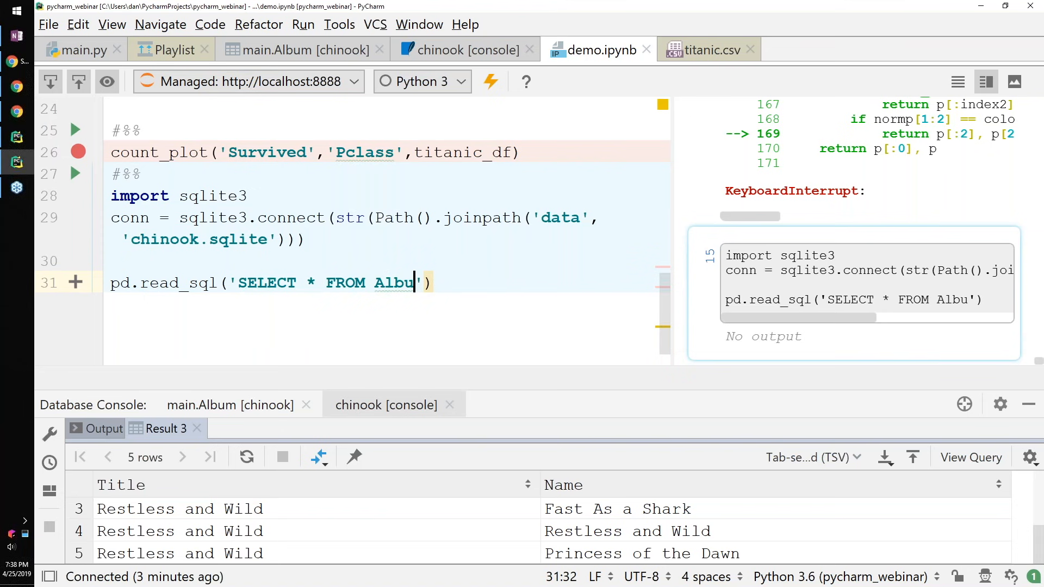
{"action": "key", "text": "Backspace"}
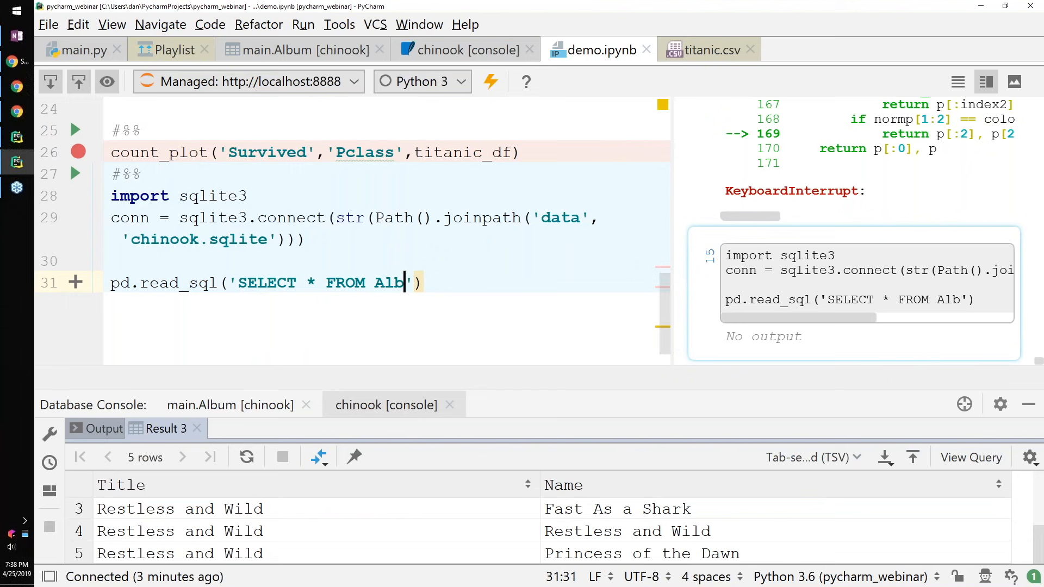
{"action": "type", "text": ","}
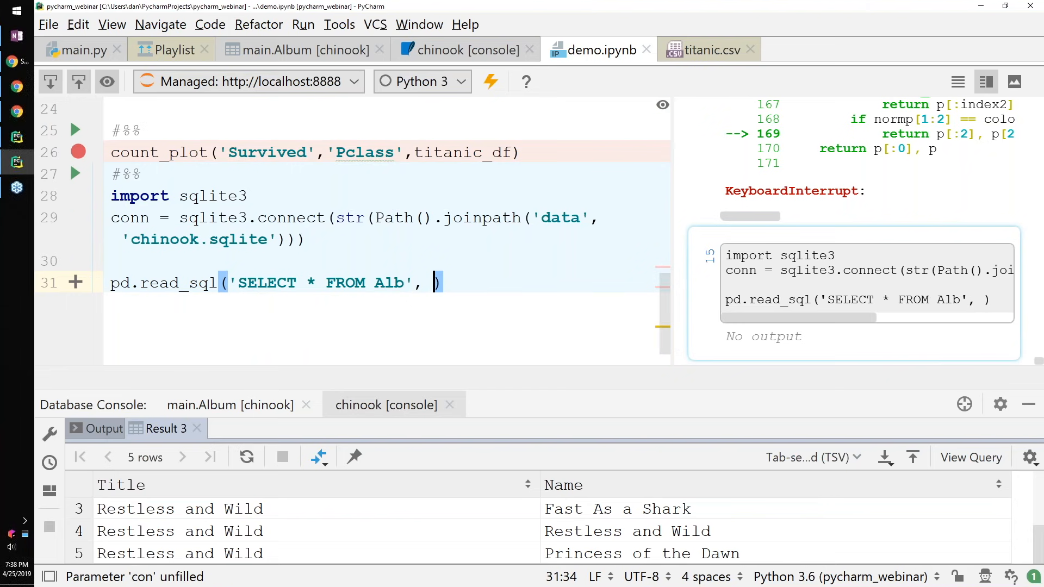
Complete read_sql with JOIN Track T on AlbumId LIMIT 5 selecting Album.Title, T.Name, pass conn, and run it
{"action": "type", "text": "conn"}
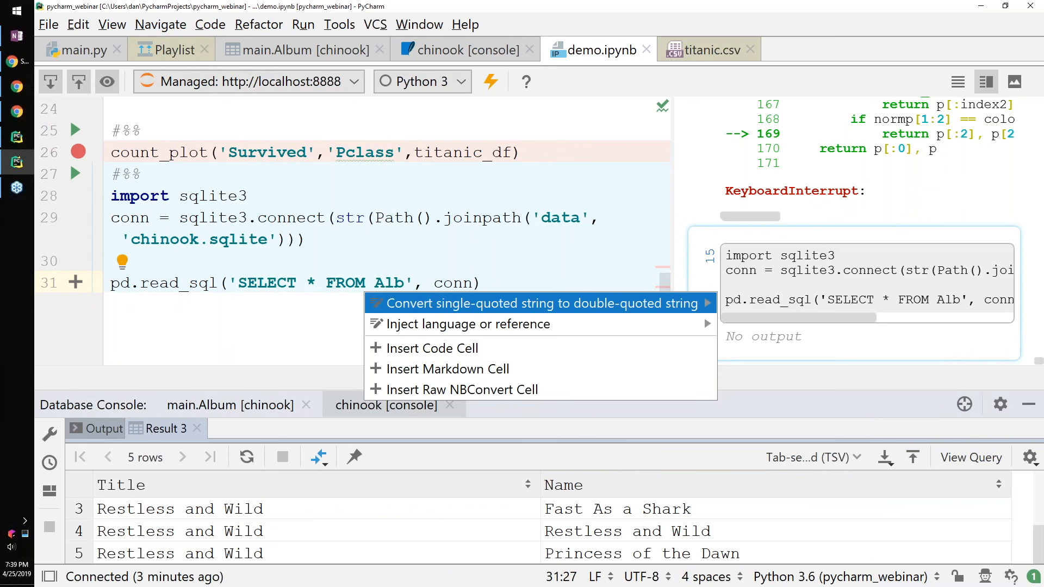
{"action": "mouse_move", "coordinate": [467, 324]}
{"action": "type", "text": "um JOIN Track T on Album.AlbumId = T.AlbumId LIMIT"}
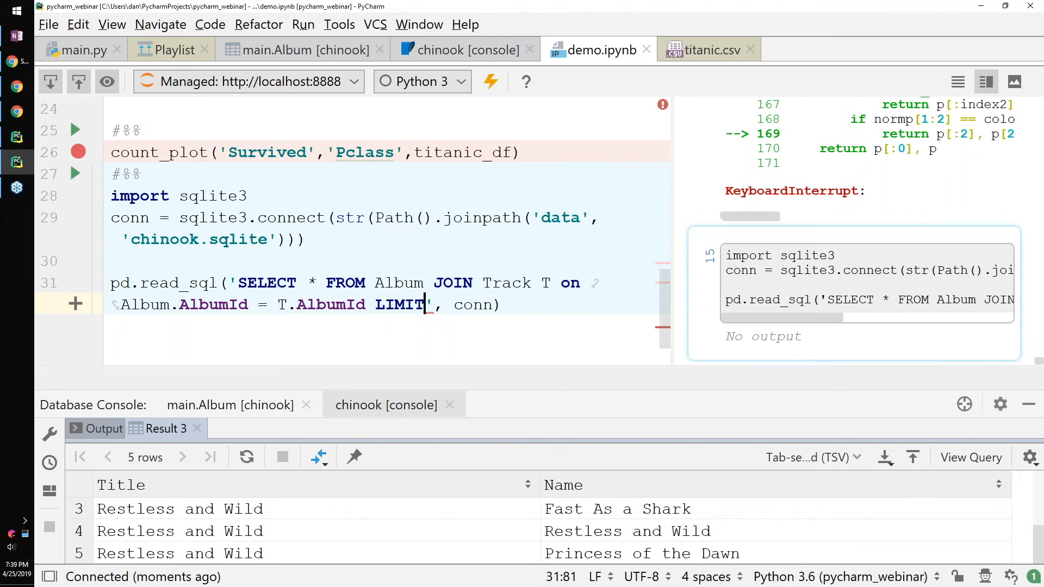
{"action": "type", "text": "5"}
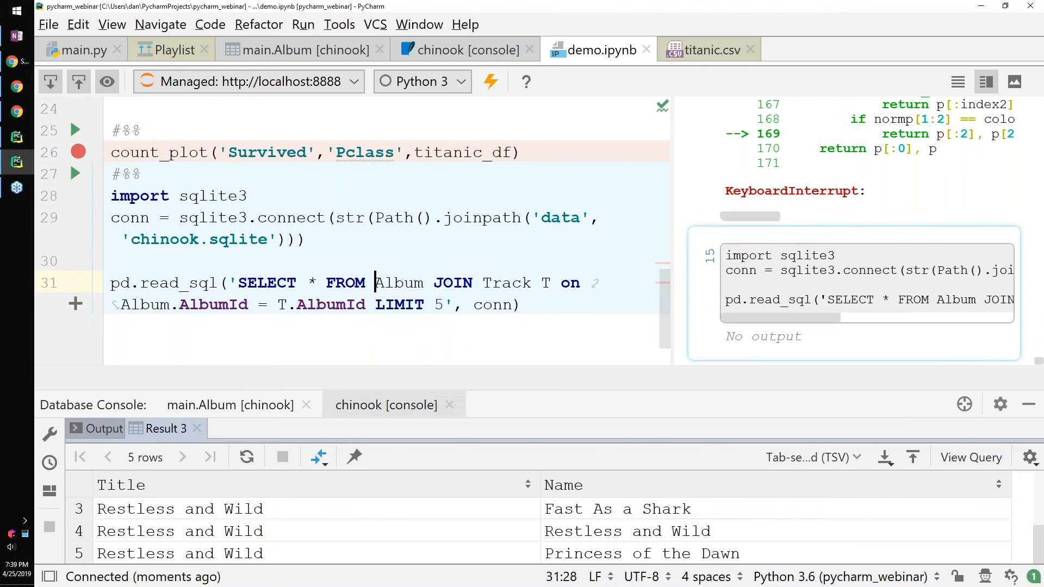
{"action": "key", "text": "BackSpace"}
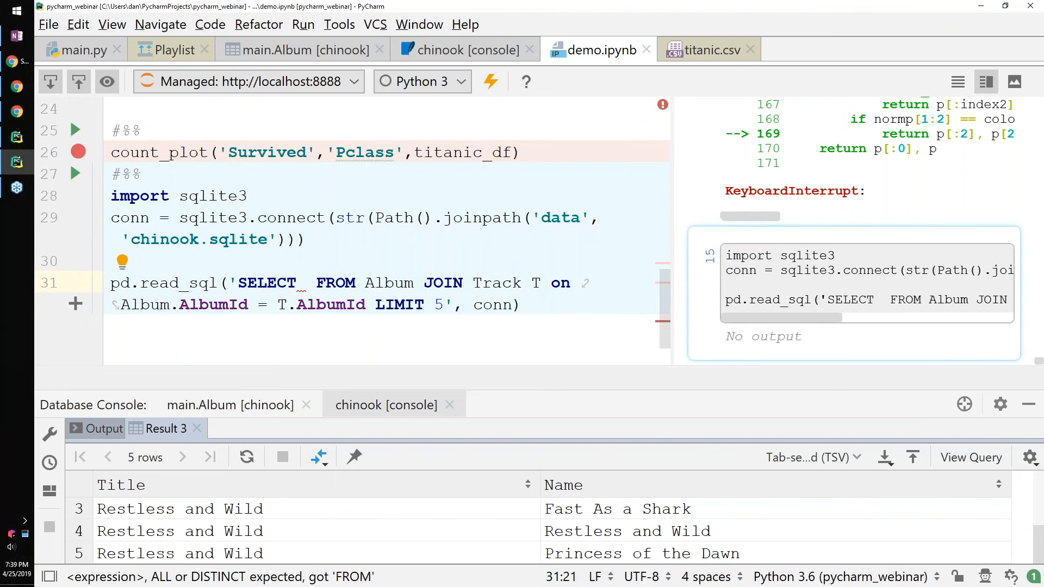
{"action": "type", "text": "Album.Title"}
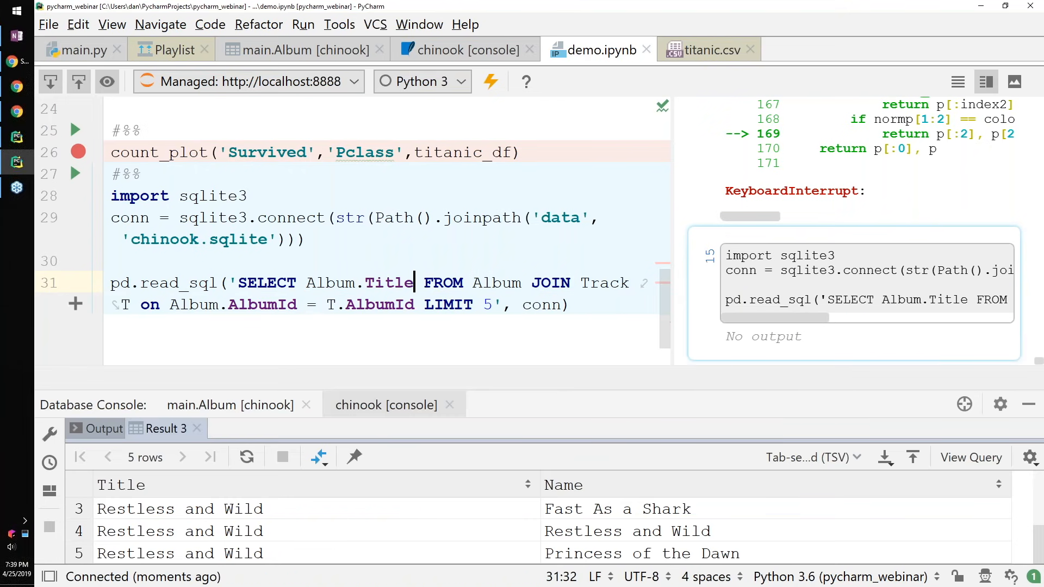
{"action": "type", "text": ","}
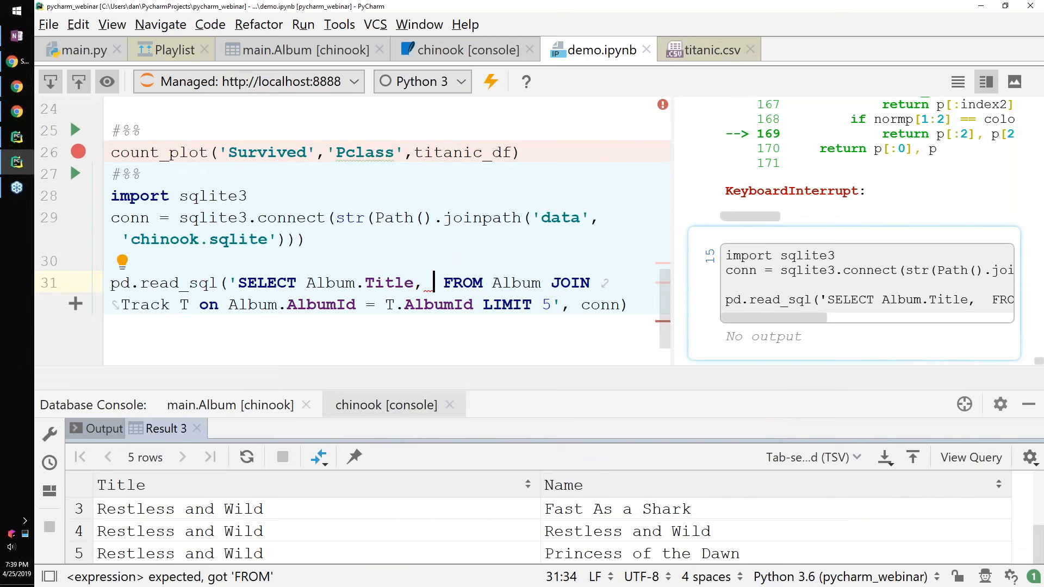
{"action": "type", "text": "T."}
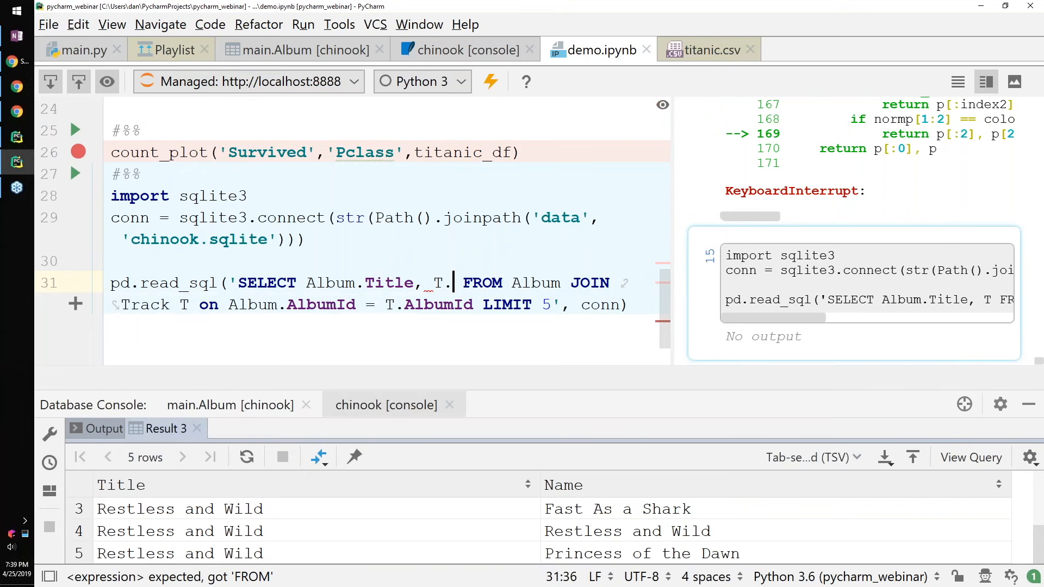
{"action": "type", "text": "Name"}
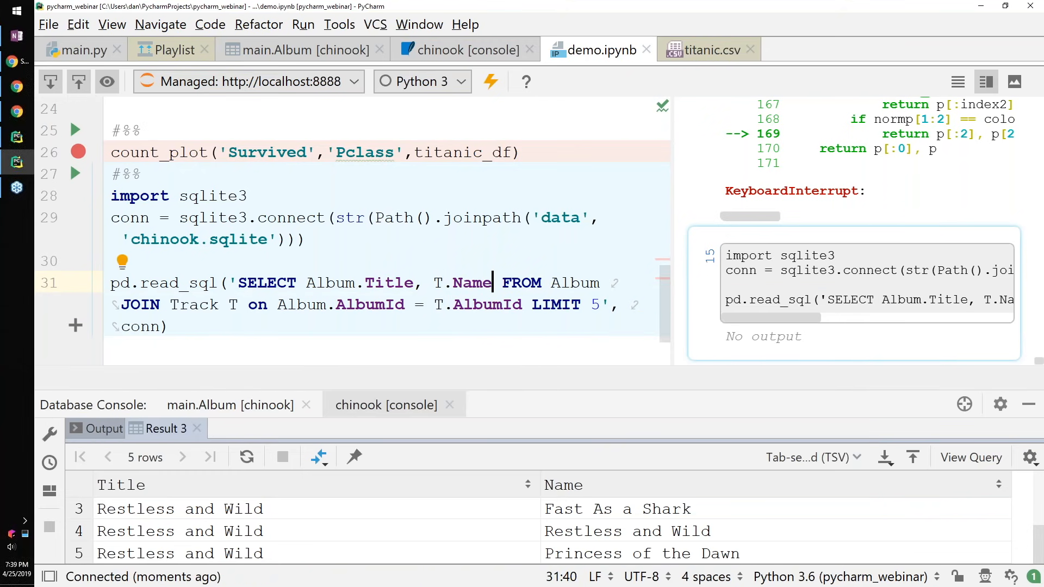
{"action": "left_click", "coordinate": [493, 305]}
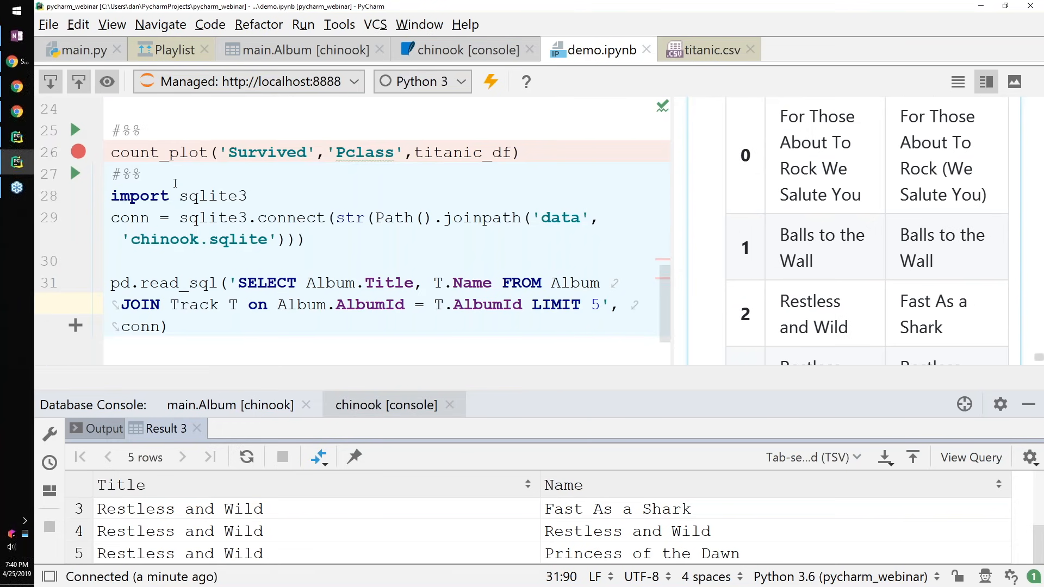
Add a #%% md markdown cell reading HERE!, then reopen the Database panel
{"action": "type", "text": "mo"}
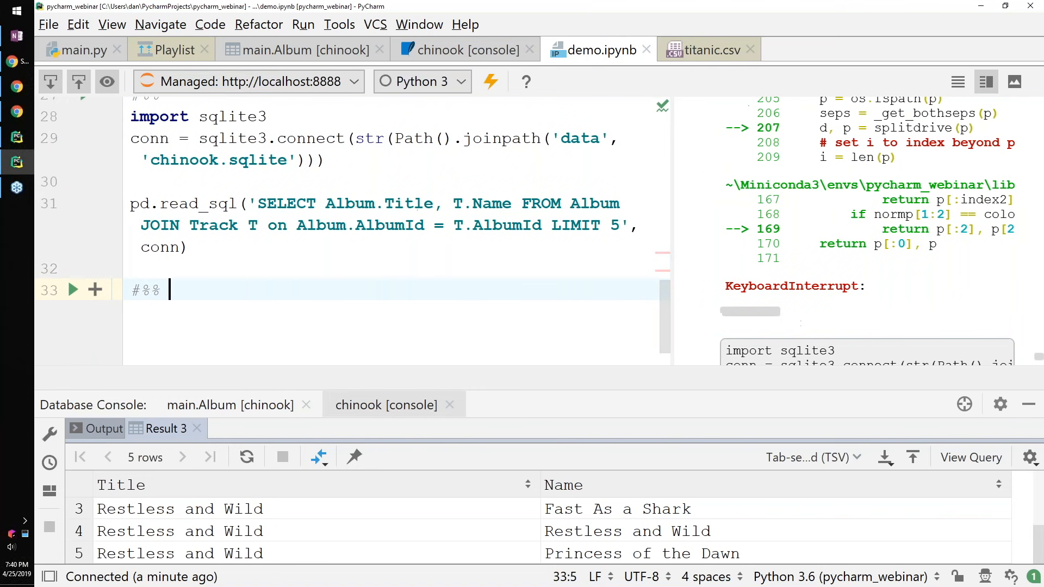
{"action": "type", "text": "md"}
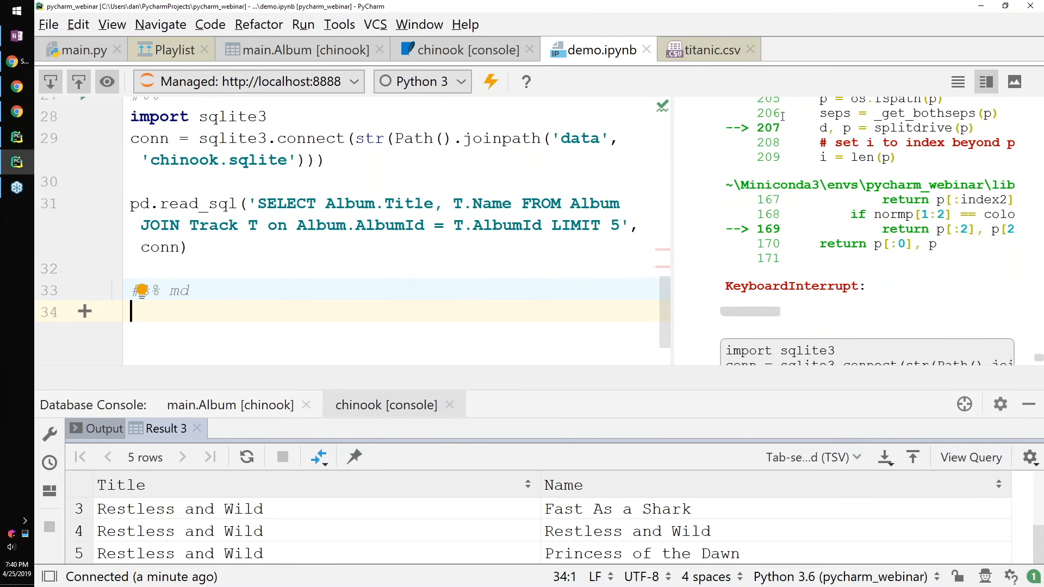
{"action": "type", "text": "HERE"}
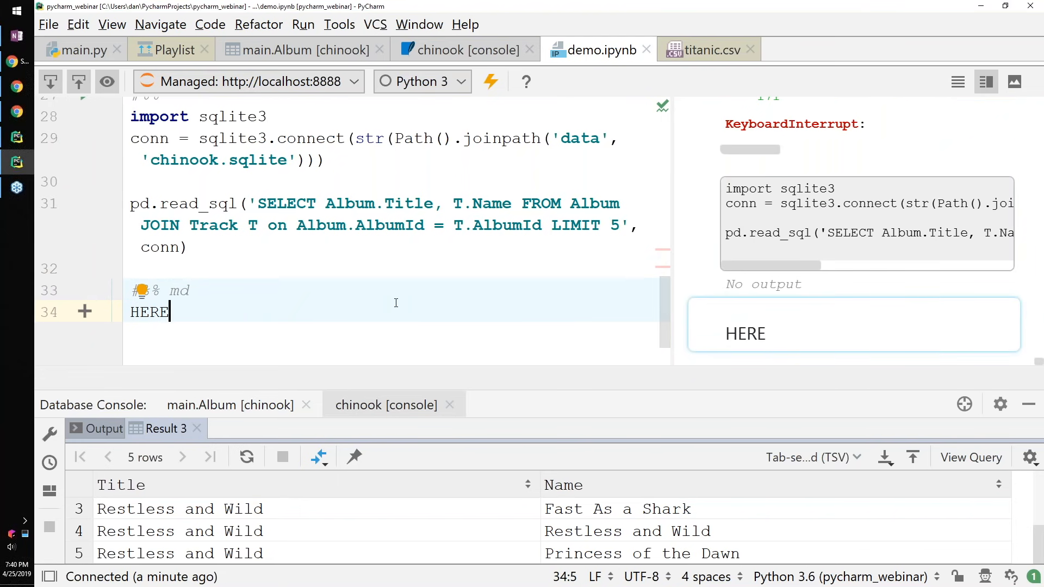
{"action": "type", "text": "!"}
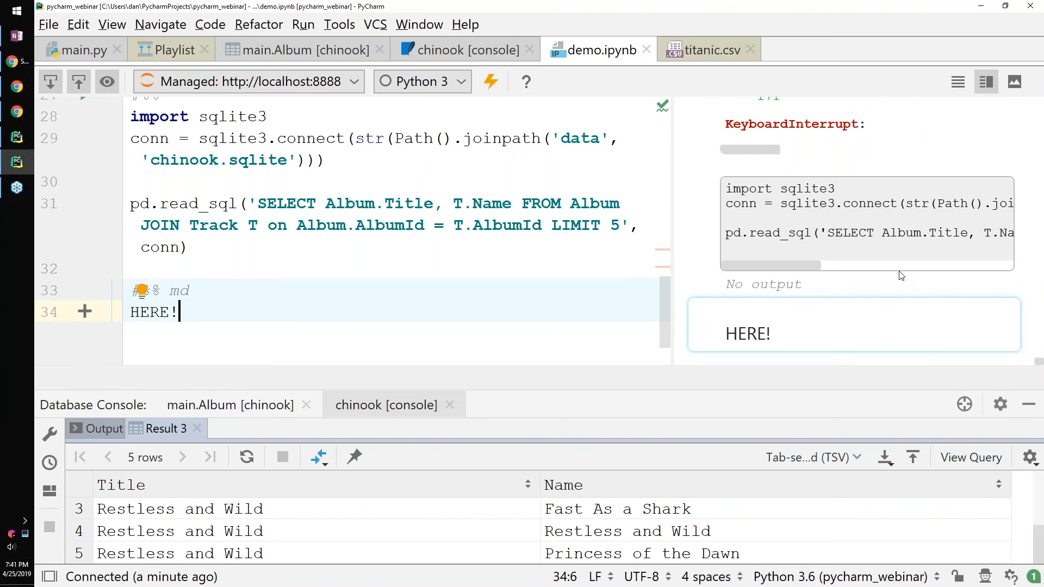
{"action": "left_click", "coordinate": [112, 25]}
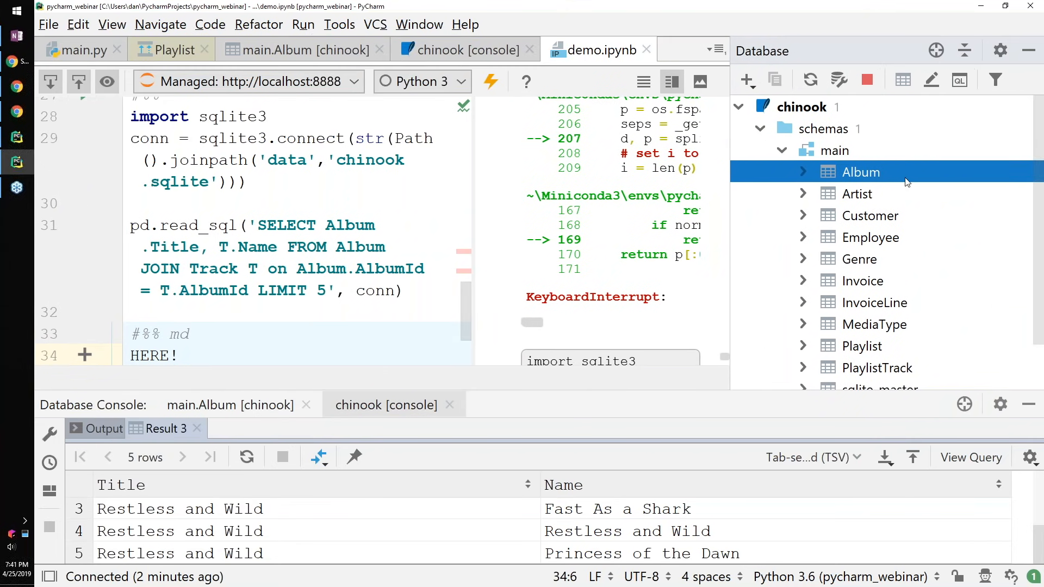
{"action": "mouse_move", "coordinate": [801, 107]}
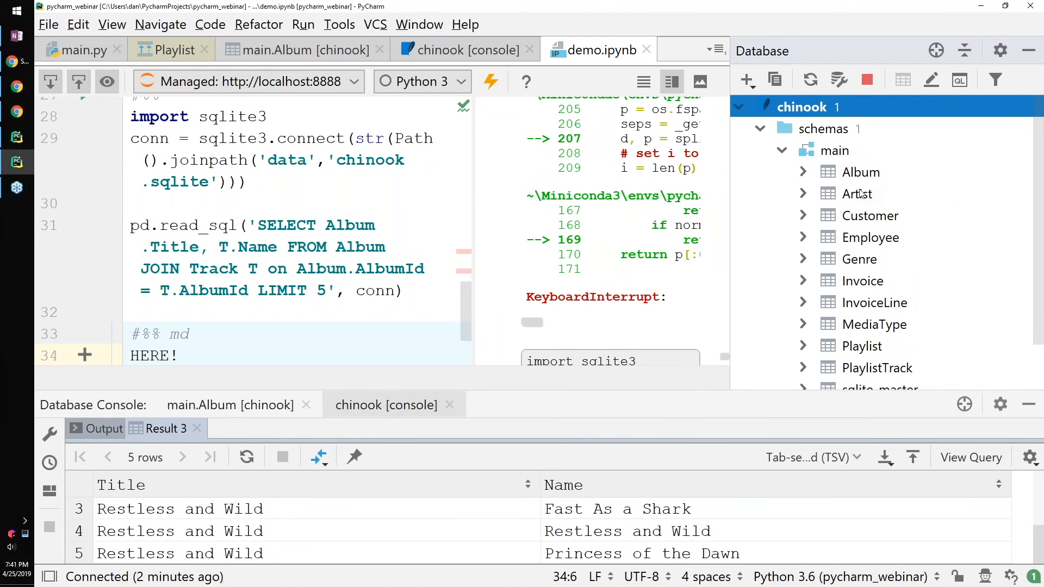
Open the chinook Artist table's 275 rows as a data grid
{"action": "double_click", "coordinate": [859, 193]}
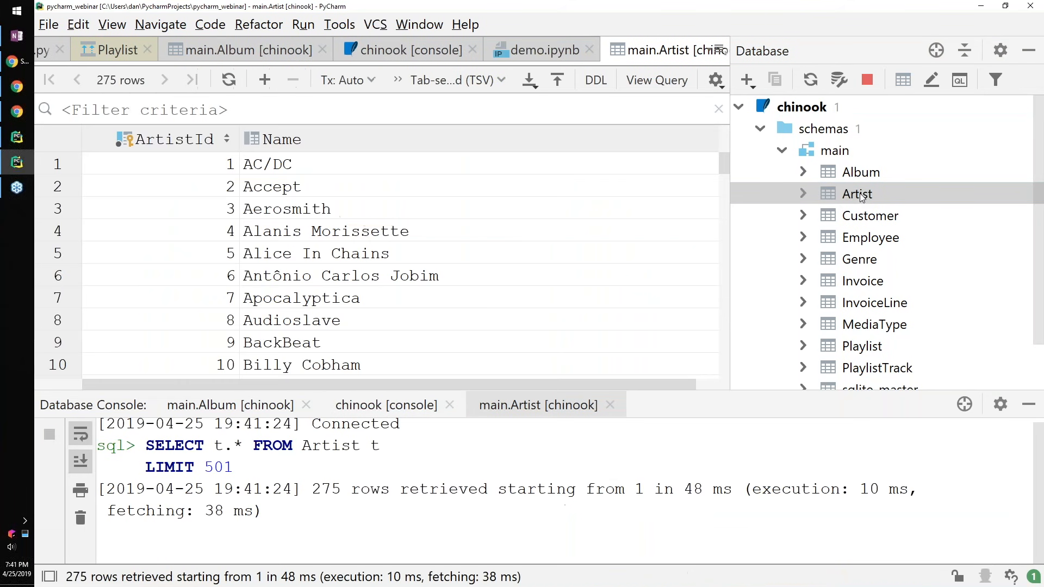
{"action": "mouse_move", "coordinate": [357, 153]}
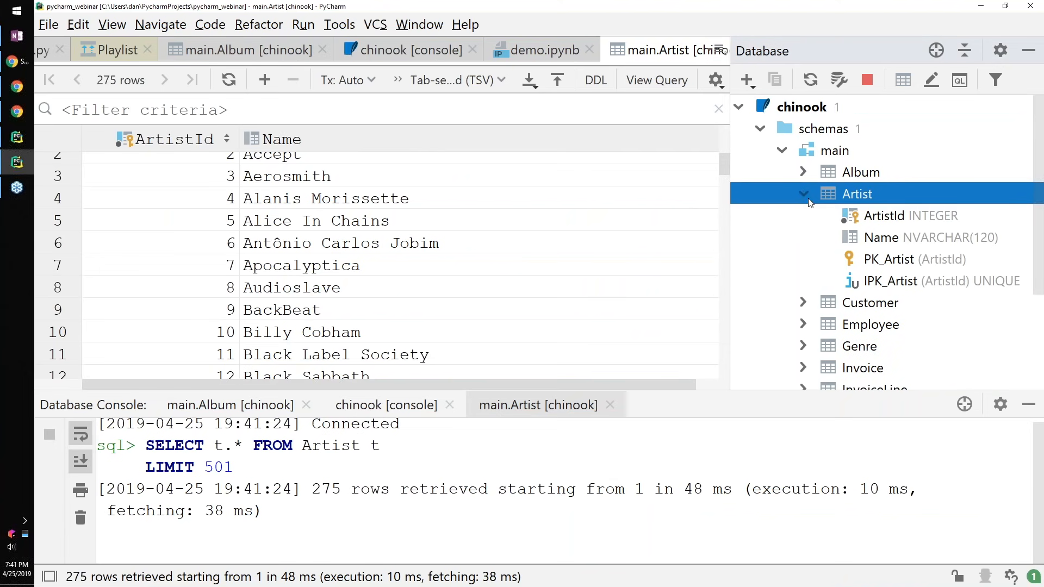
{"action": "mouse_move", "coordinate": [895, 222]}
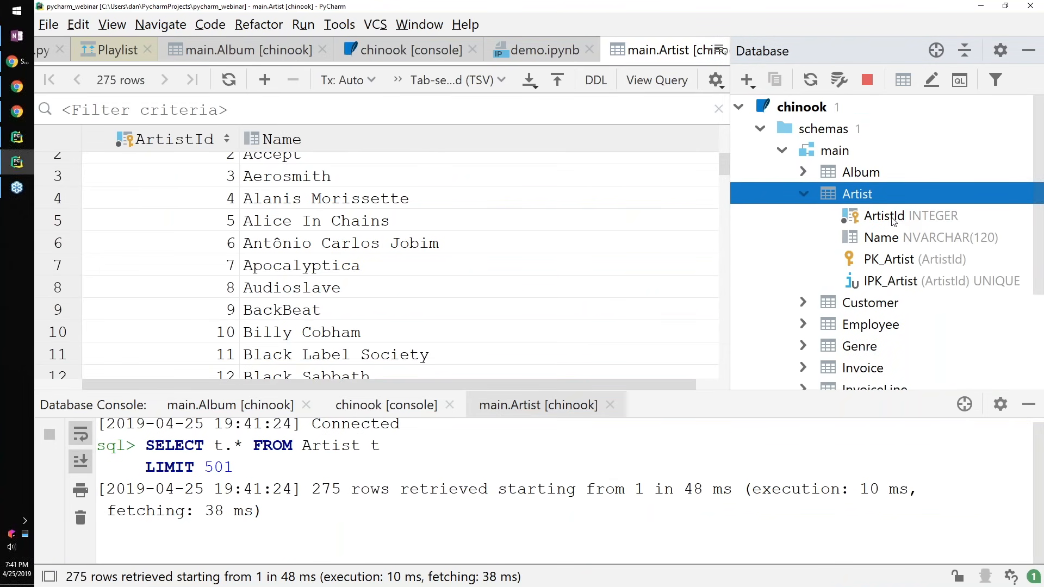
{"action": "mouse_move", "coordinate": [866, 222]}
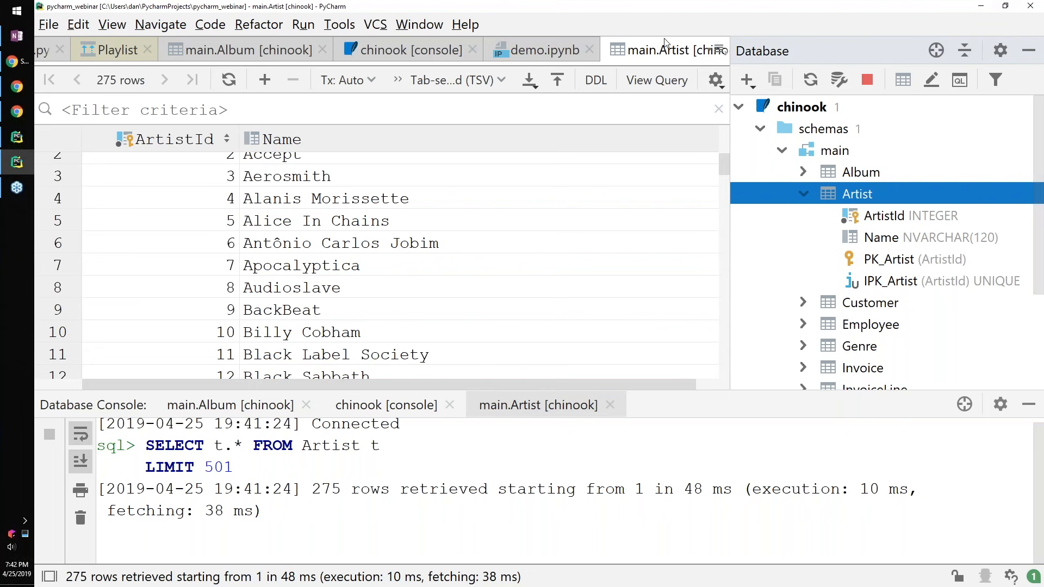
{"action": "left_click", "coordinate": [746, 79]}
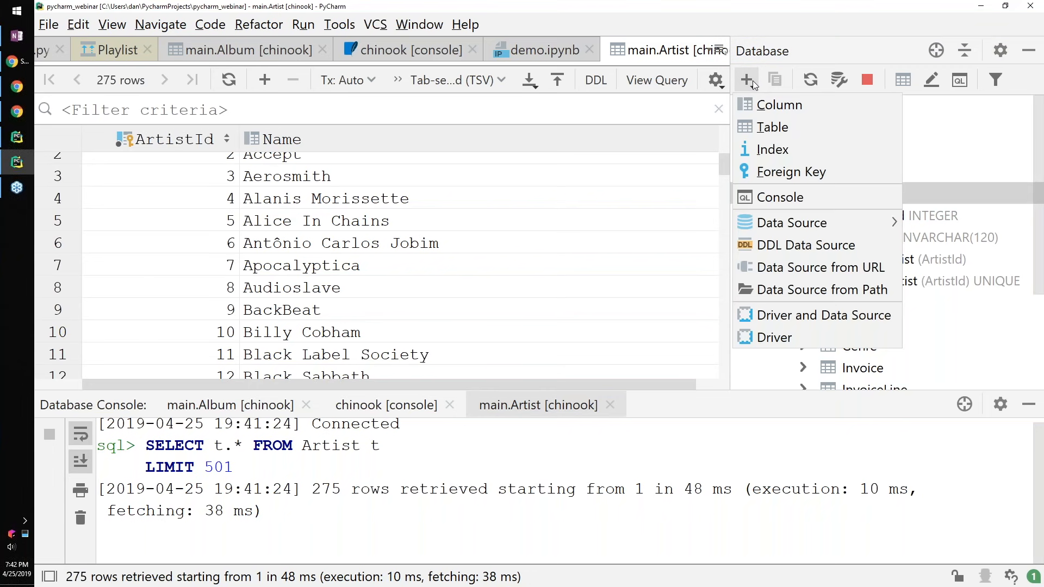
{"action": "mouse_move", "coordinate": [792, 222]}
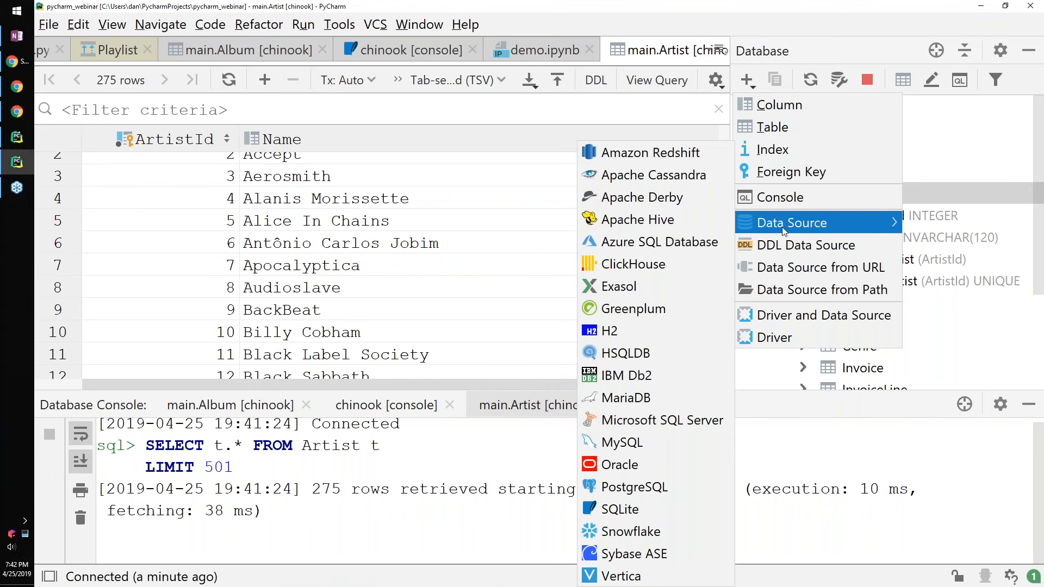
{"action": "mouse_move", "coordinate": [636, 218]}
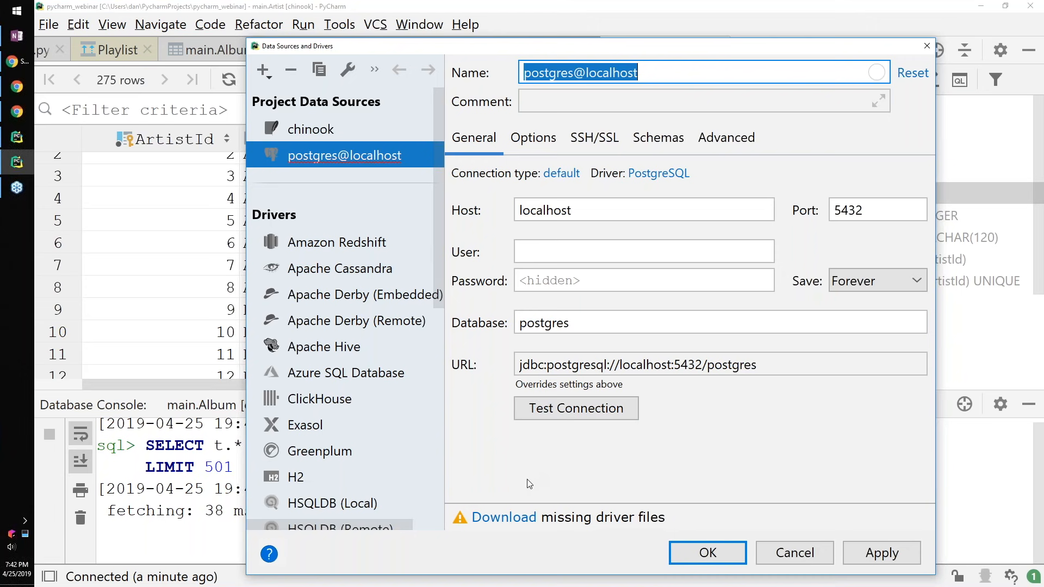
{"action": "mouse_move", "coordinate": [503, 518]}
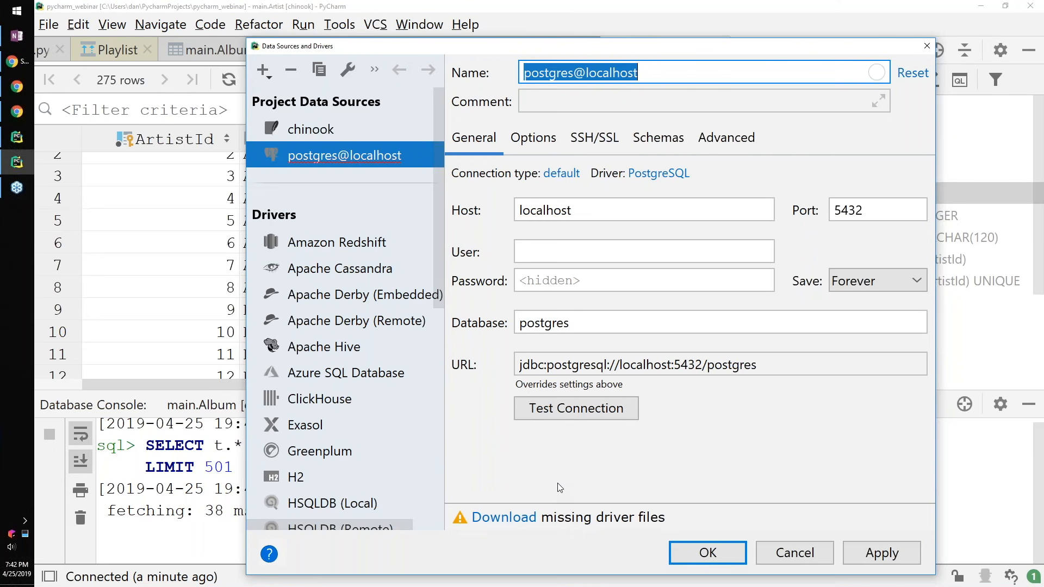
{"action": "mouse_move", "coordinate": [578, 468]}
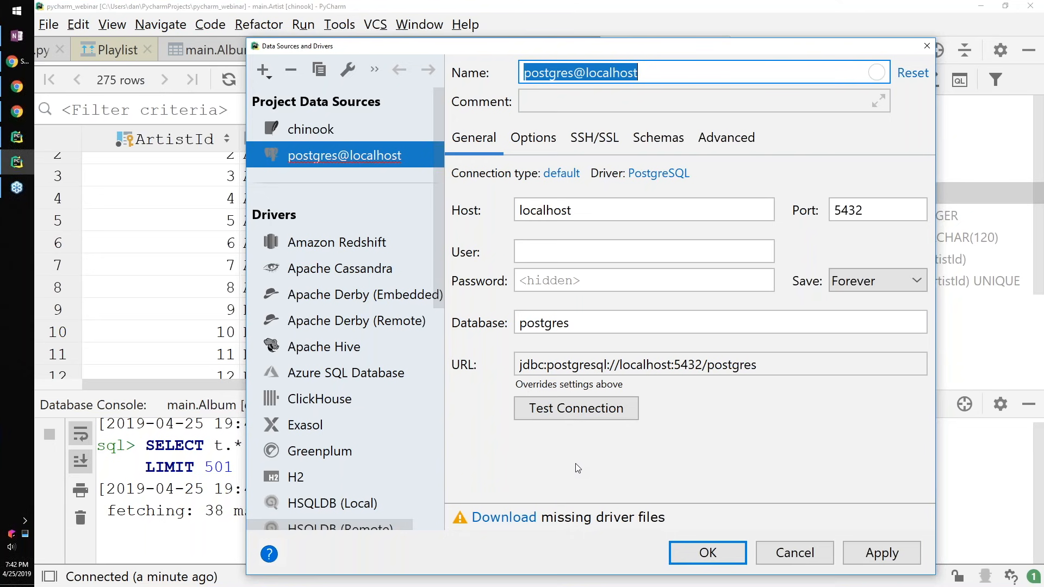
{"action": "left_click", "coordinate": [504, 518]}
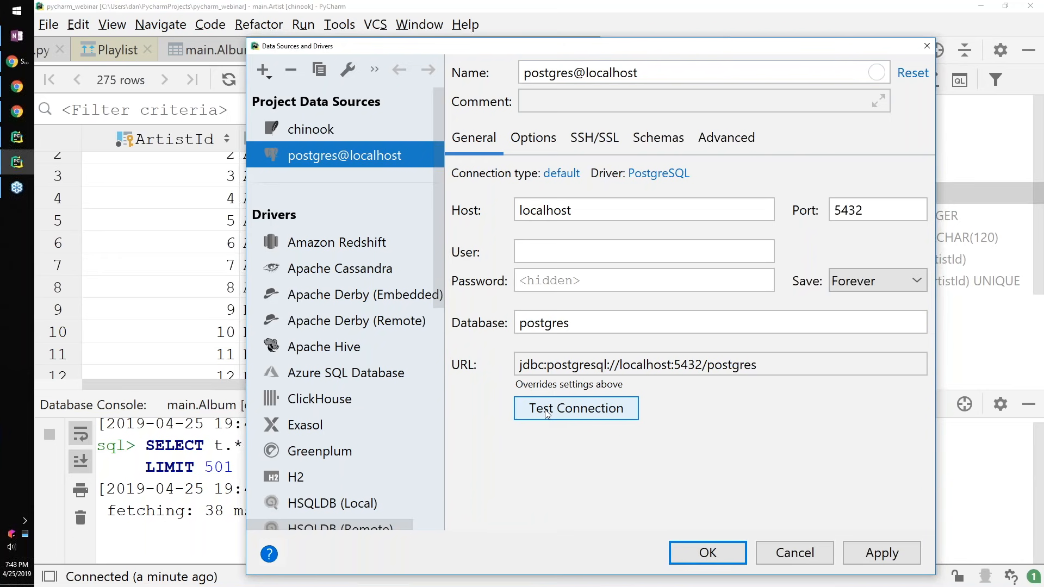
{"action": "left_click", "coordinate": [594, 137]}
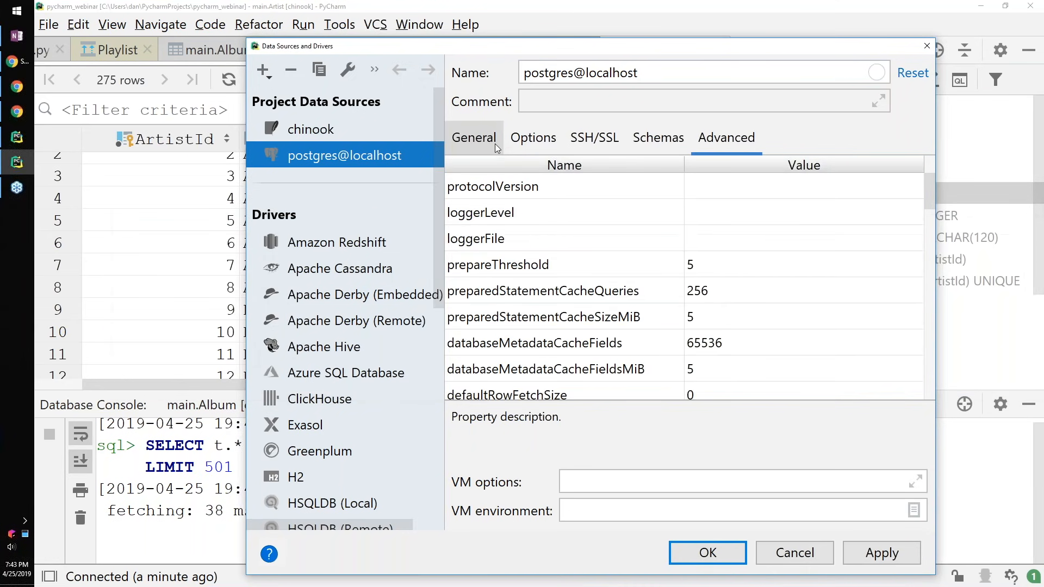
{"action": "left_click", "coordinate": [473, 138]}
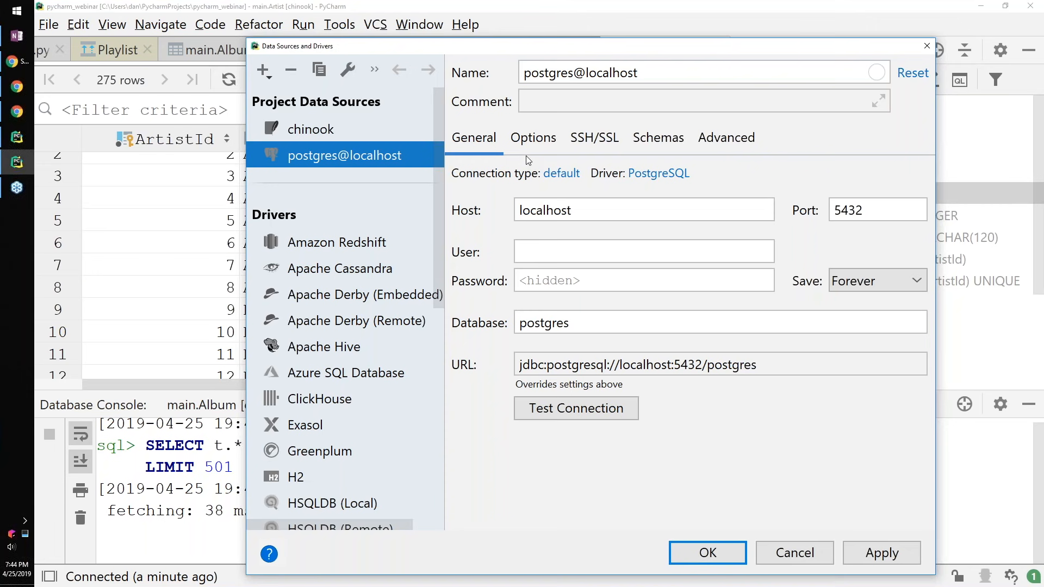
{"action": "mouse_move", "coordinate": [565, 200]}
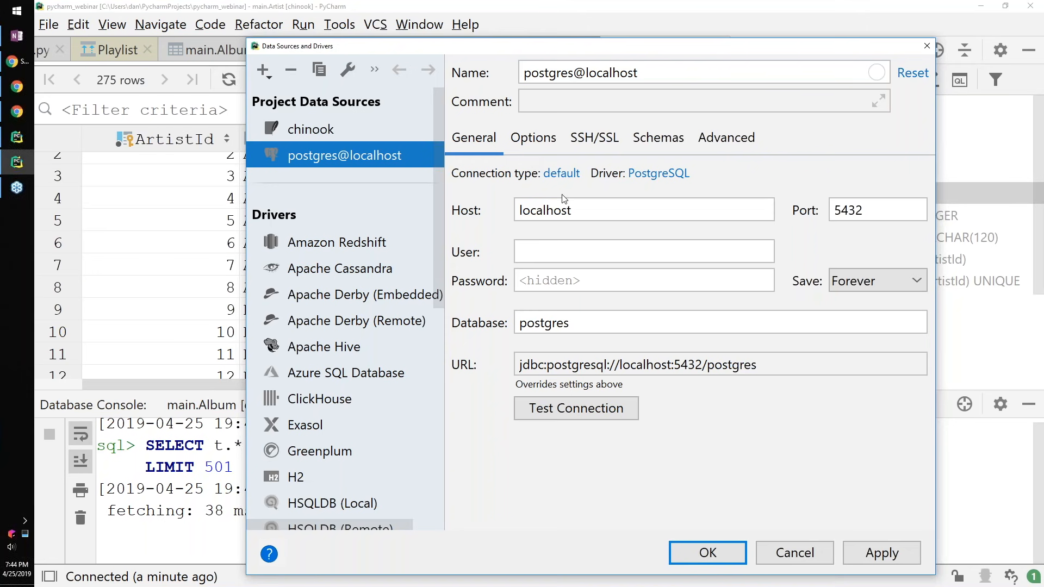
{"action": "mouse_move", "coordinate": [646, 346]}
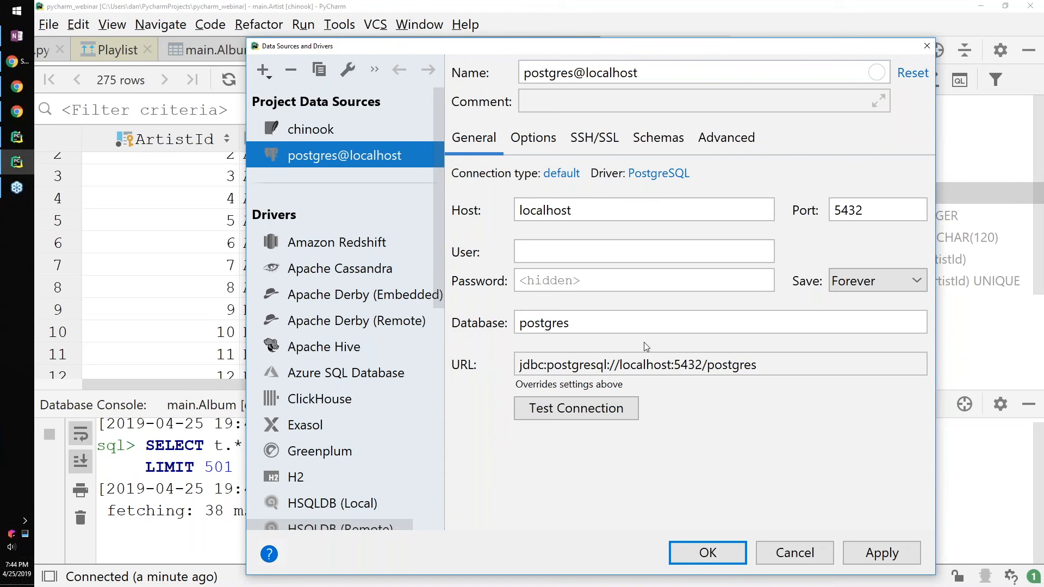
{"action": "mouse_move", "coordinate": [763, 460]}
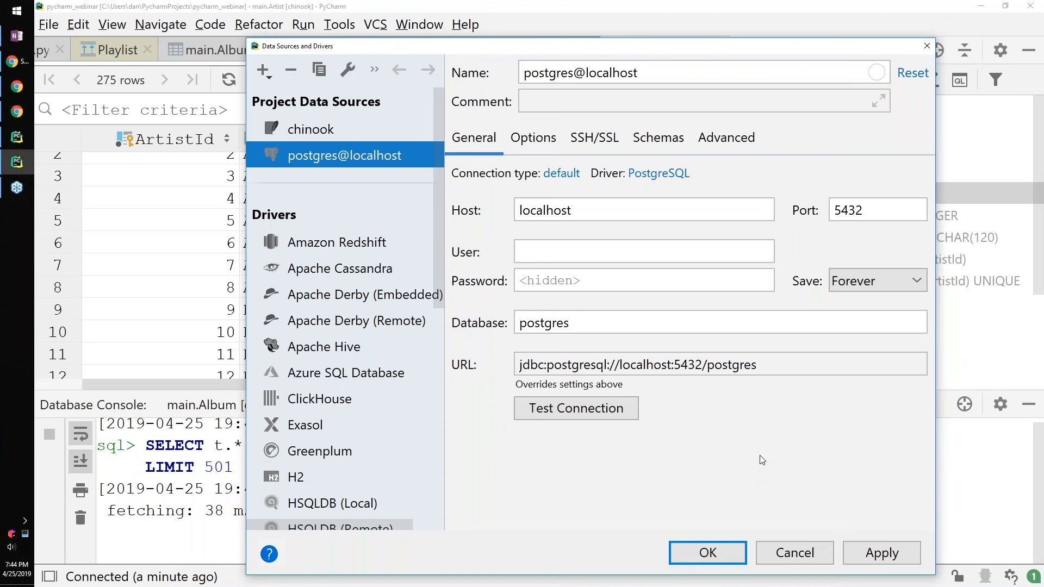
{"action": "mouse_move", "coordinate": [784, 147]}
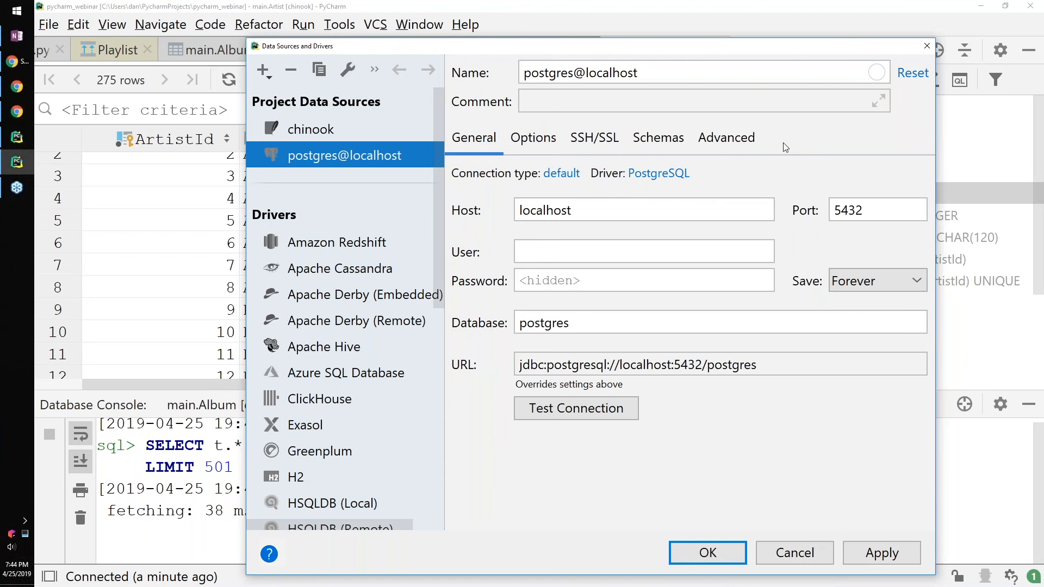
{"action": "mouse_move", "coordinate": [247, 30]}
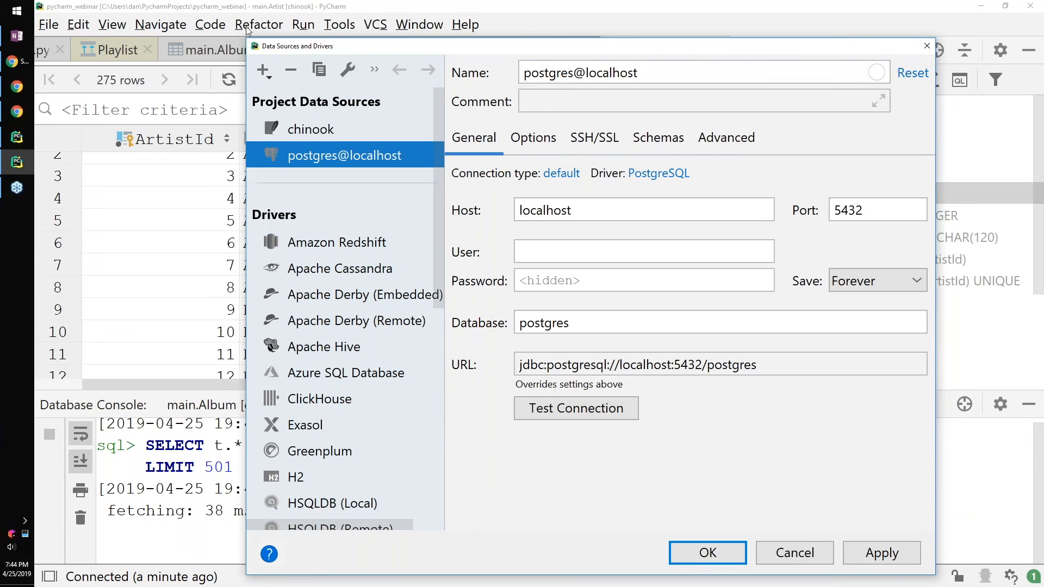
{"action": "left_click", "coordinate": [708, 552]}
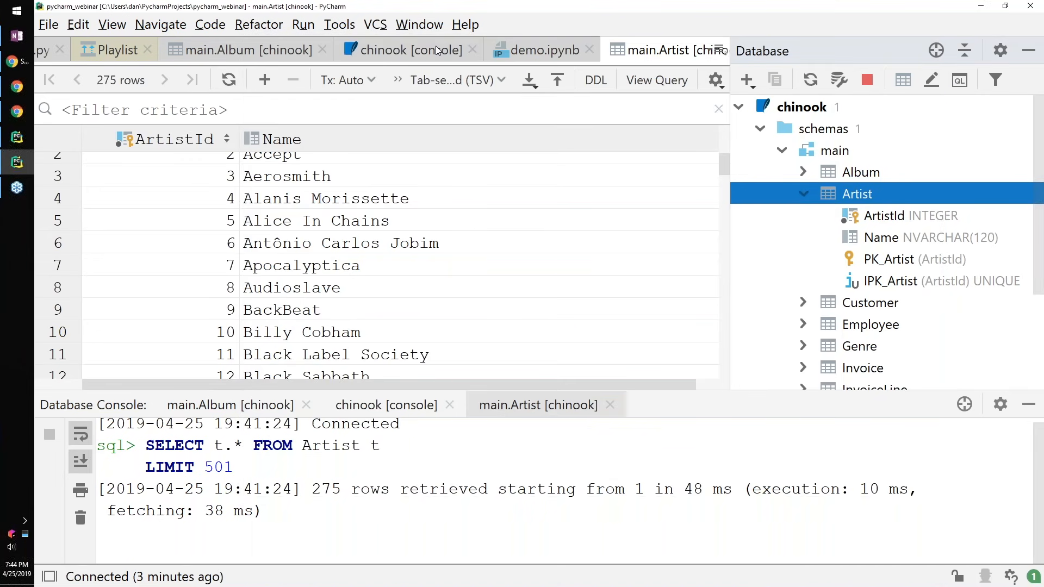
Return to demo.ipynb and place the caret in the read_sql query string to show intention actions
{"action": "left_click", "coordinate": [541, 48]}
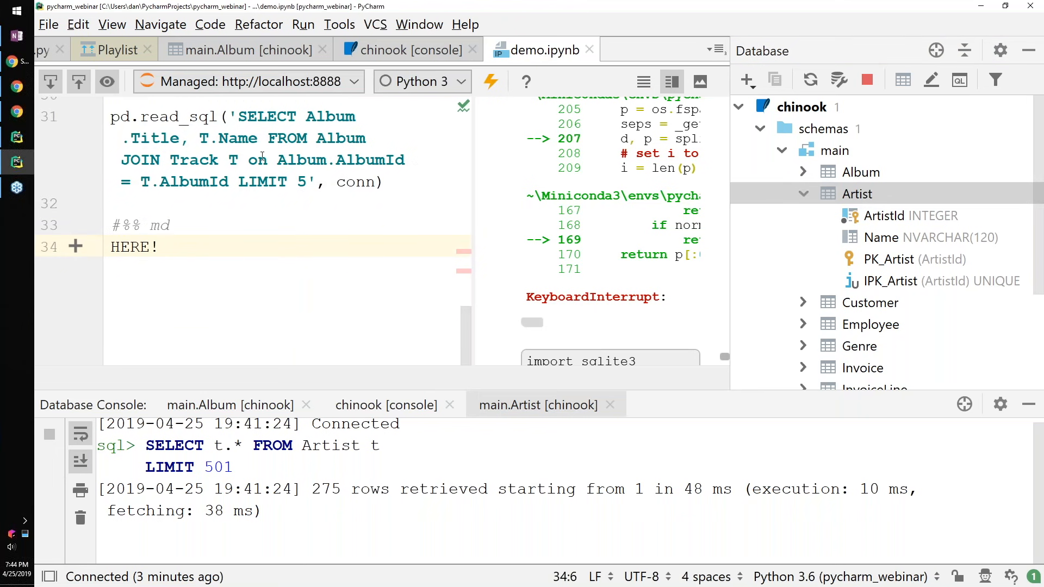
{"action": "left_click", "coordinate": [122, 138]}
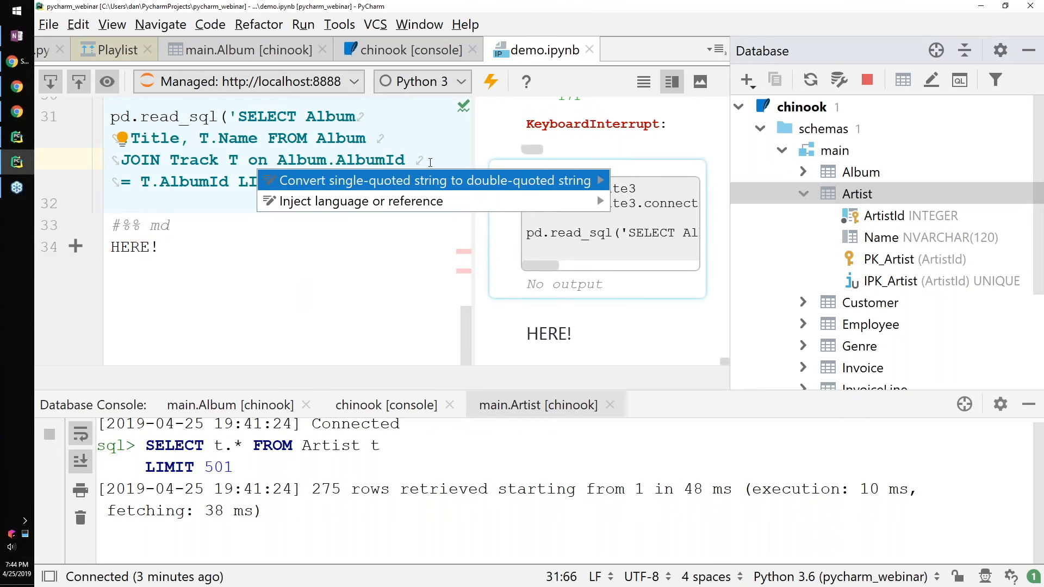
{"action": "mouse_move", "coordinate": [358, 201]}
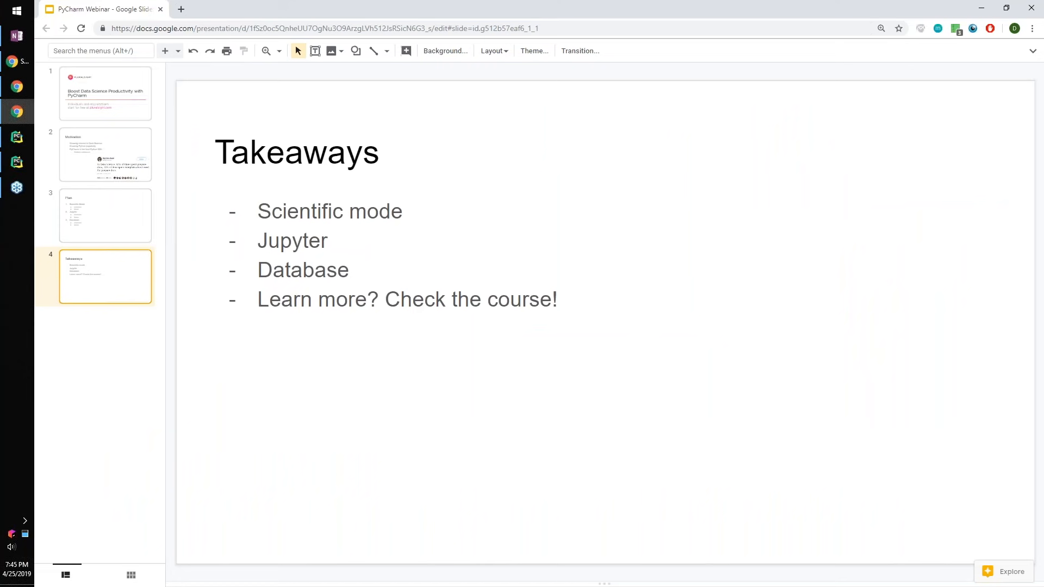
{"action": "mouse_move", "coordinate": [565, 179]}
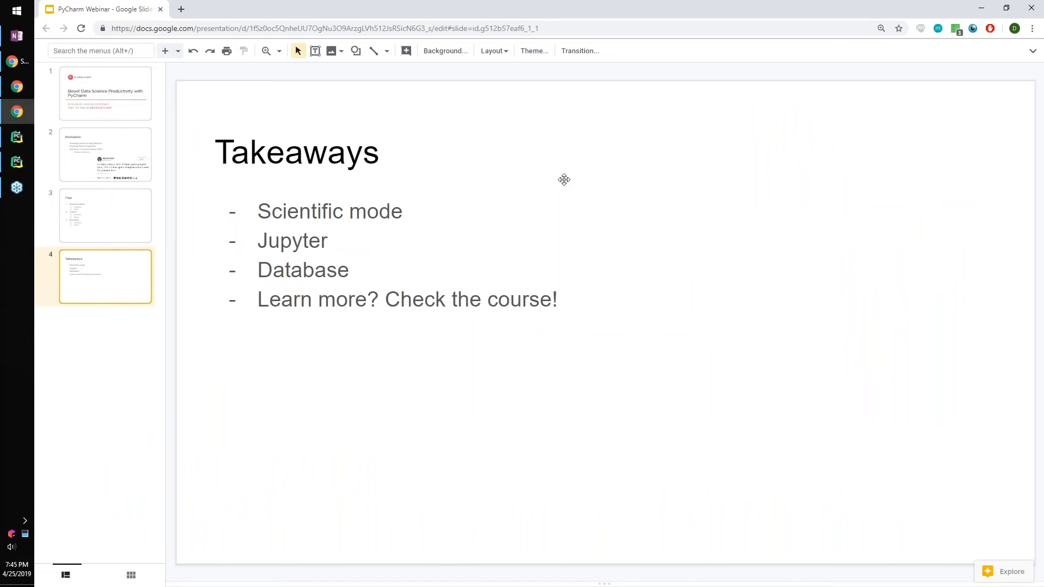
{"action": "mouse_move", "coordinate": [254, 8]}
{"action": "type", "text": "p"}
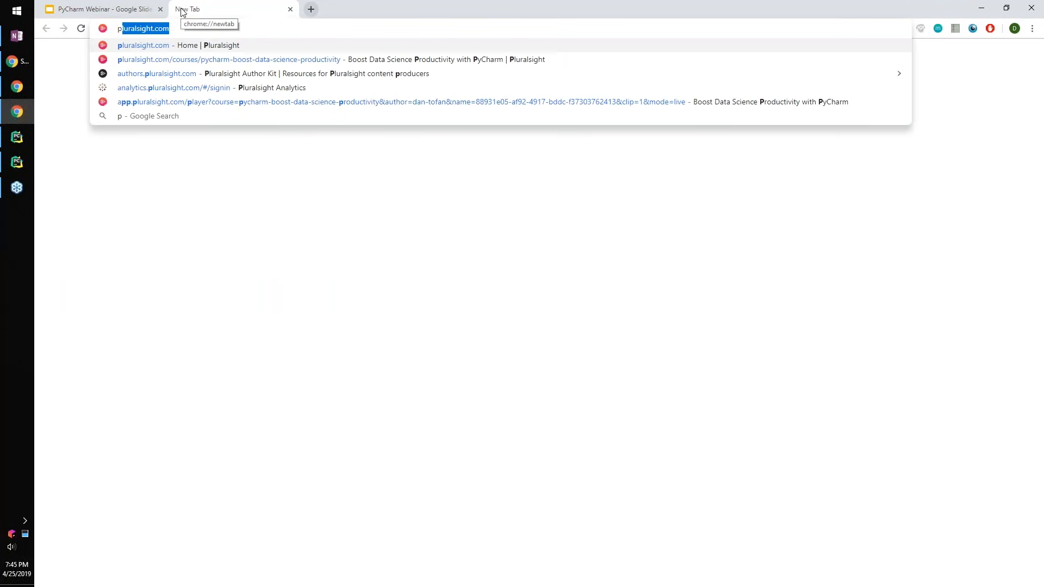
Browse the expanded contents of the Boost Data Science Productivity with PyCharm course, then return to the slides
{"action": "left_click", "coordinate": [227, 59]}
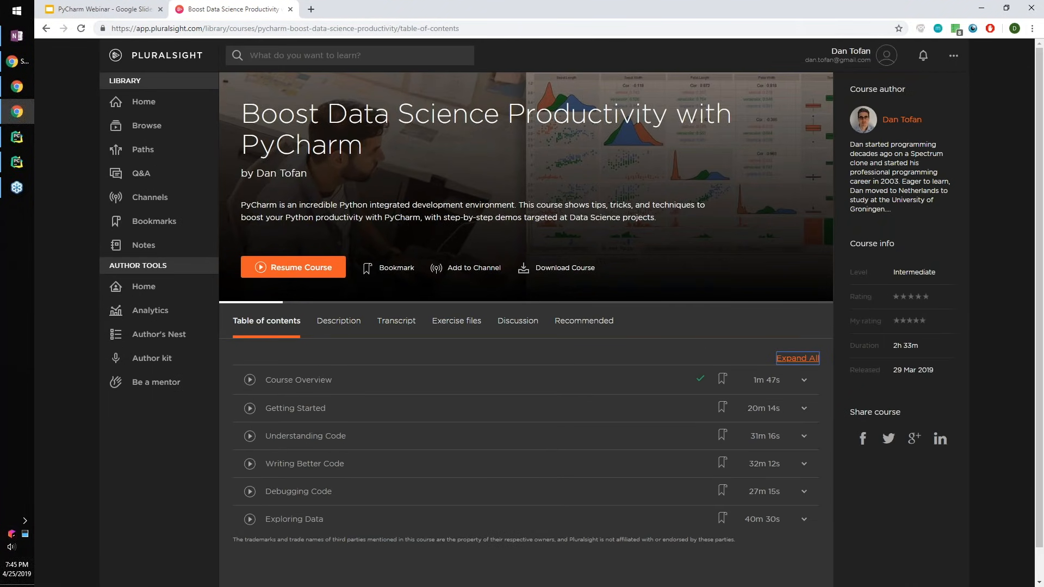
{"action": "left_click", "coordinate": [797, 358]}
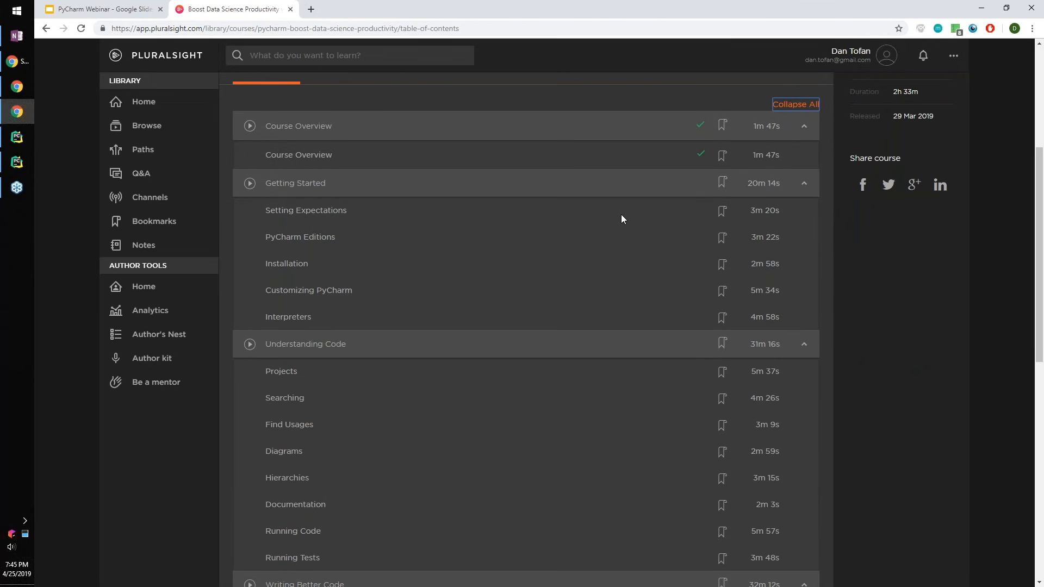
{"action": "scroll", "scroll_direction": "down", "scroll_amount": 3}
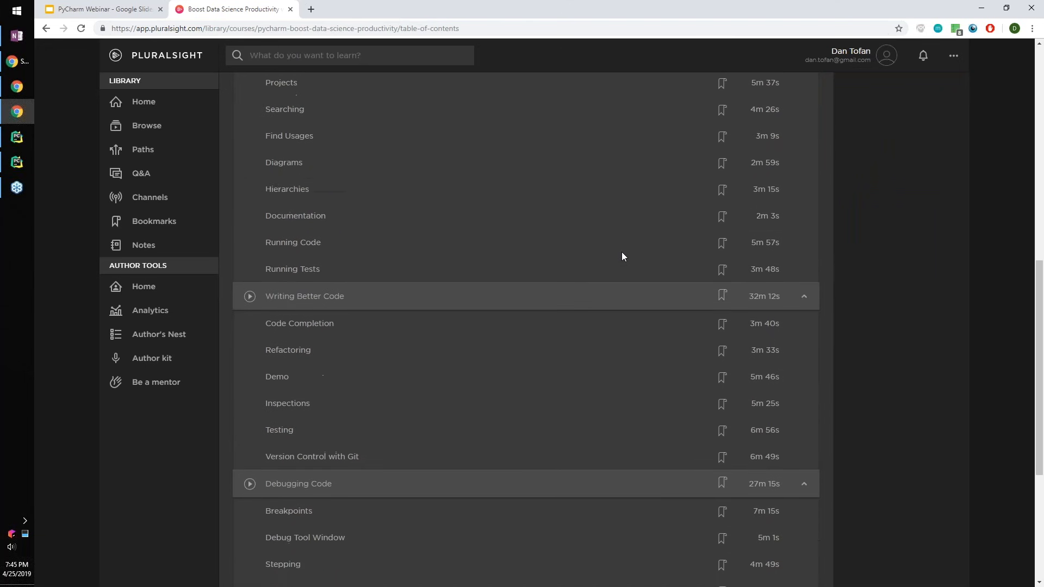
{"action": "scroll", "scroll_direction": "down", "scroll_amount": 3}
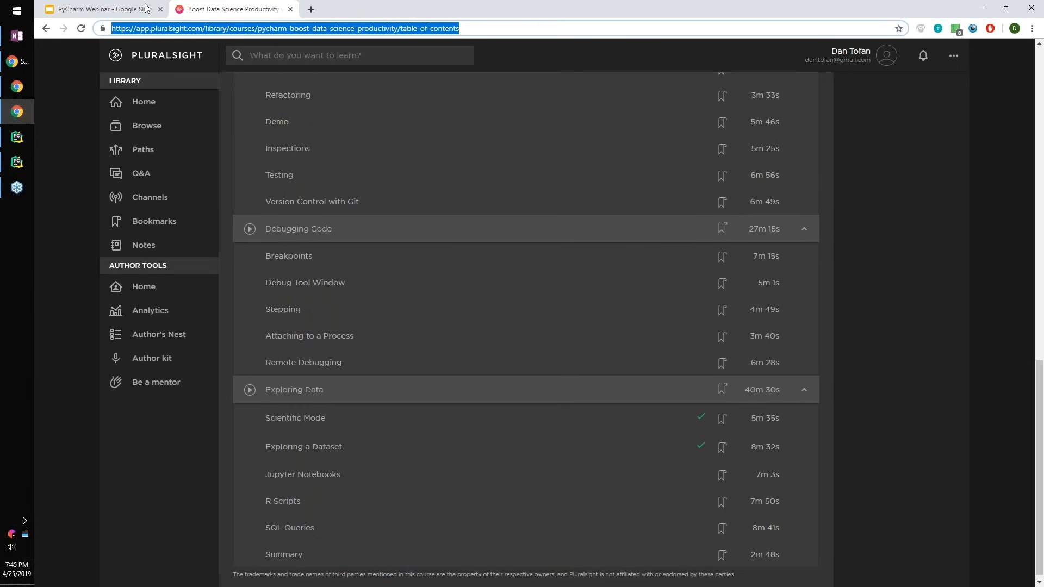
{"action": "left_click", "coordinate": [100, 8]}
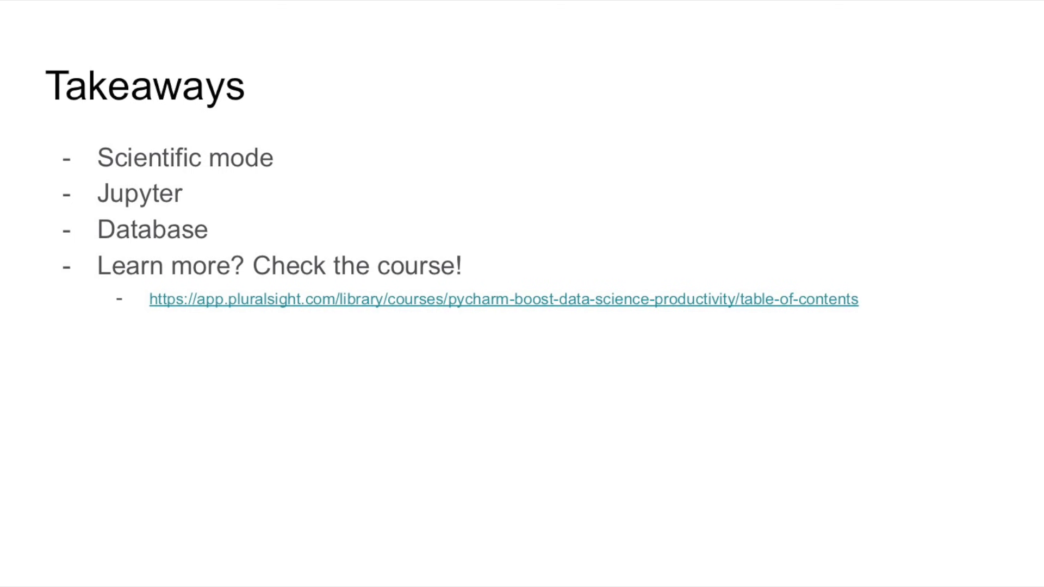